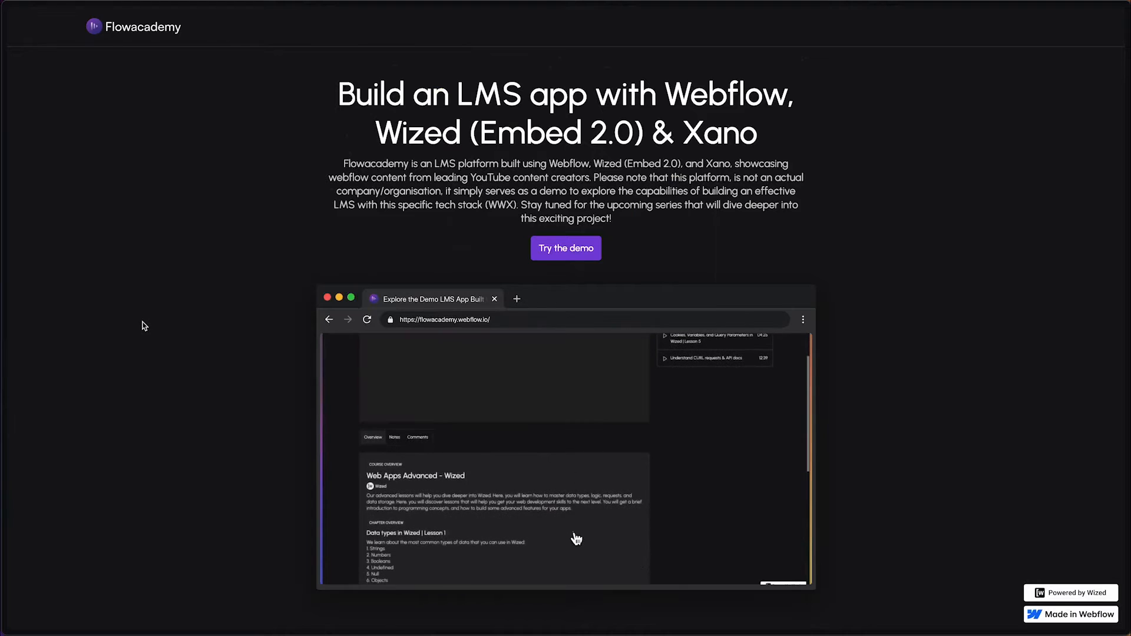
# Browse the Flowacademy landing page, entering 'Great stu' in a field, and head to the demo.
pyautogui.scroll(-3)
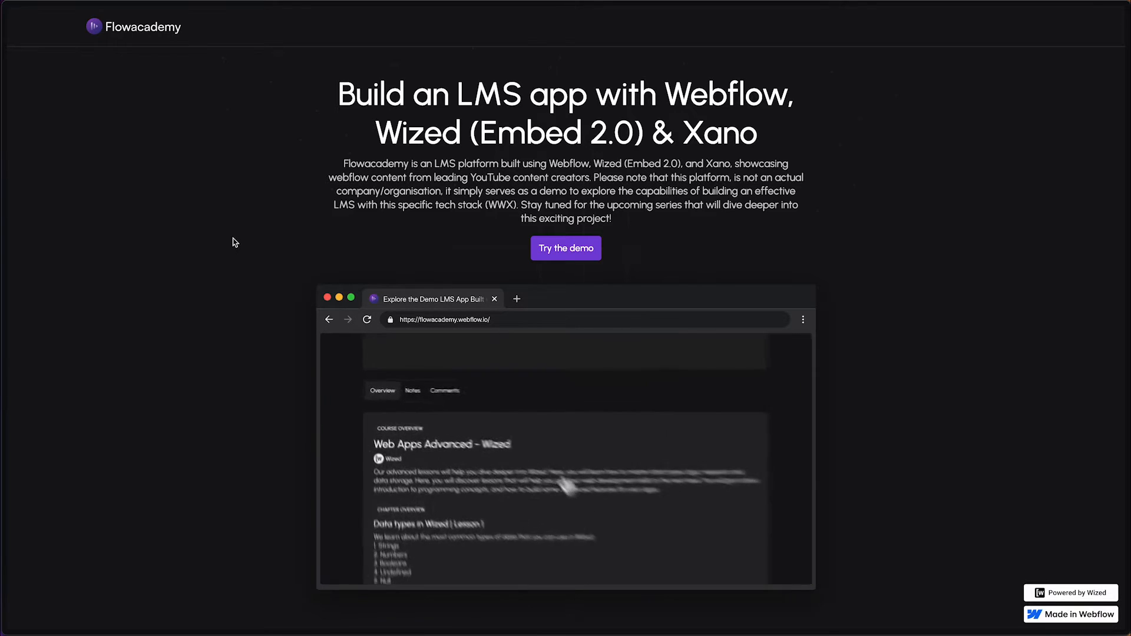
pyautogui.click(412, 390)
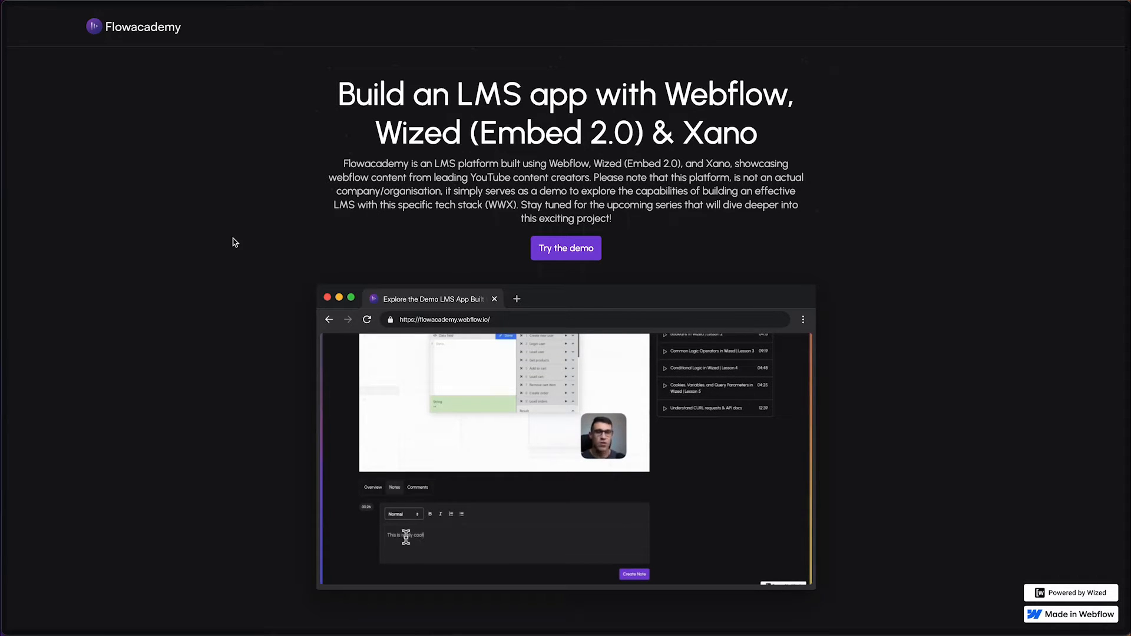
pyautogui.click(403, 514)
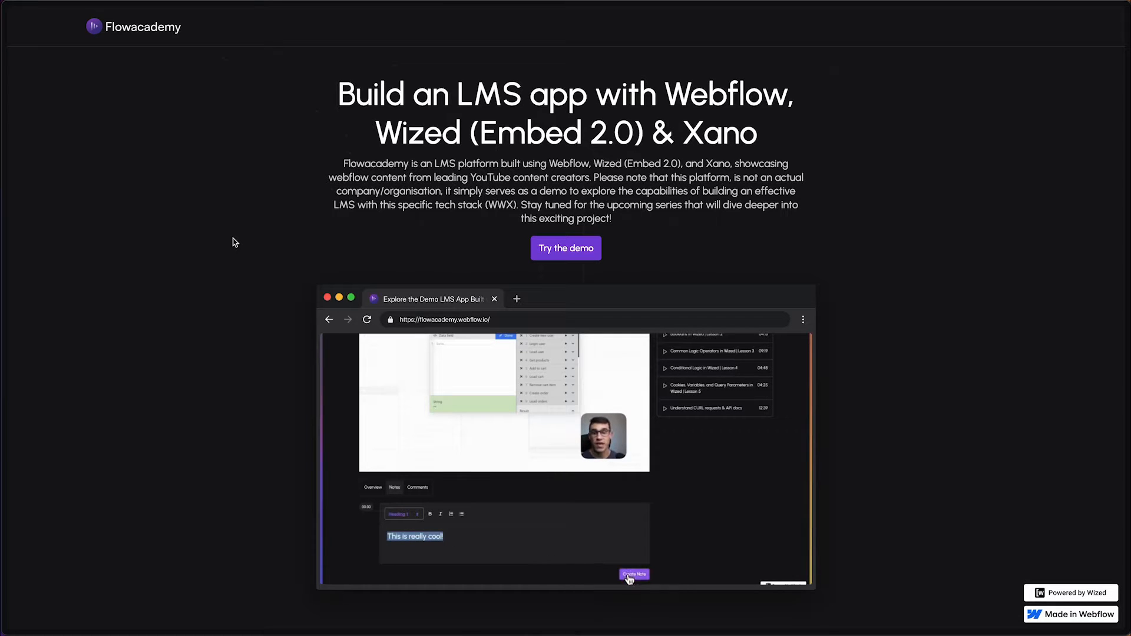
pyautogui.click(633, 575)
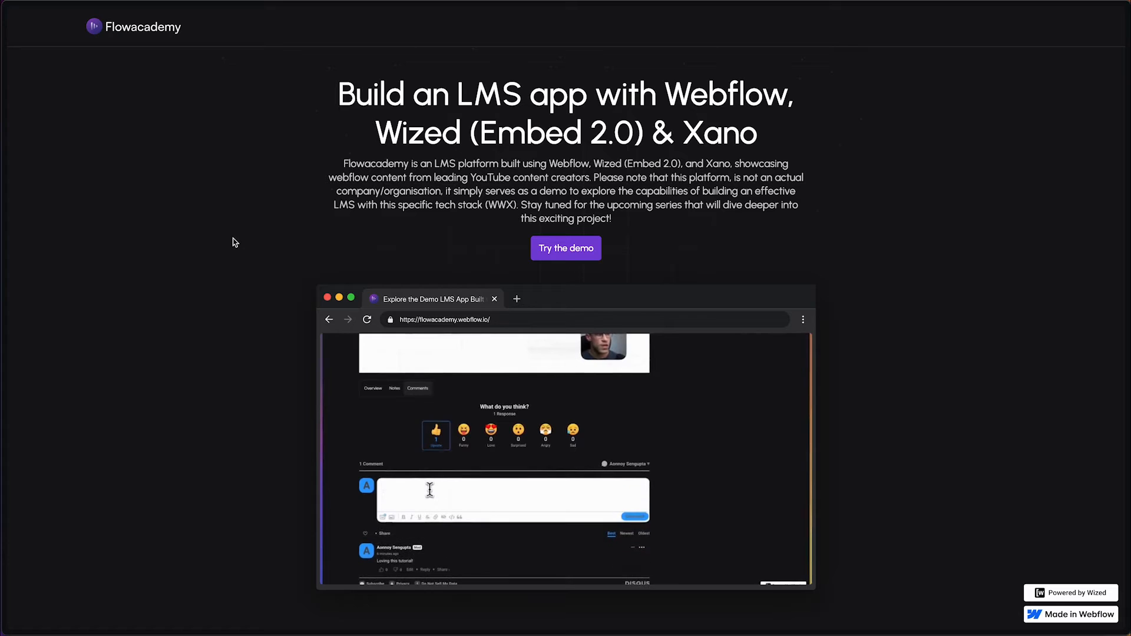
pyautogui.write('Great')
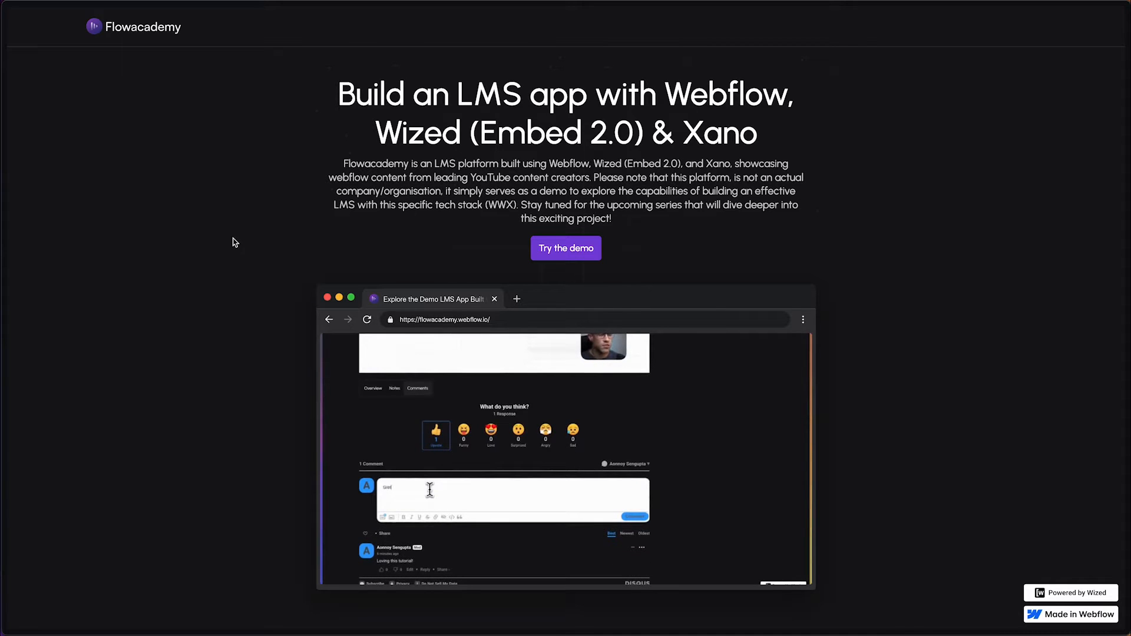
pyautogui.write('Great stu')
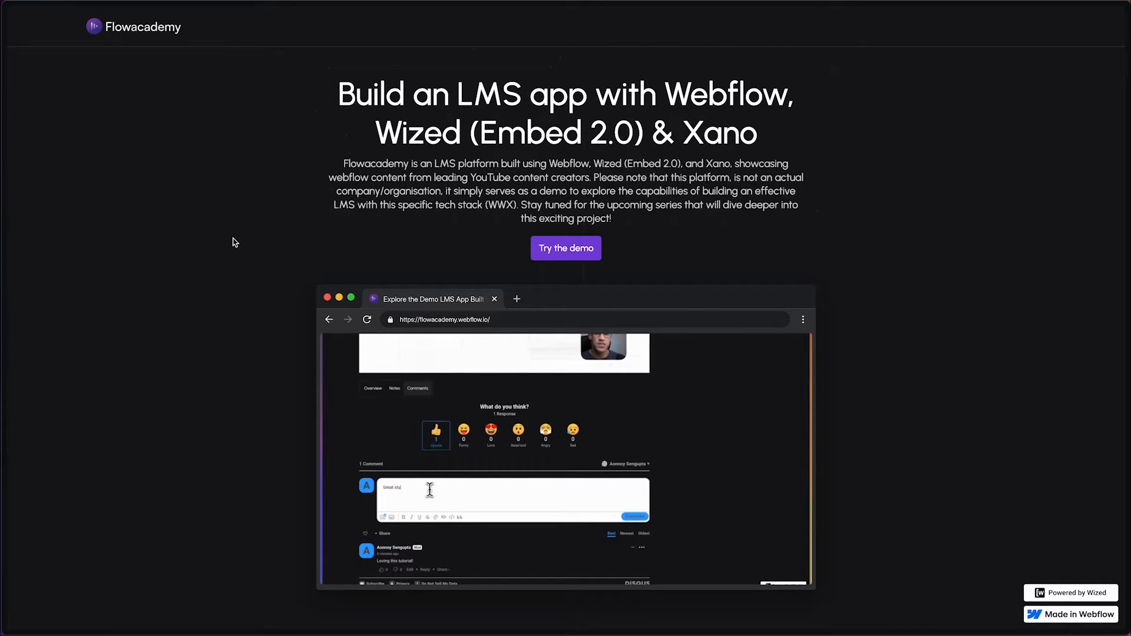
pyautogui.click(632, 516)
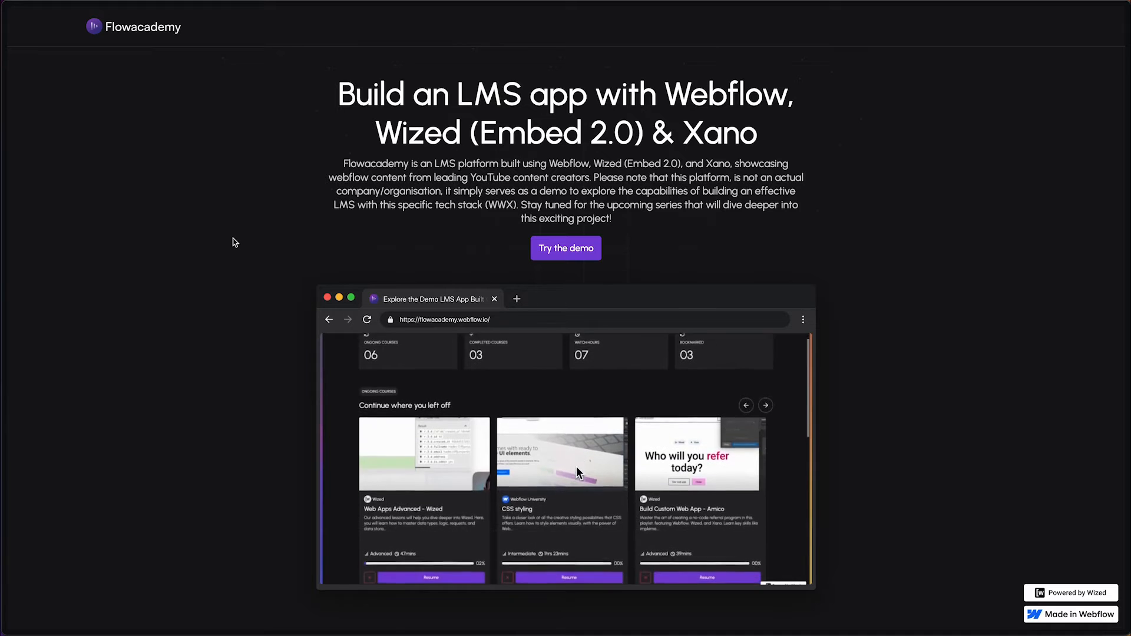
pyautogui.scroll(-3)
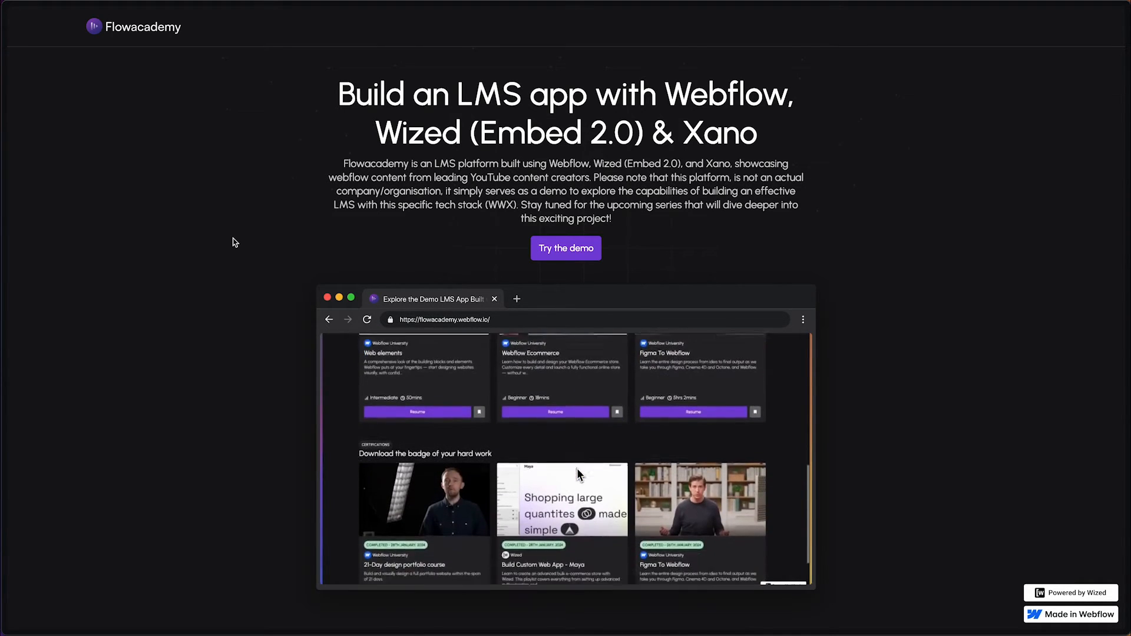
pyautogui.scroll(-3)
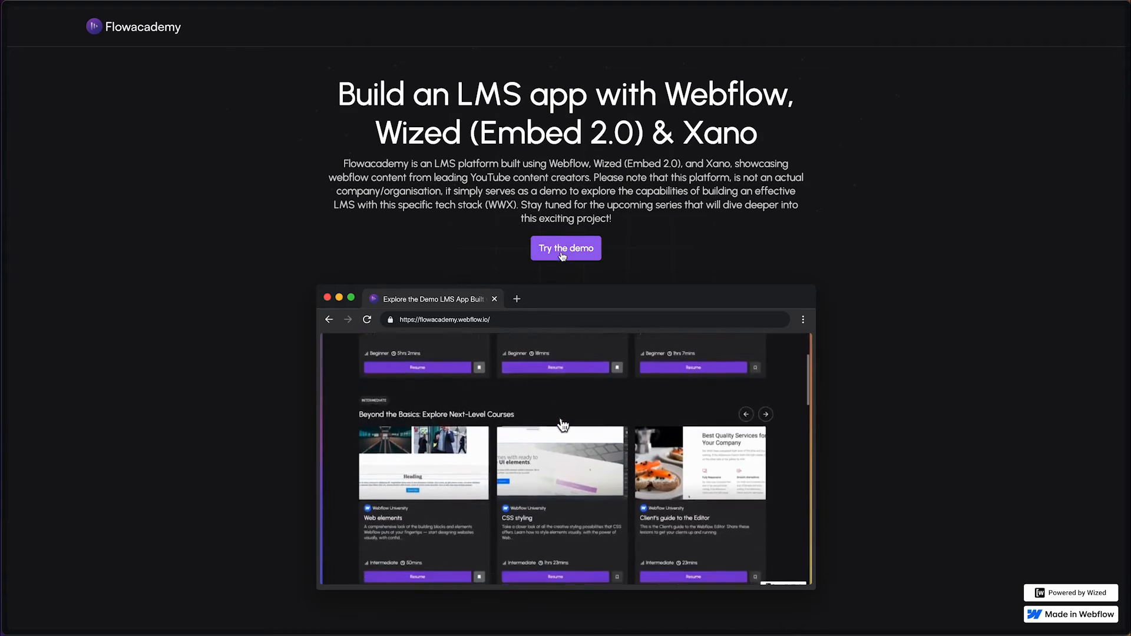
# Create an account with name 'Ao', the suggested aonnoysengup email and a password.
pyautogui.click(565, 248)
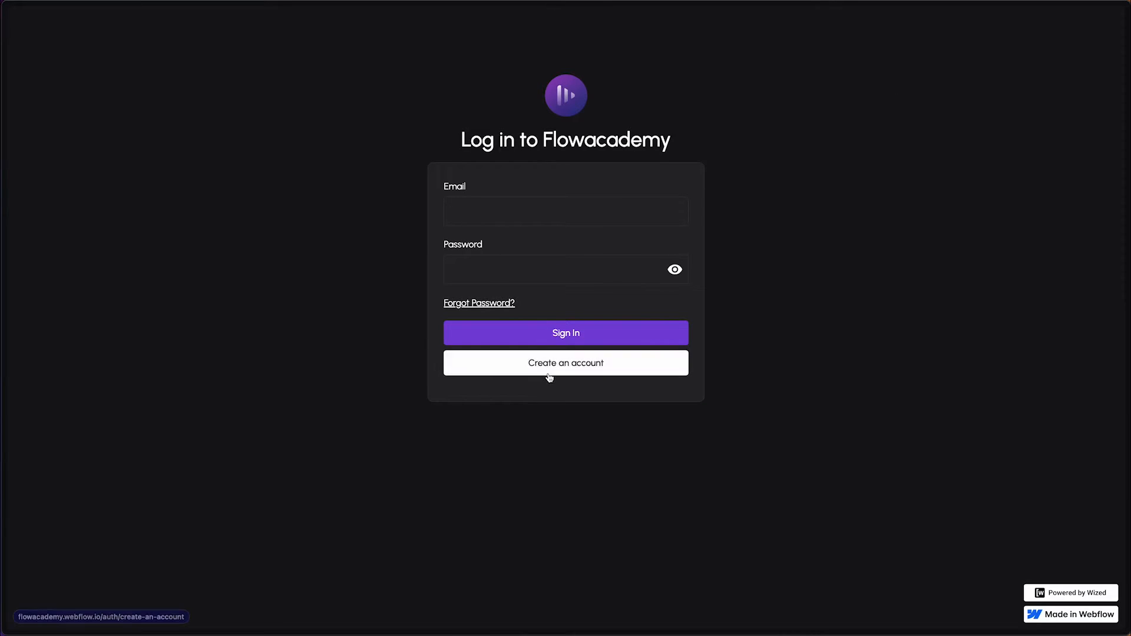
pyautogui.write('Aonnoy')
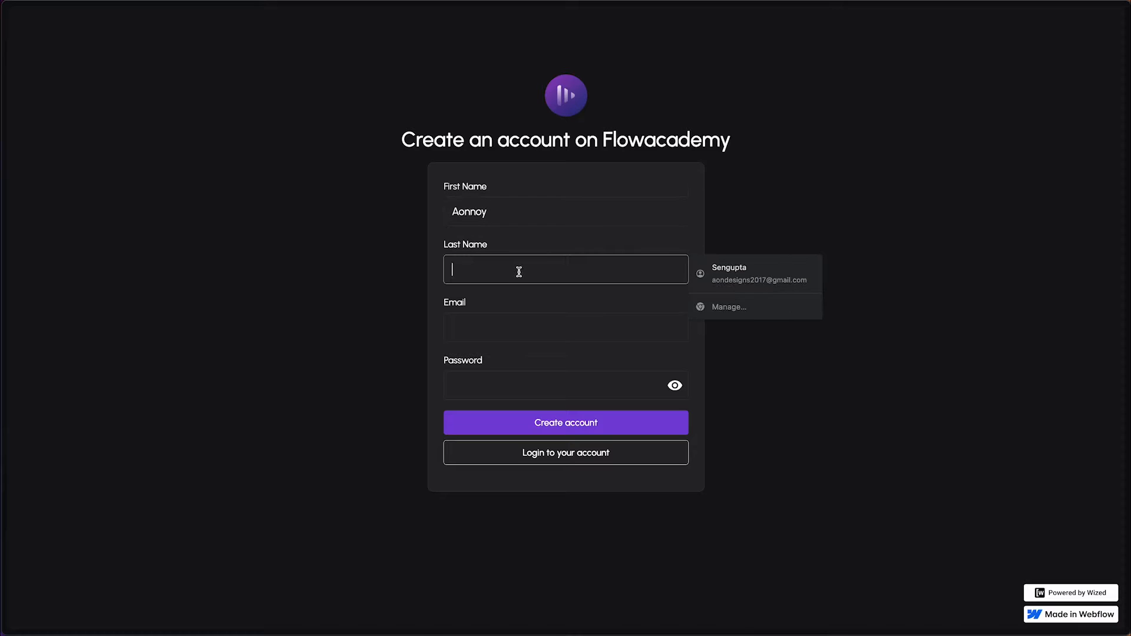
pyautogui.click(566, 327)
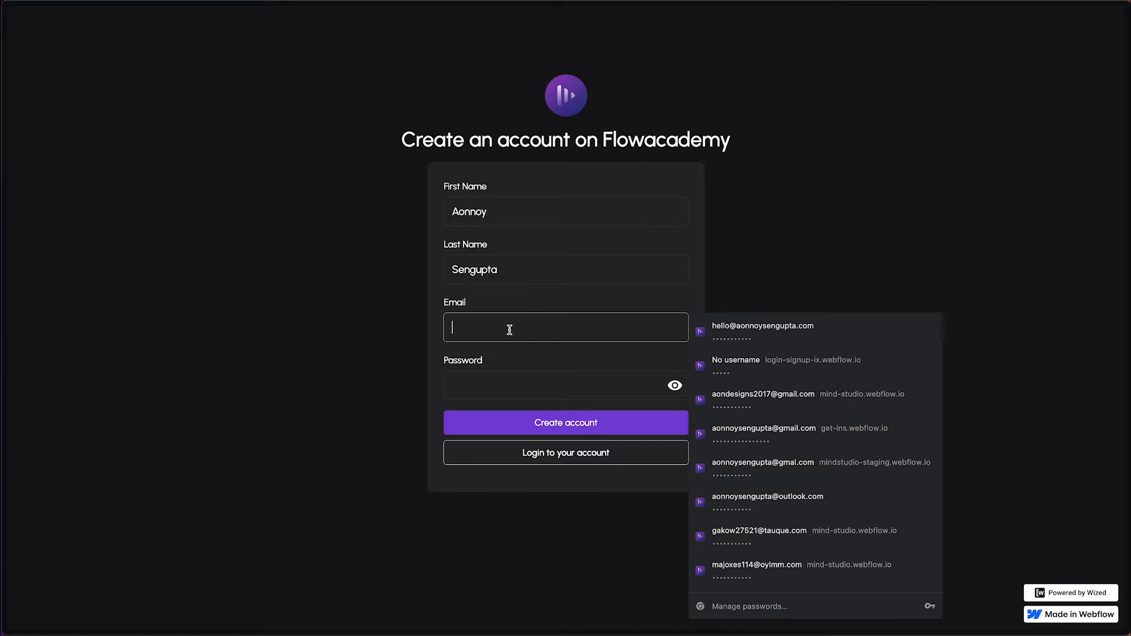
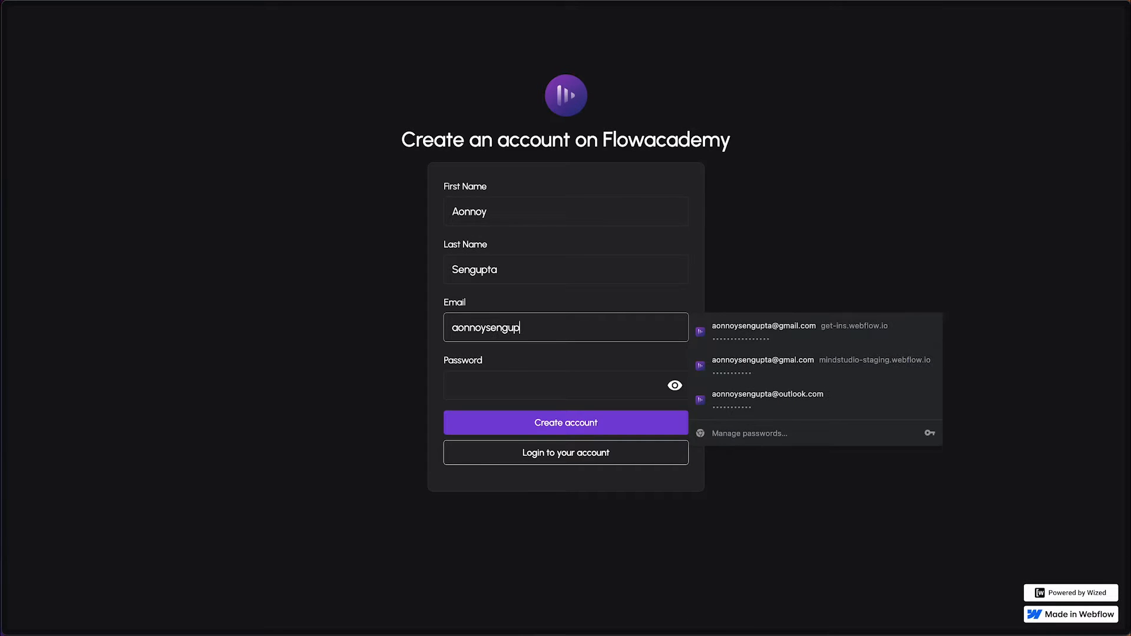
pyautogui.click(762, 325)
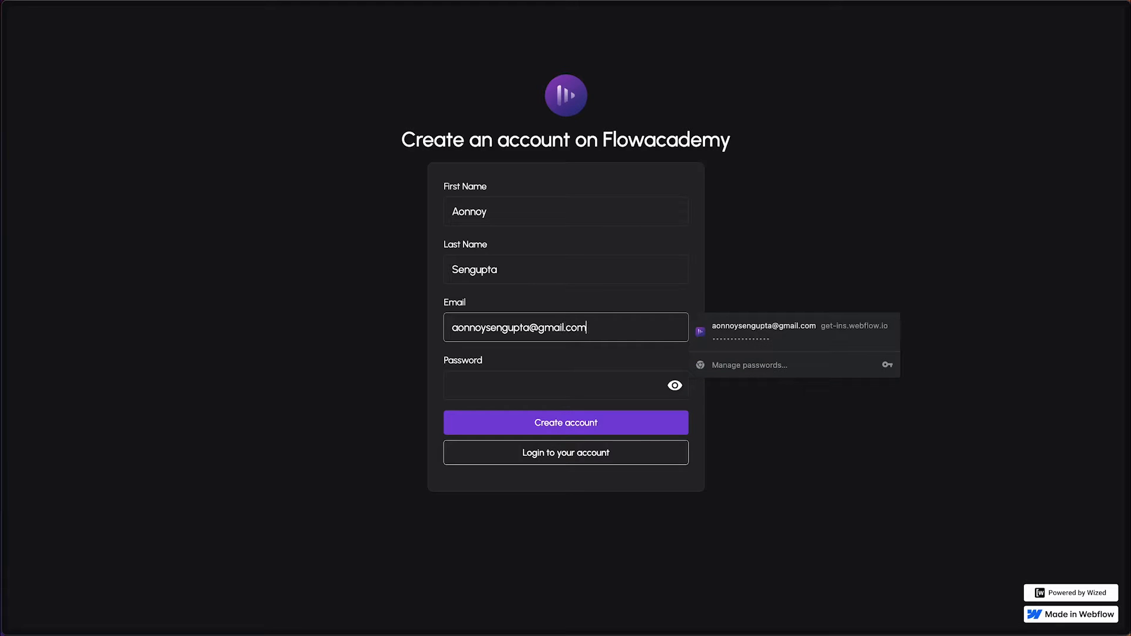
pyautogui.click(565, 386)
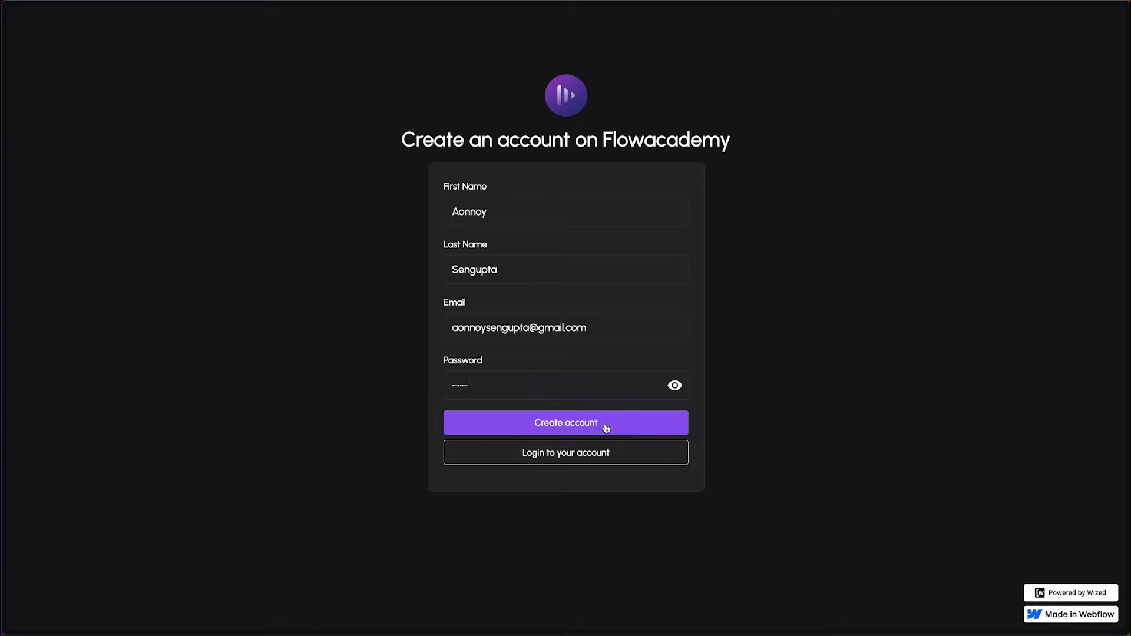
pyautogui.click(566, 422)
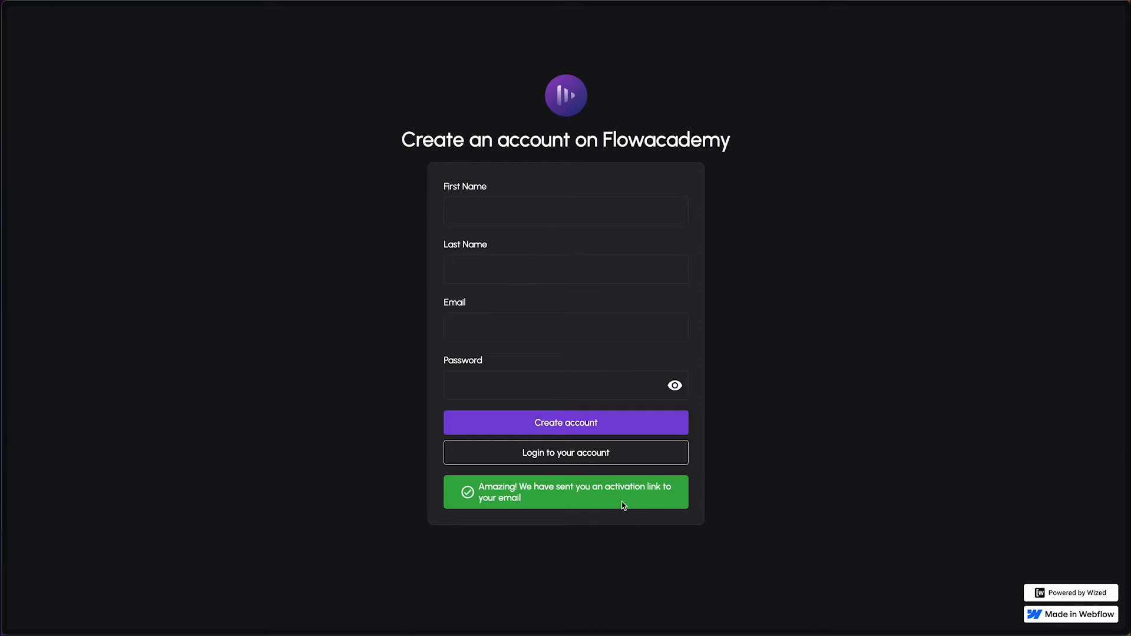
pyautogui.moveTo(624, 492); pyautogui.dragTo(669, 498)
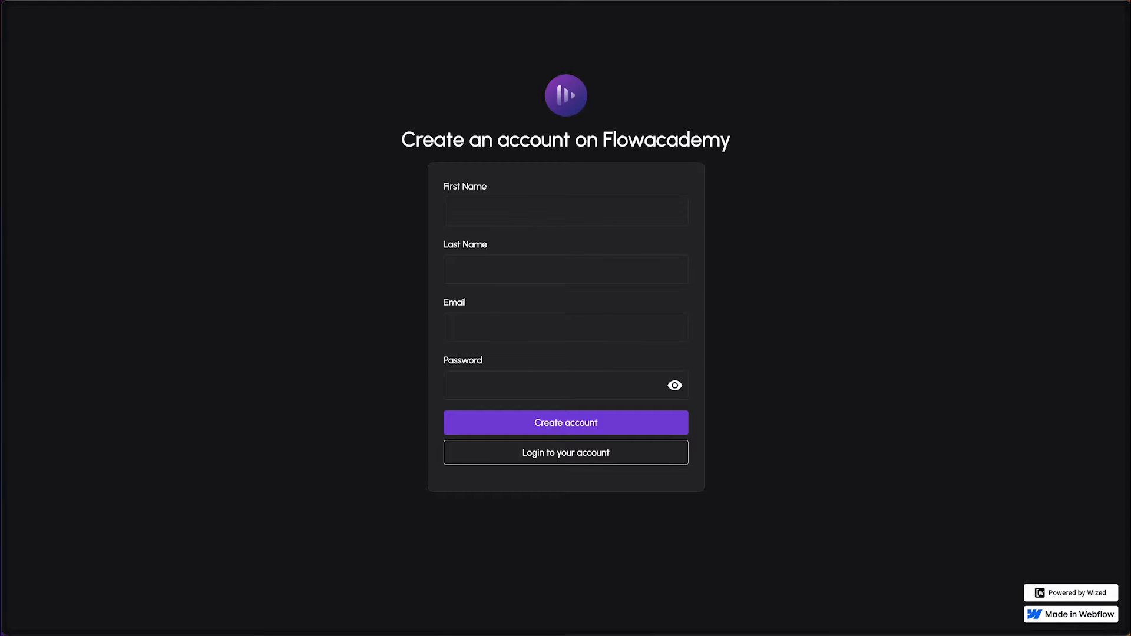
# Open the Flowacademy welcome email in Mail and follow its 'click here' activation link.
pyautogui.click(565, 422)
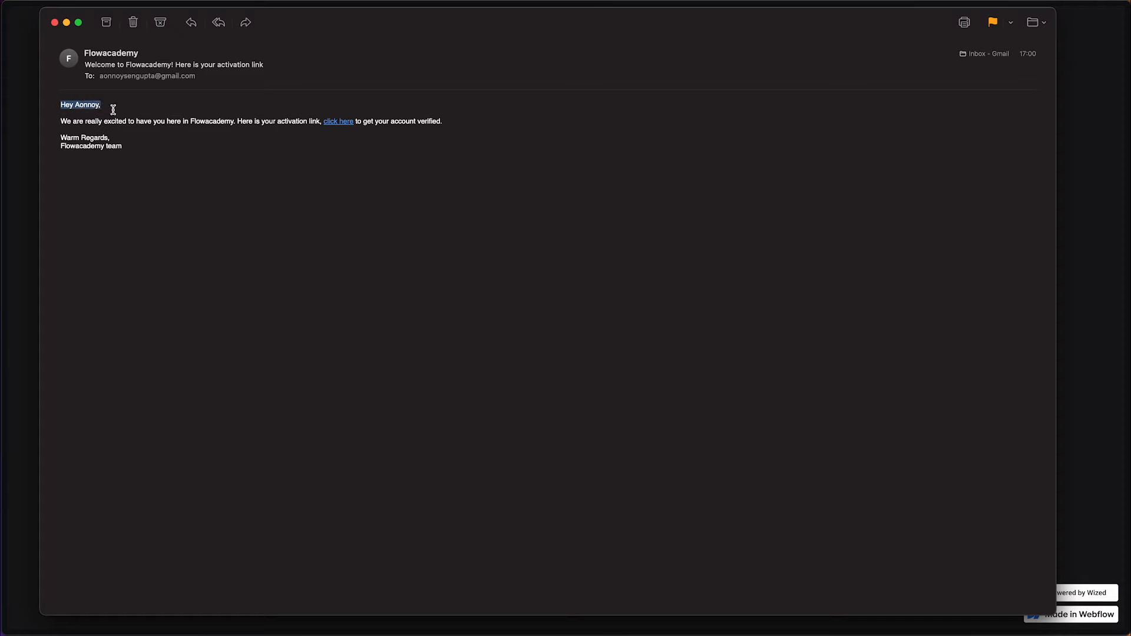
pyautogui.click(333, 144)
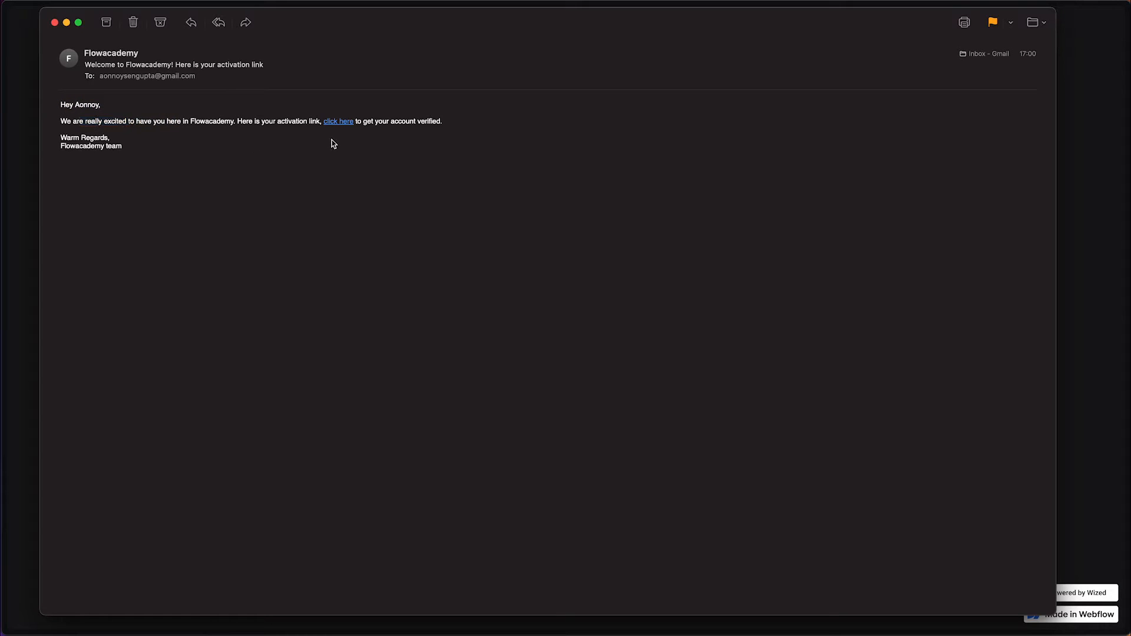
pyautogui.rightClick(337, 120)
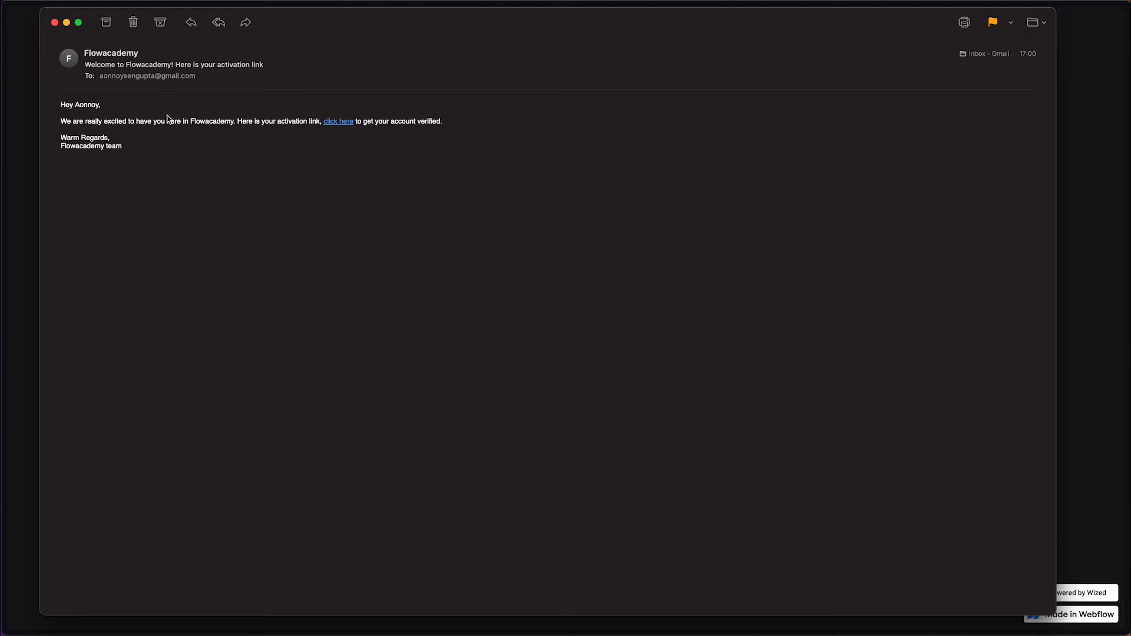
pyautogui.click(337, 120)
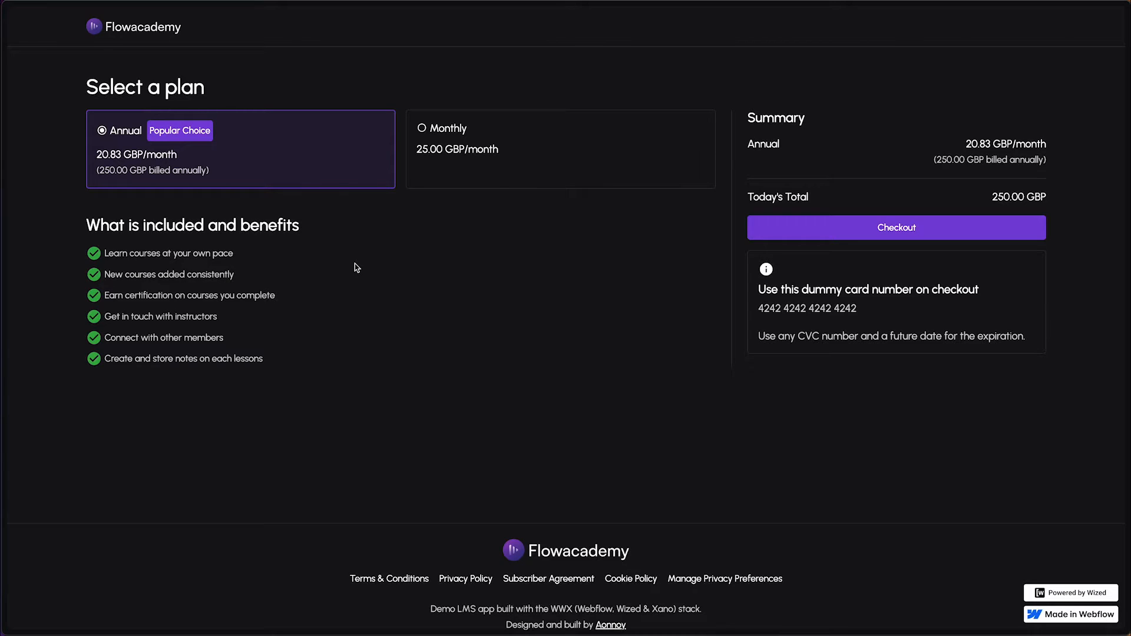
pyautogui.moveTo(418, 318)
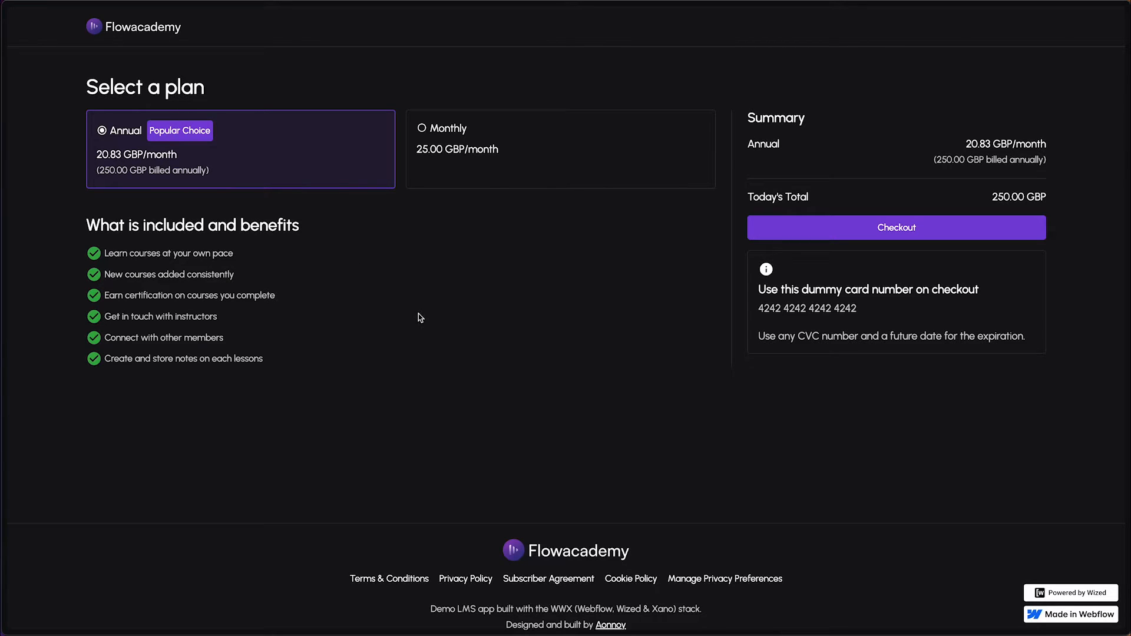
pyautogui.moveTo(349, 320)
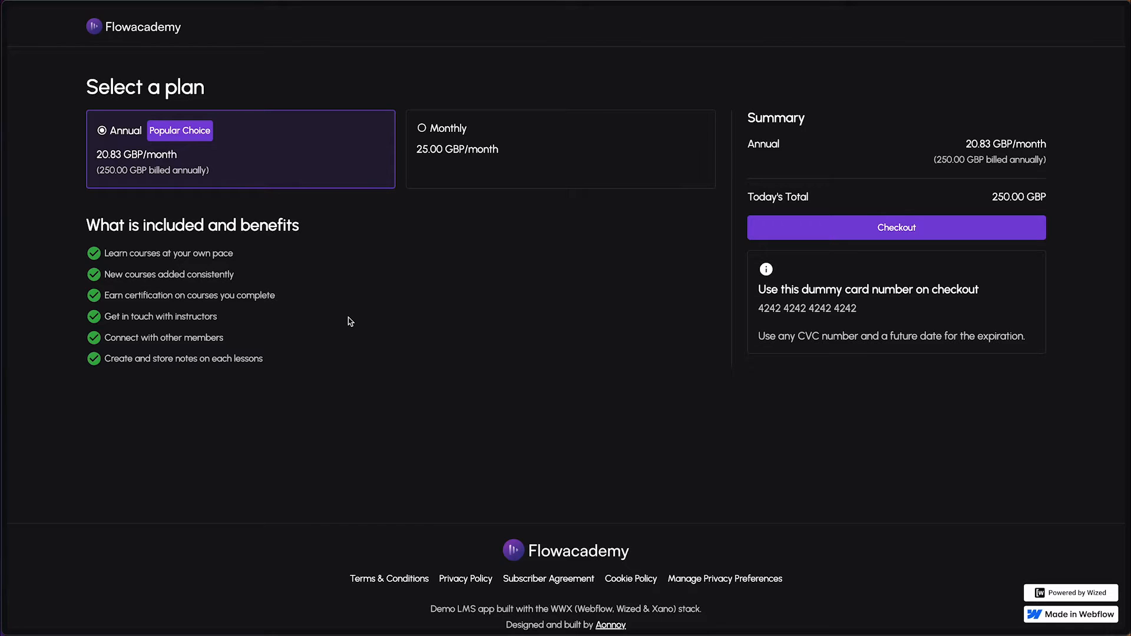
pyautogui.moveTo(389, 156)
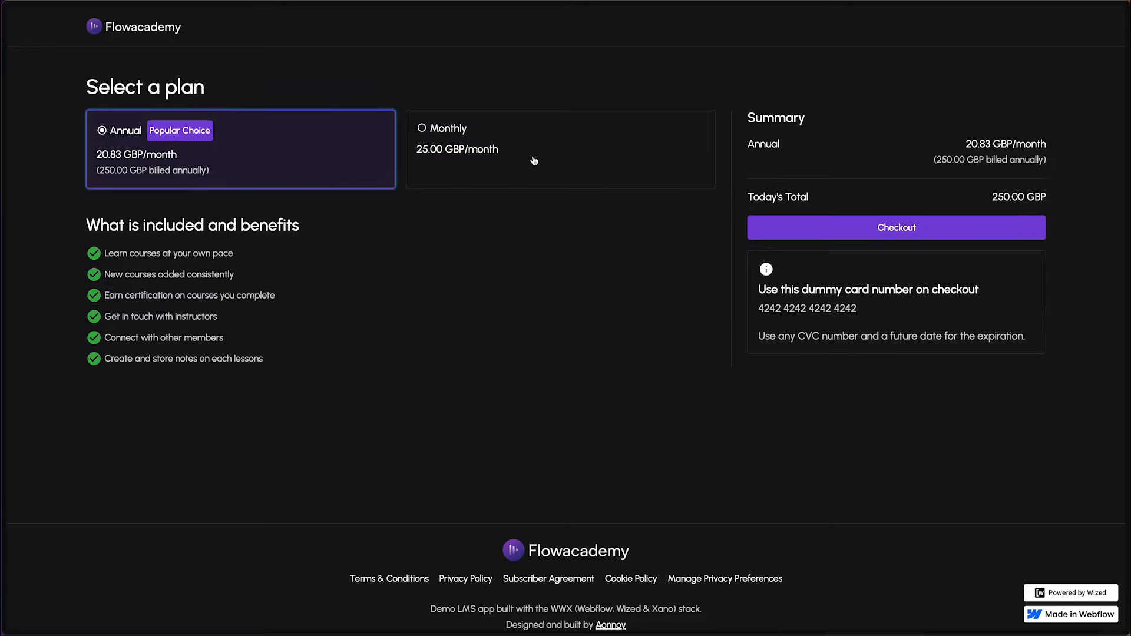
pyautogui.moveTo(195, 178)
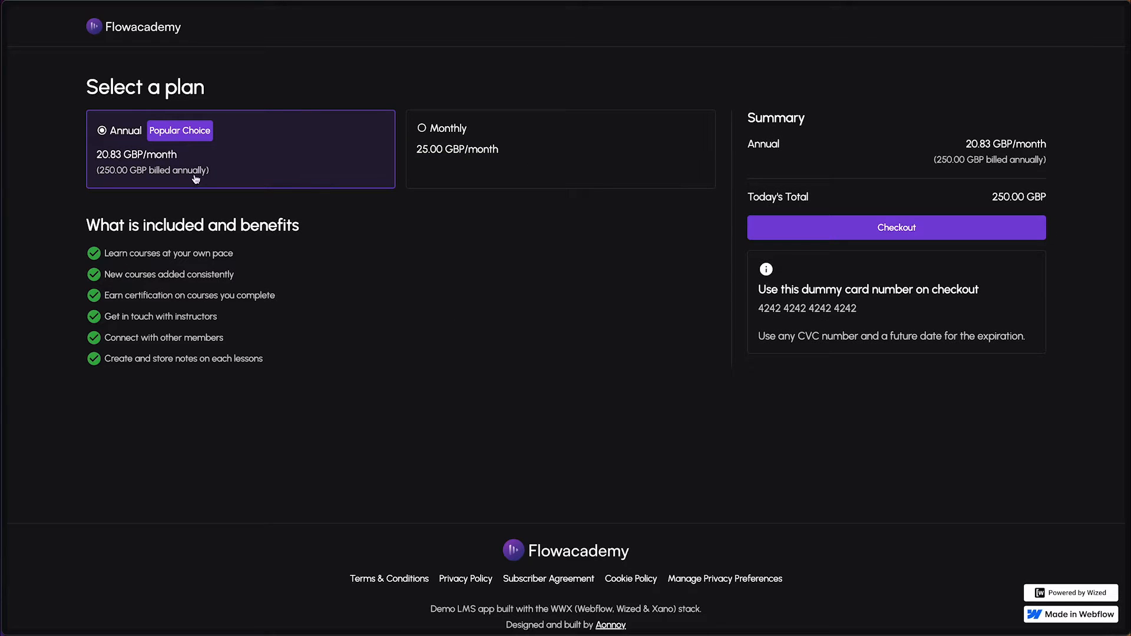
pyautogui.moveTo(284, 264)
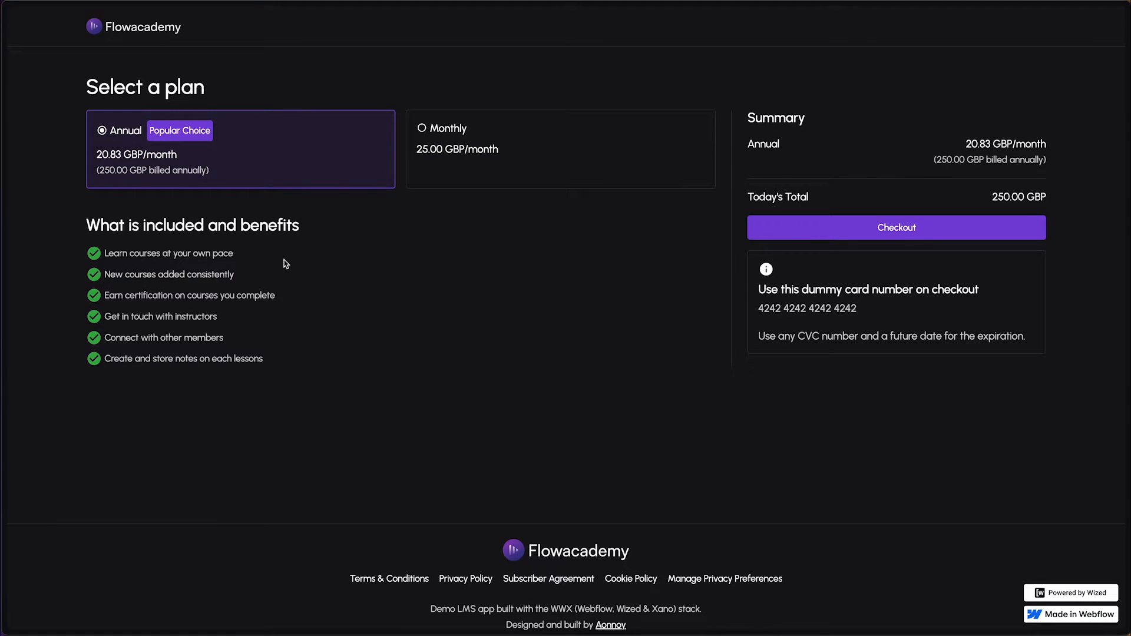
pyautogui.moveTo(446, 360)
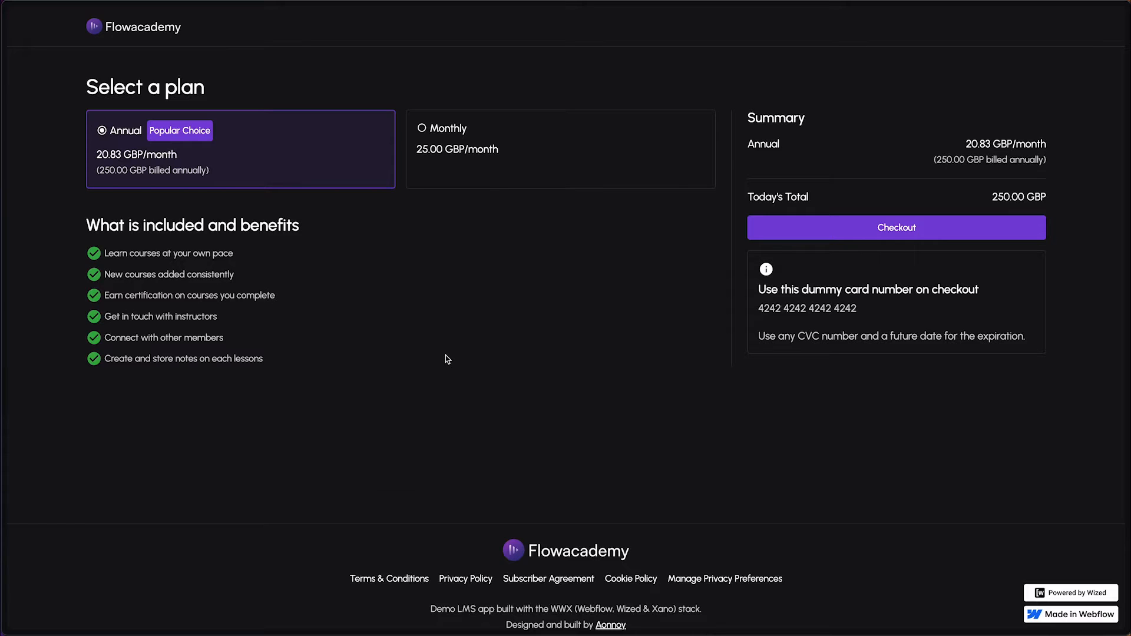
pyautogui.moveTo(940, 331)
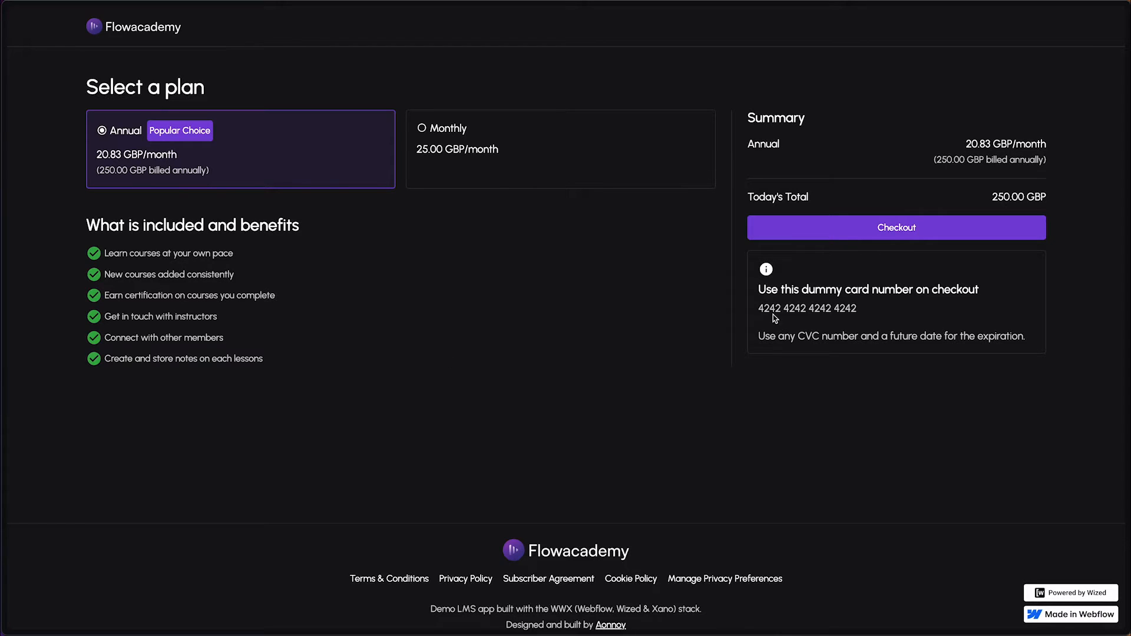
# Grab the dummy card number and check out with the Annual plan at 250.00 GBP.
pyautogui.doubleClick(807, 308)
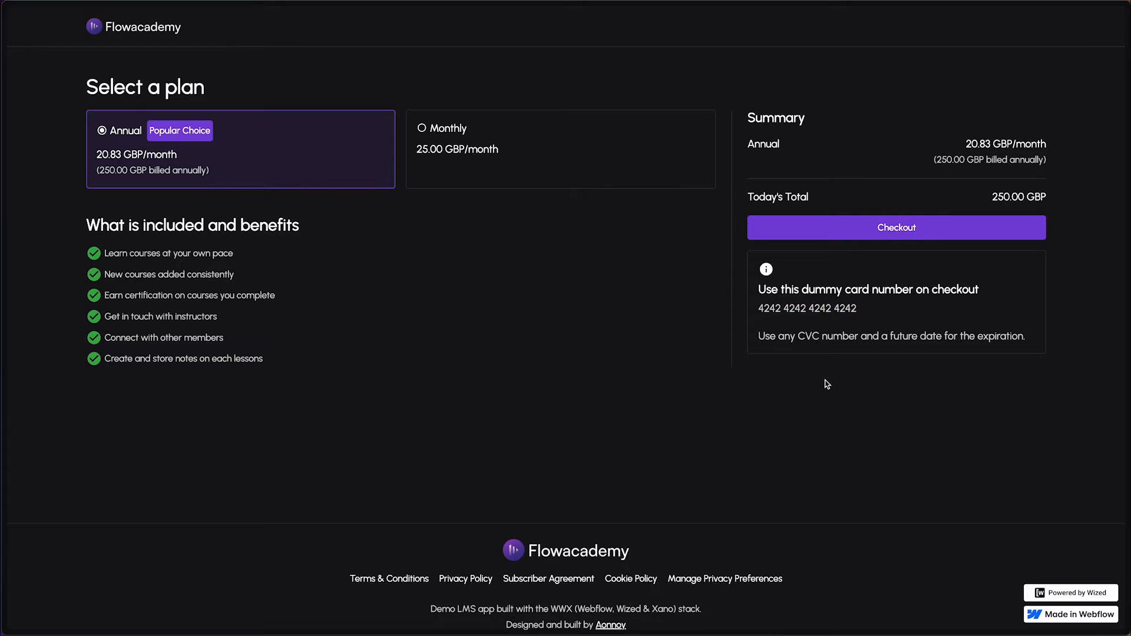
pyautogui.click(896, 227)
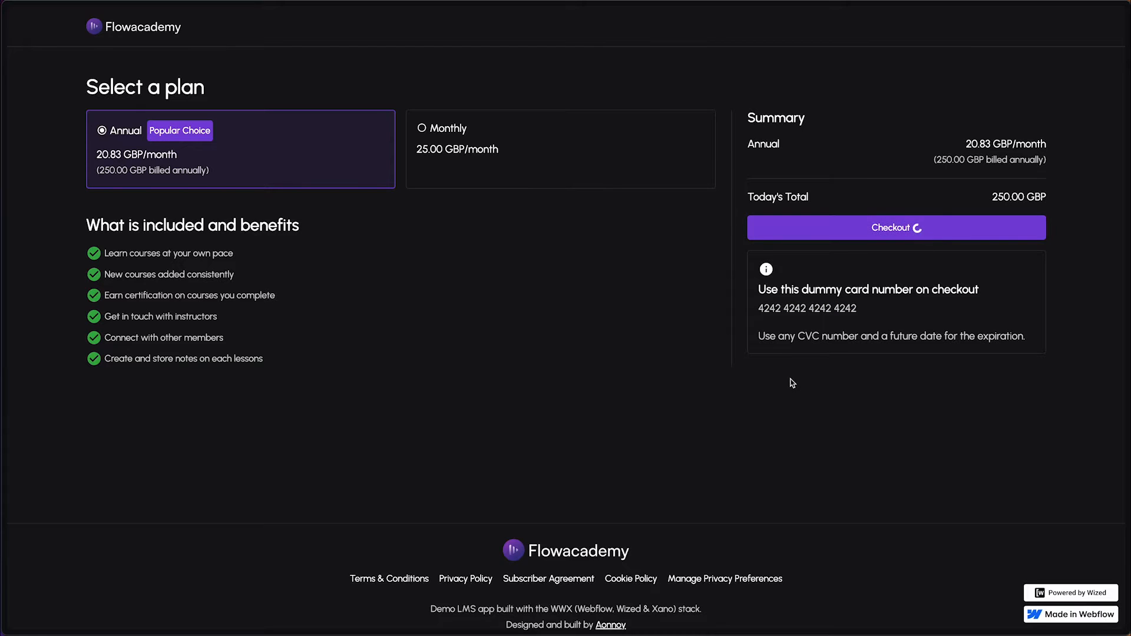
pyautogui.click(896, 228)
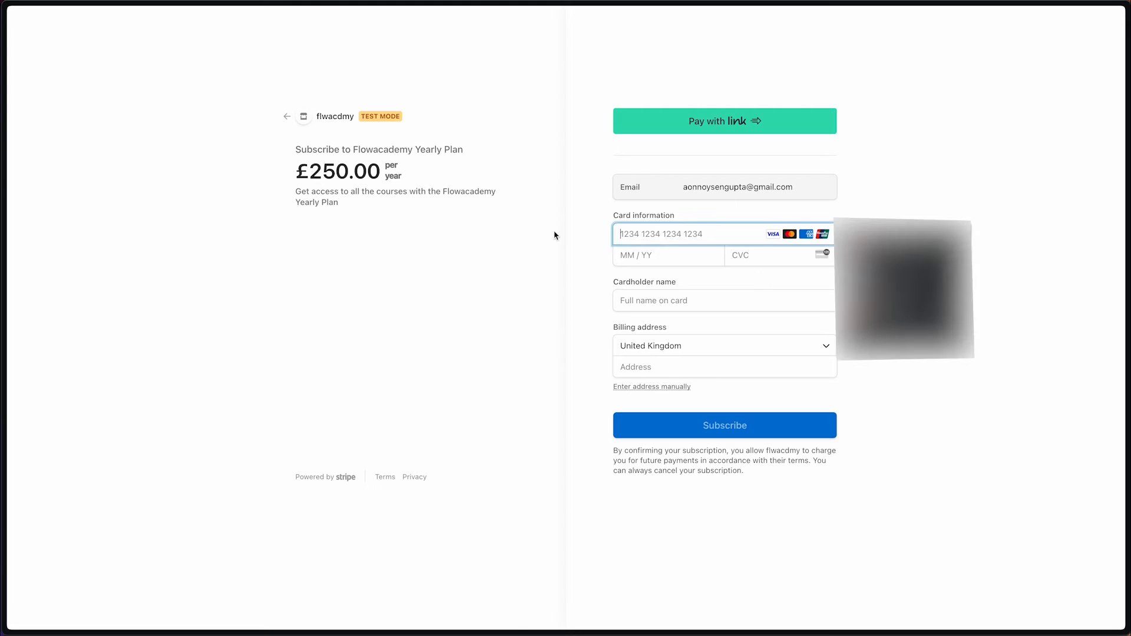
pyautogui.write('4242 4242 4242 4242')
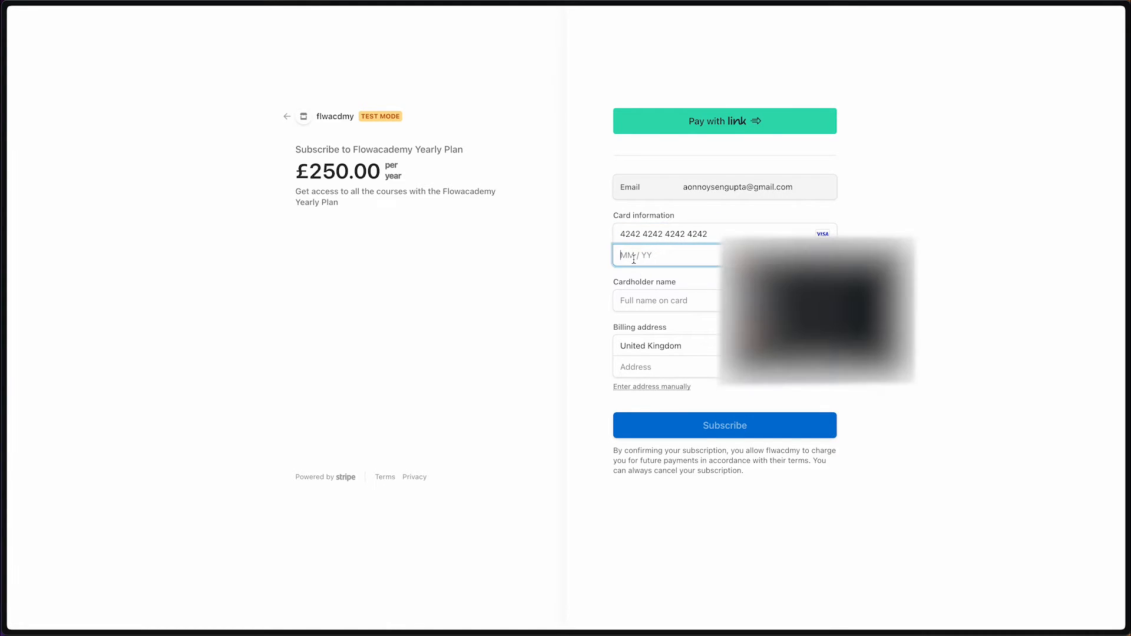
pyautogui.write('10 /')
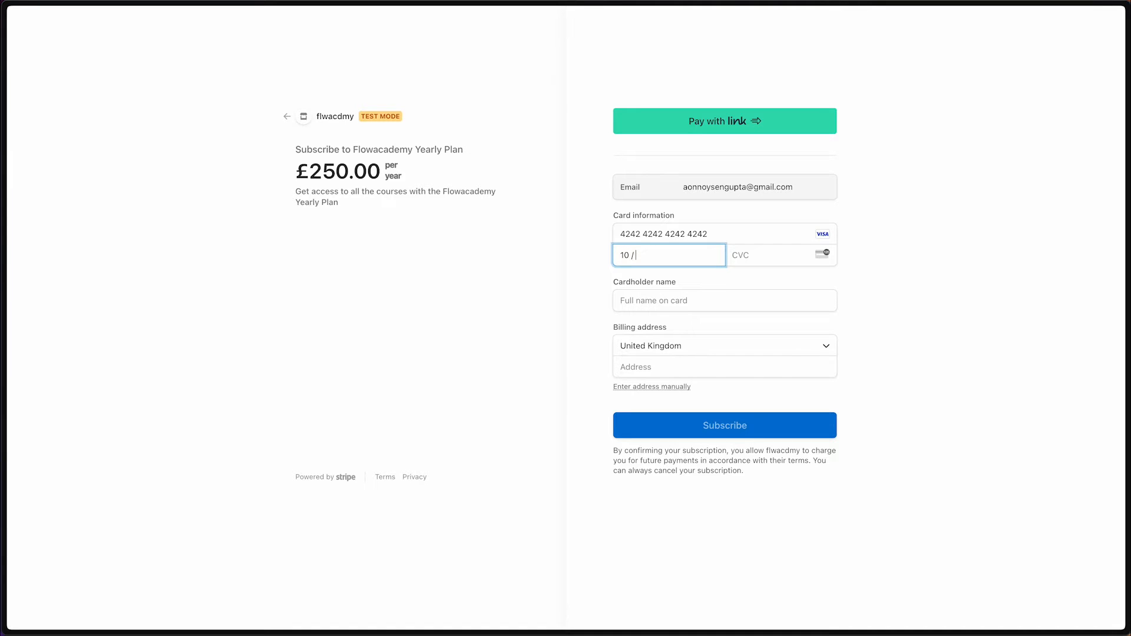
pyautogui.write('1')
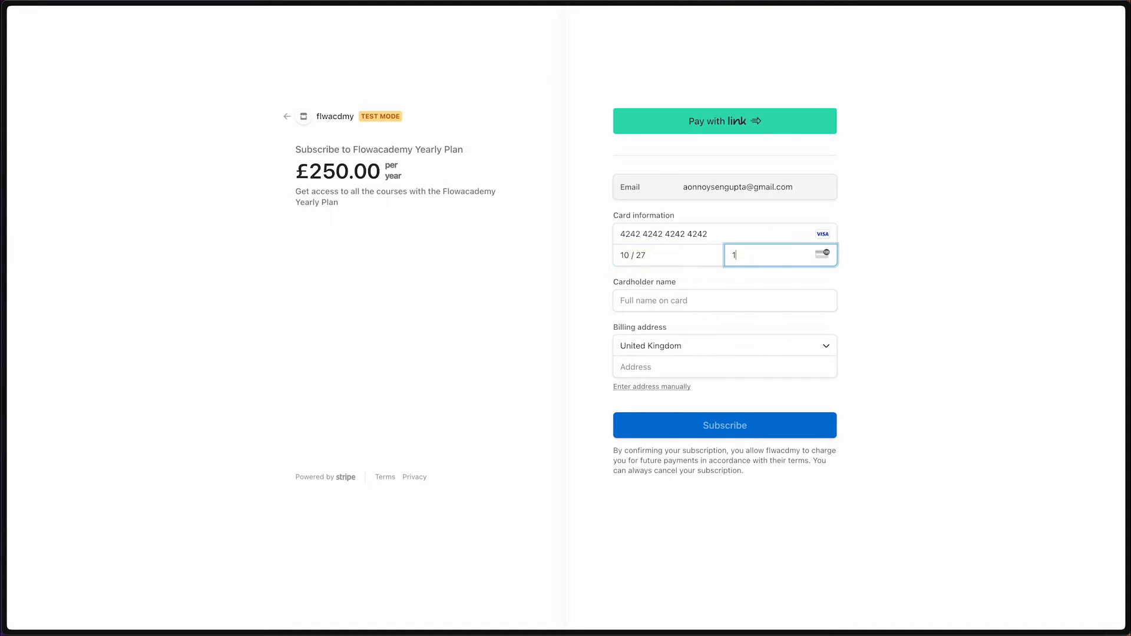
pyautogui.write('Aonnoy Sengupta')
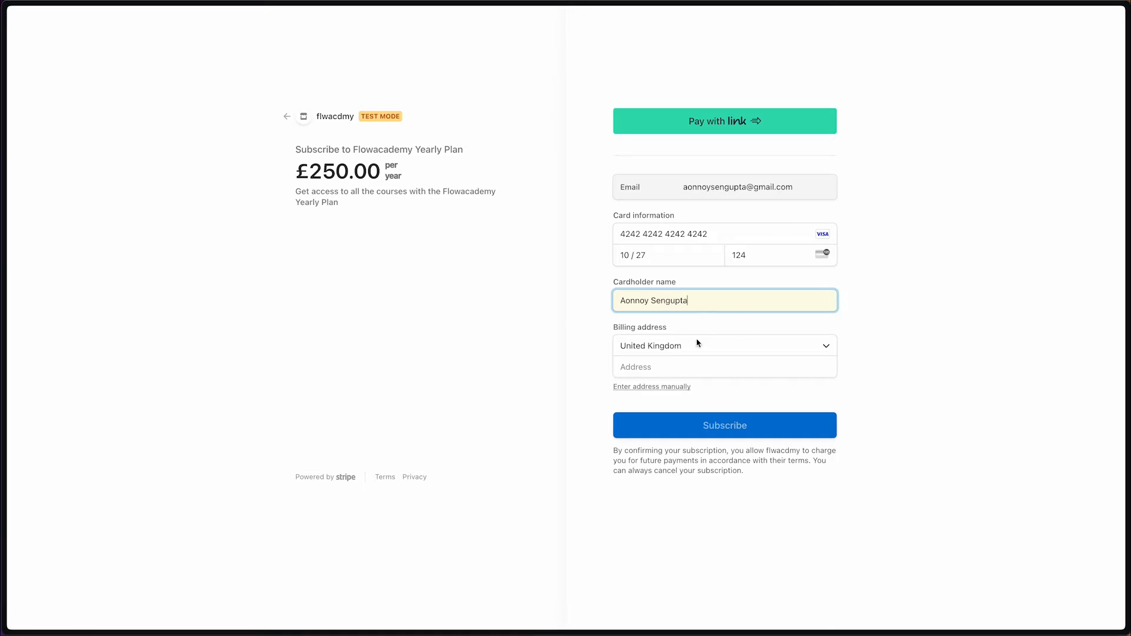
pyautogui.click(724, 366)
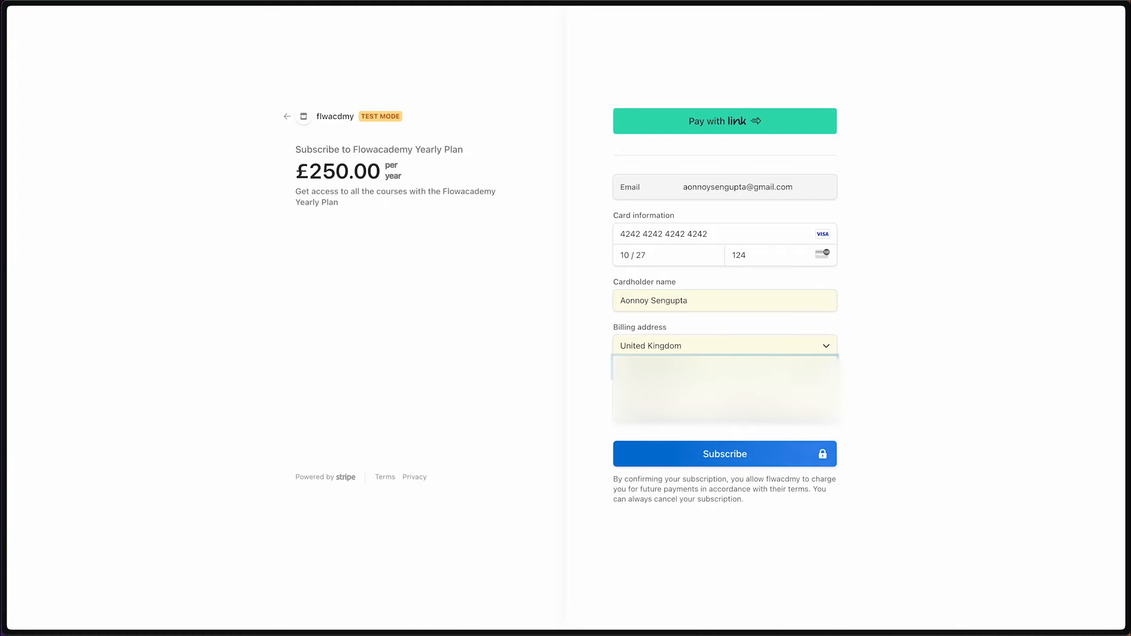
pyautogui.click(724, 453)
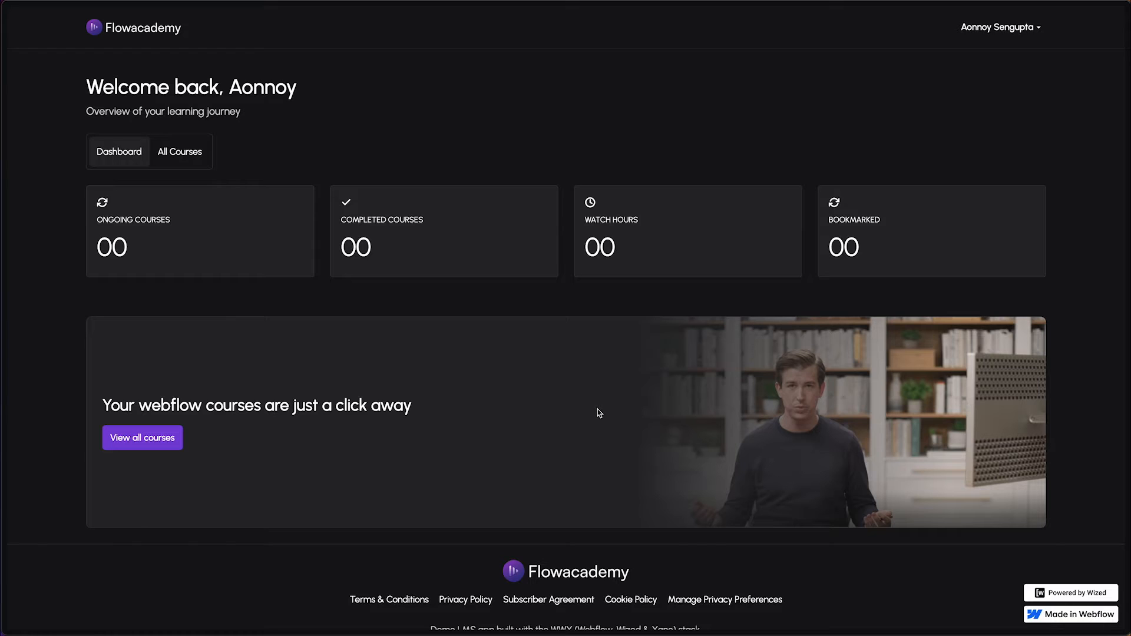
pyautogui.moveTo(294, 261)
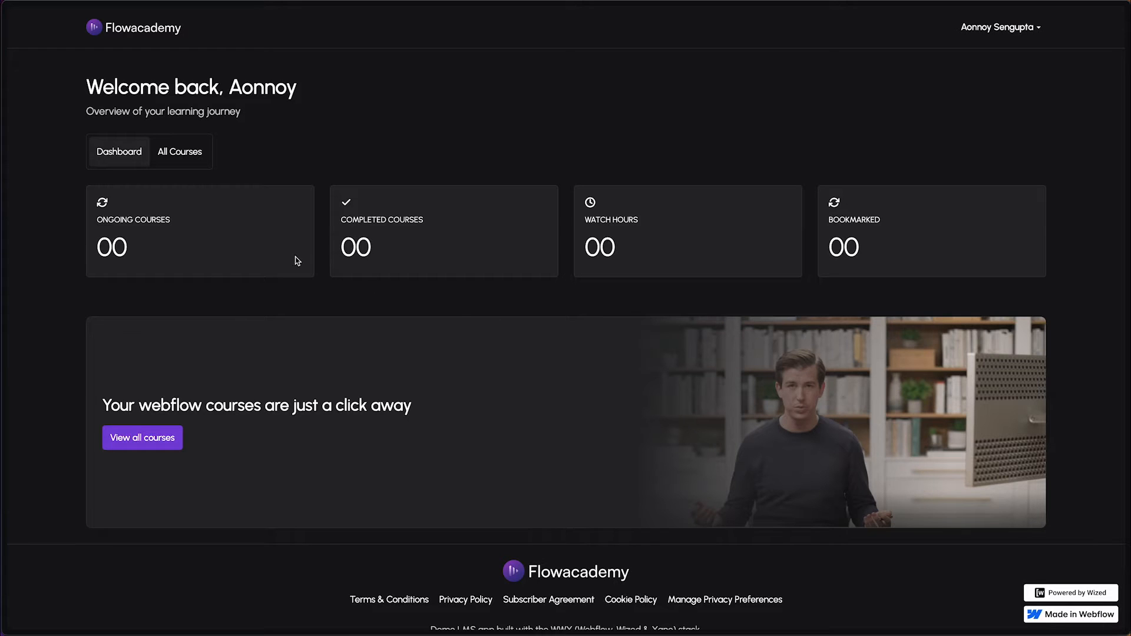
pyautogui.moveTo(366, 256)
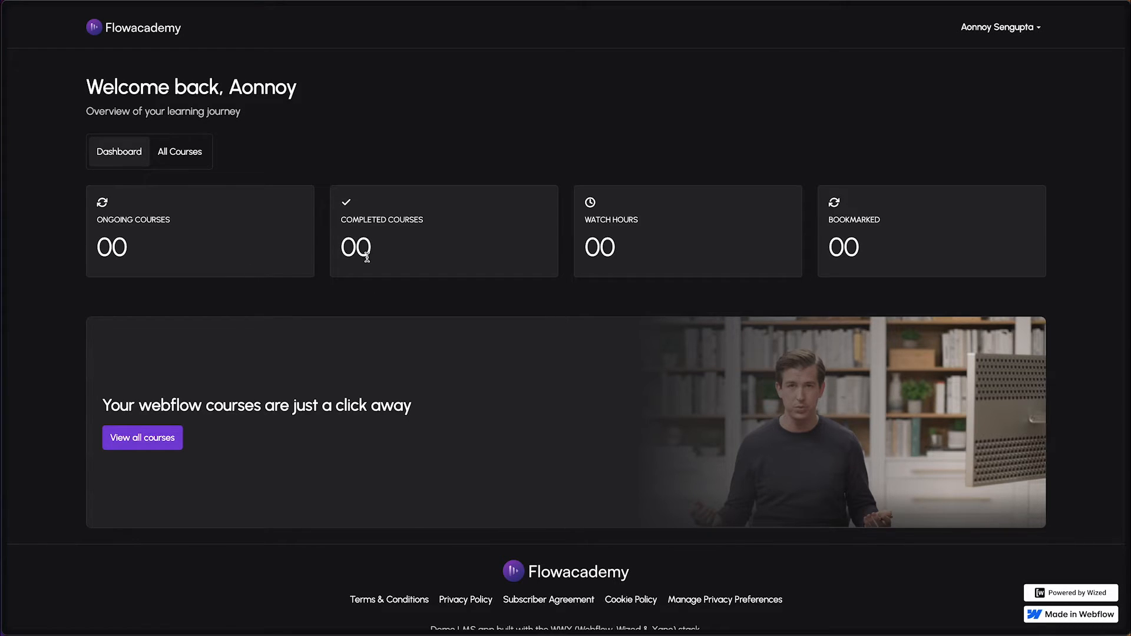
pyautogui.moveTo(768, 273)
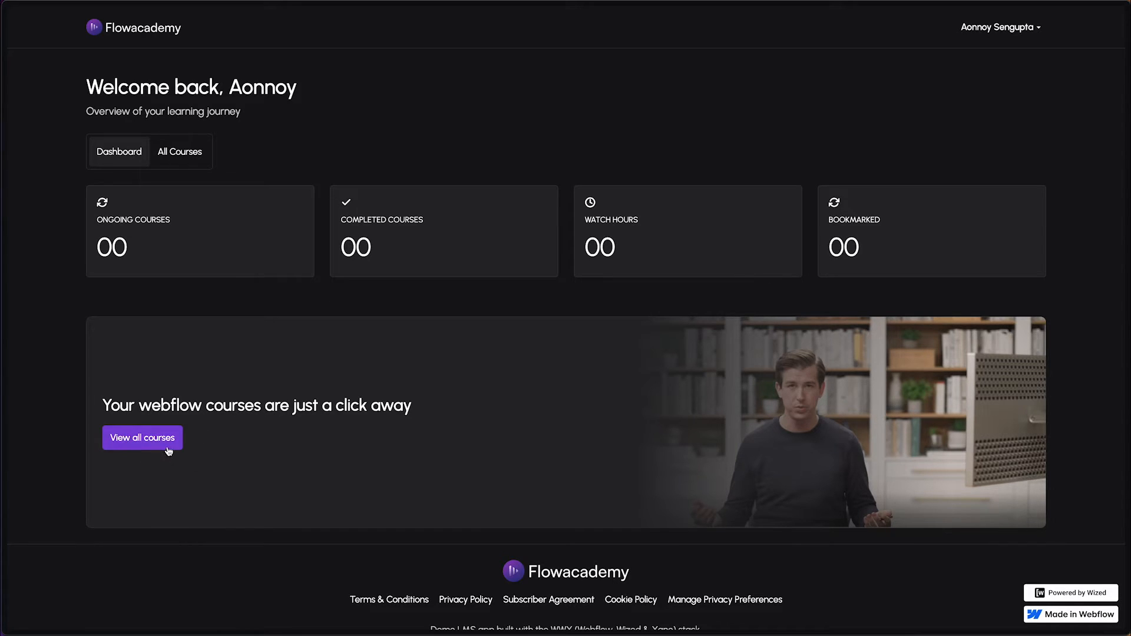
pyautogui.moveTo(190, 168)
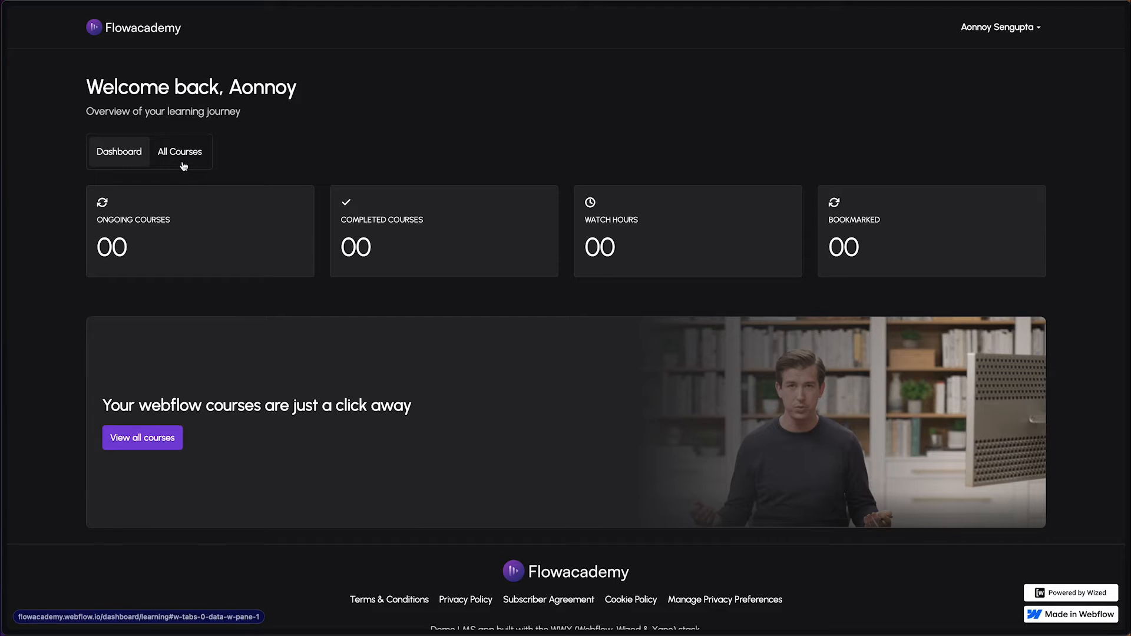
# Switch from the Dashboard to the All Courses catalogue listing the beginner courses.
pyautogui.click(179, 152)
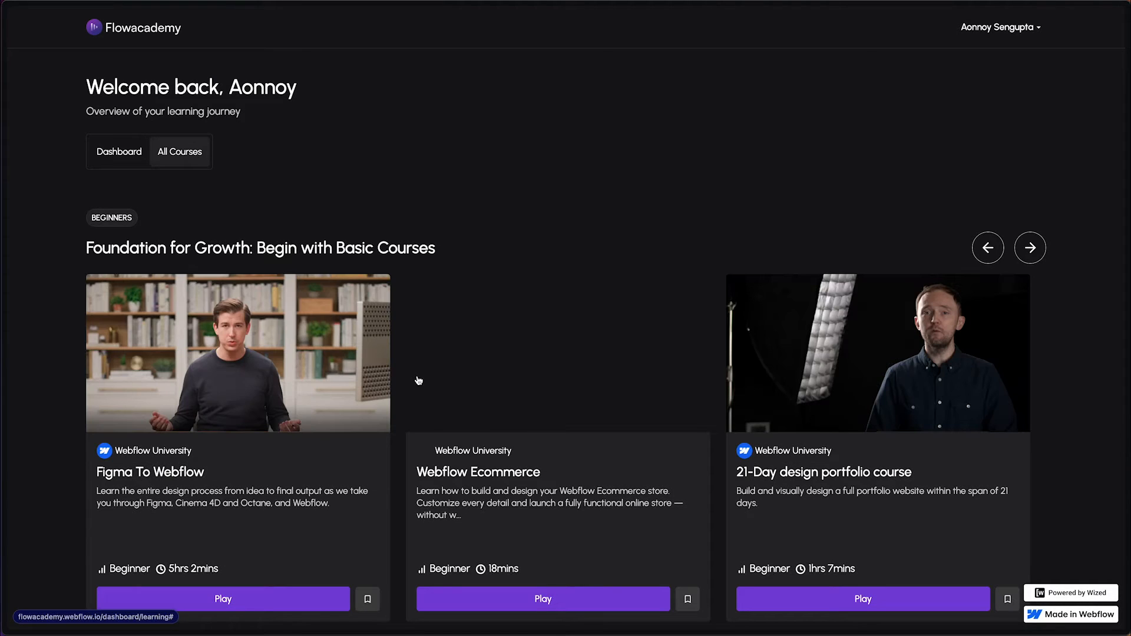
pyautogui.scroll(-3)
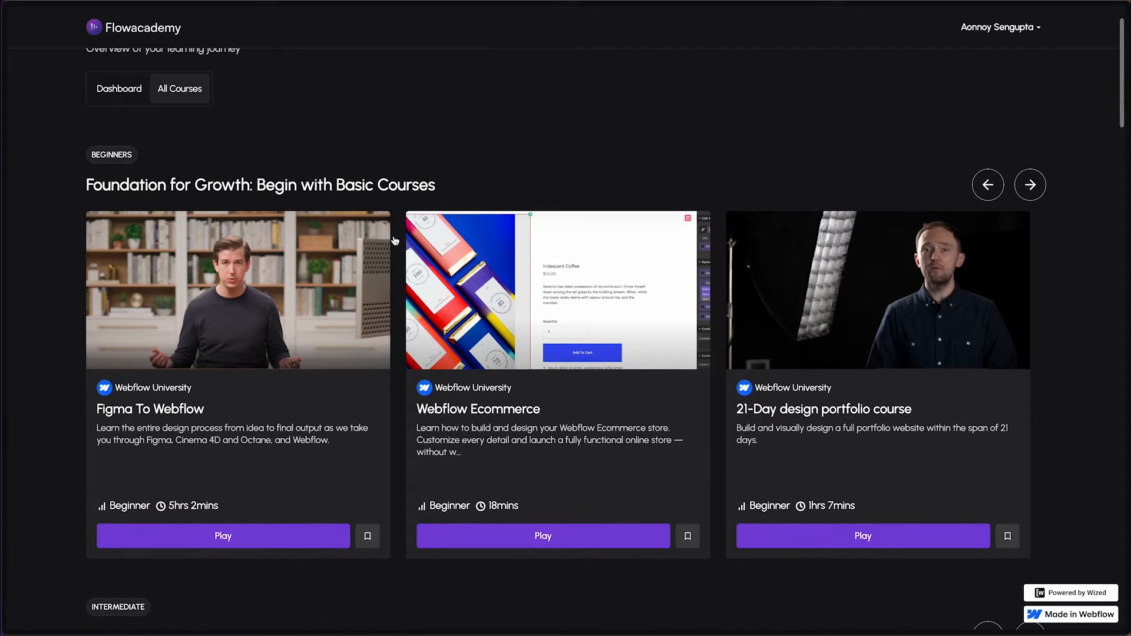
pyautogui.scroll(-3)
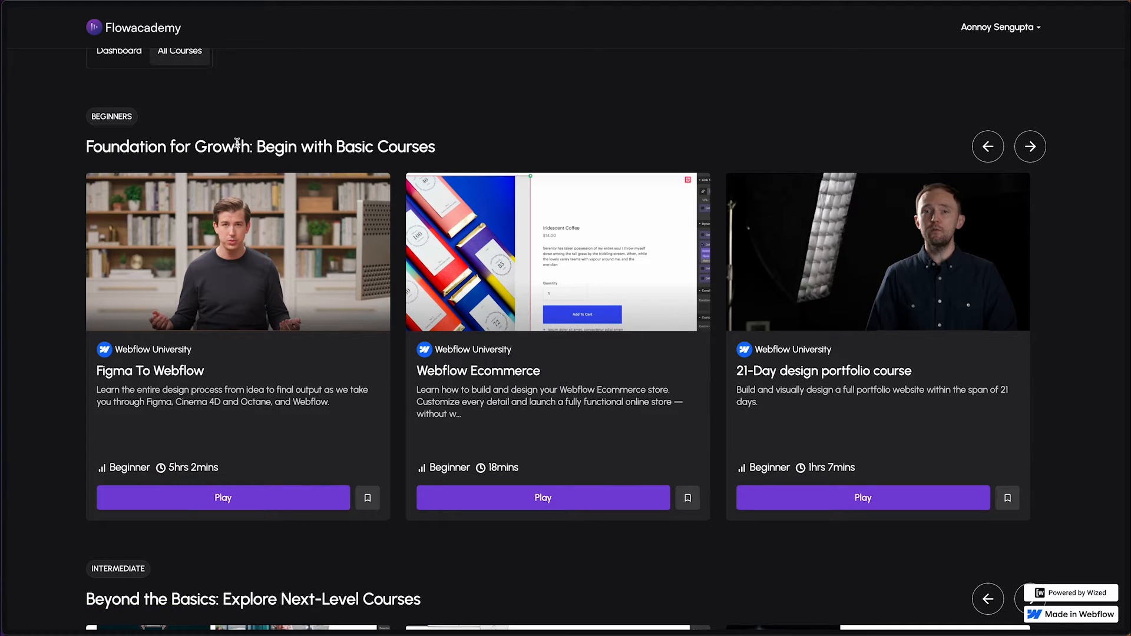
pyautogui.moveTo(257, 139)
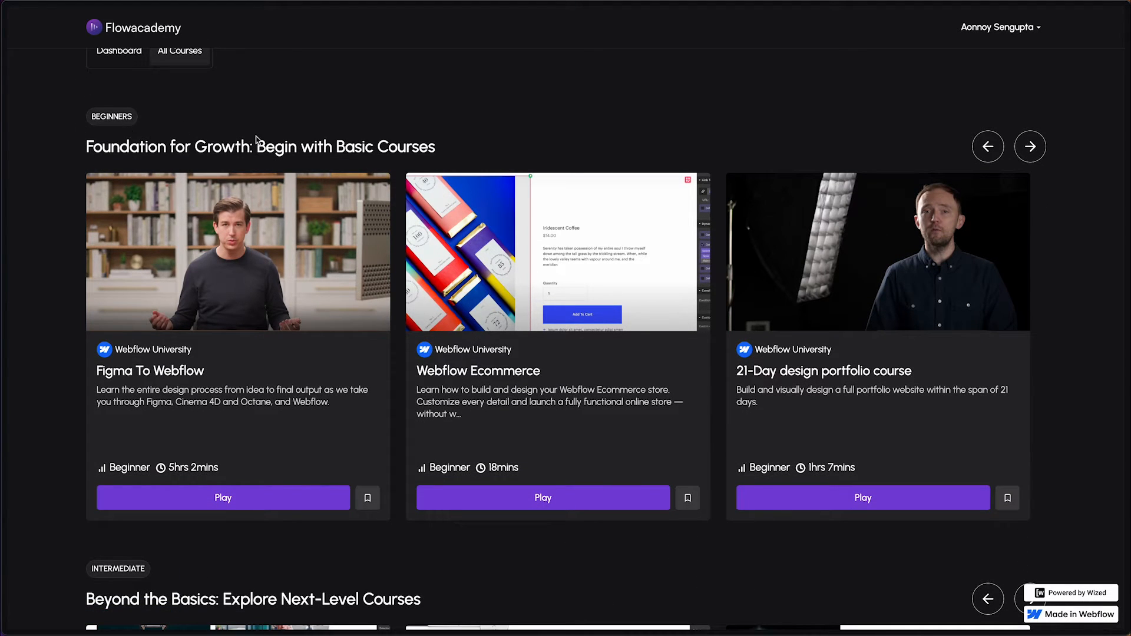
pyautogui.scroll(-3)
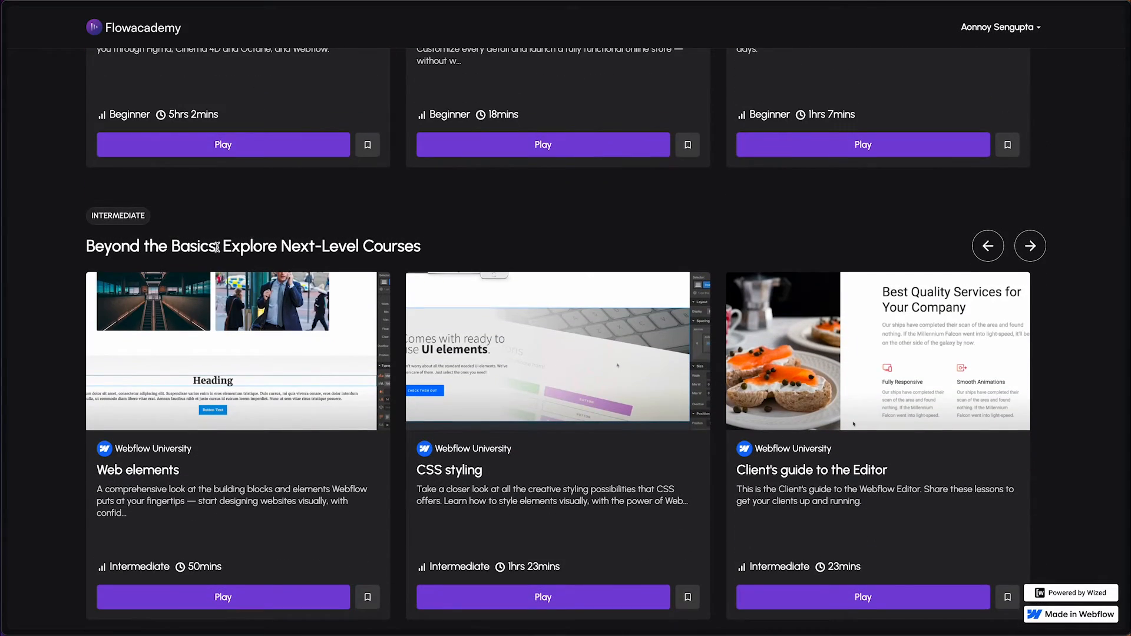
pyautogui.scroll(-3)
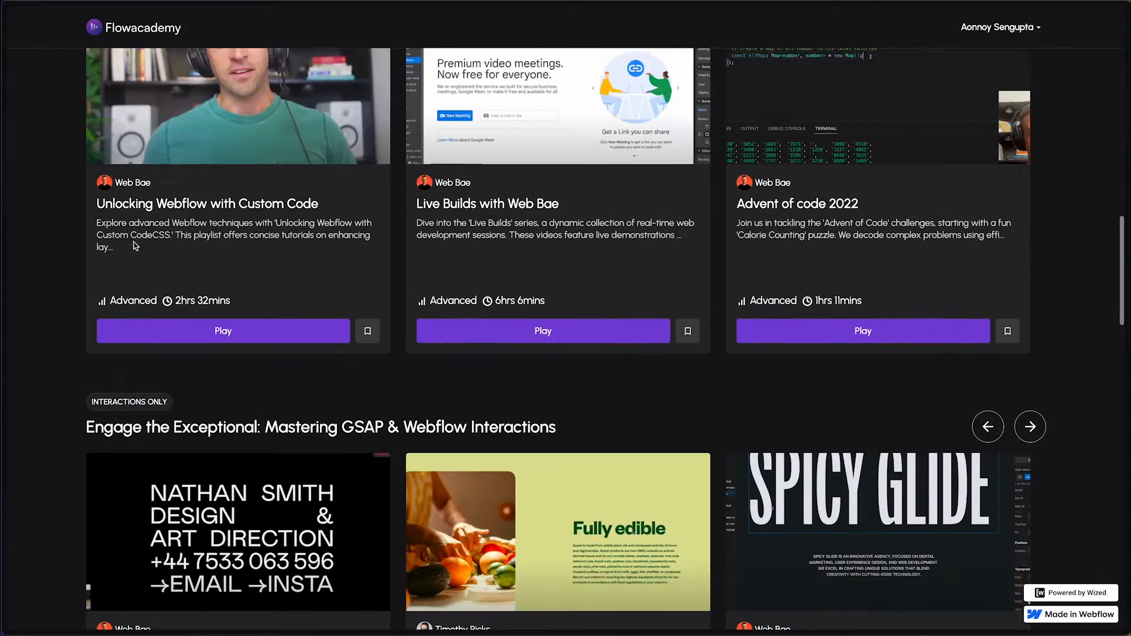
pyautogui.scroll(-3)
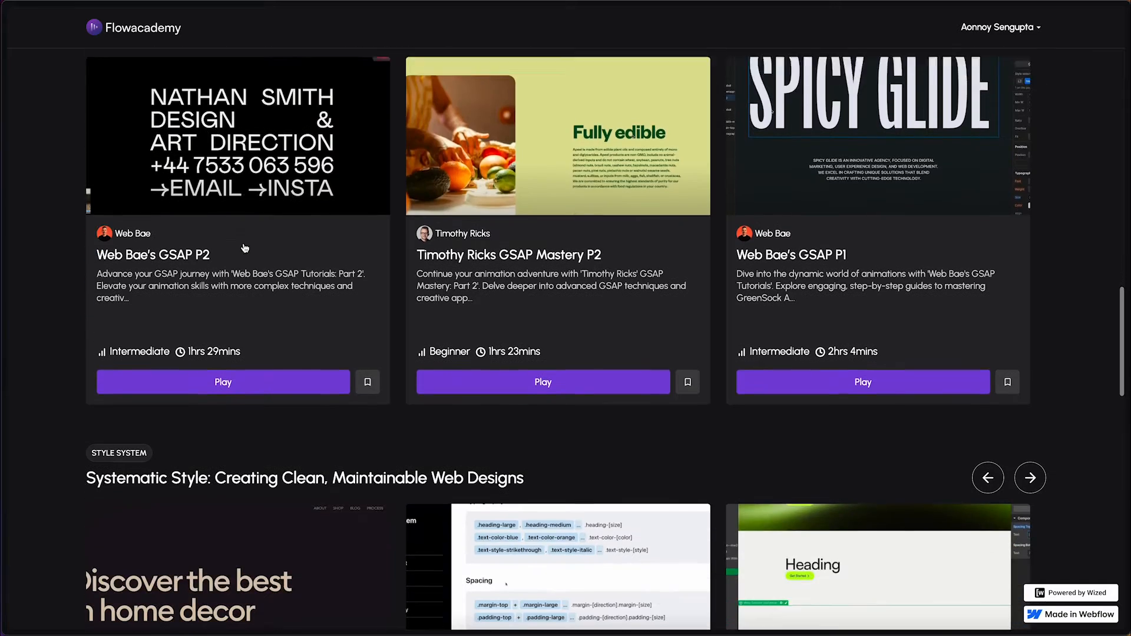
pyautogui.scroll(-3)
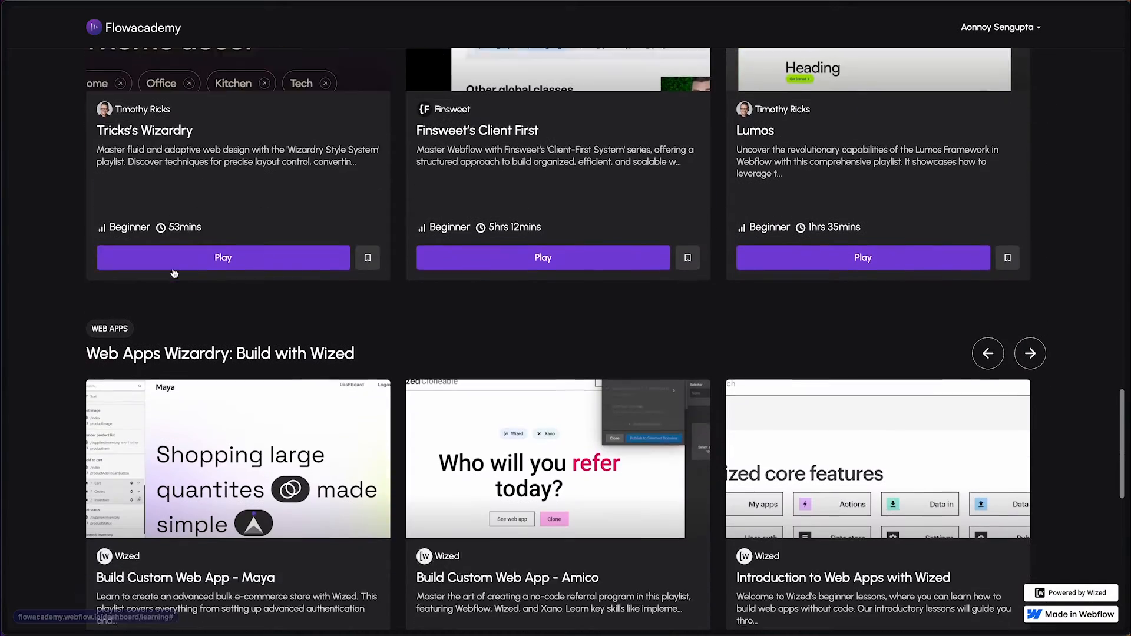
pyautogui.scroll(-3)
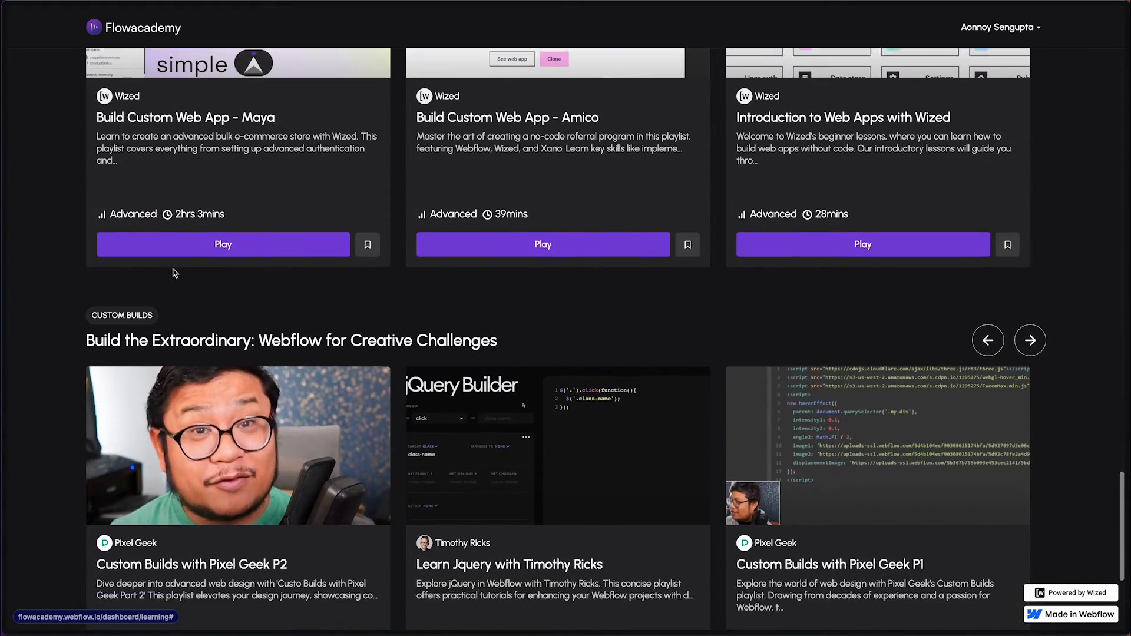
pyautogui.scroll(-3)
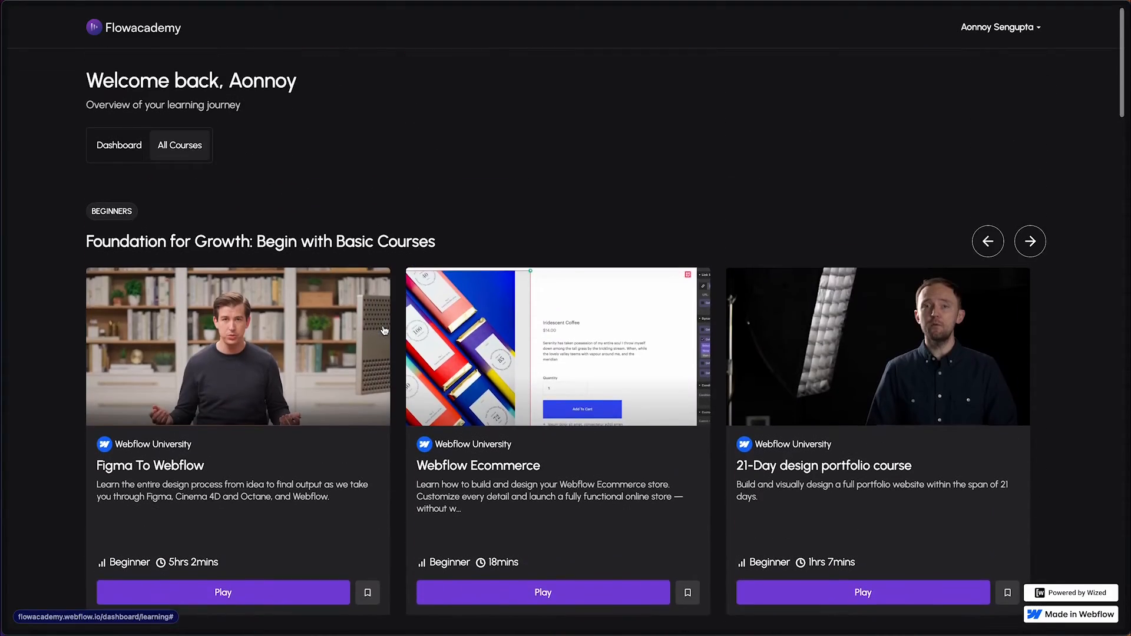
pyautogui.click(238, 347)
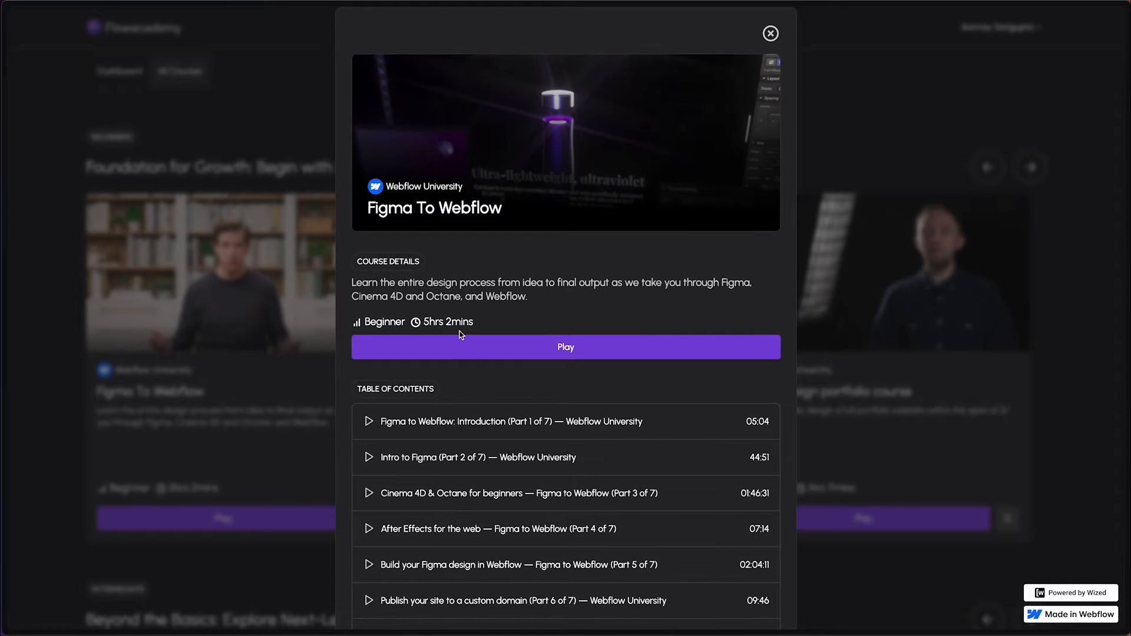
pyautogui.scroll(-3)
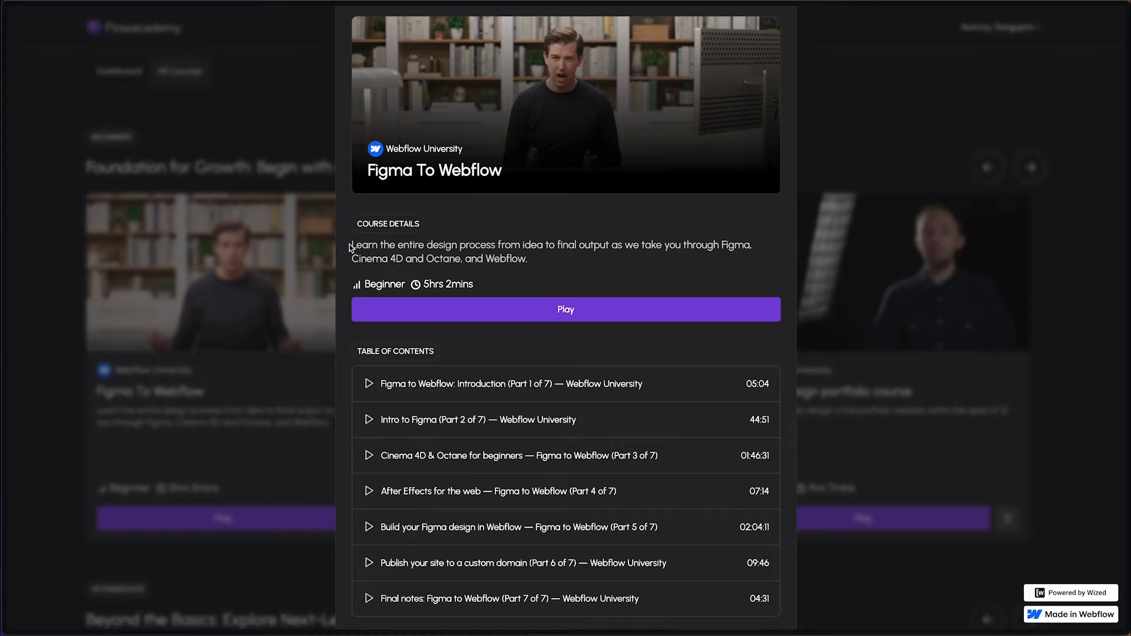
pyautogui.moveTo(353, 244); pyautogui.dragTo(527, 258)
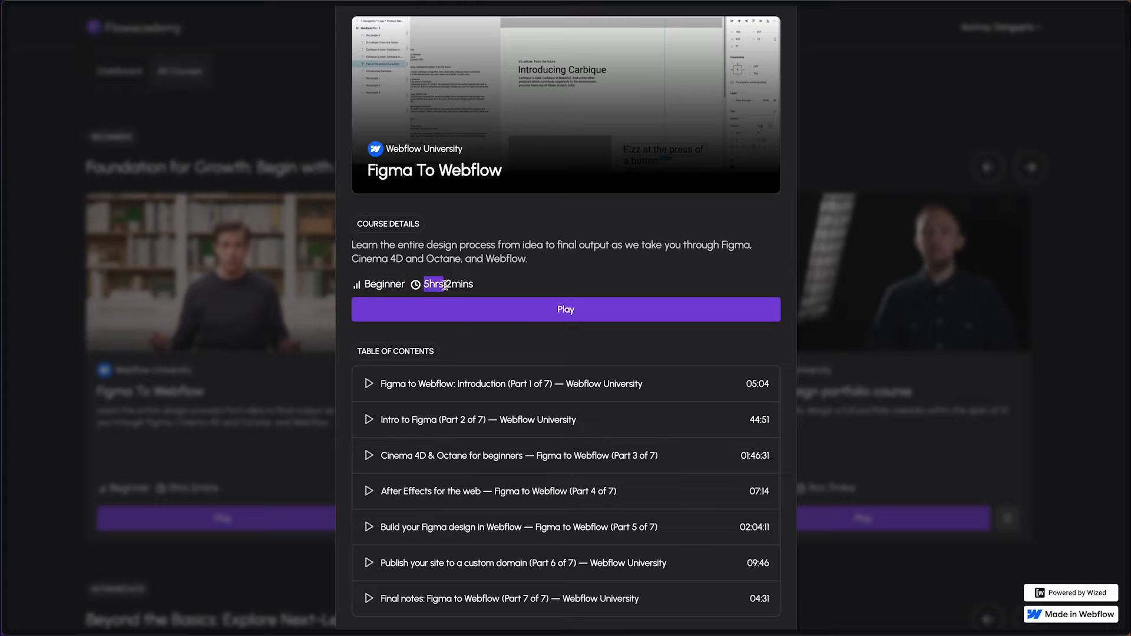
pyautogui.scroll(-3)
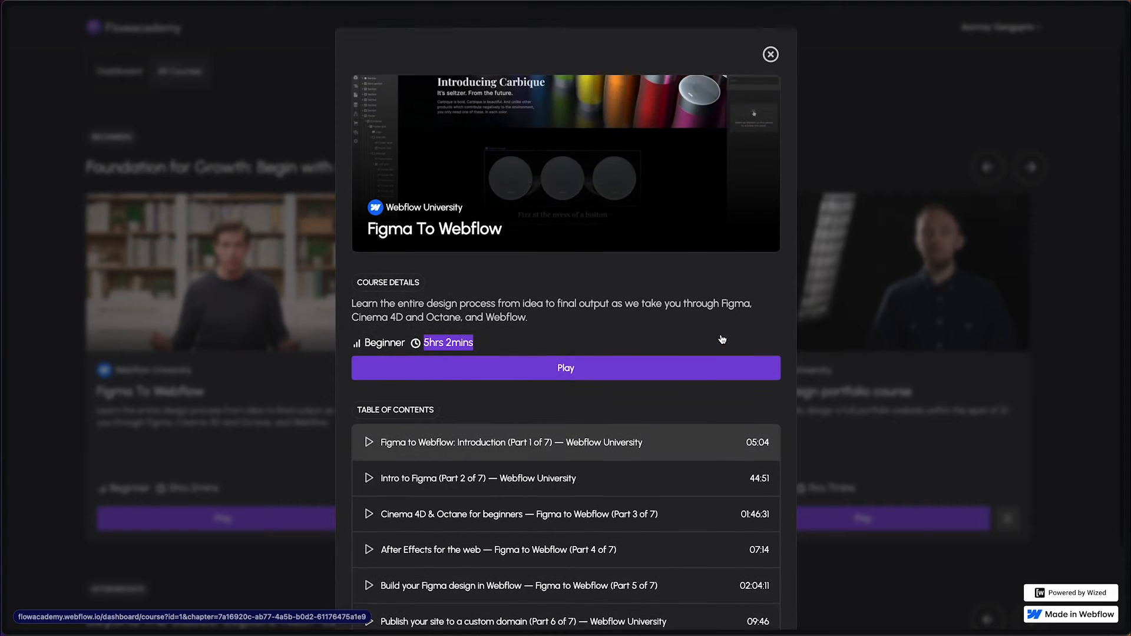
pyautogui.click(770, 55)
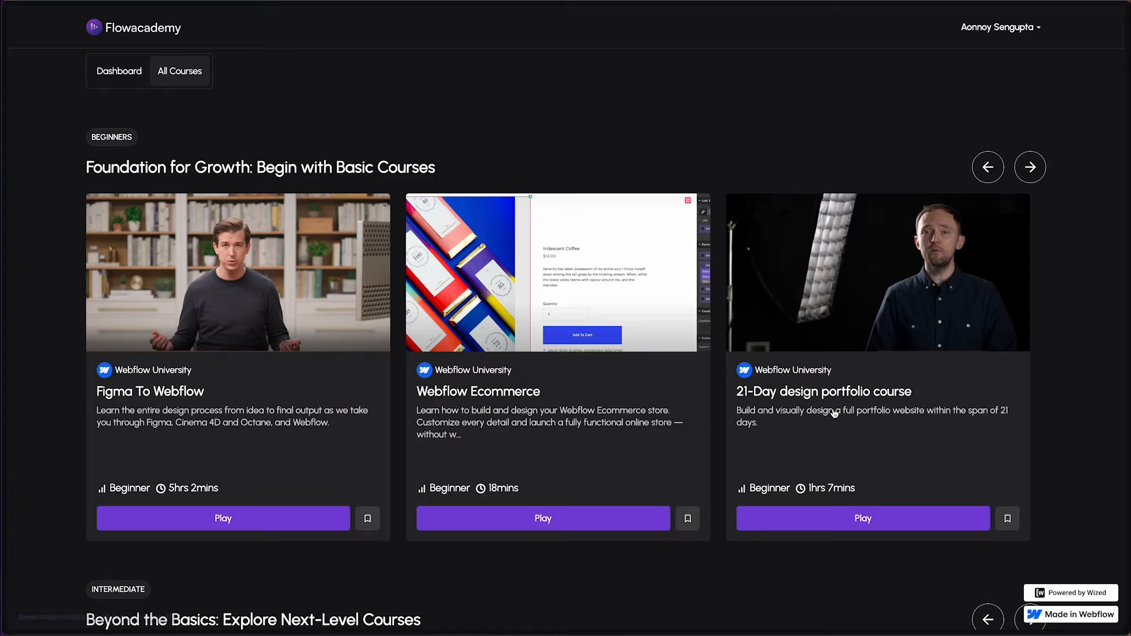
pyautogui.click(863, 518)
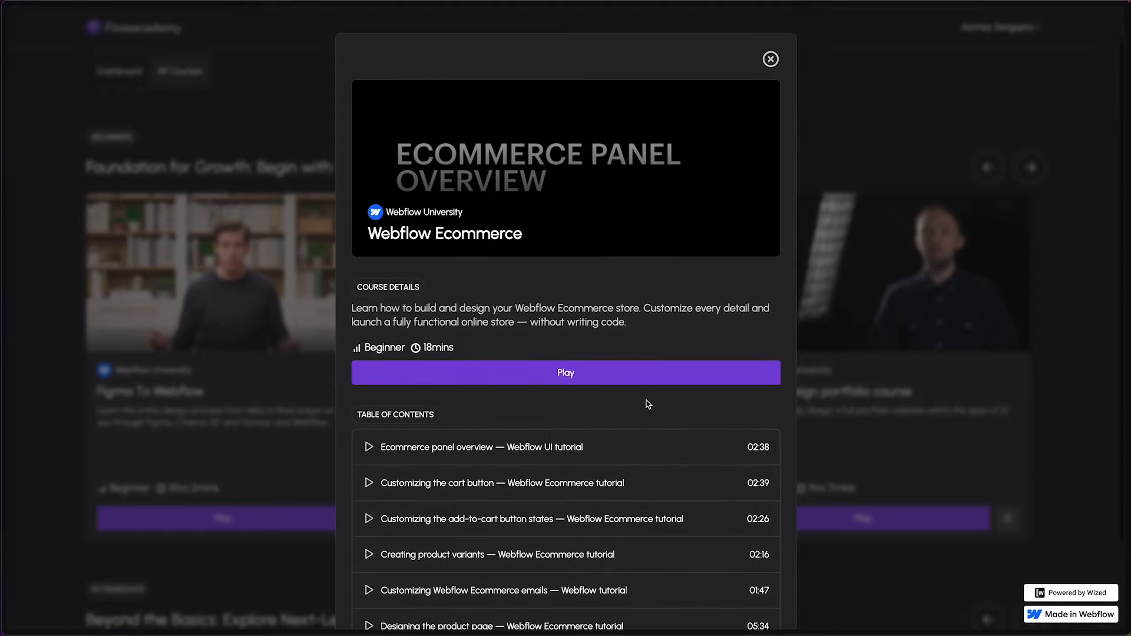
pyautogui.click(770, 58)
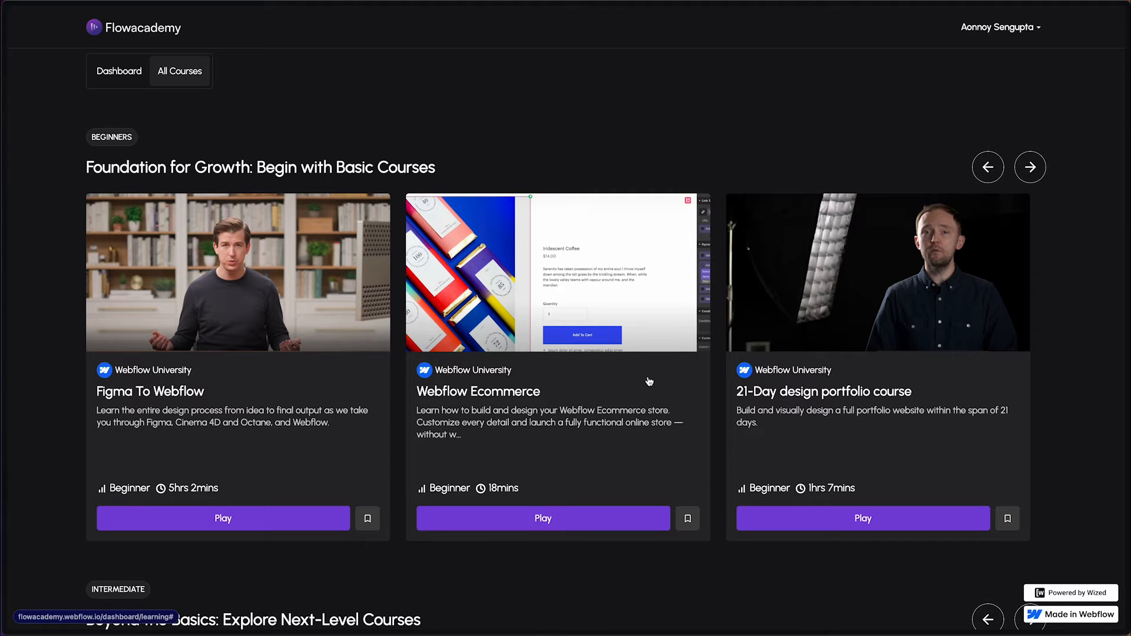
# Scroll down the dashboard past the single bookmarked Figma To Webflow course.
pyautogui.scroll(-3)
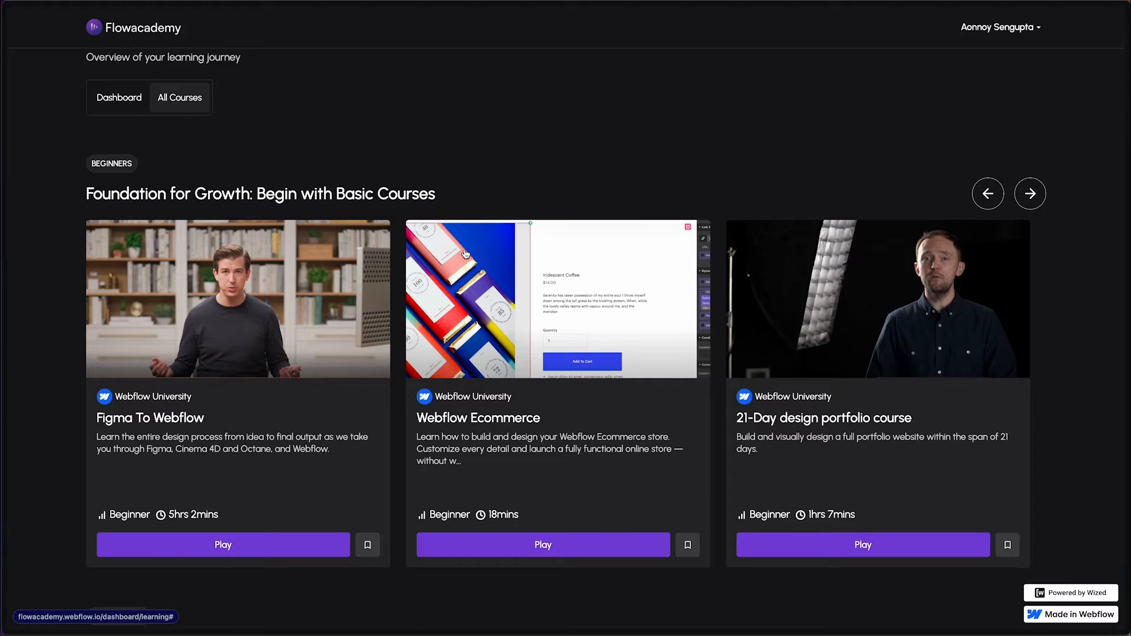
pyautogui.scroll(-3)
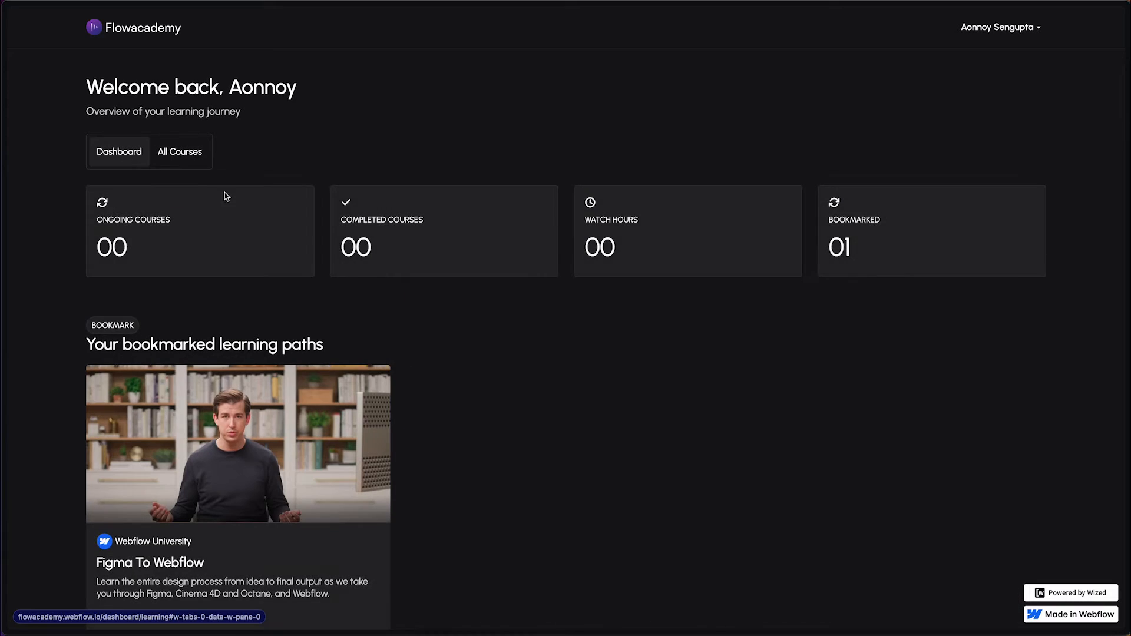
pyautogui.scroll(-3)
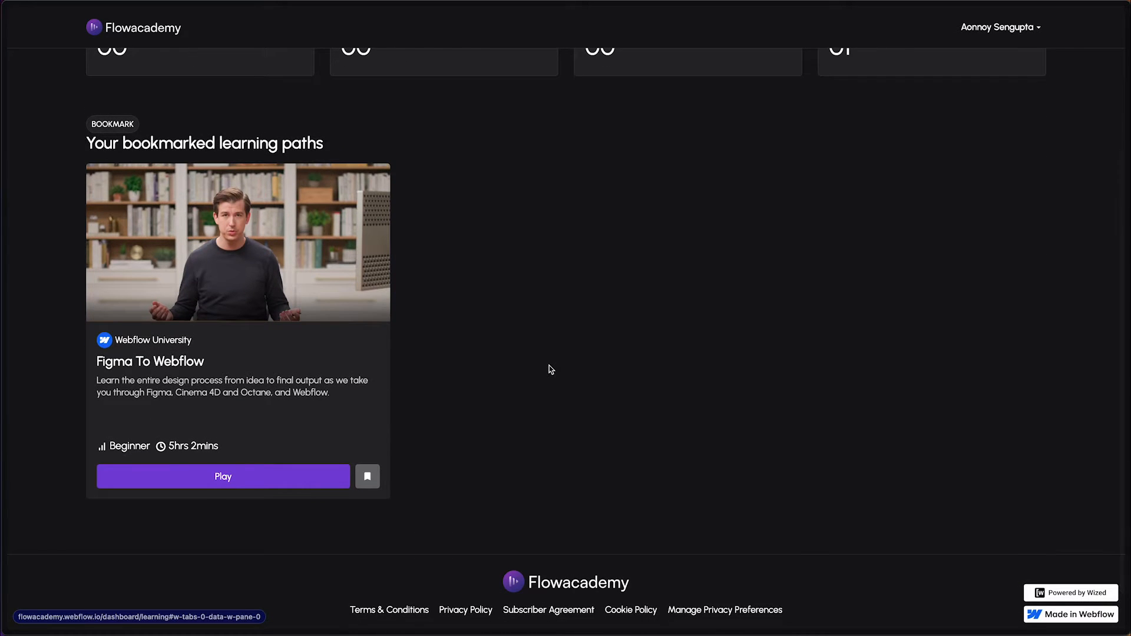
pyautogui.scroll(-3)
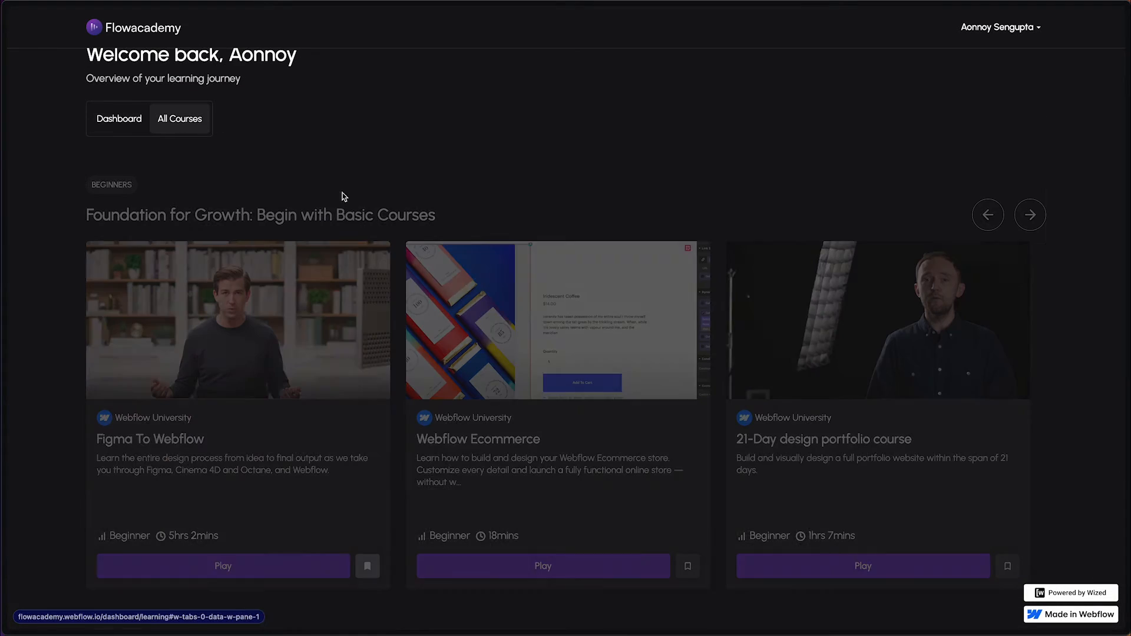
# Check the bookmark count on the dashboard and return to the All Courses catalogue.
pyautogui.scroll(-3)
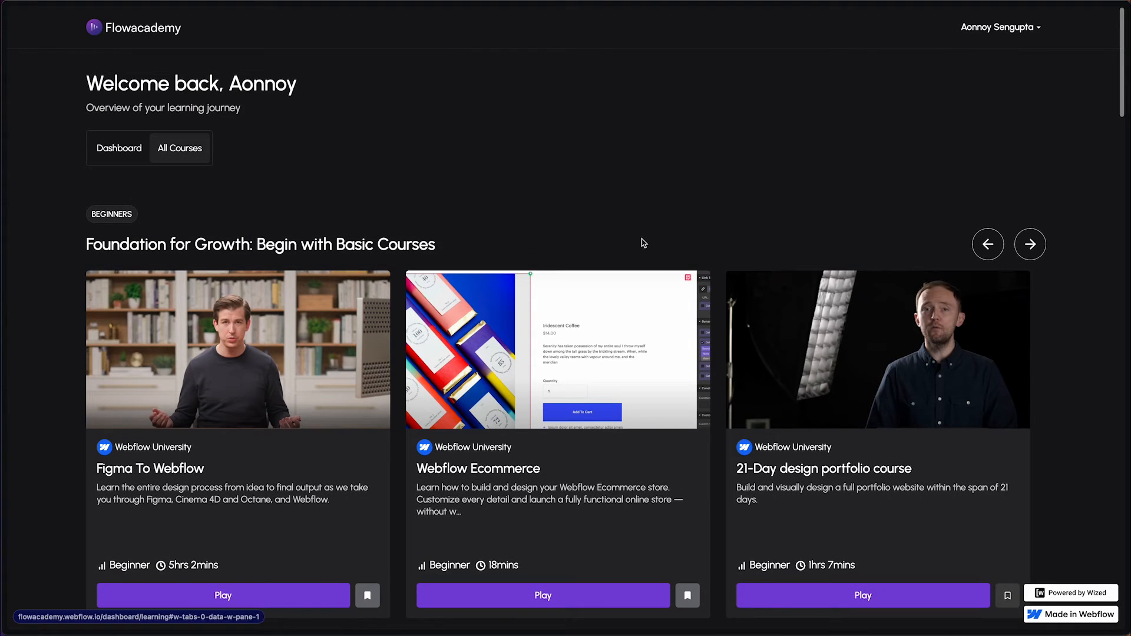
pyautogui.click(119, 148)
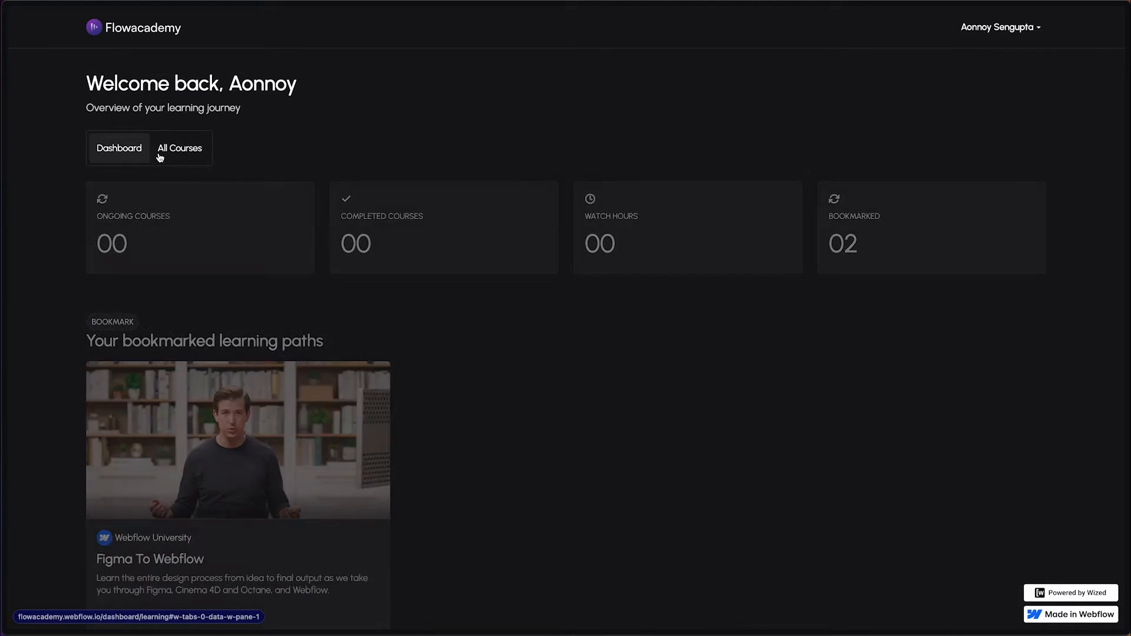
pyautogui.scroll(-3)
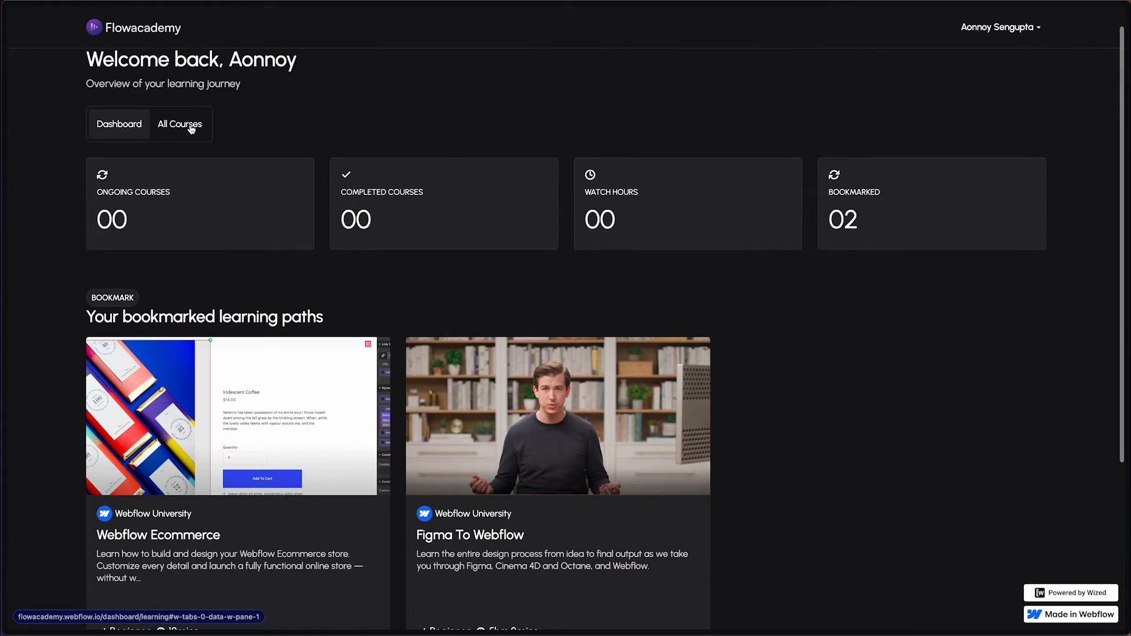
pyautogui.click(179, 125)
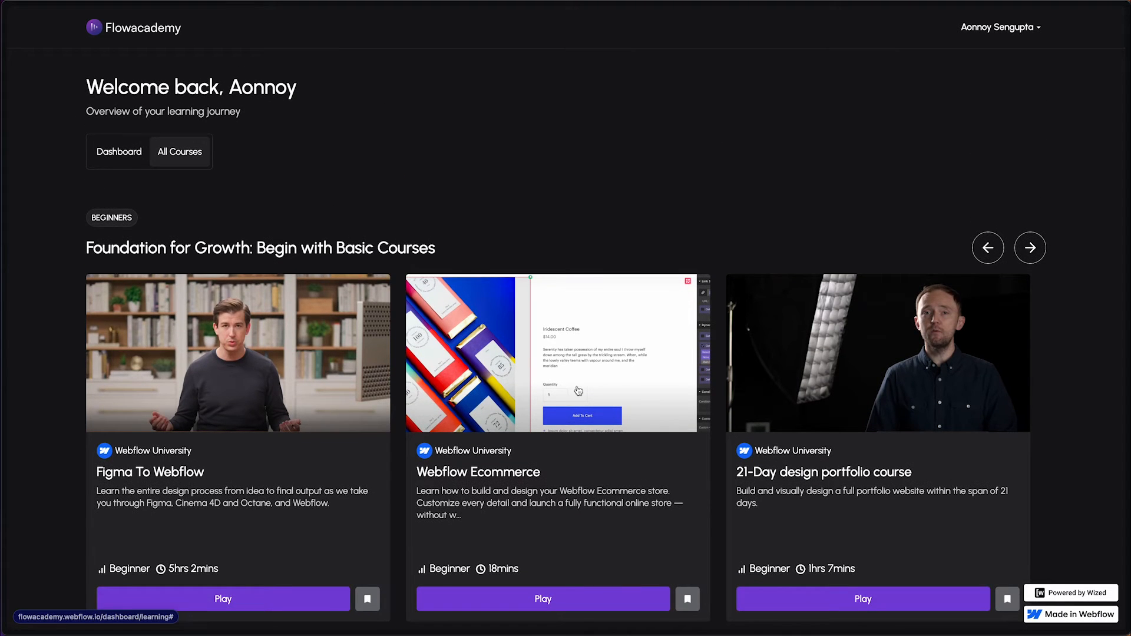
# Bookmark the 21-Day design portfolio course and Webflow Ecommerce, then verify them on the dashboard.
pyautogui.scroll(-3)
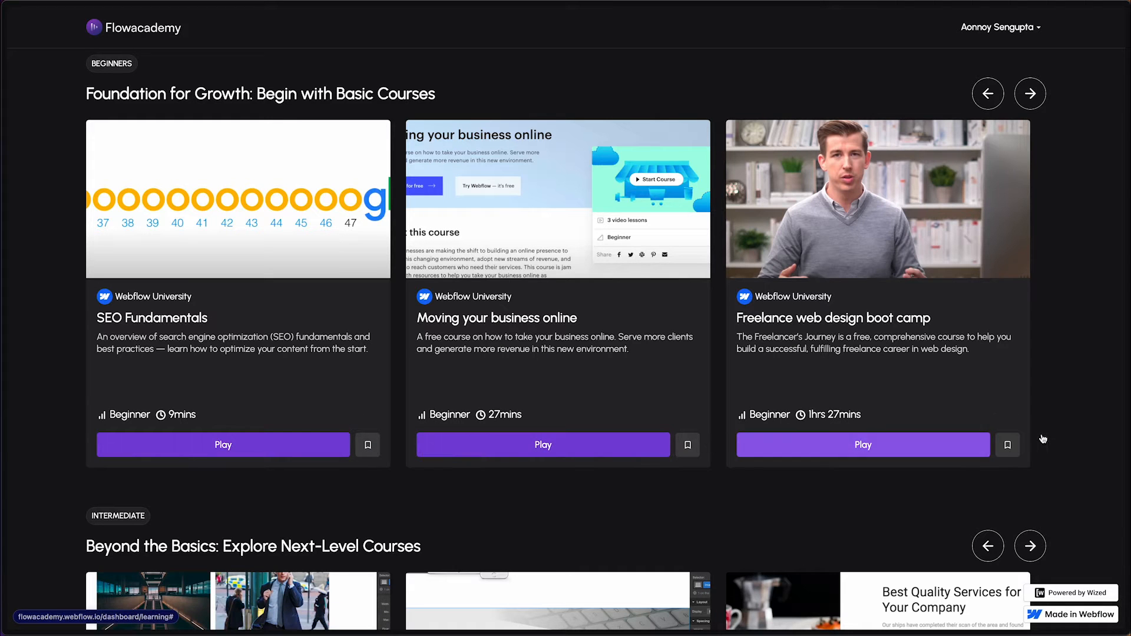
pyautogui.click(1029, 93)
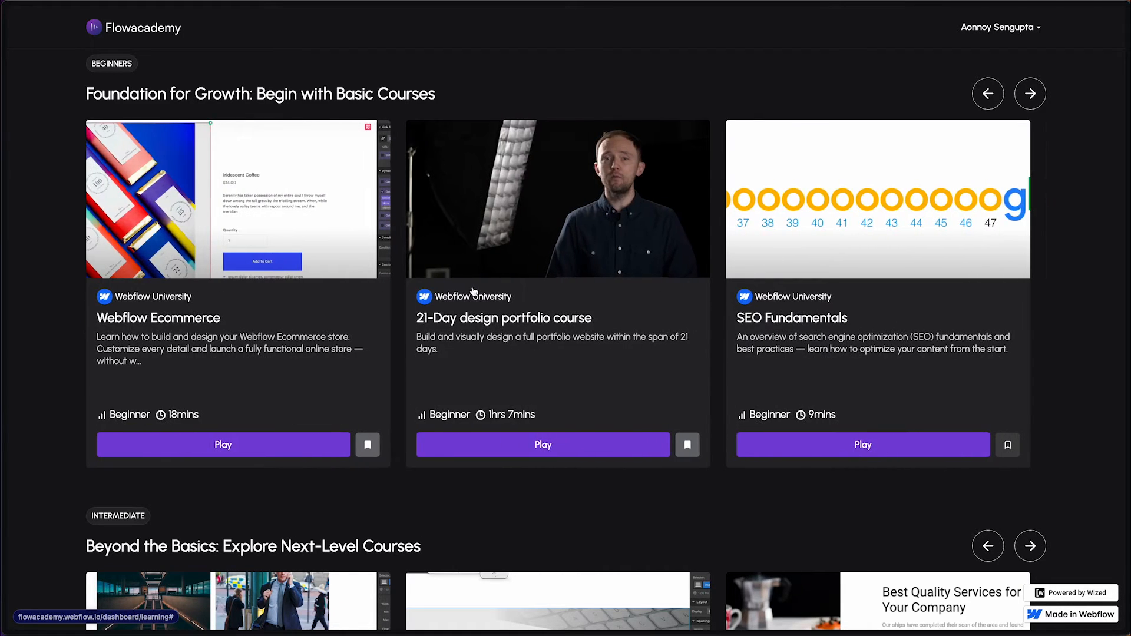
pyautogui.click(987, 93)
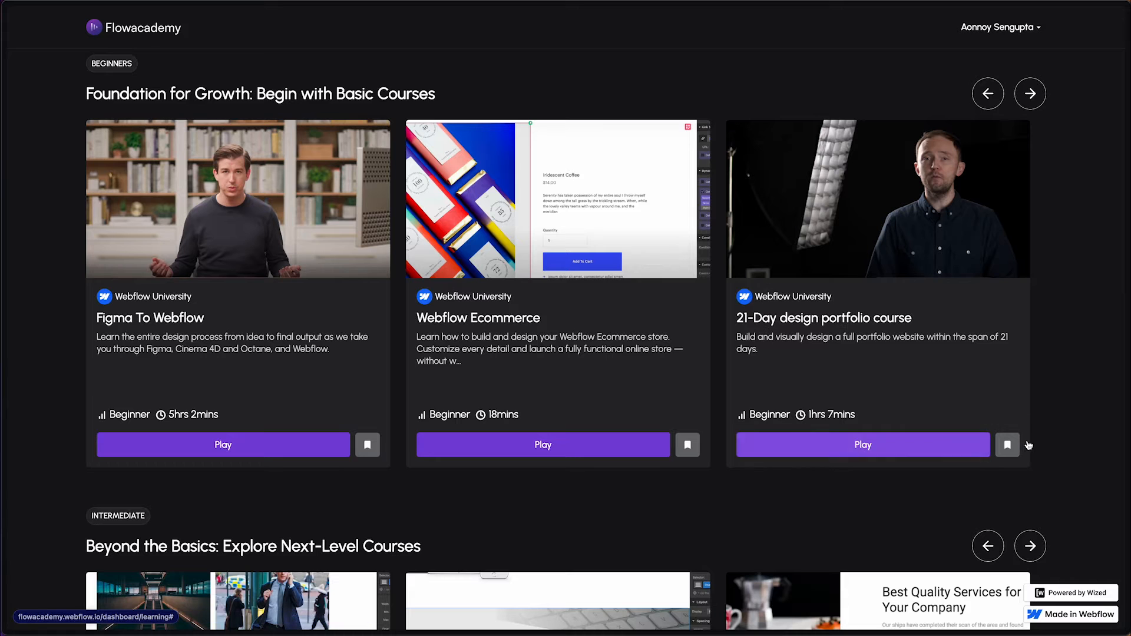
pyautogui.click(118, 72)
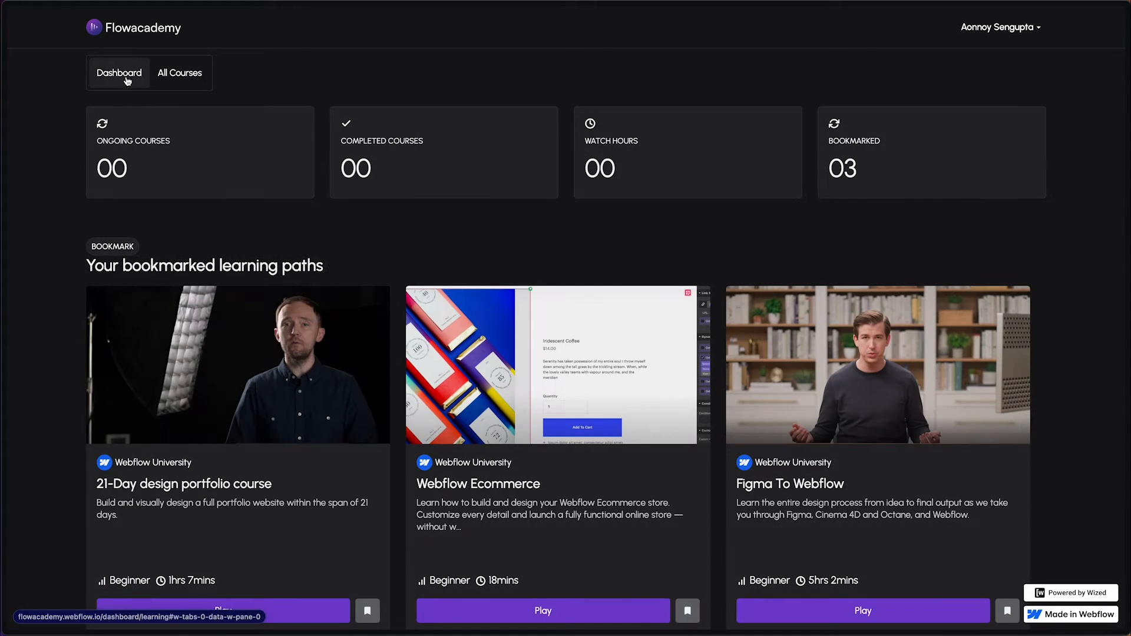
# Bookmark SEO Fundamentals so the dashboard counts four bookmarked courses.
pyautogui.scroll(-3)
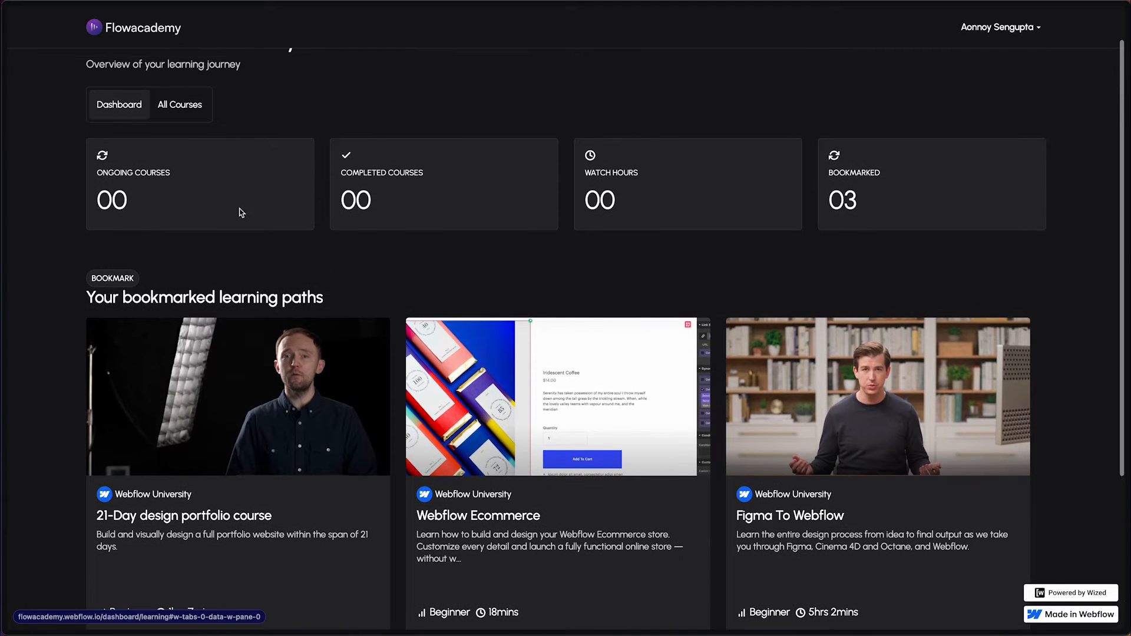
pyautogui.click(179, 104)
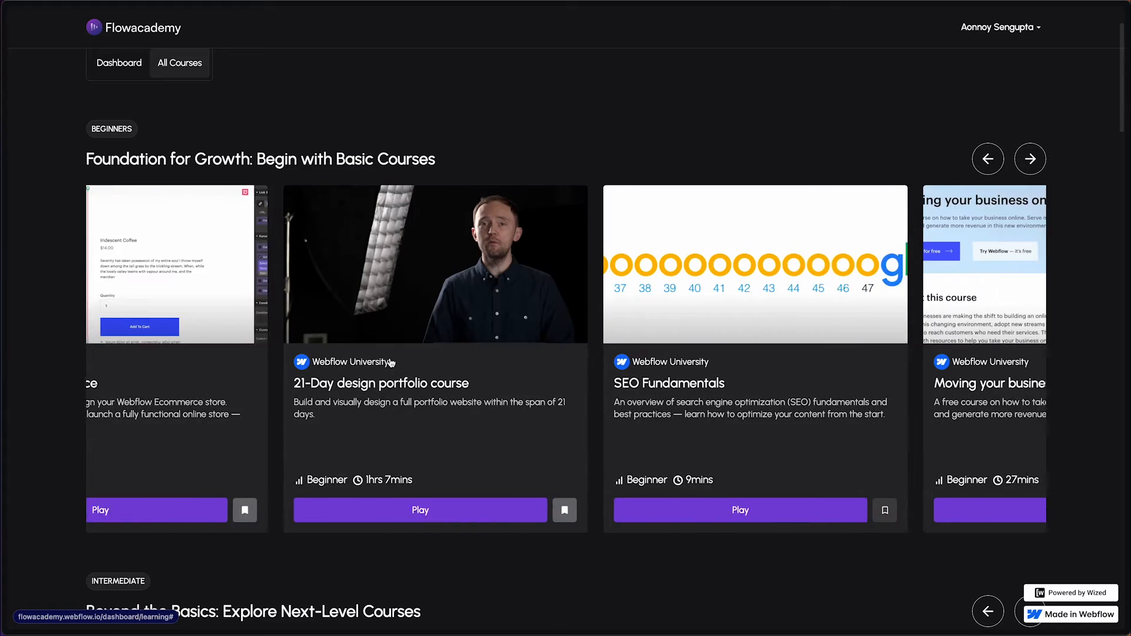
pyautogui.click(1031, 158)
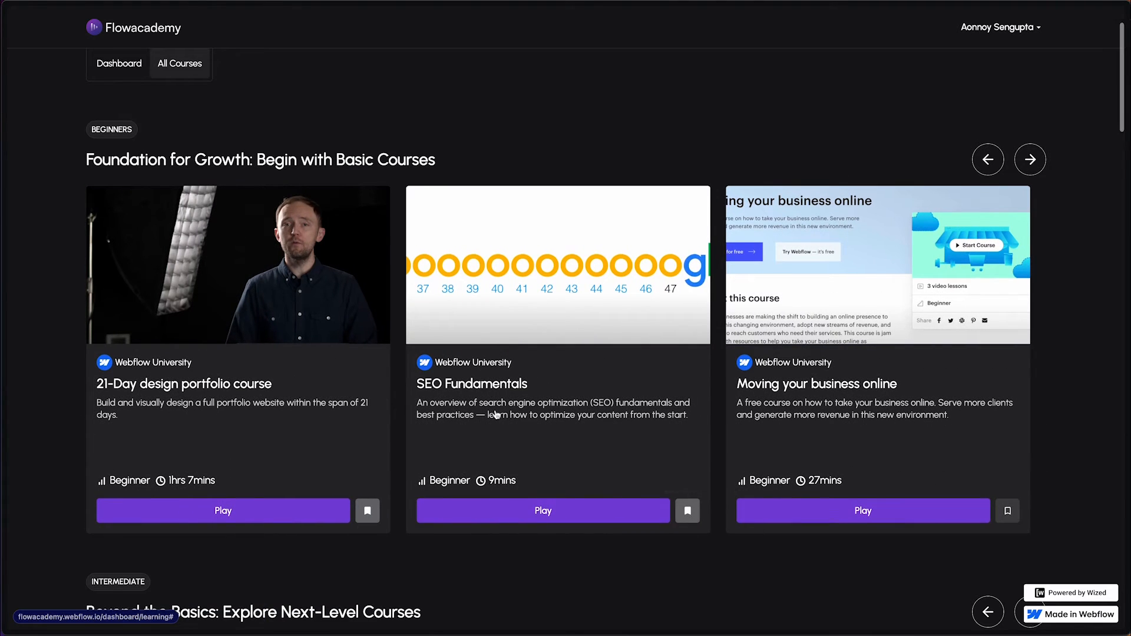
pyautogui.click(119, 63)
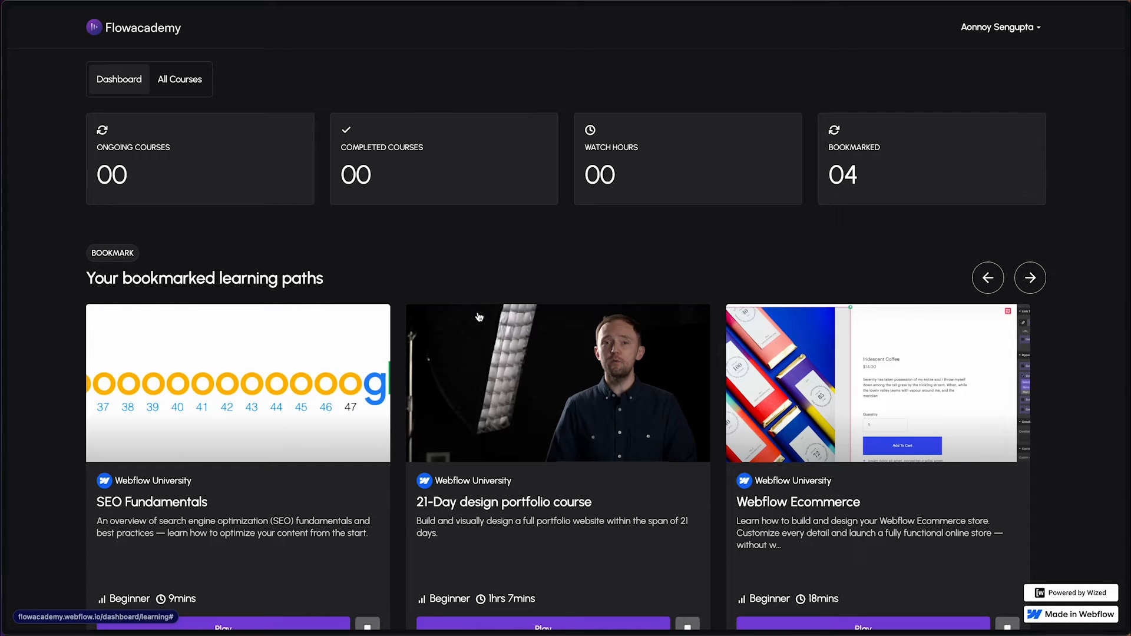
pyautogui.scroll(-3)
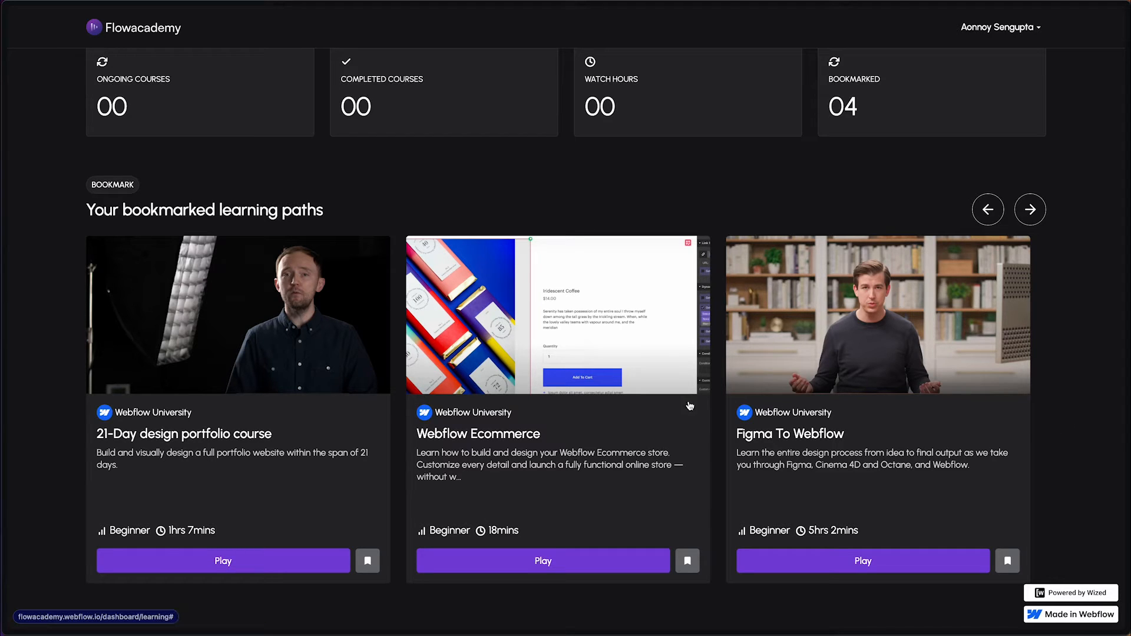
pyautogui.moveTo(684, 390)
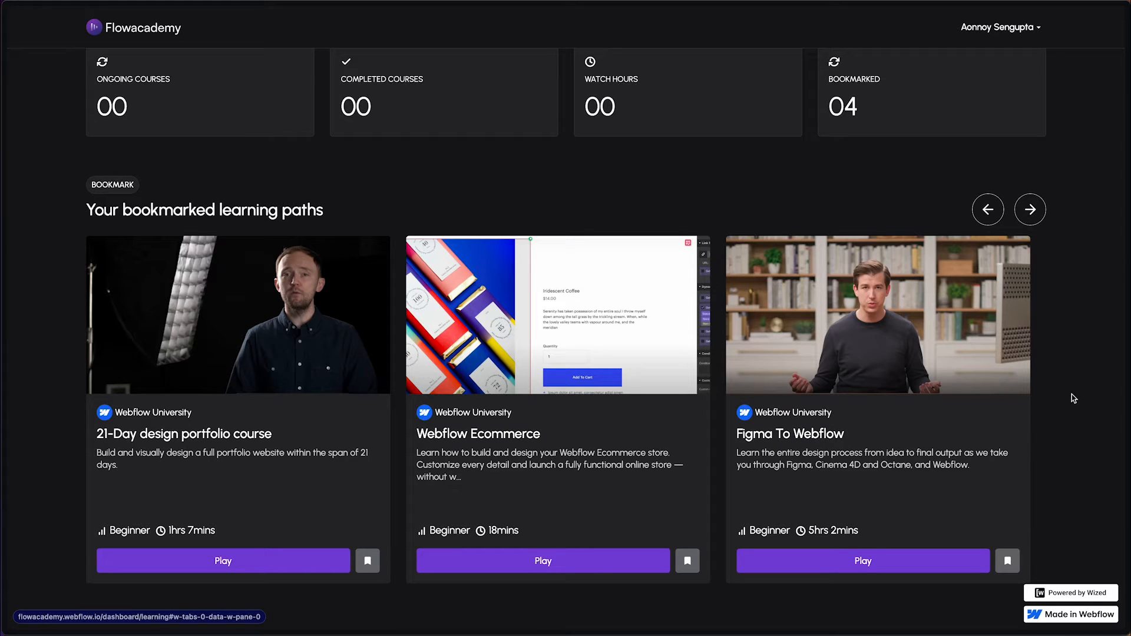
pyautogui.moveTo(734, 221)
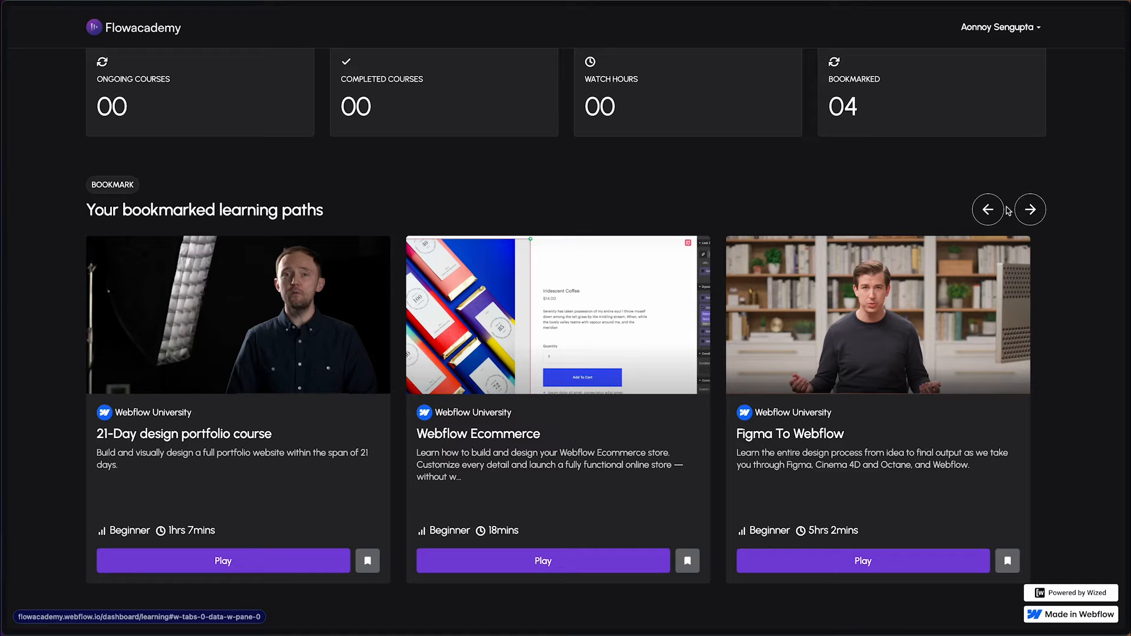
pyautogui.moveTo(603, 215)
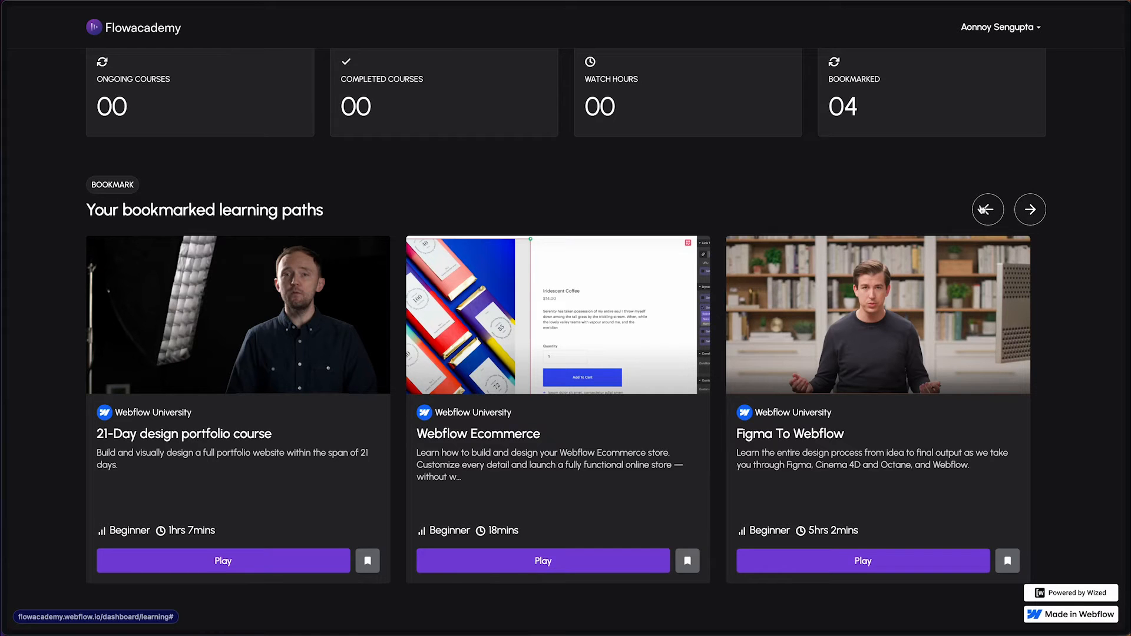
pyautogui.moveTo(1030, 209)
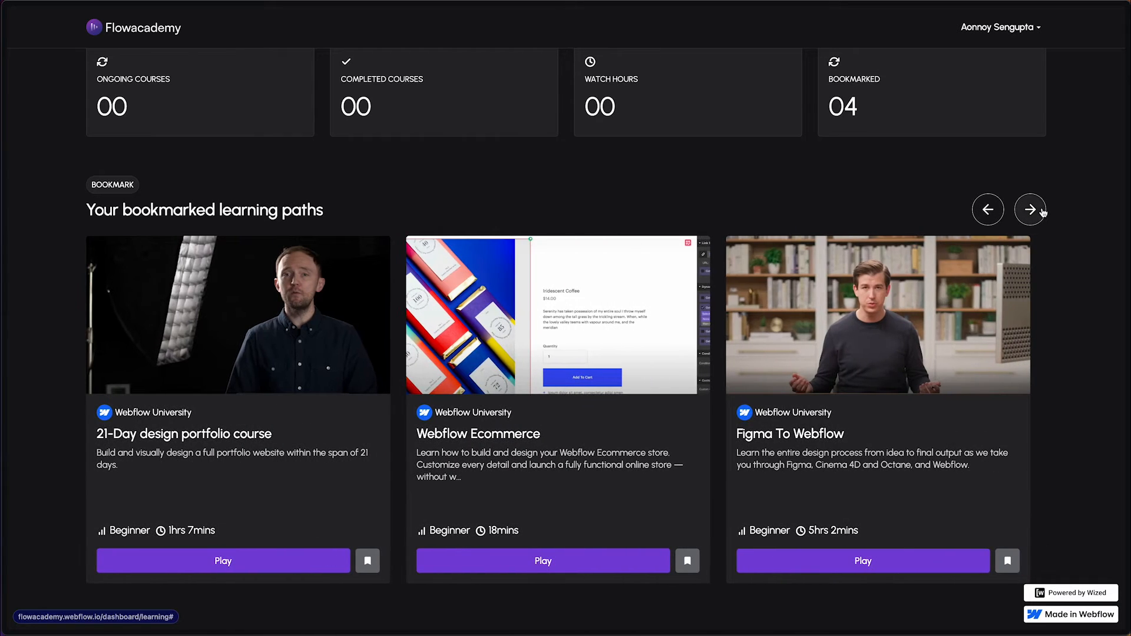
# Unbookmark Figma To Webflow from the carousel, leaving three bookmarked courses.
pyautogui.click(1031, 209)
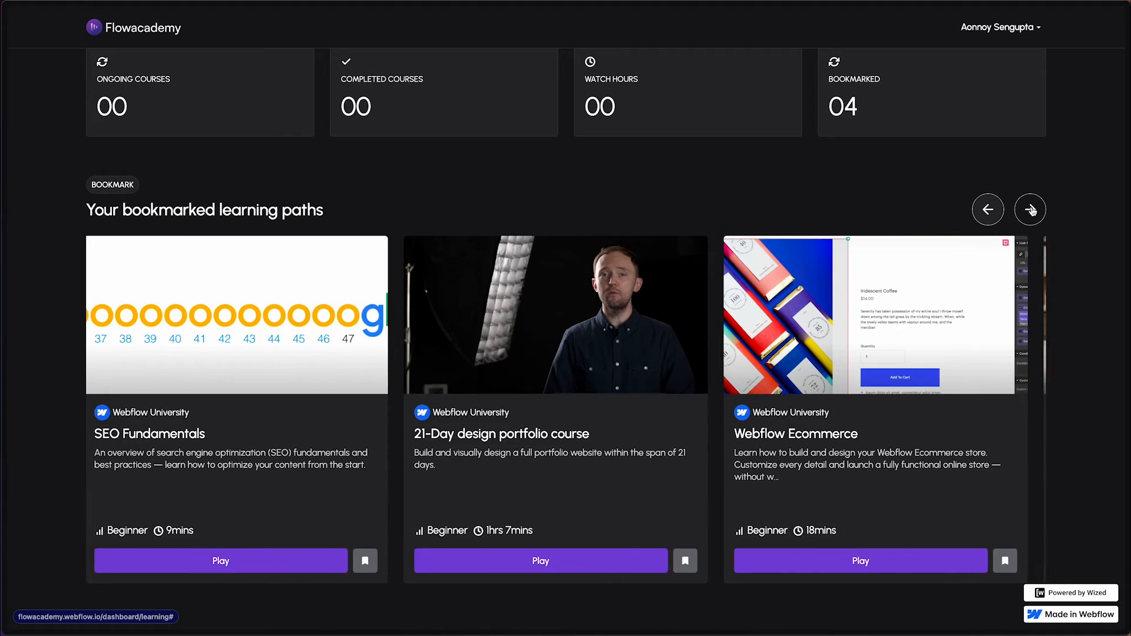
pyautogui.click(1030, 209)
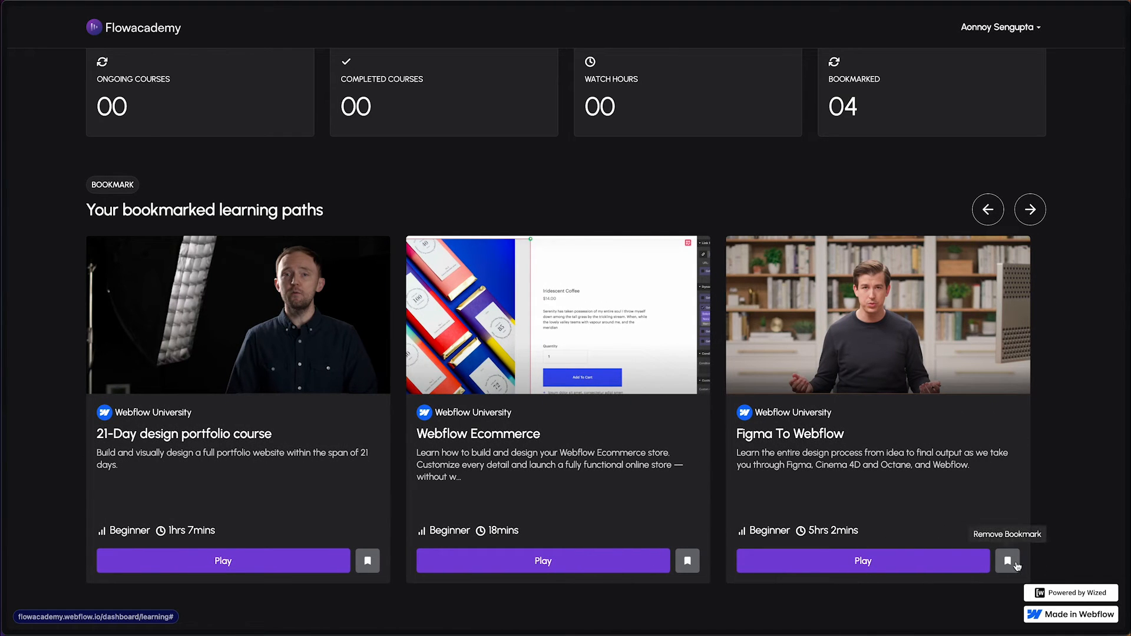
pyautogui.click(1008, 560)
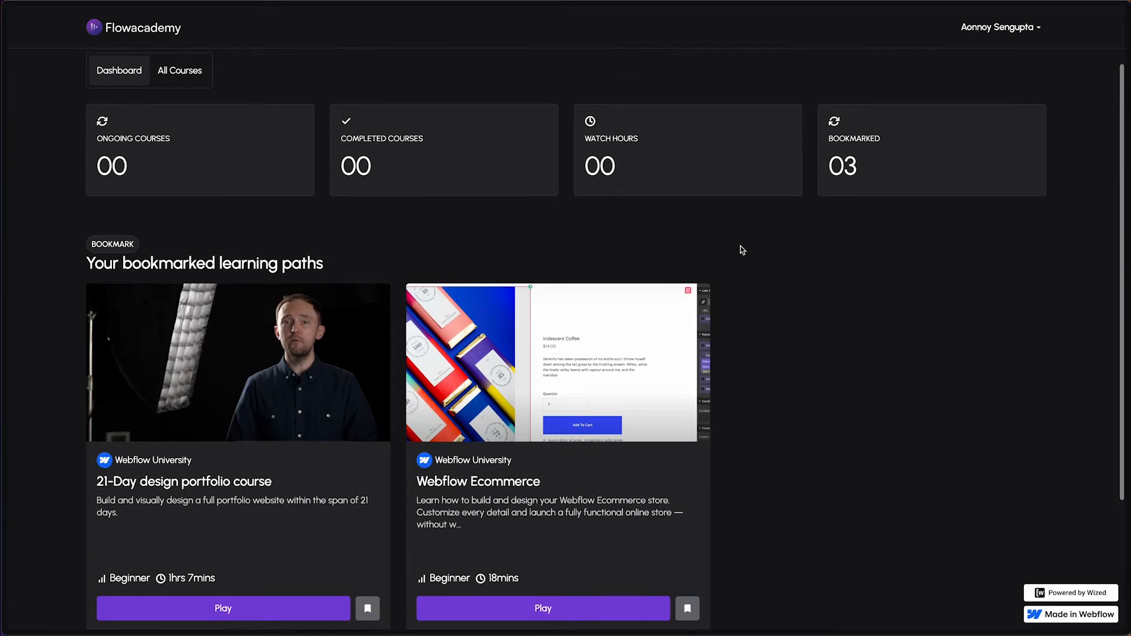
pyautogui.moveTo(855, 374)
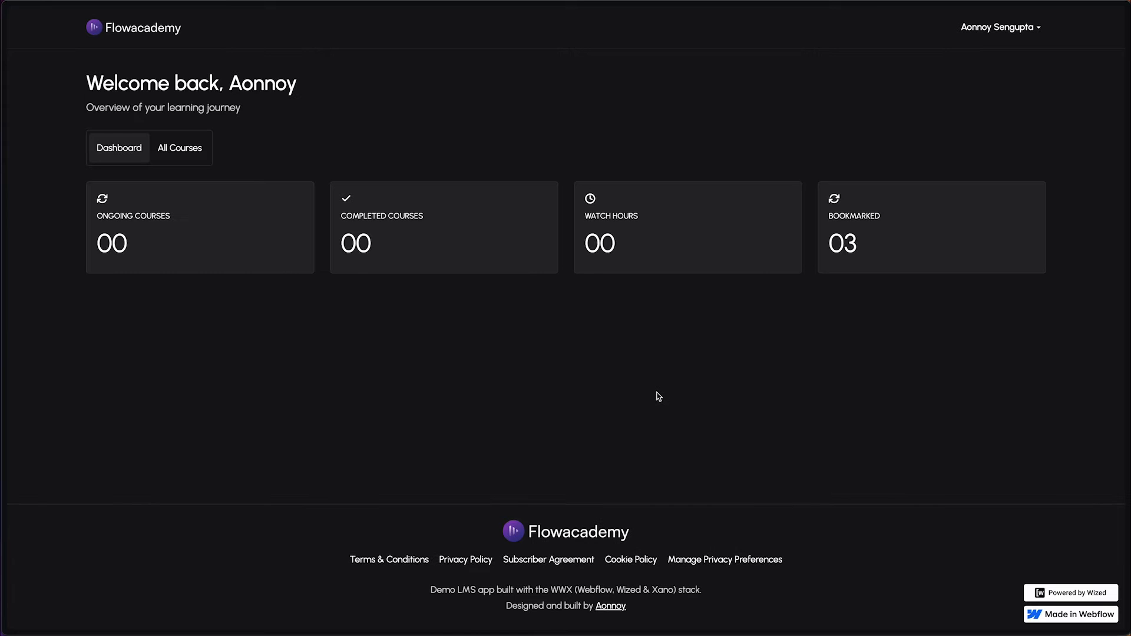
pyautogui.scroll(-3)
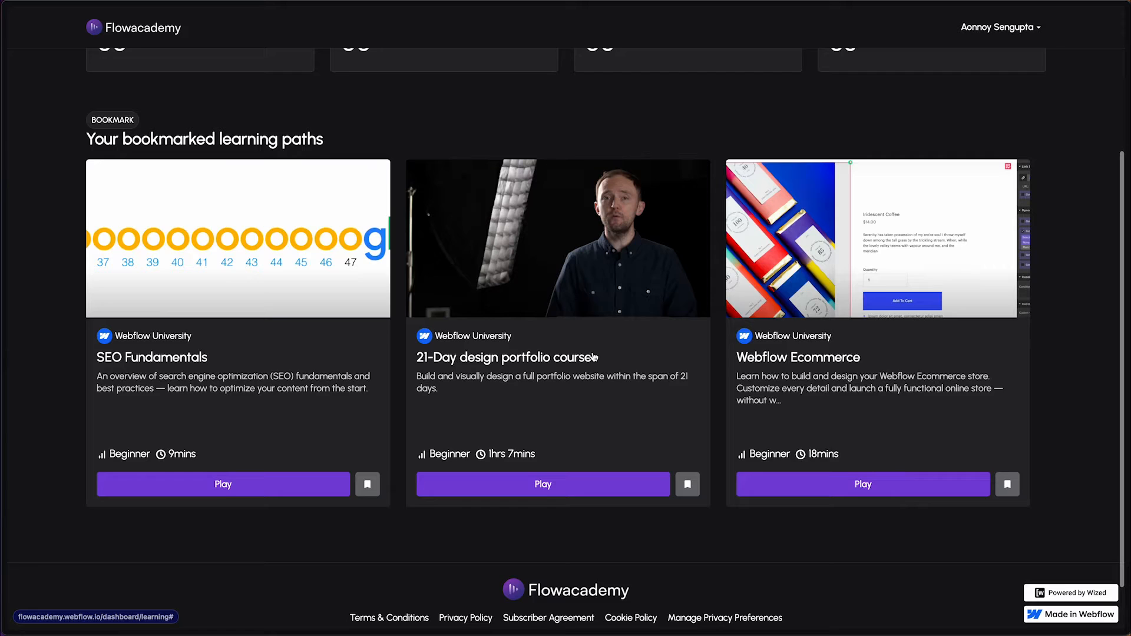
pyautogui.scroll(3)
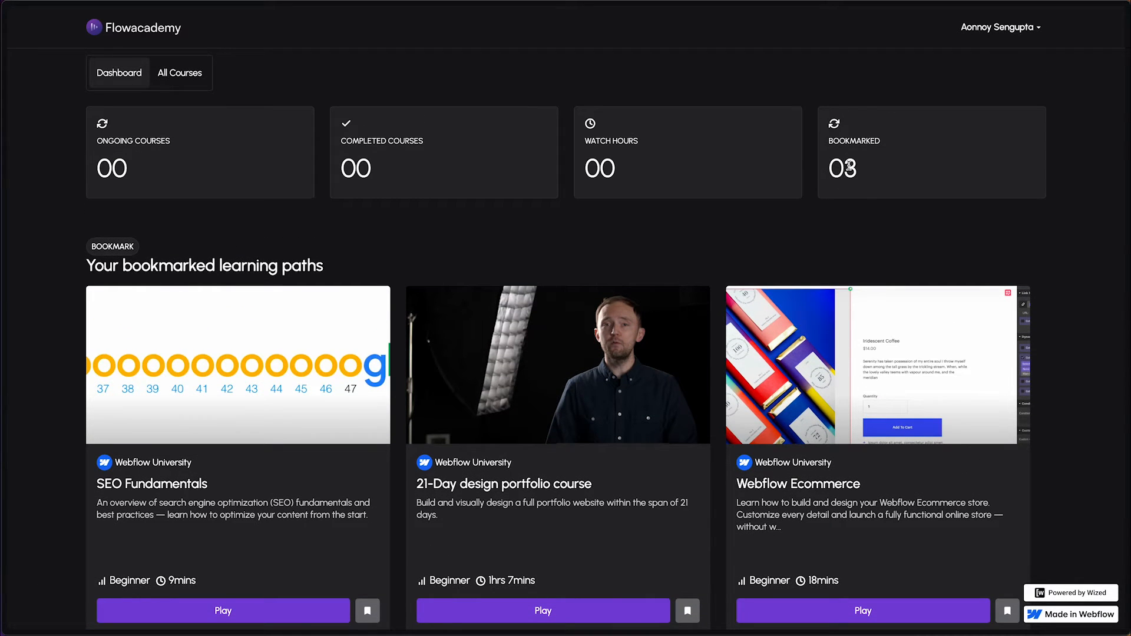
pyautogui.scroll(-3)
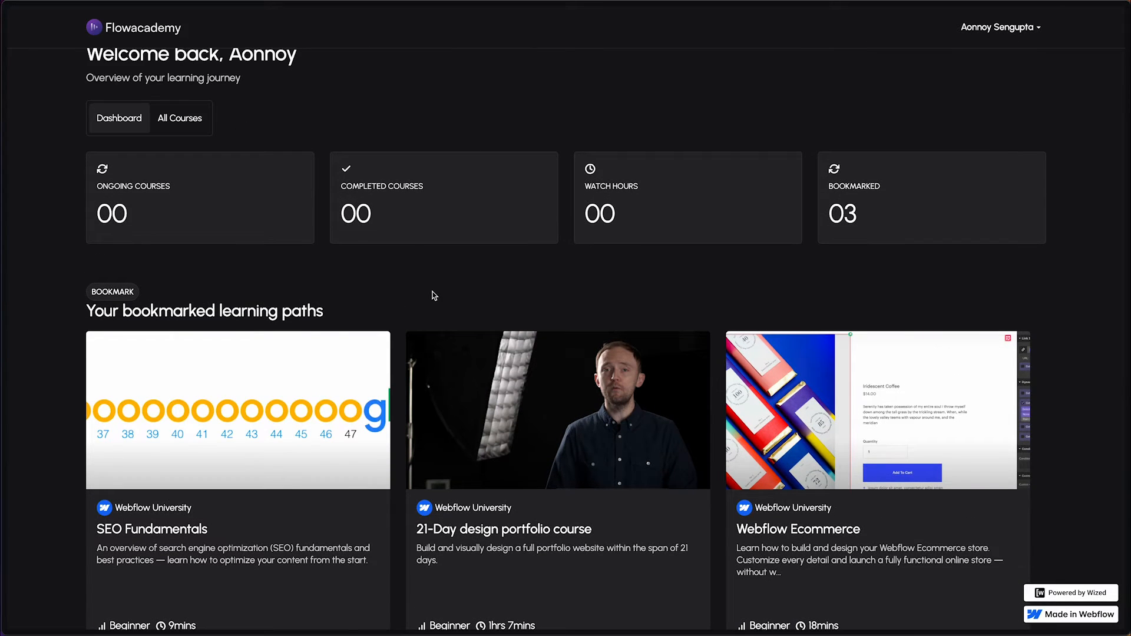
pyautogui.scroll(-3)
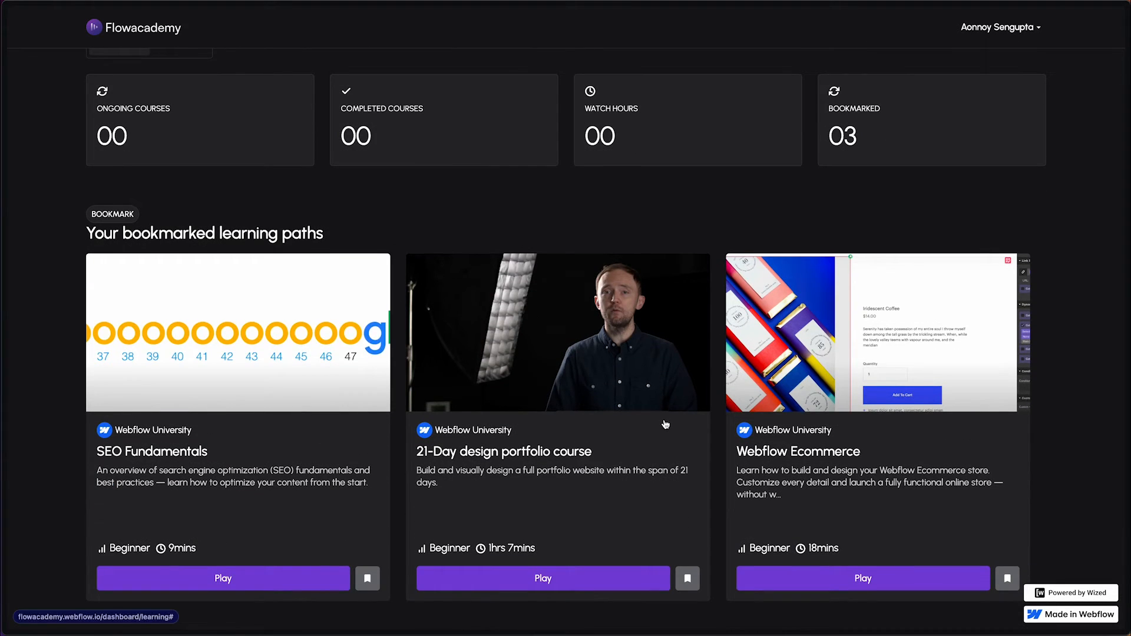
pyautogui.moveTo(957, 459)
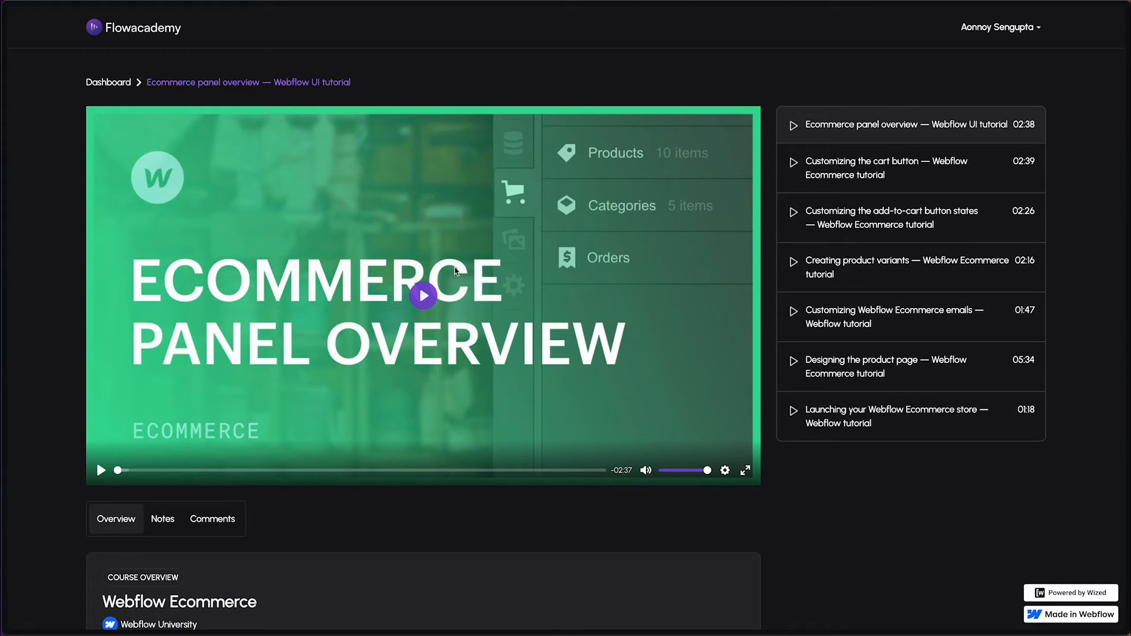
# Start playing the Ecommerce panel overview lesson video.
pyautogui.click(424, 295)
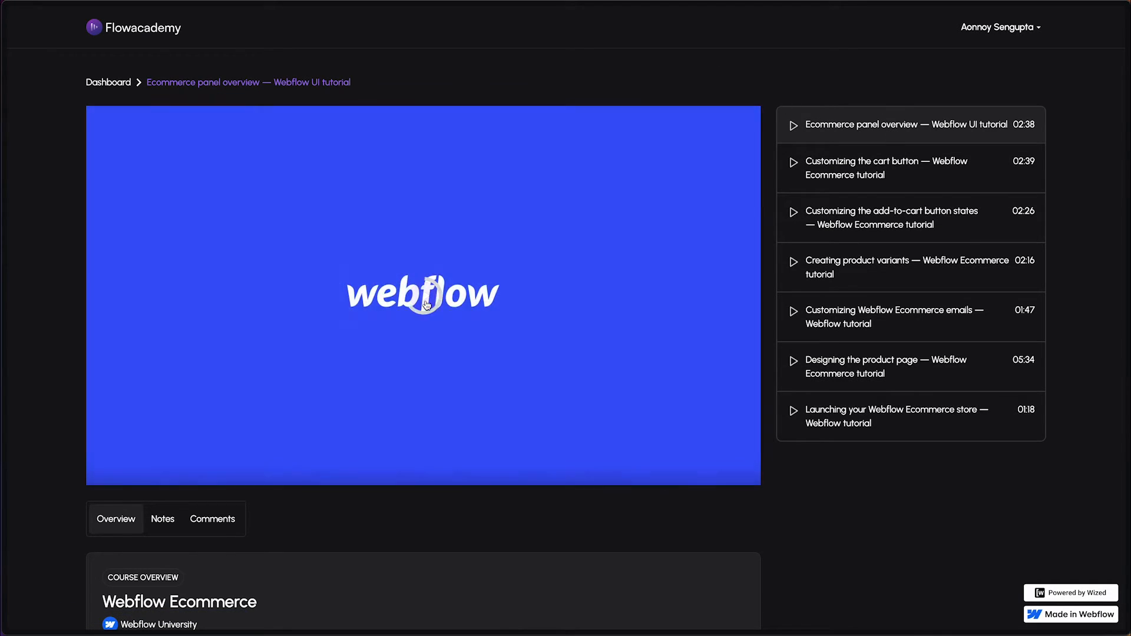
pyautogui.click(423, 293)
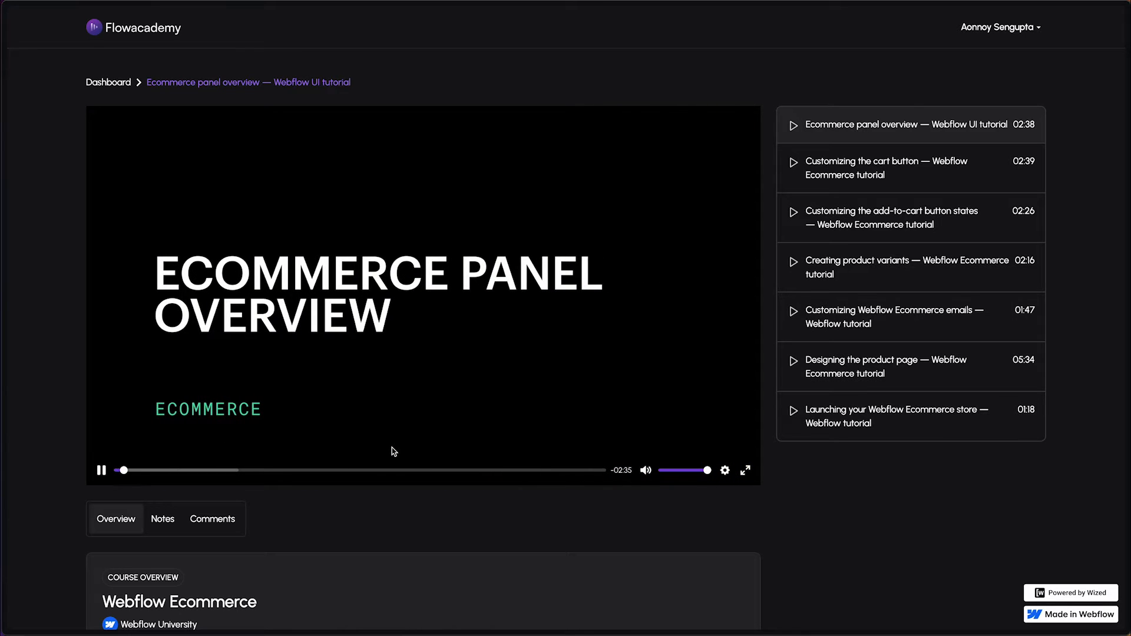
pyautogui.click(645, 470)
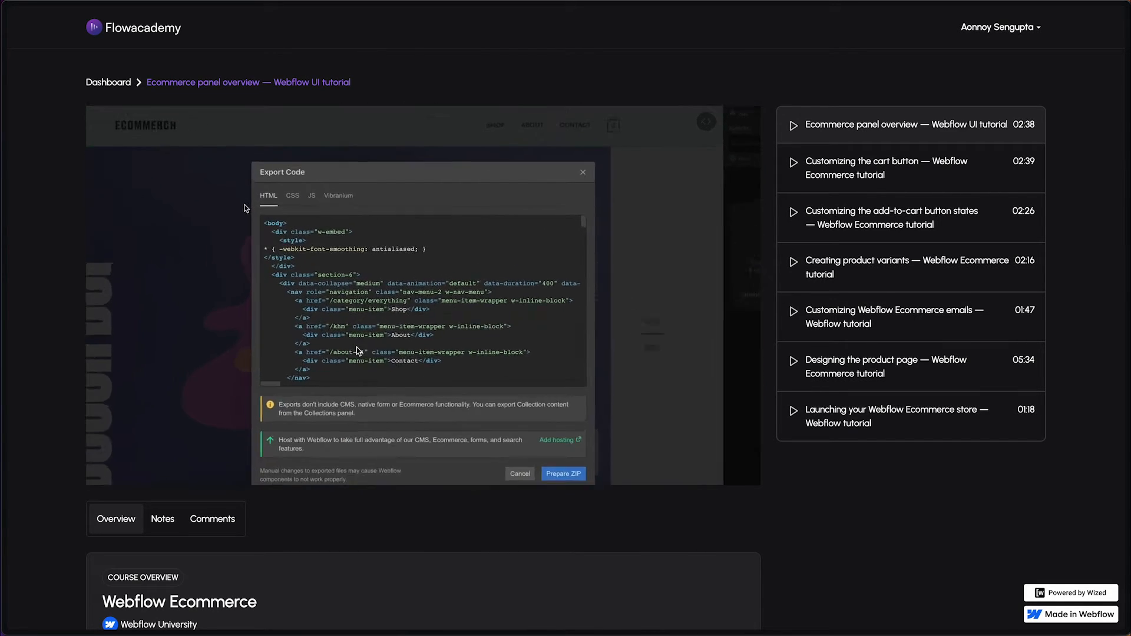
pyautogui.click(292, 196)
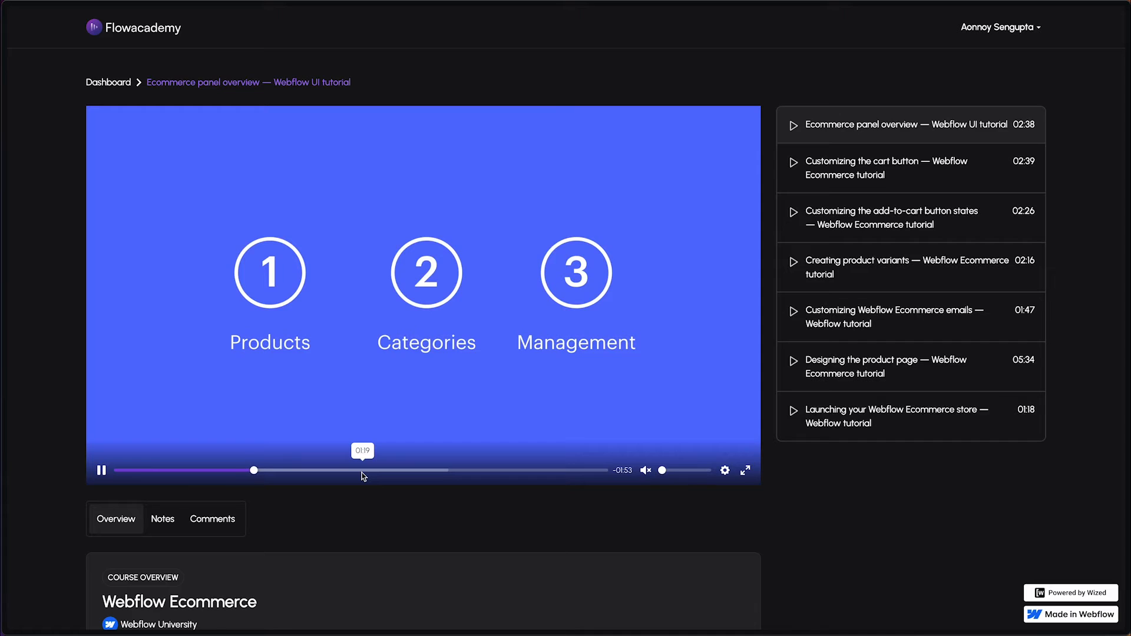
pyautogui.moveTo(814, 392)
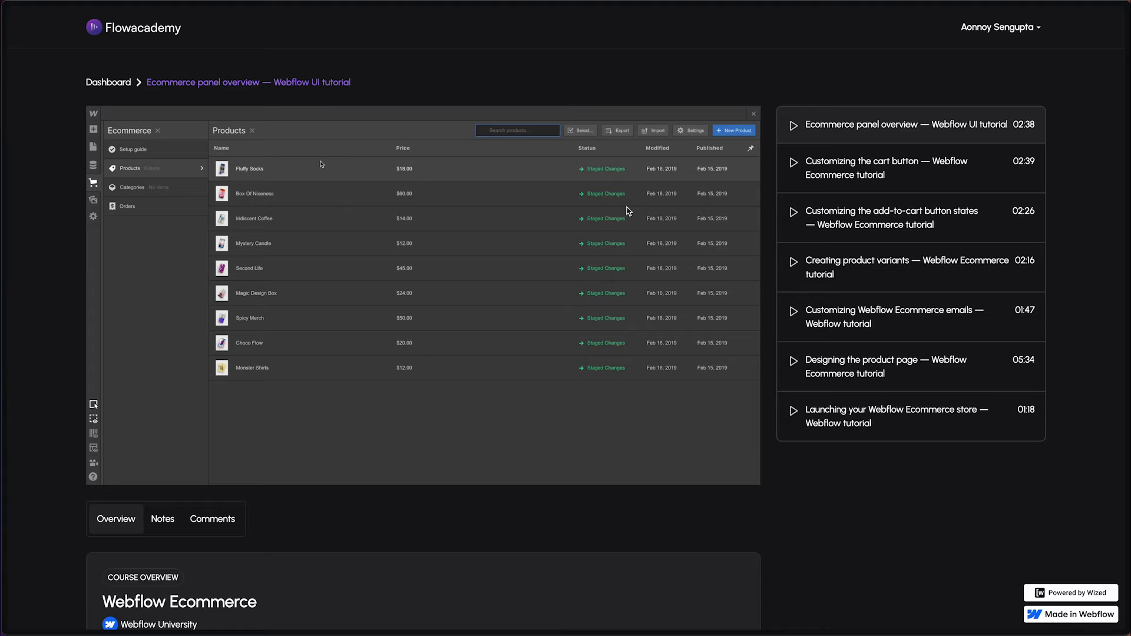
# Pause the video at the Categories slide around 1:03 and return to the dashboard.
pyautogui.click(733, 130)
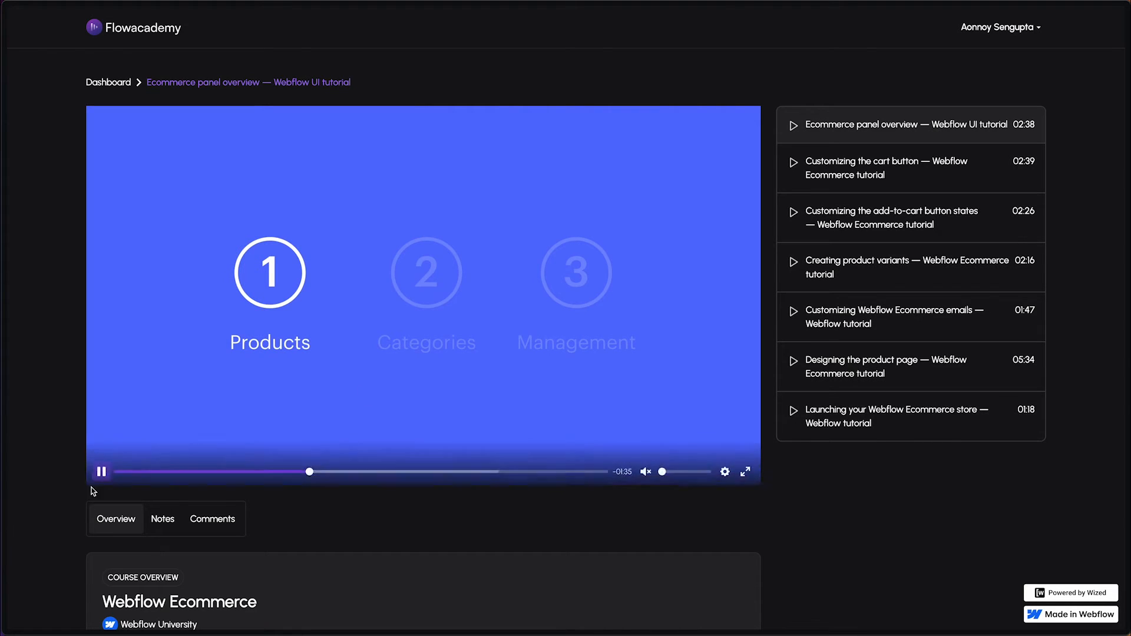
pyautogui.click(102, 471)
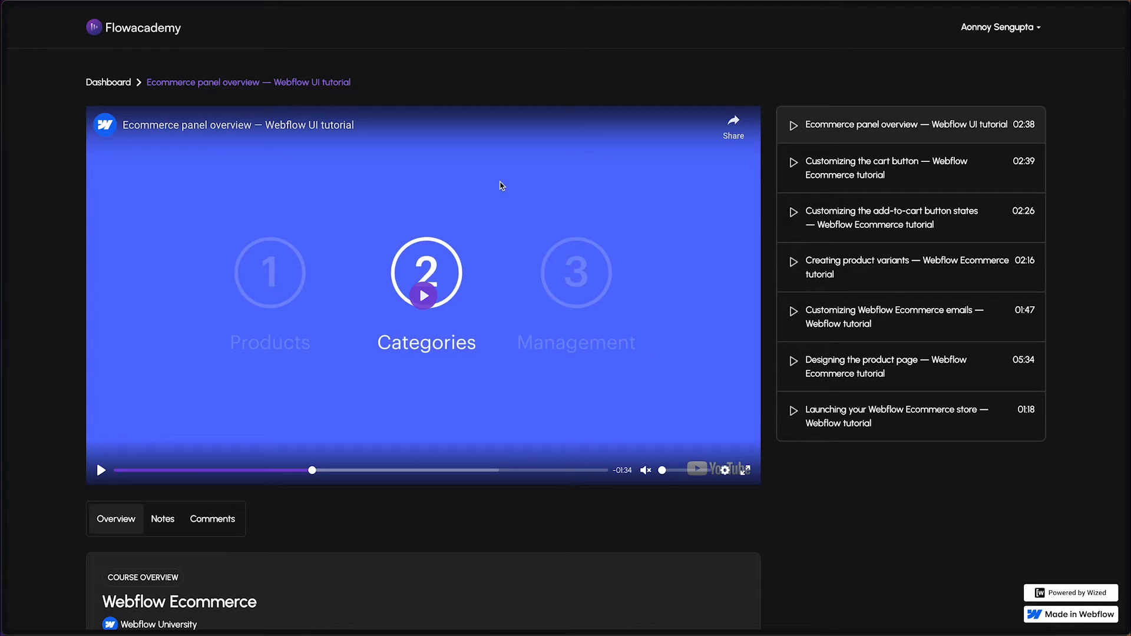
pyautogui.moveTo(443, 380)
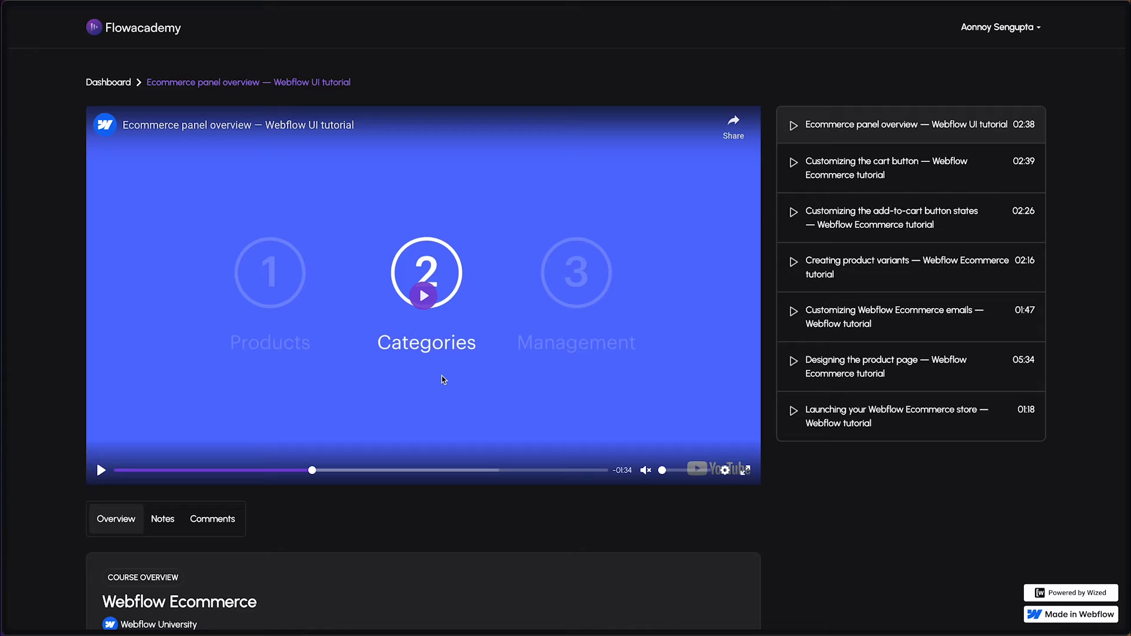
pyautogui.moveTo(373, 366)
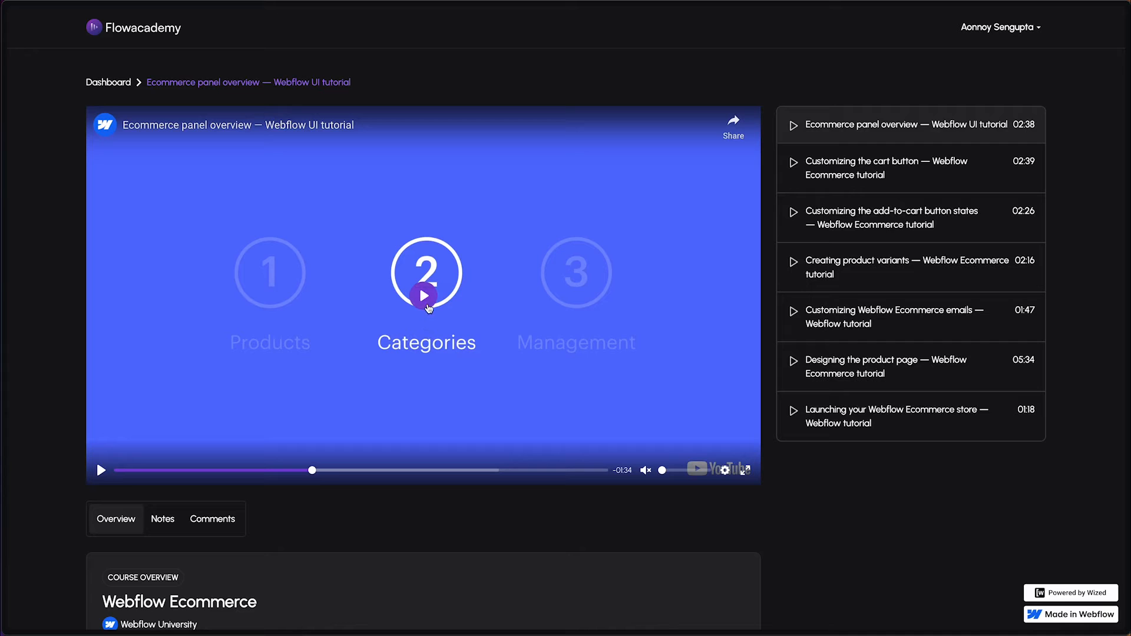
pyautogui.scroll(-3)
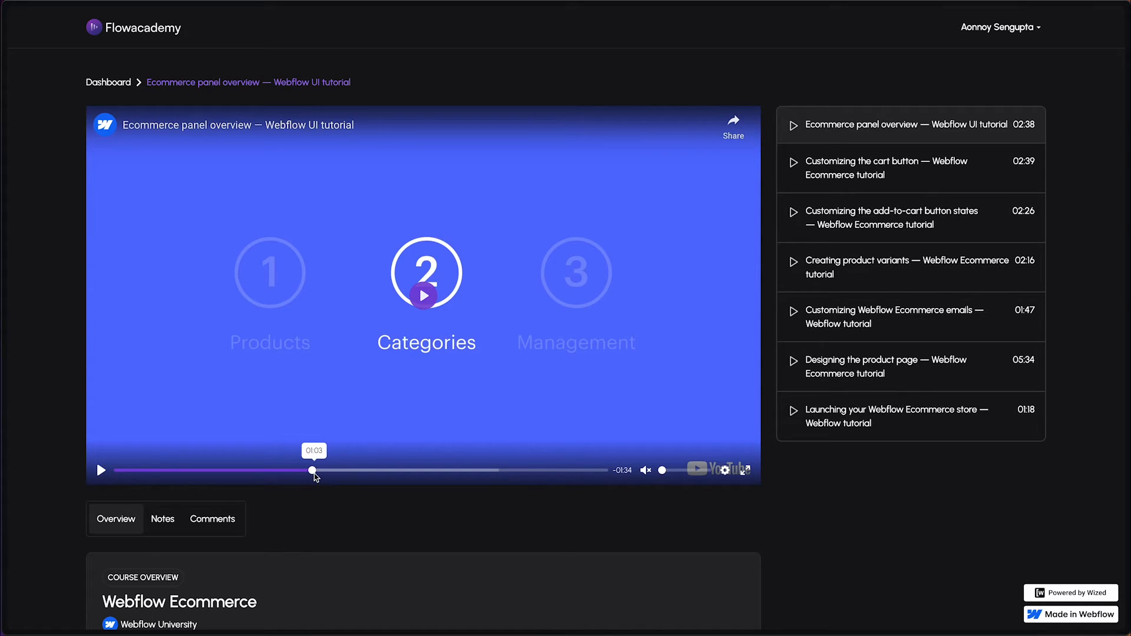
pyautogui.moveTo(394, 406)
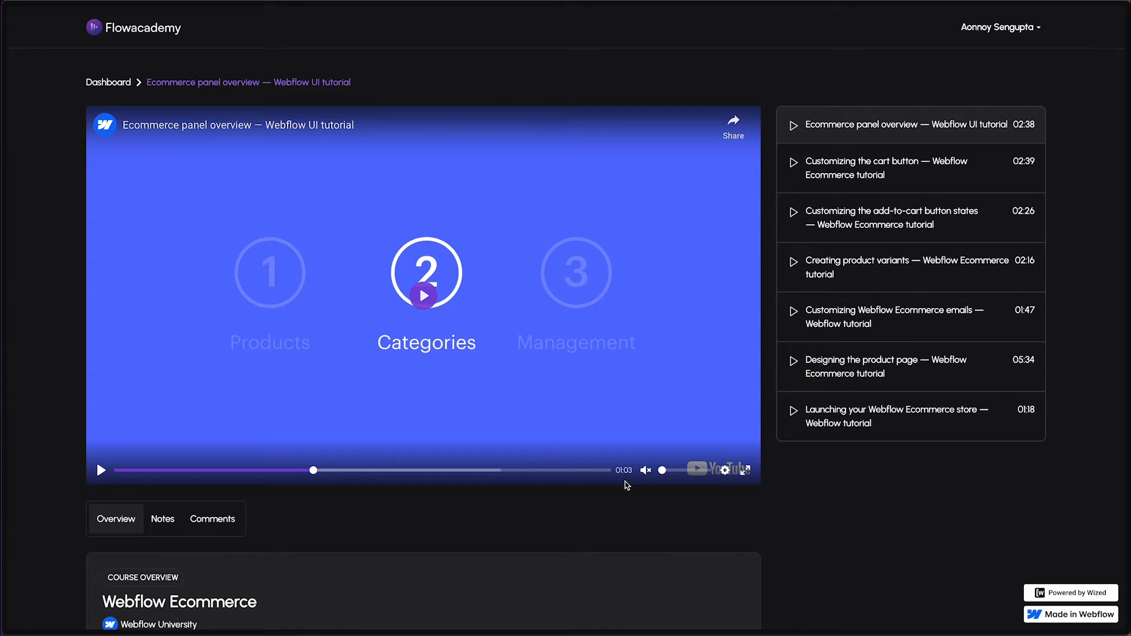
pyautogui.click(424, 296)
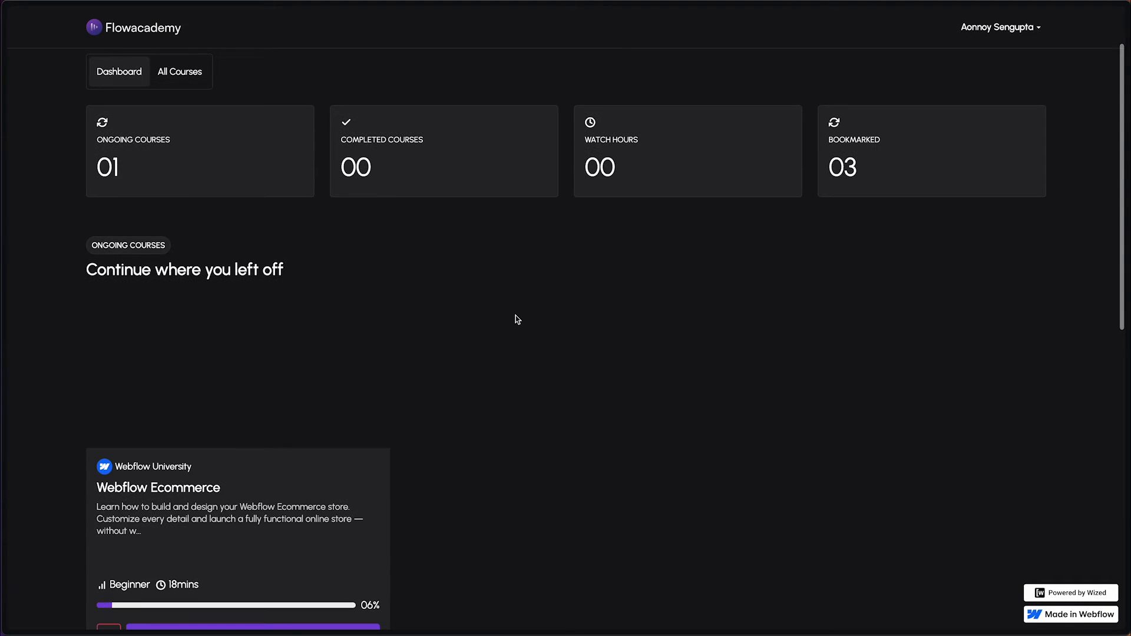
# Resume the ongoing Webflow Ecommerce course from 'Continue where you left off'.
pyautogui.scroll(-3)
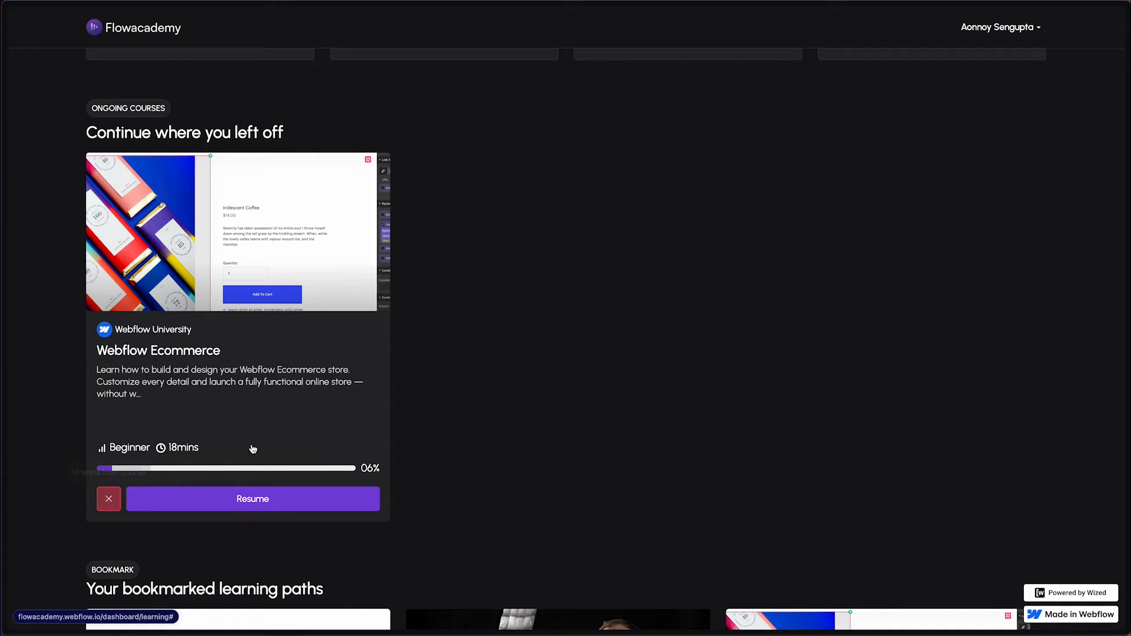
pyautogui.click(253, 498)
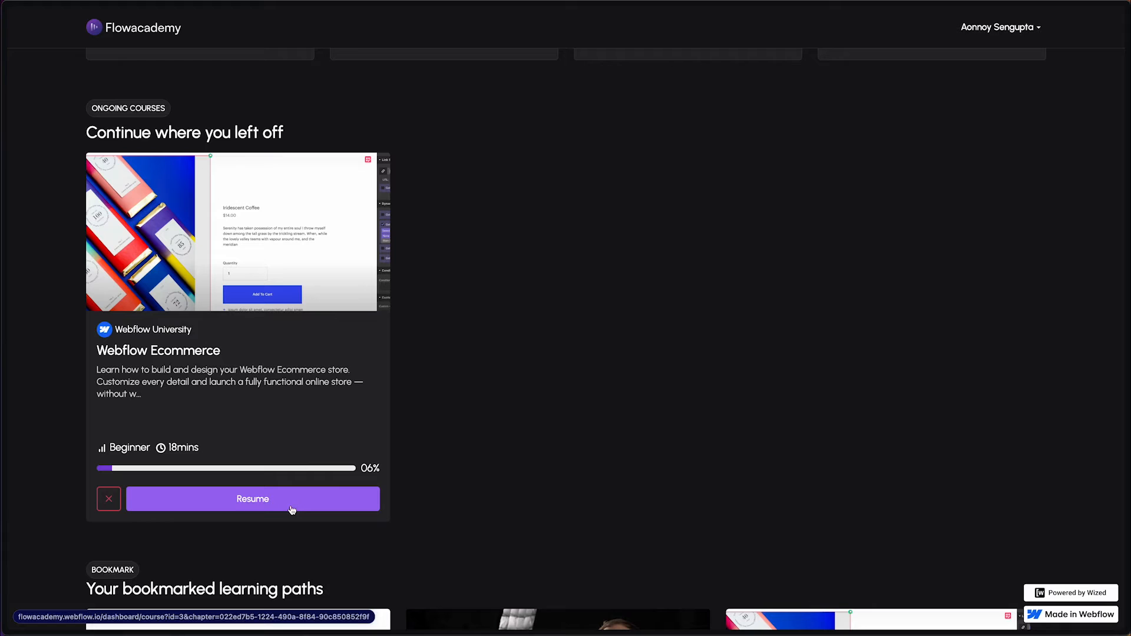
pyautogui.moveTo(260, 513)
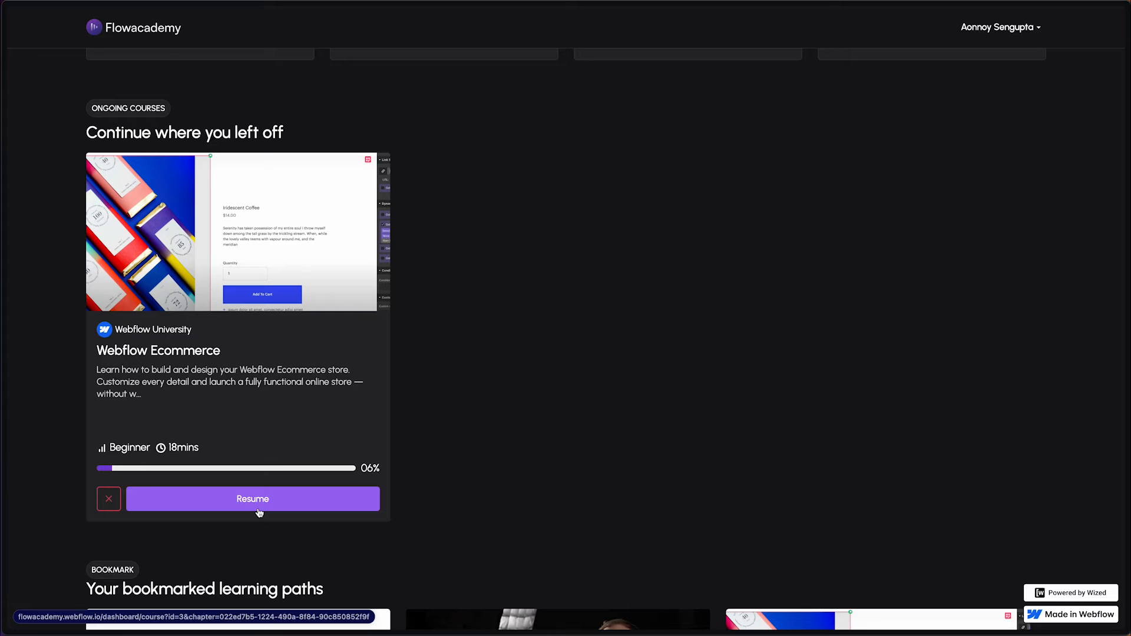
pyautogui.click(253, 498)
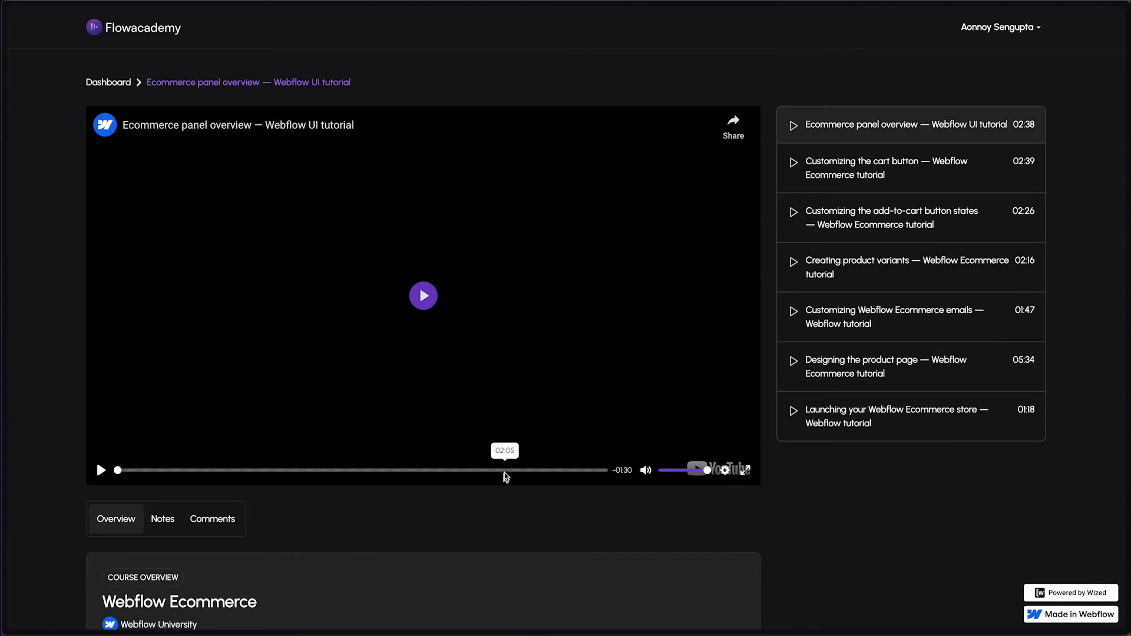
# Skip through the Ecommerce panel overview video to its end so the lesson shows a checkmark.
pyautogui.click(424, 295)
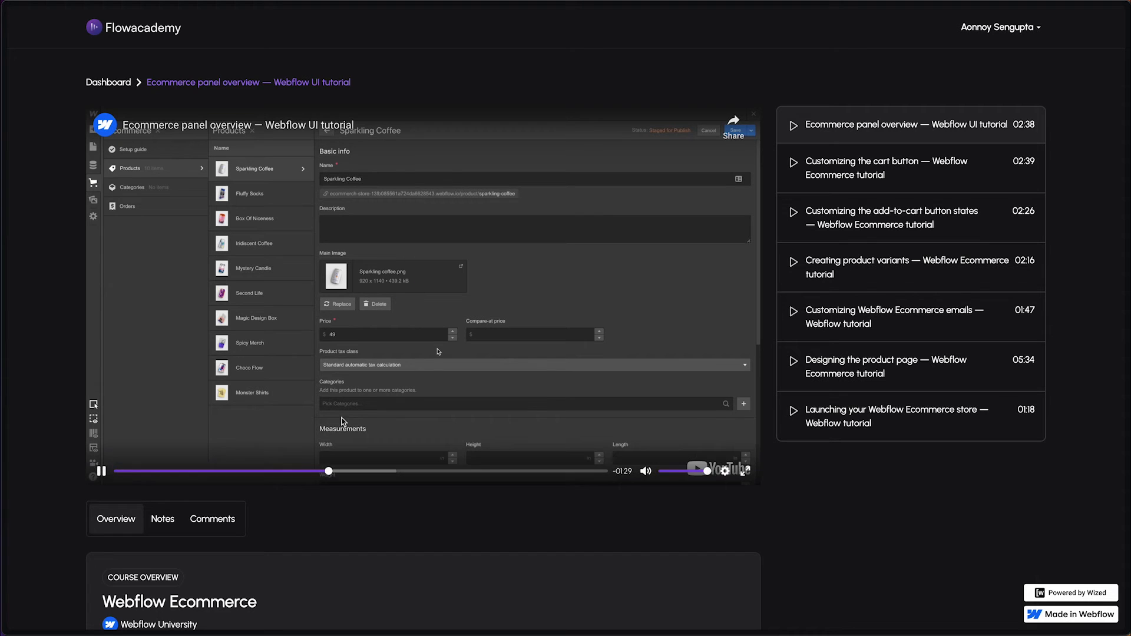
pyautogui.click(102, 471)
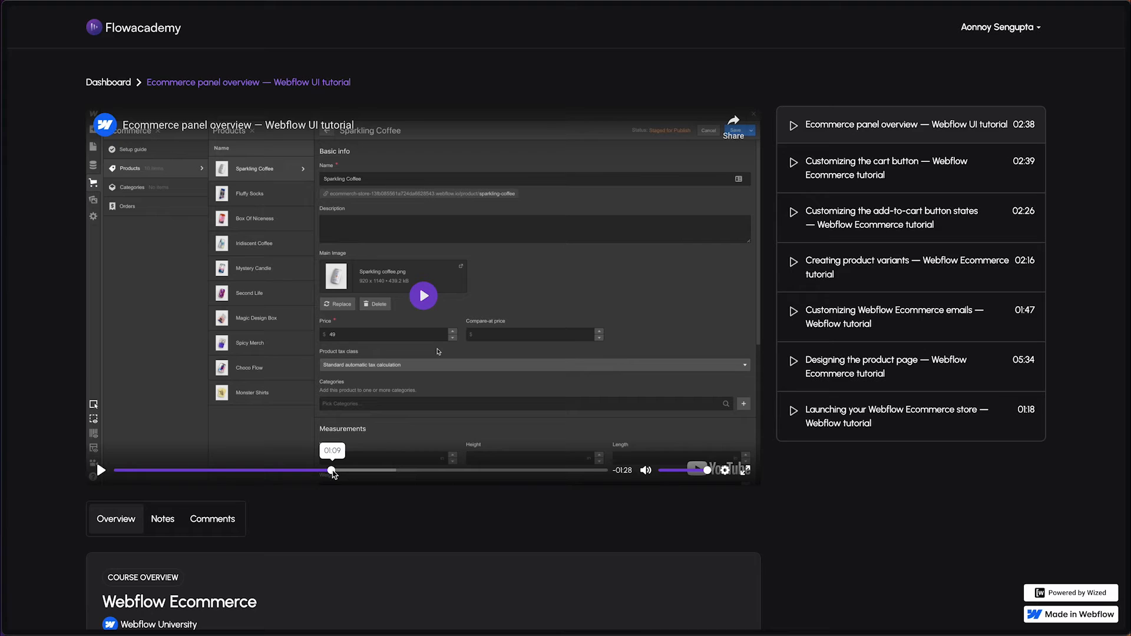
pyautogui.moveTo(433, 359)
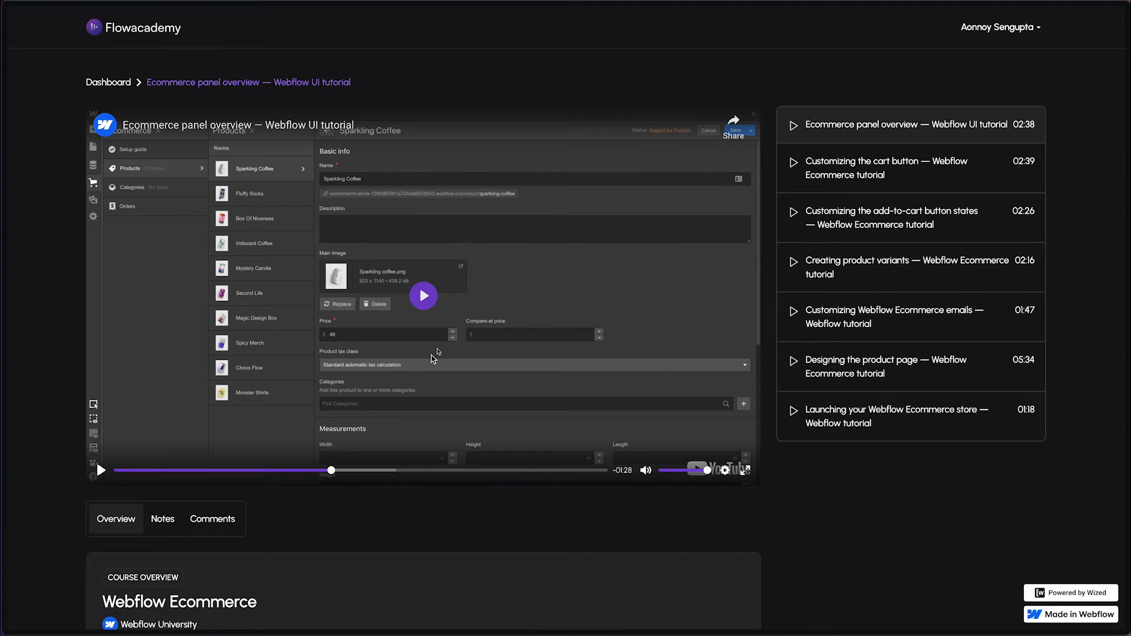
pyautogui.moveTo(431, 307)
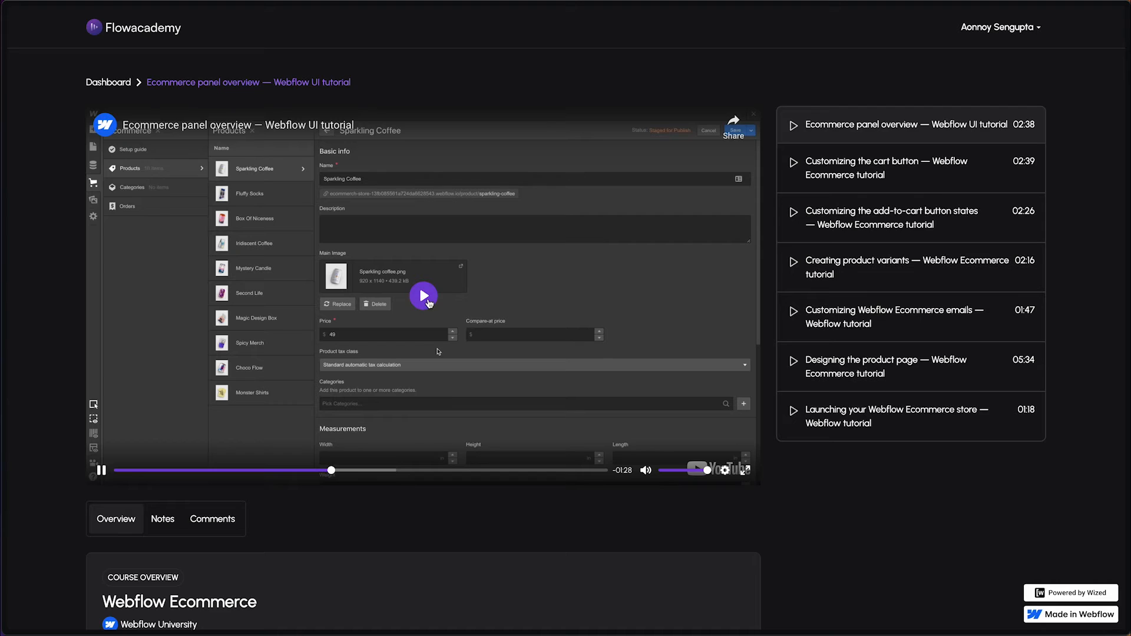
pyautogui.click(645, 469)
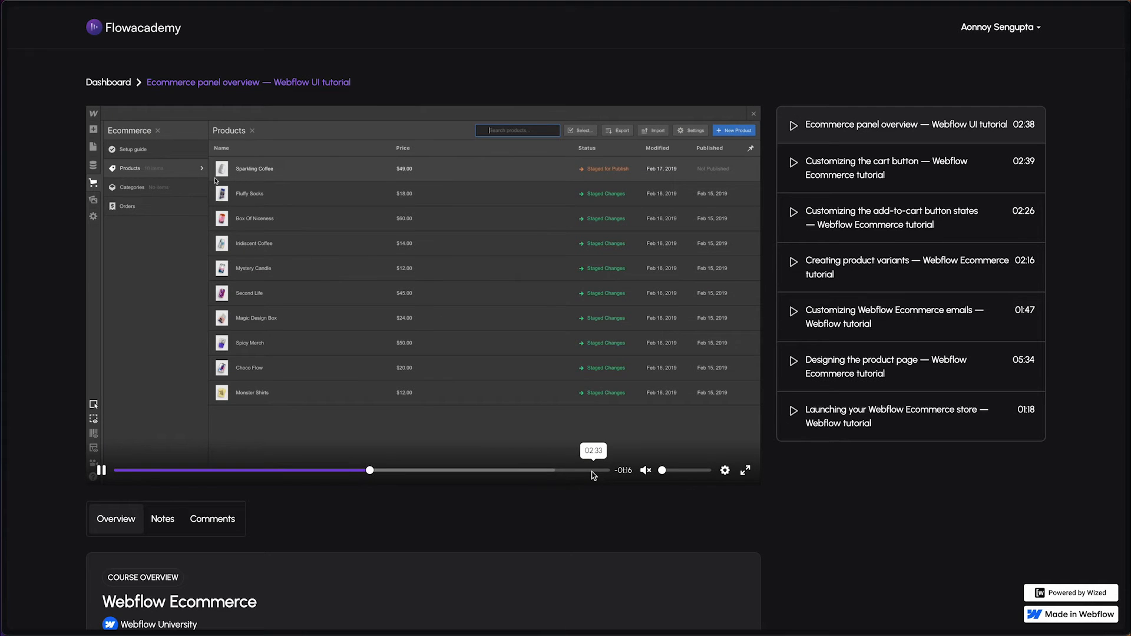
pyautogui.click(132, 186)
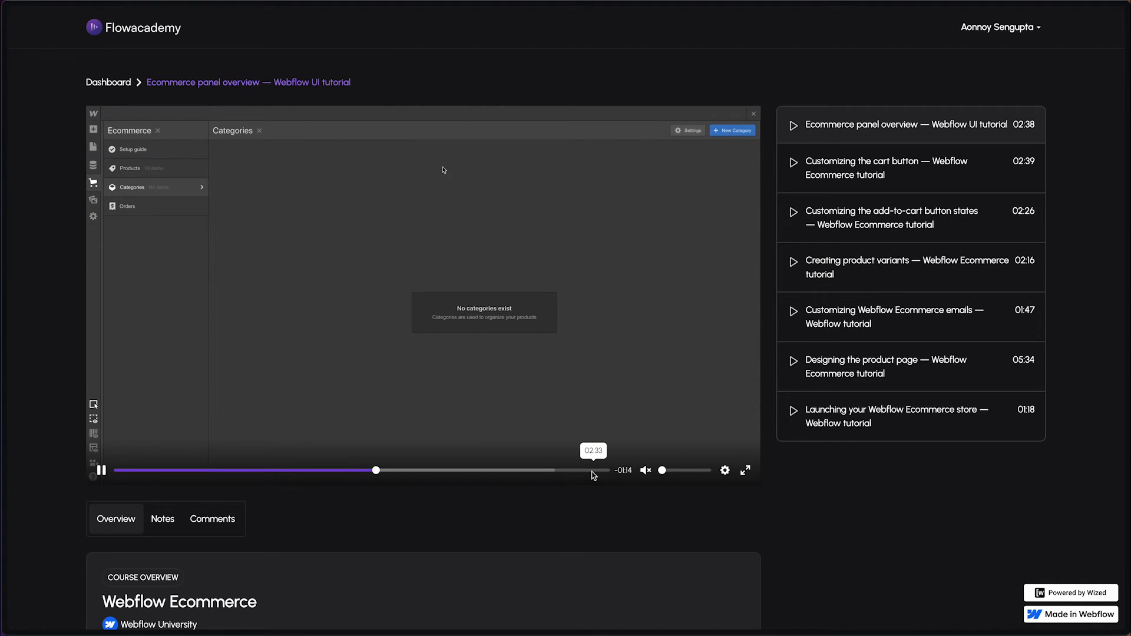
pyautogui.click(732, 131)
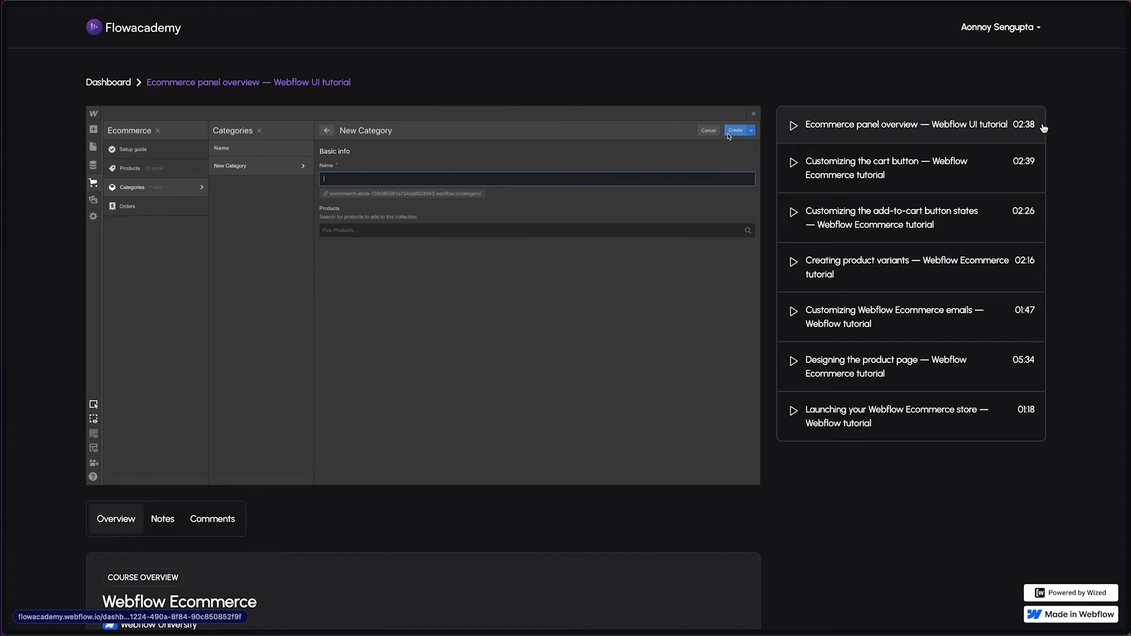
pyautogui.write('Merch')
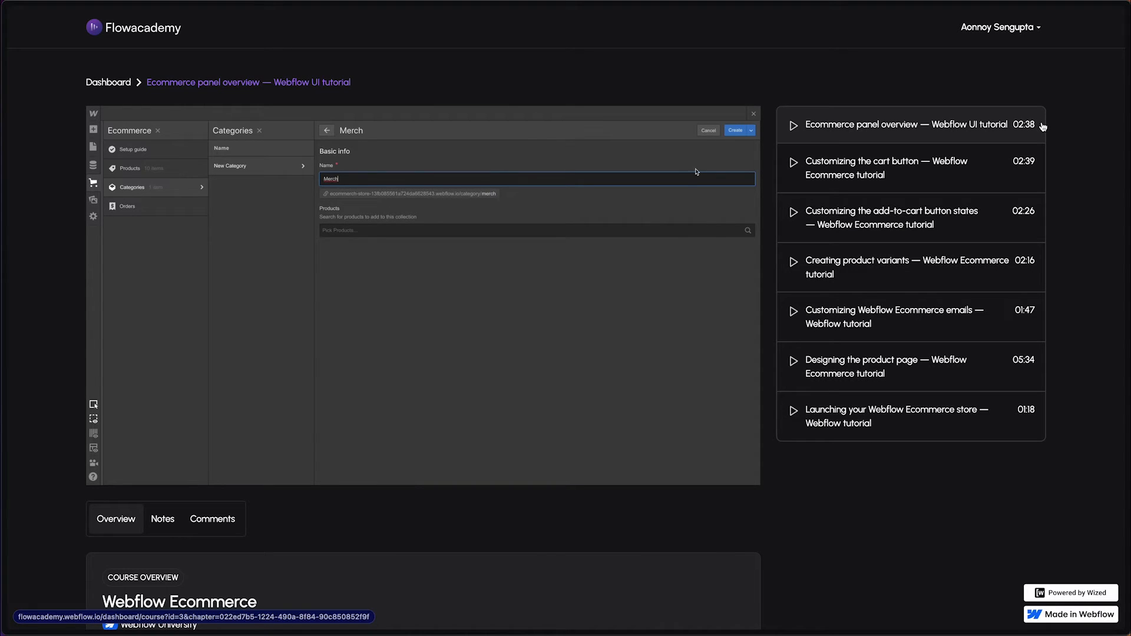
pyautogui.write('Sparklin')
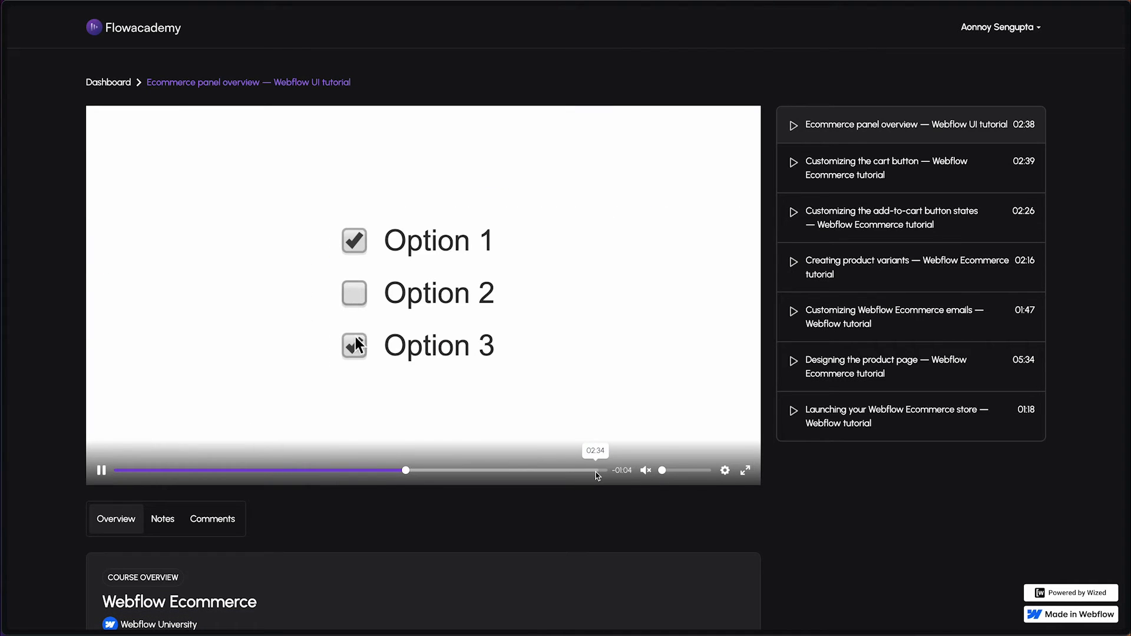
pyautogui.moveTo(406, 470); pyautogui.dragTo(598, 470)
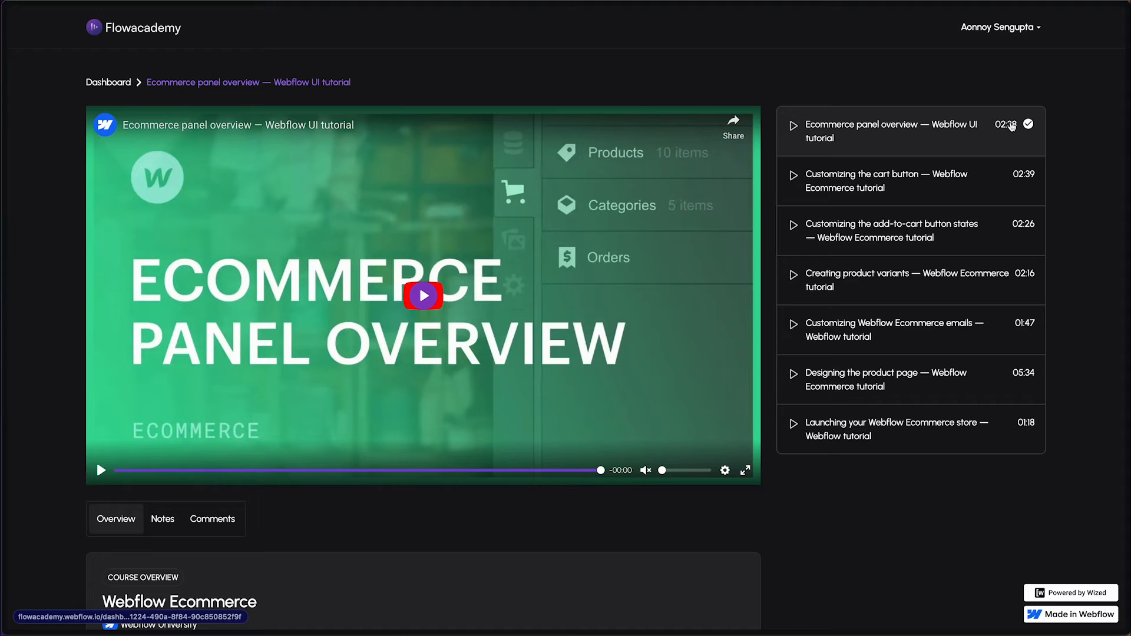
pyautogui.moveTo(1082, 155)
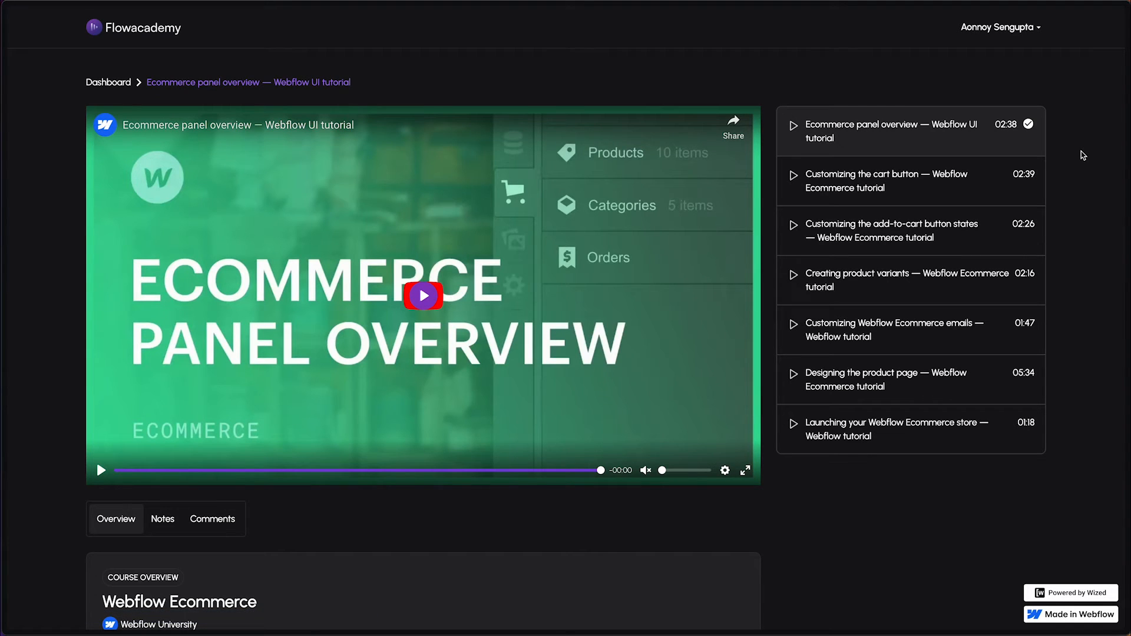
# Read the chapter overview text and advance to the Customizing the cart button lesson.
pyautogui.scroll(-3)
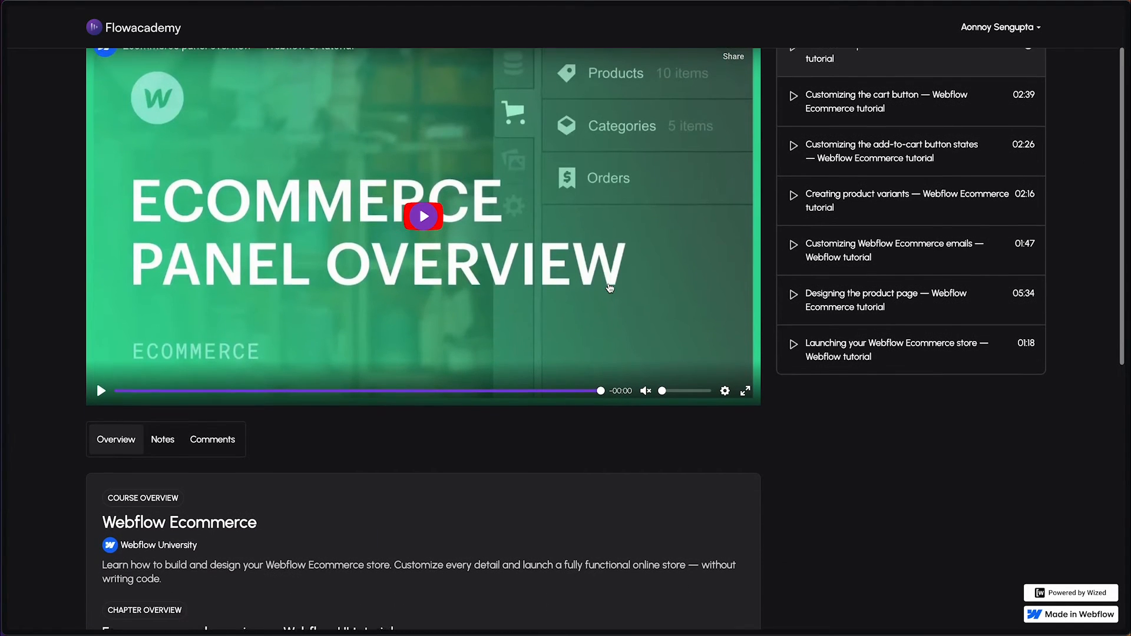
pyautogui.scroll(-3)
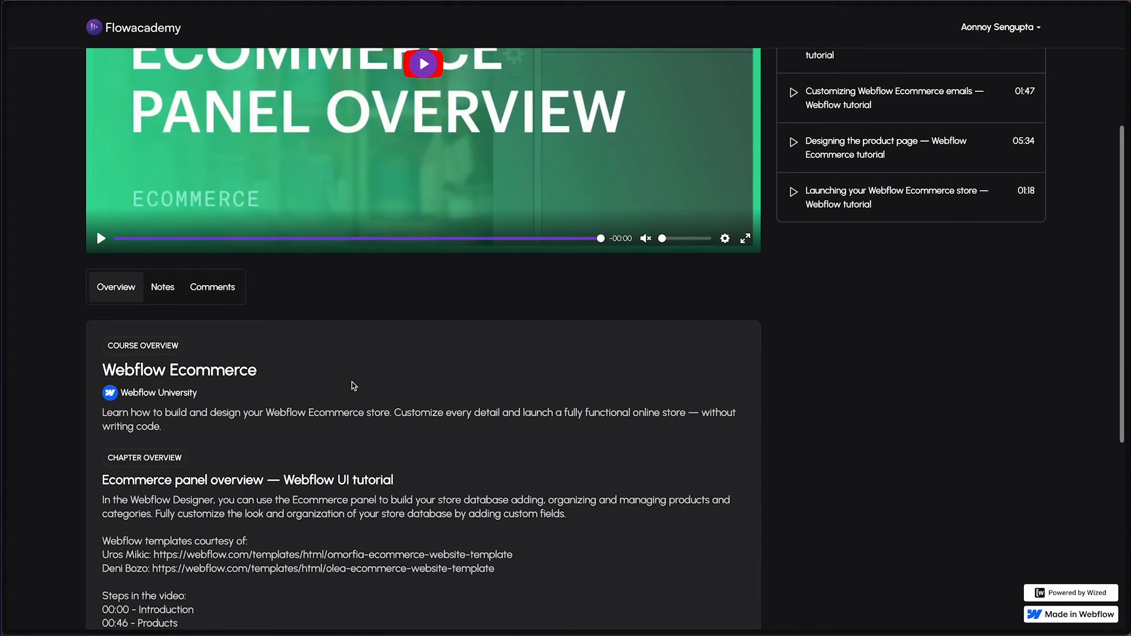
pyautogui.scroll(-3)
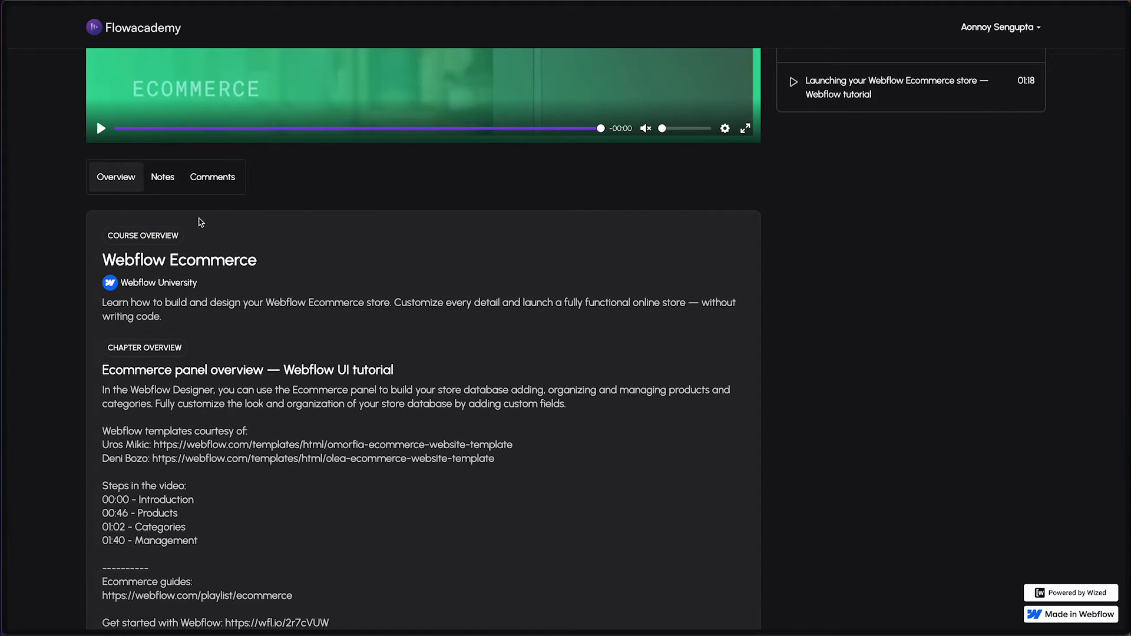
pyautogui.scroll(-3)
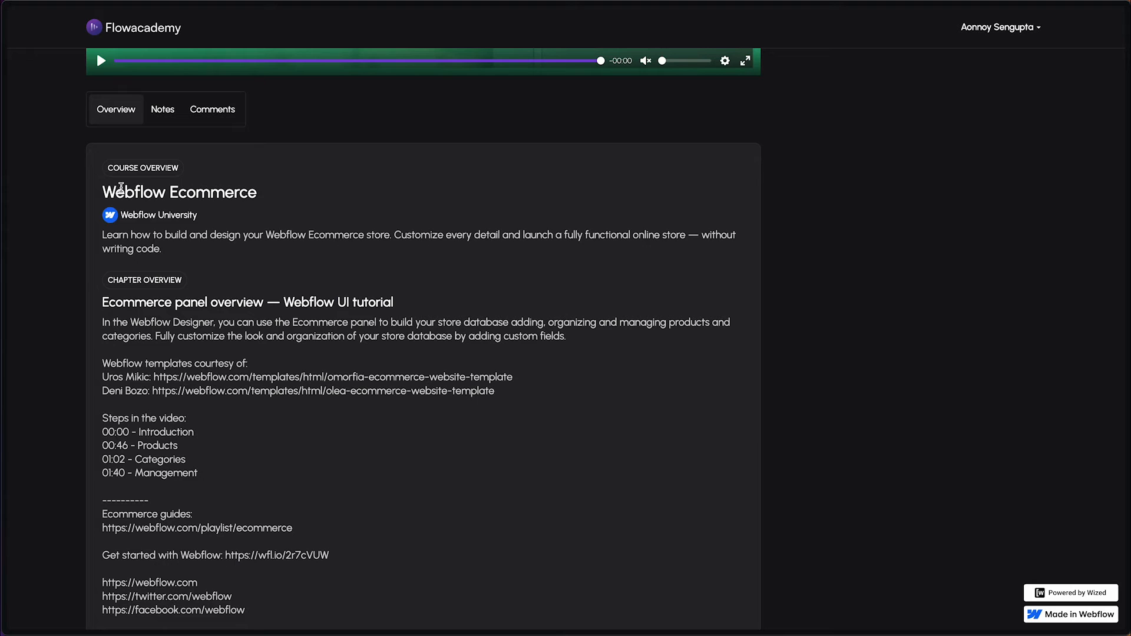
pyautogui.scroll(-3)
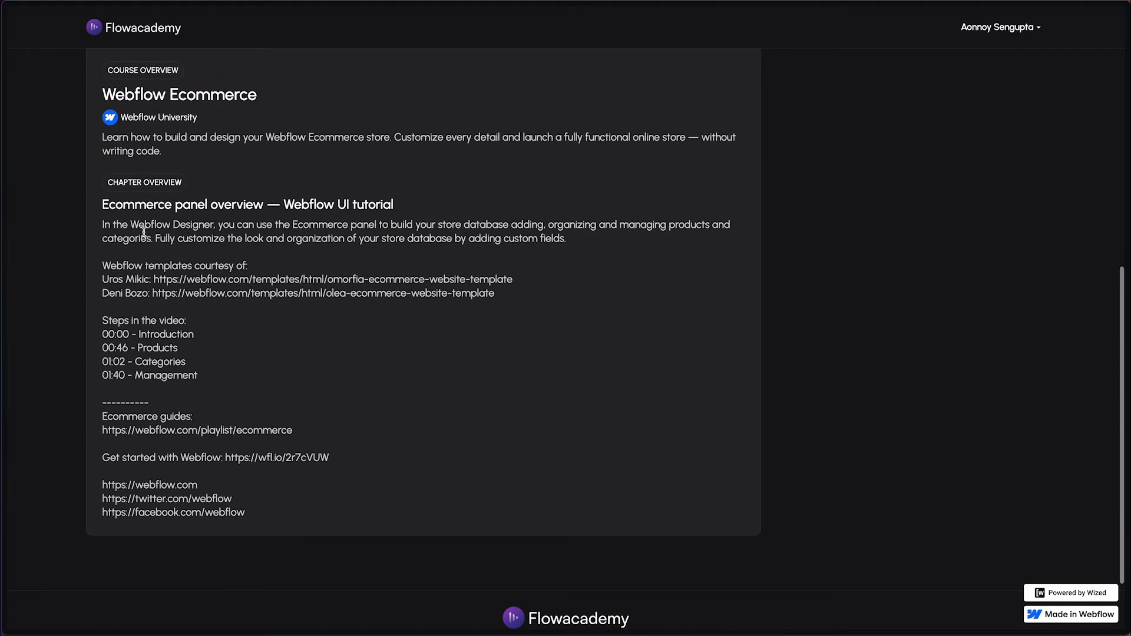
pyautogui.moveTo(102, 204); pyautogui.dragTo(203, 334)
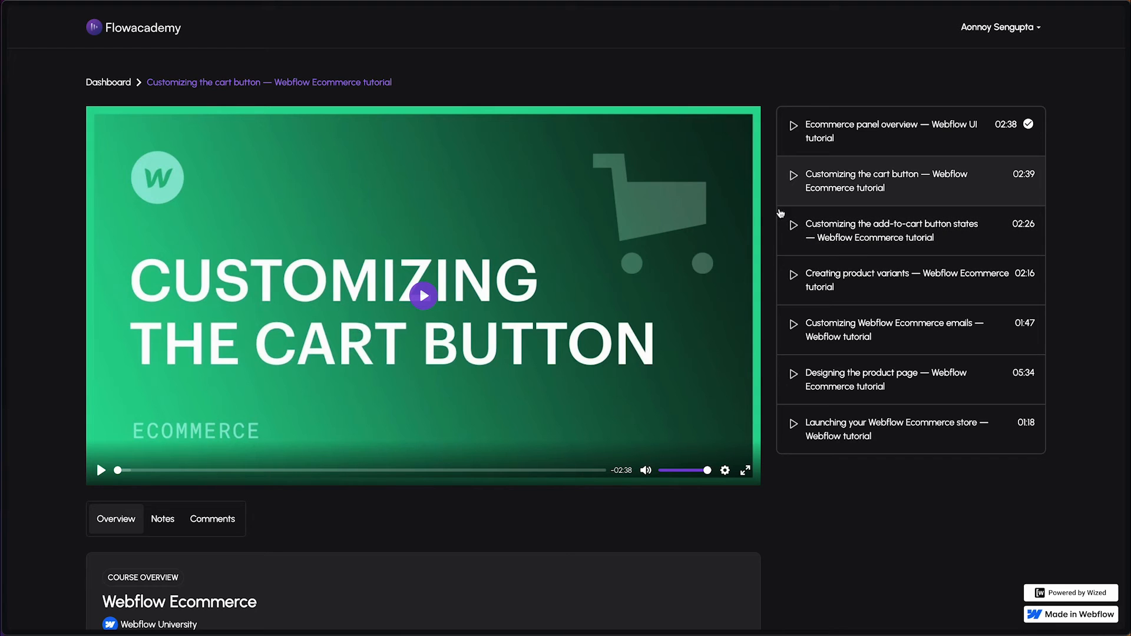
# Write a note reading 'This is cool!!' at 00:17 in the cart button chapter's Notes tab.
pyautogui.click(424, 296)
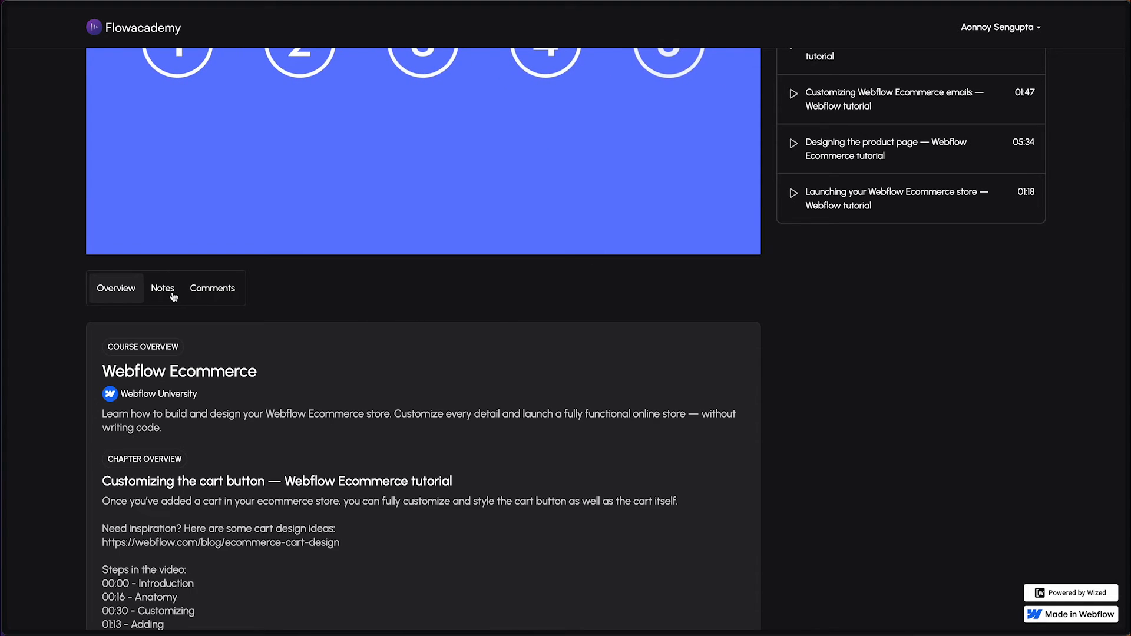
pyautogui.click(162, 288)
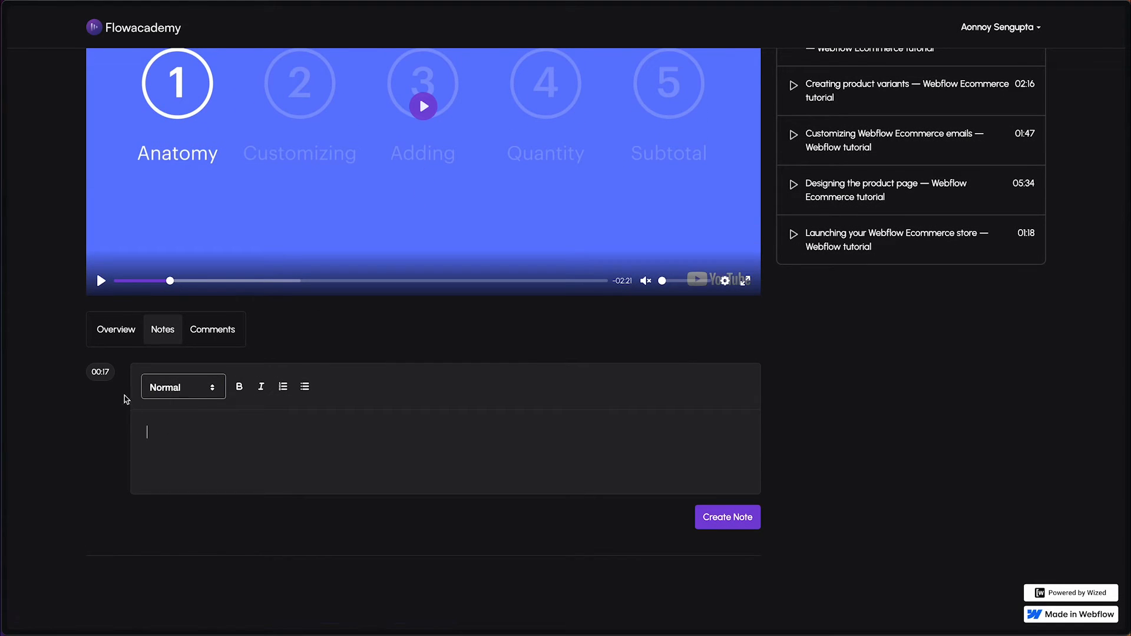
pyautogui.scroll(-3)
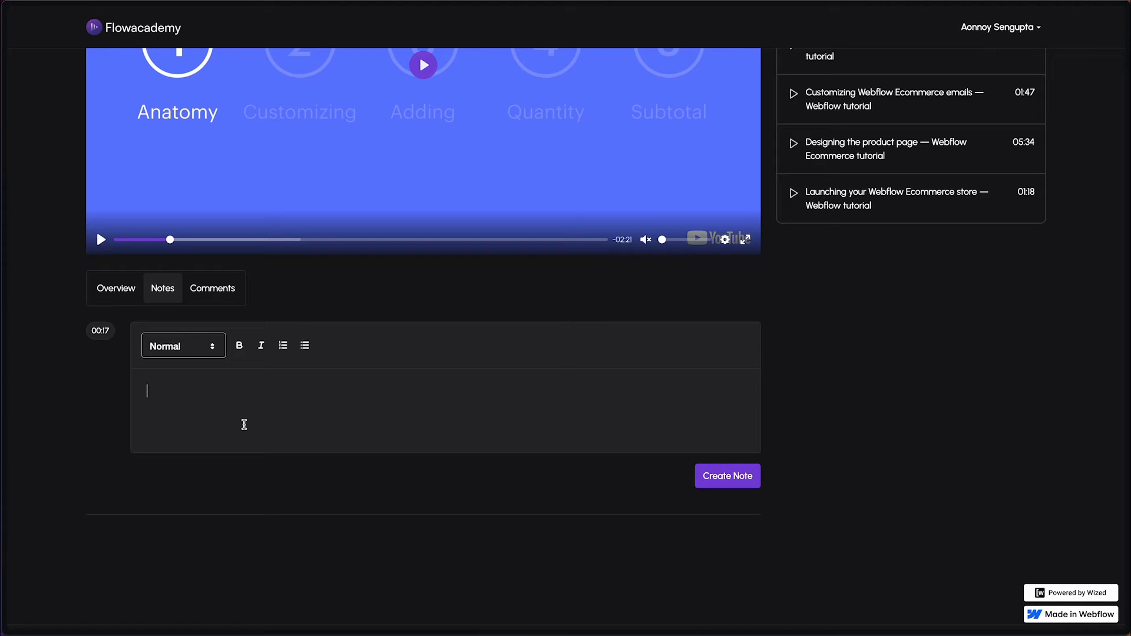
pyautogui.moveTo(354, 409)
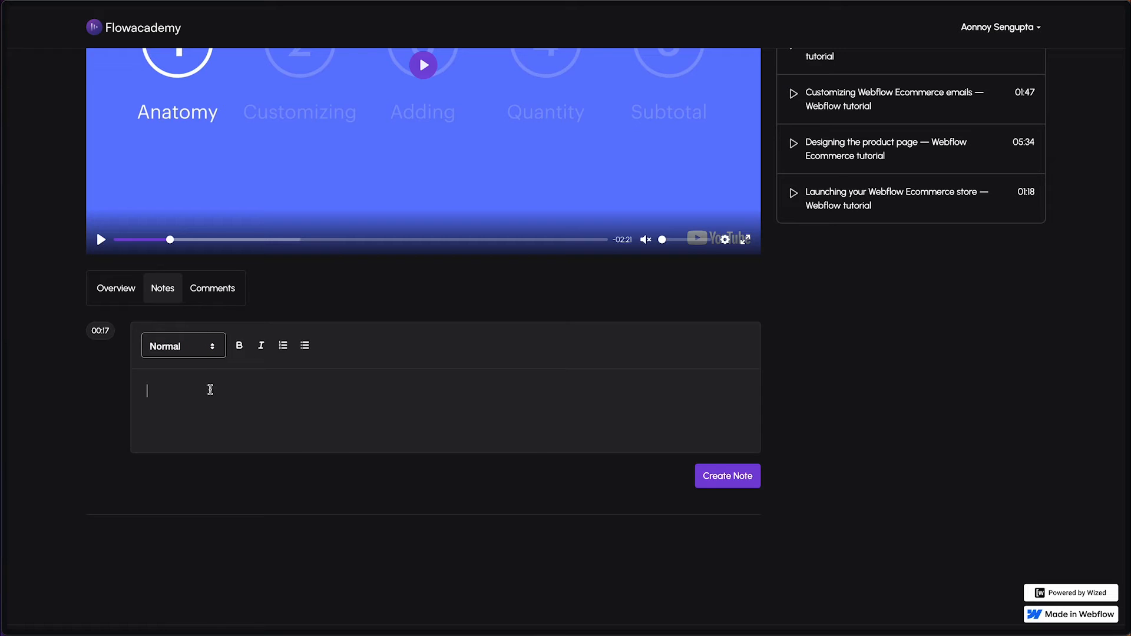
pyautogui.write('Thus')
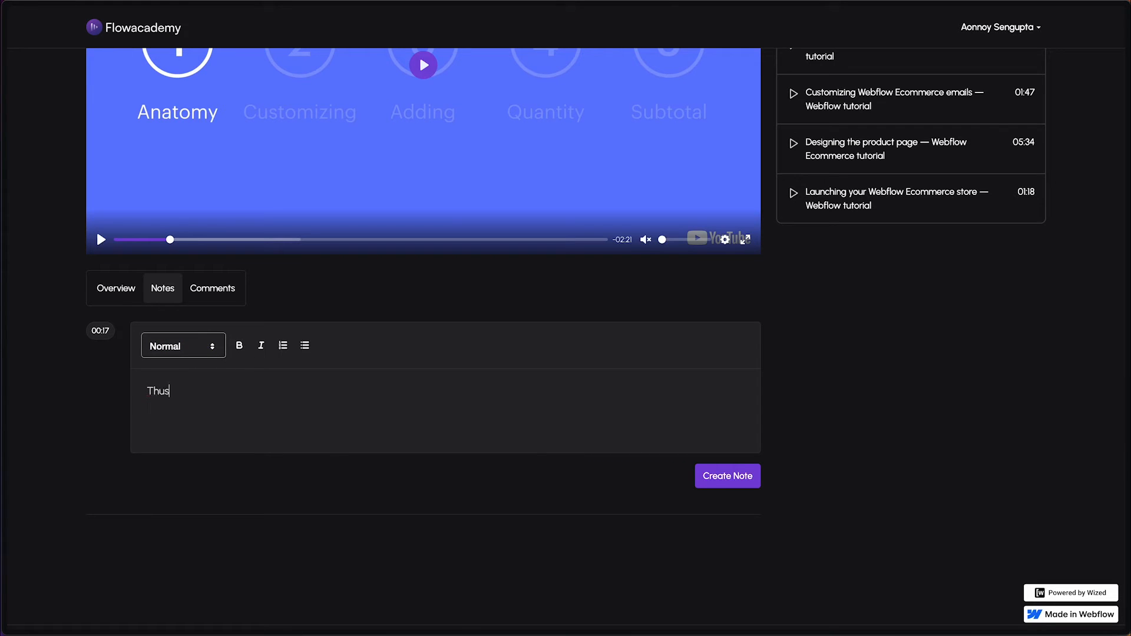
pyautogui.write('This is cool!!')
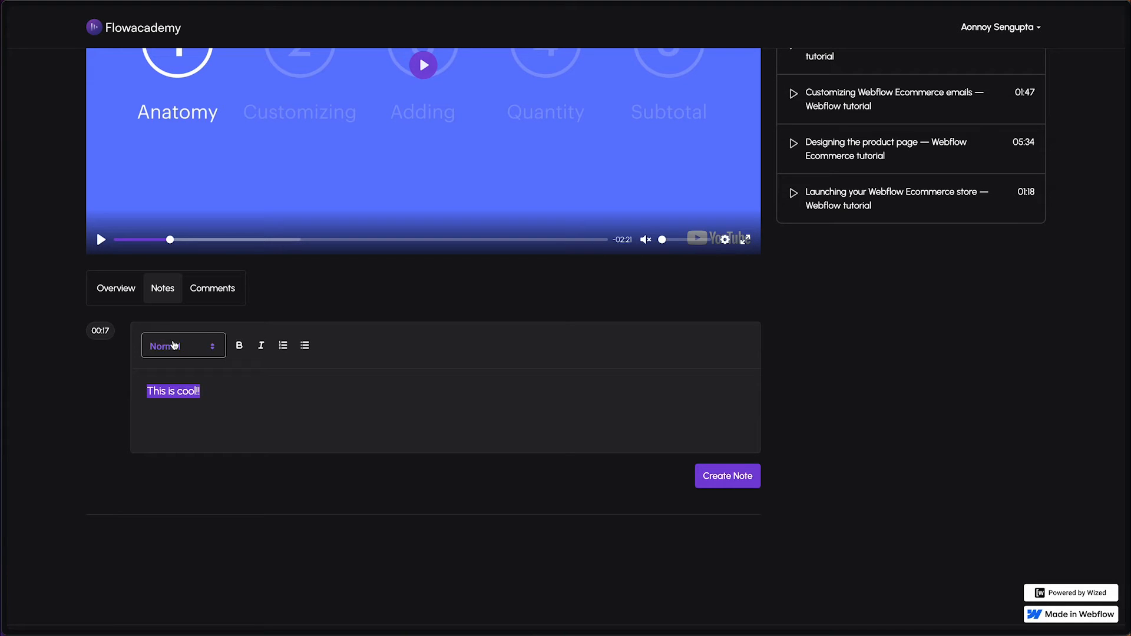
# Format the note as Heading 1 with bold, italic and list toggles, then create it.
pyautogui.click(182, 346)
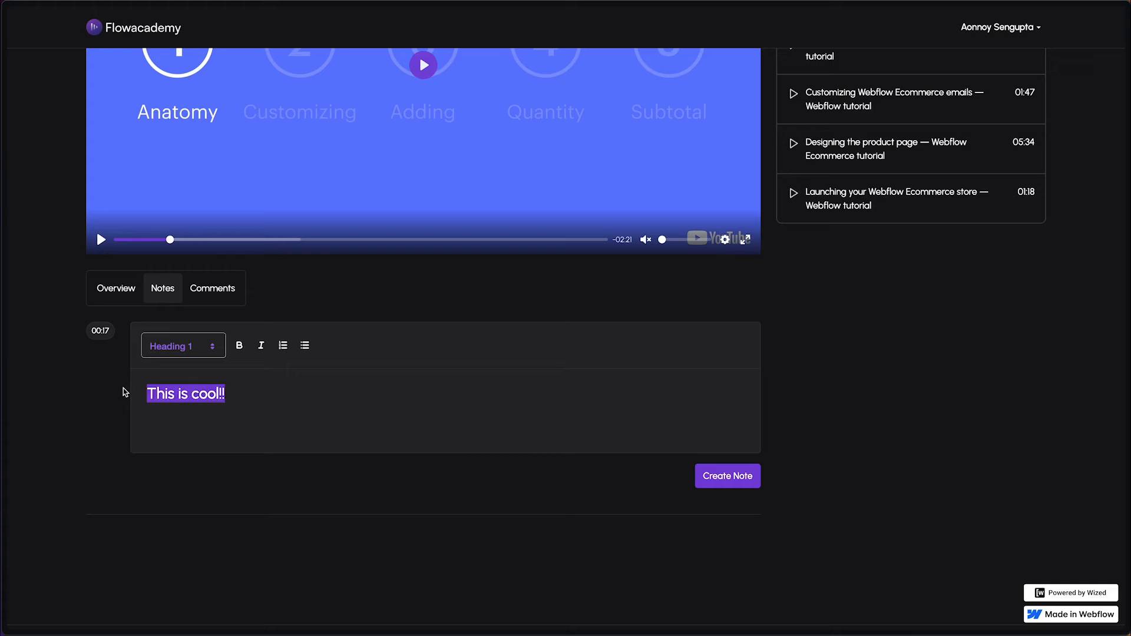
pyautogui.click(239, 346)
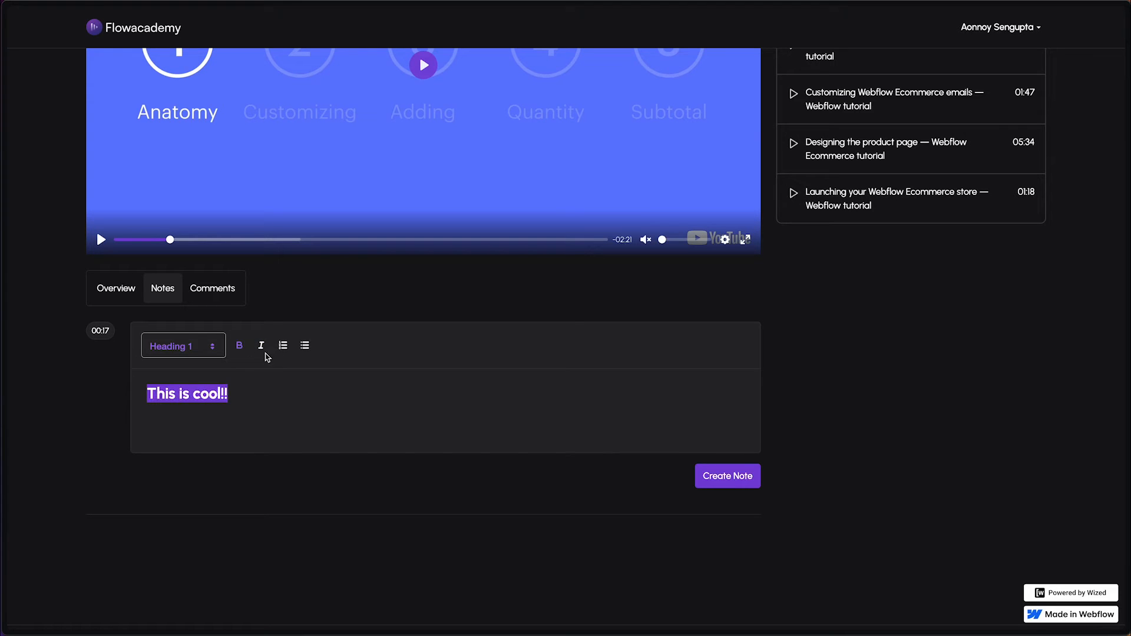
pyautogui.click(260, 346)
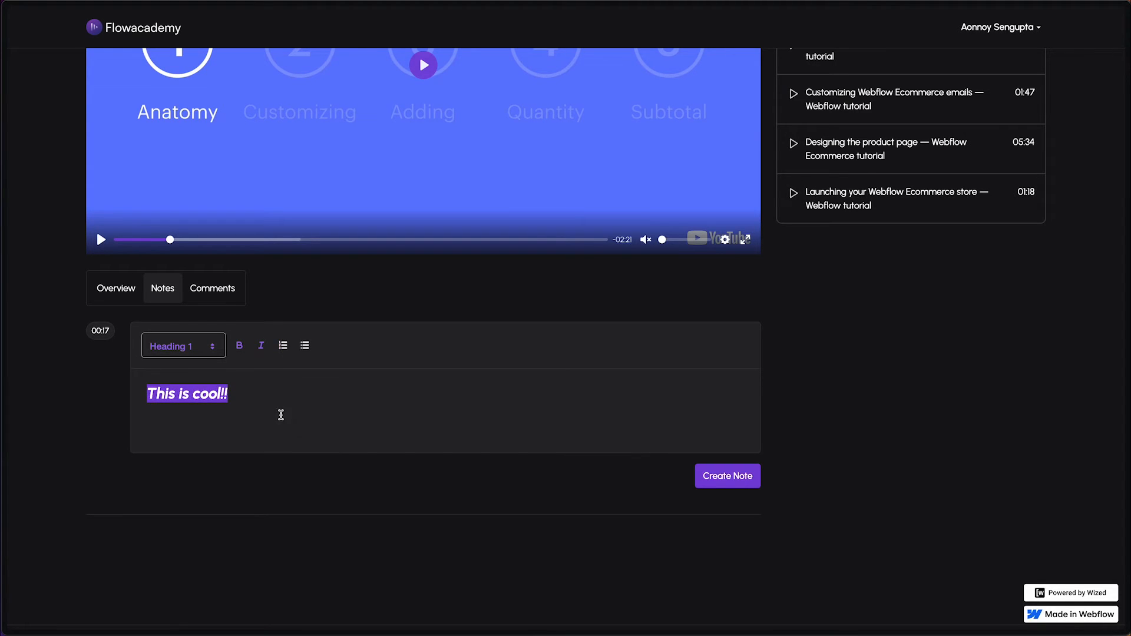
pyautogui.click(283, 346)
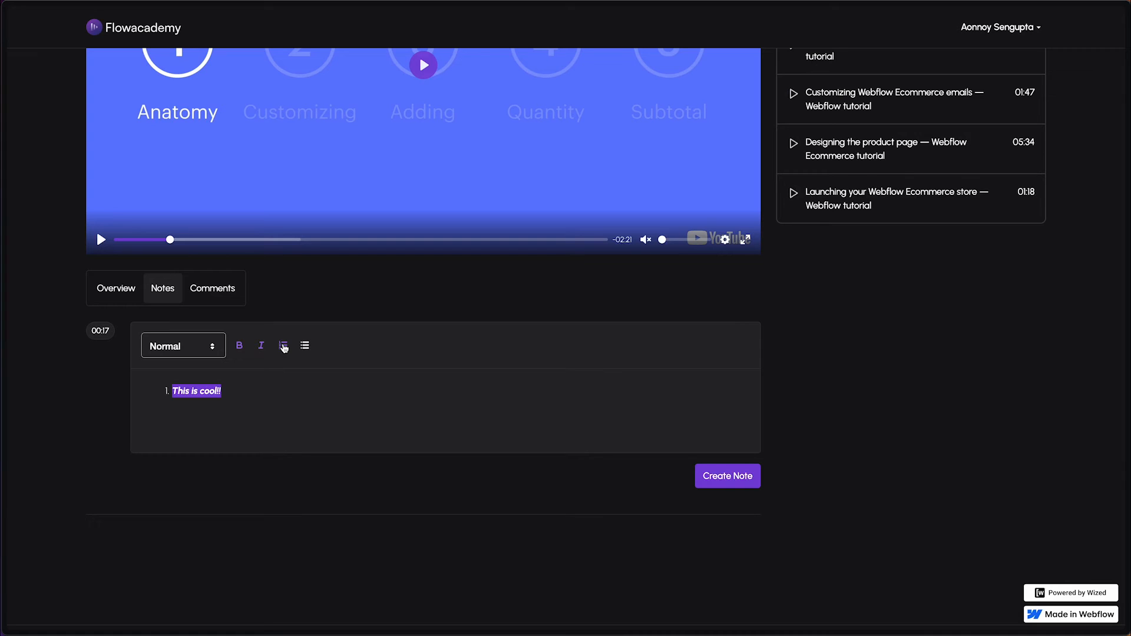
pyautogui.click(282, 346)
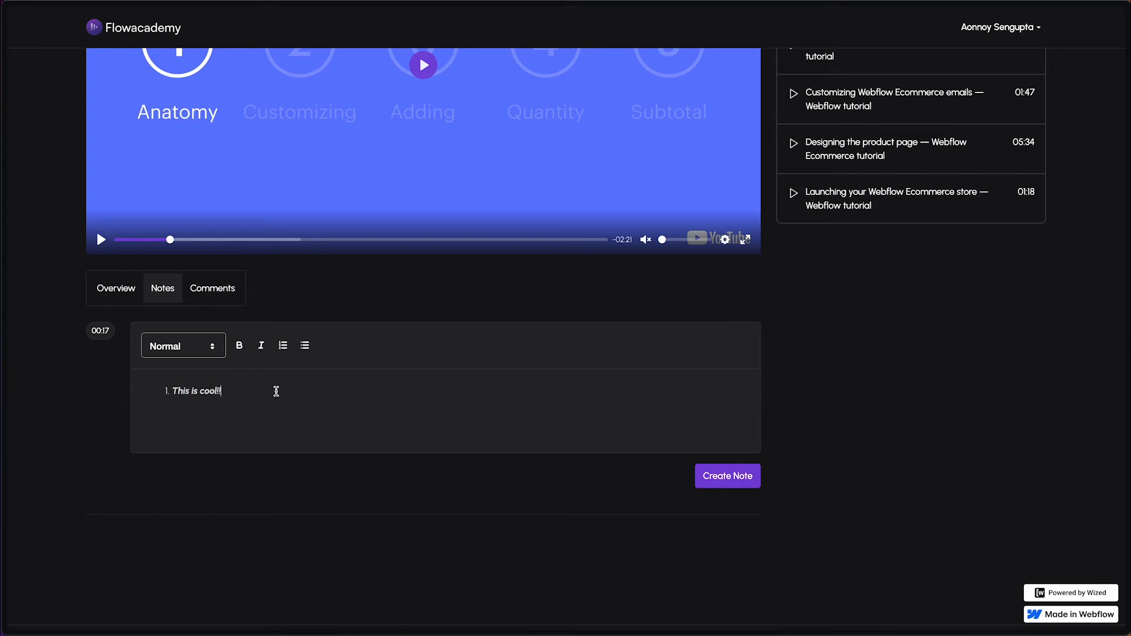
pyautogui.click(182, 346)
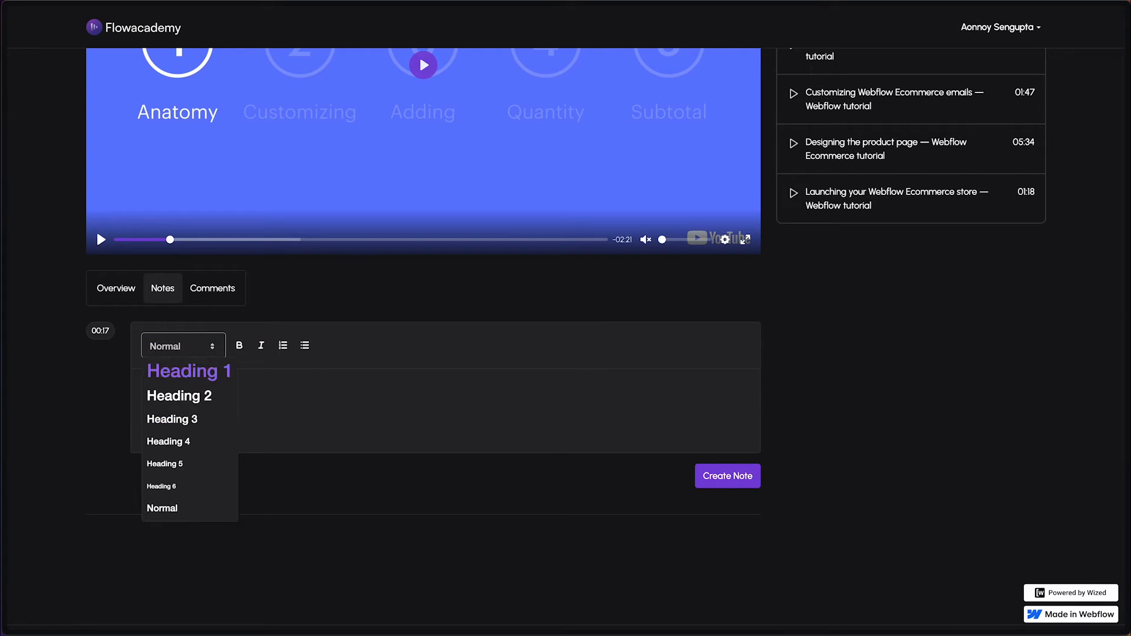
pyautogui.click(356, 436)
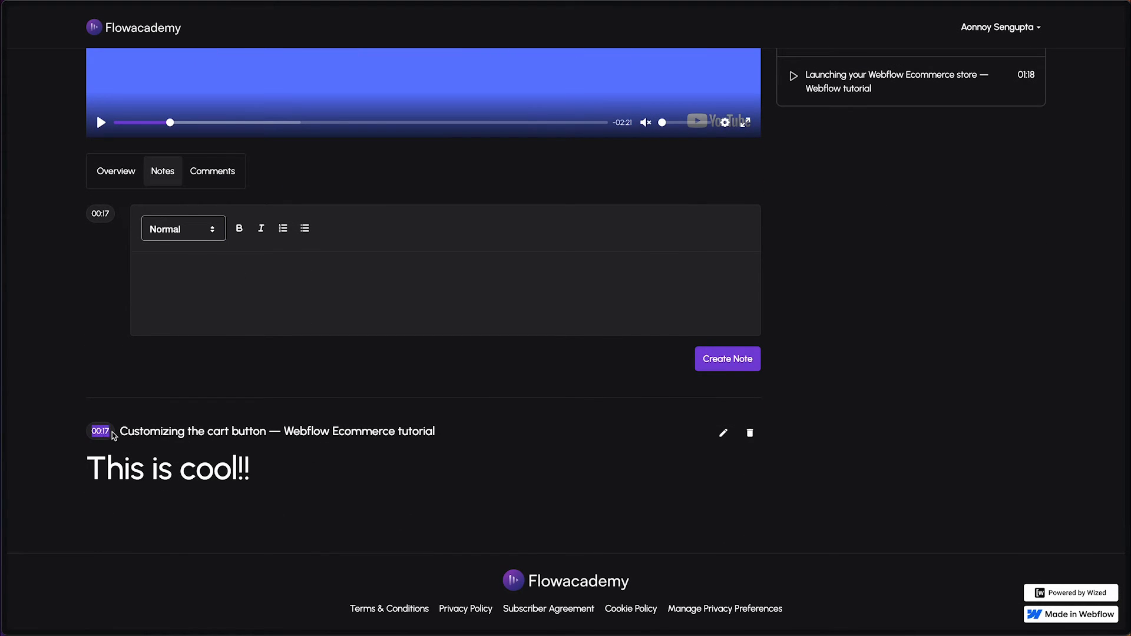
# Edit the saved 00:17 note to Normal text style and save it.
pyautogui.click(723, 433)
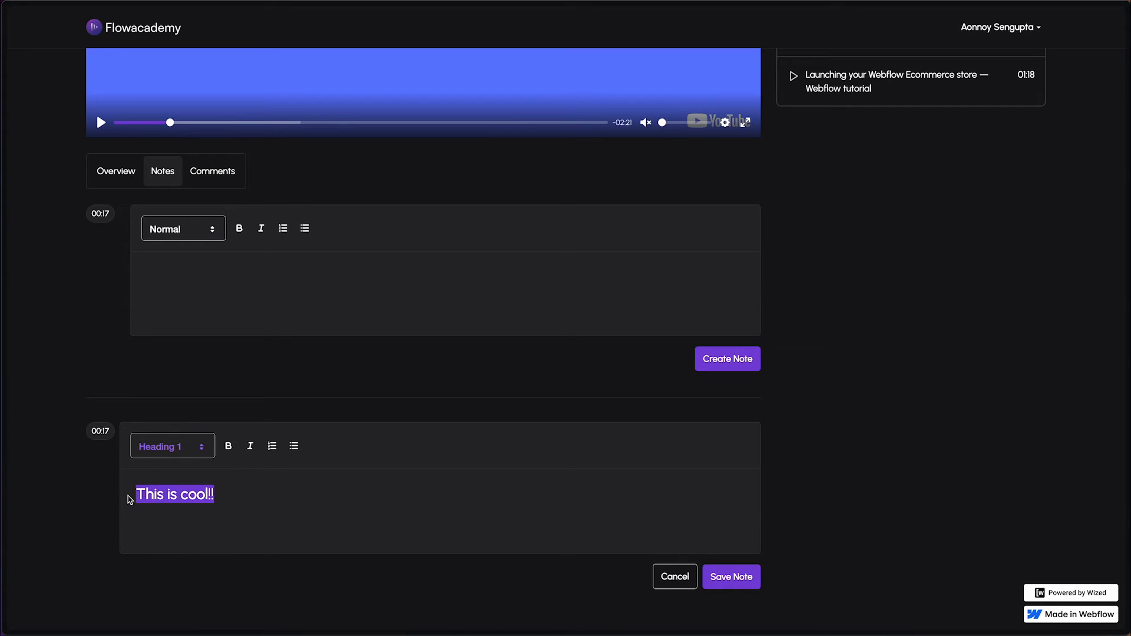
pyautogui.click(171, 446)
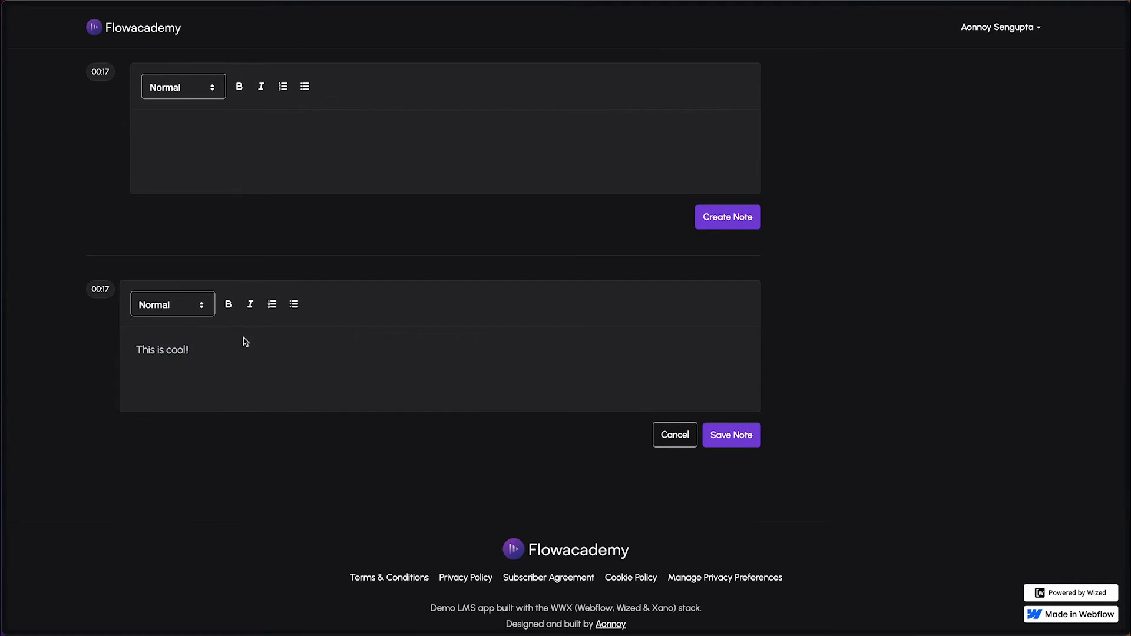
pyautogui.click(731, 434)
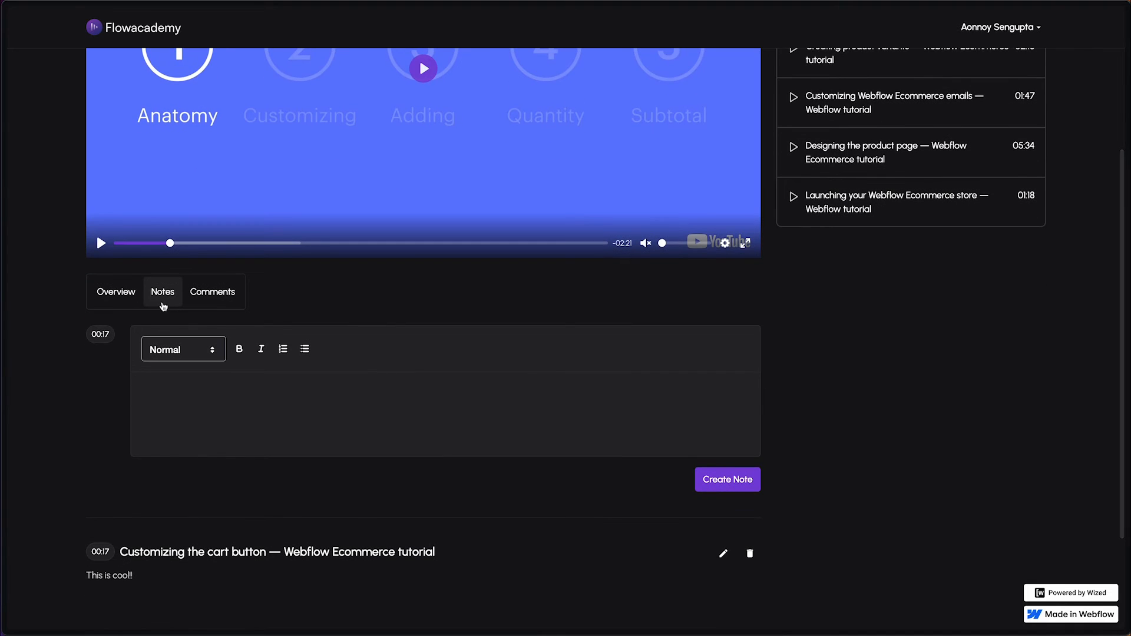
# Show the Comments tab with its empty Disqus reactions and discussion section.
pyautogui.click(212, 291)
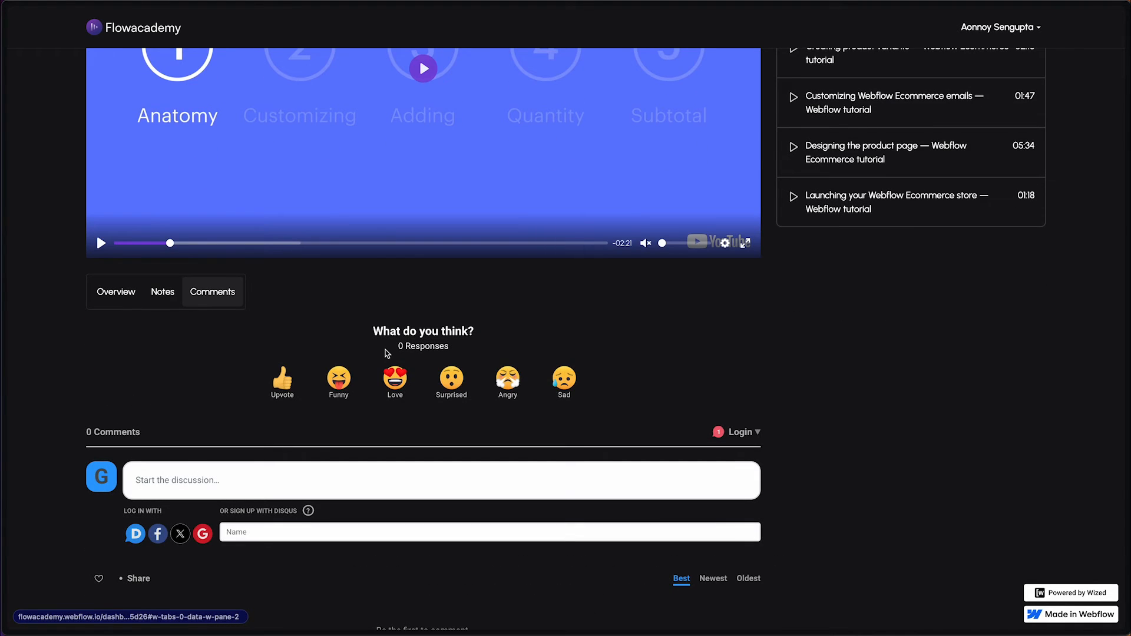
pyautogui.scroll(-3)
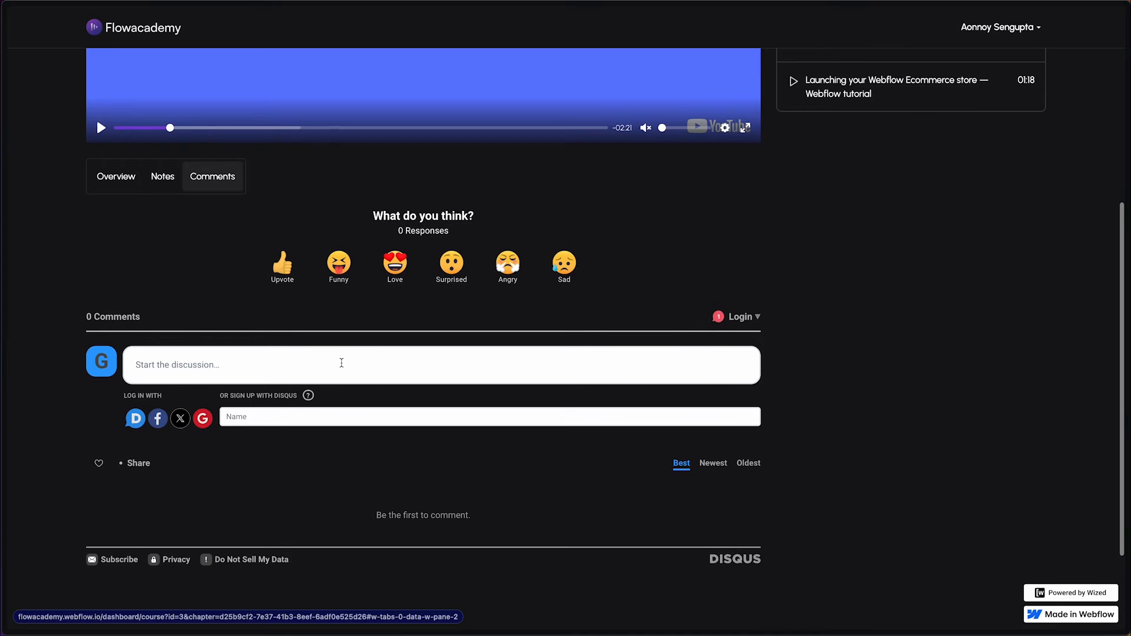
pyautogui.scroll(-3)
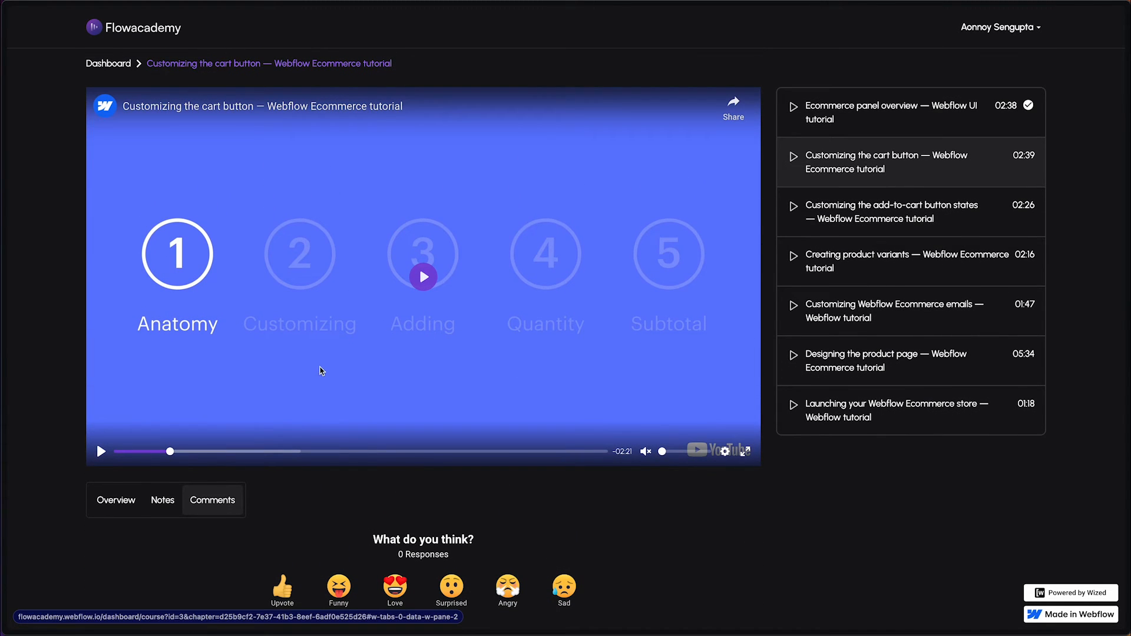
pyautogui.moveTo(423, 277)
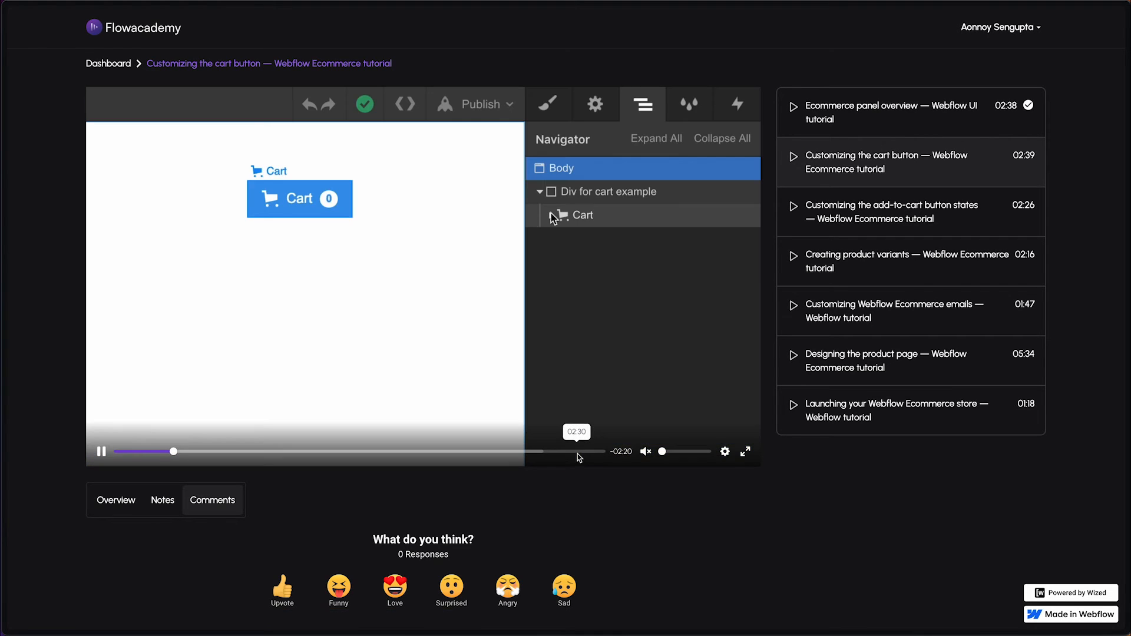
# Play the cart button video and skip through chapters to Launching your Webflow Ecommerce store.
pyautogui.click(552, 215)
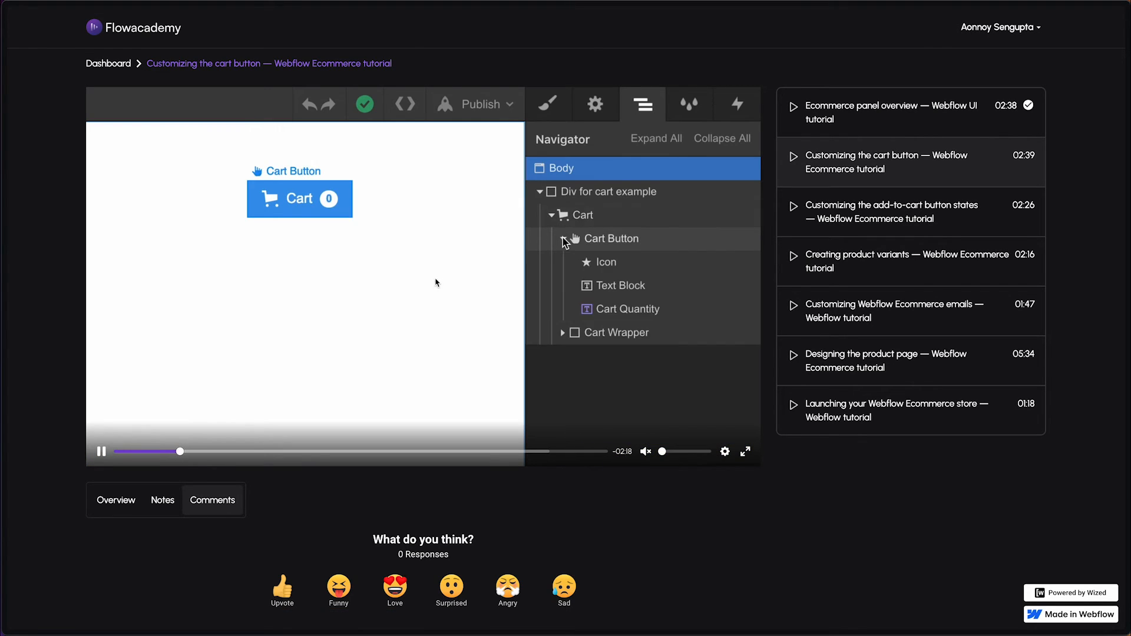
pyautogui.click(606, 262)
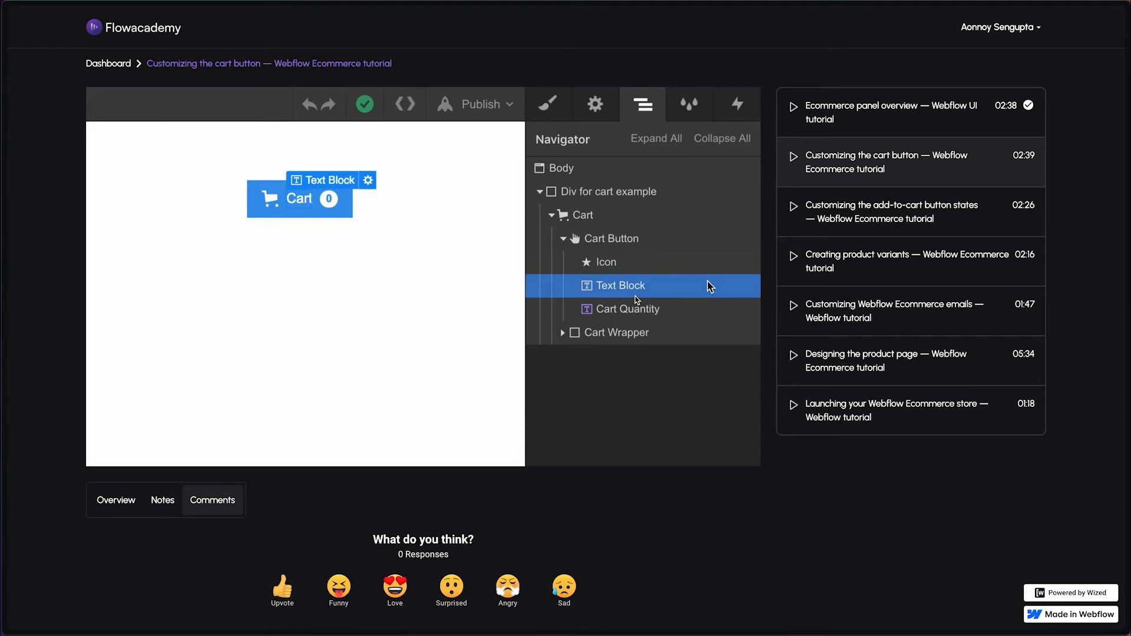
pyautogui.click(626, 308)
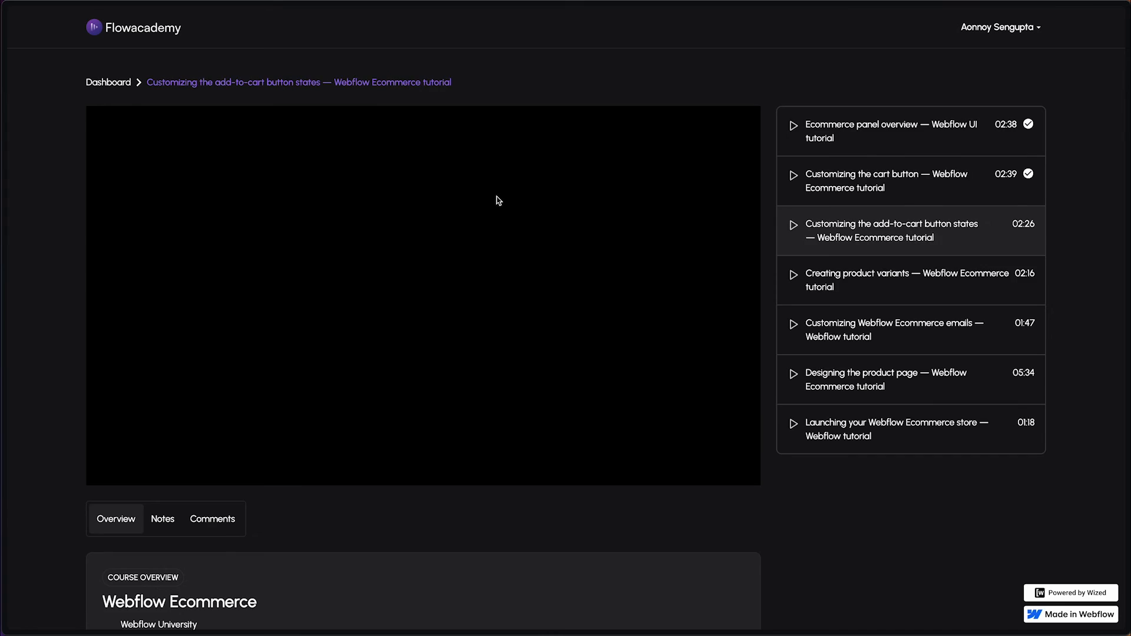
pyautogui.click(894, 428)
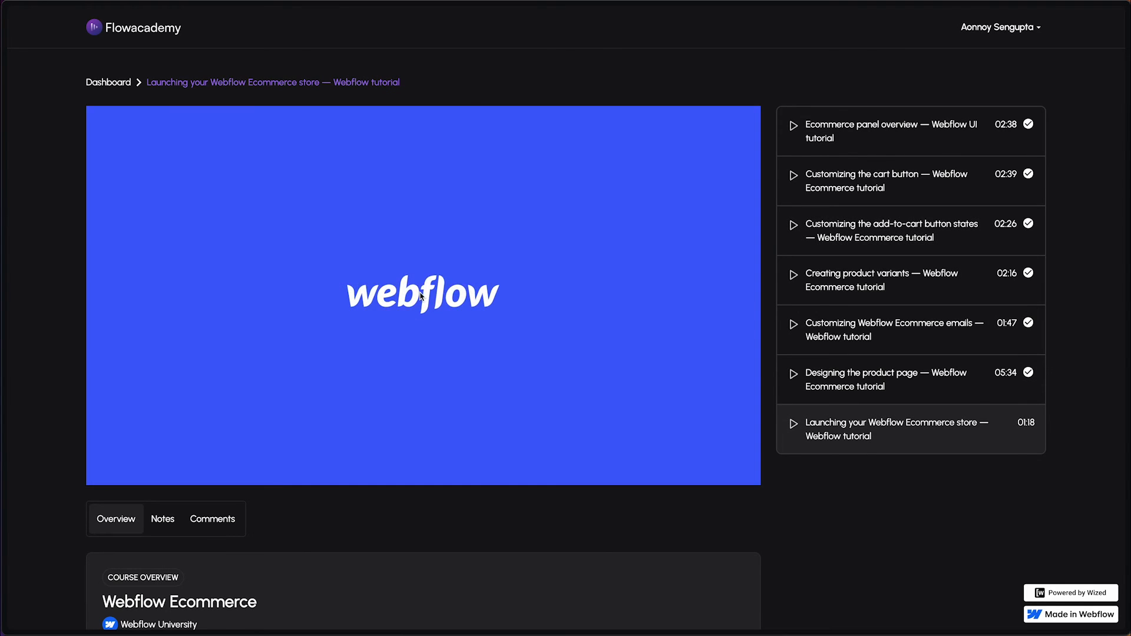
# Finish the final chapter's video and return to the dashboard with the course completed.
pyautogui.click(423, 296)
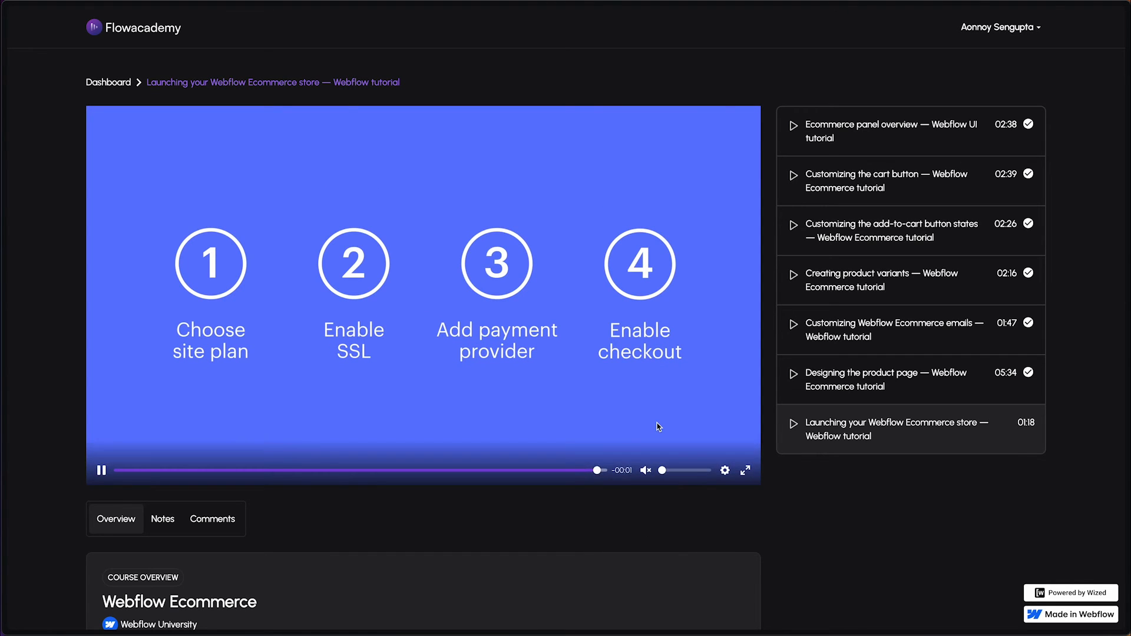
pyautogui.click(101, 470)
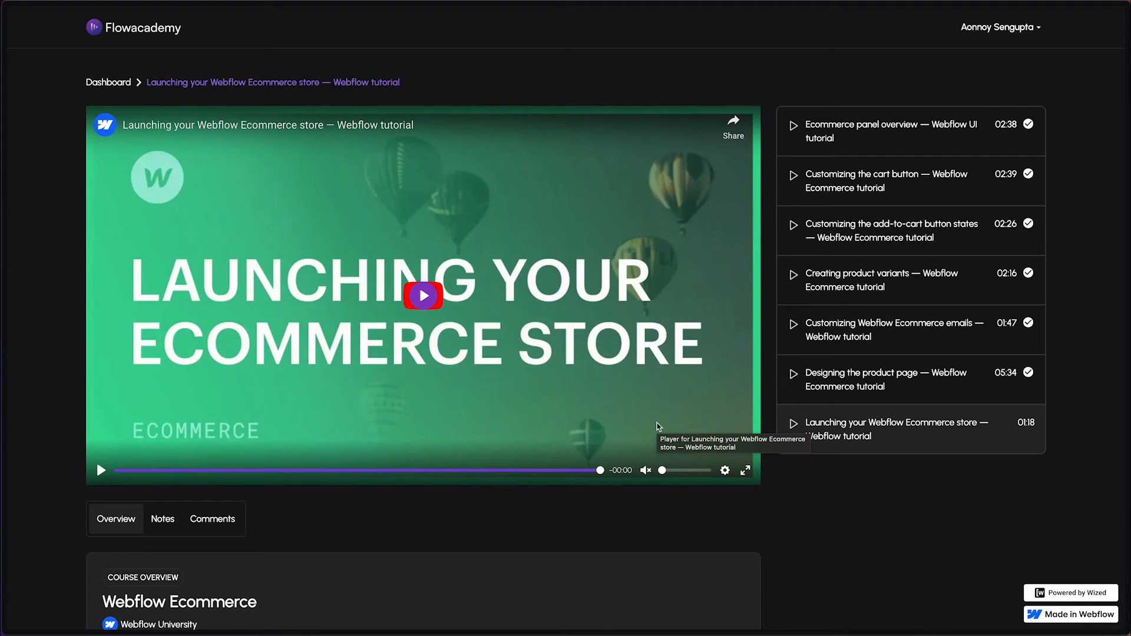
pyautogui.moveTo(1005, 404)
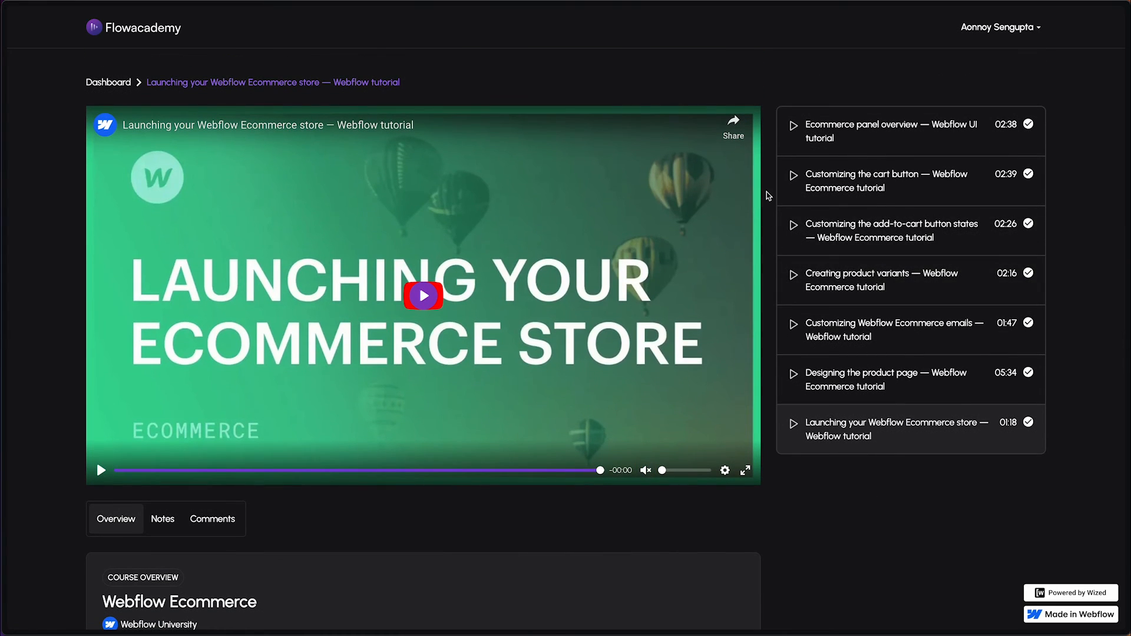
pyautogui.click(108, 81)
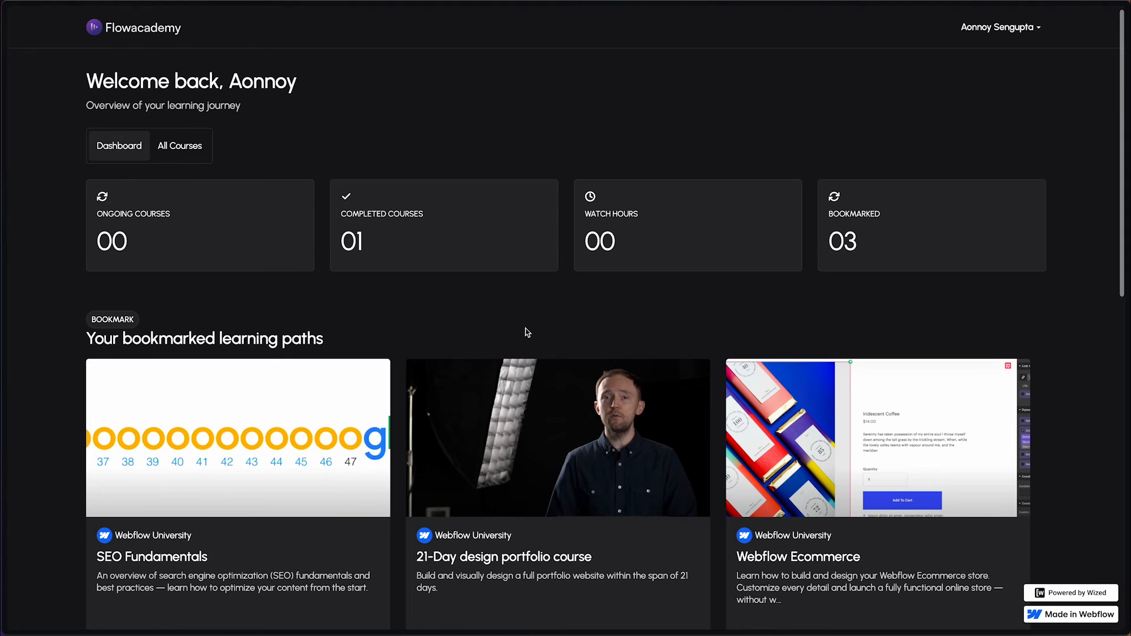
# Download the Webflow Ecommerce completion certificate from the dashboard's Certifications section.
pyautogui.scroll(-3)
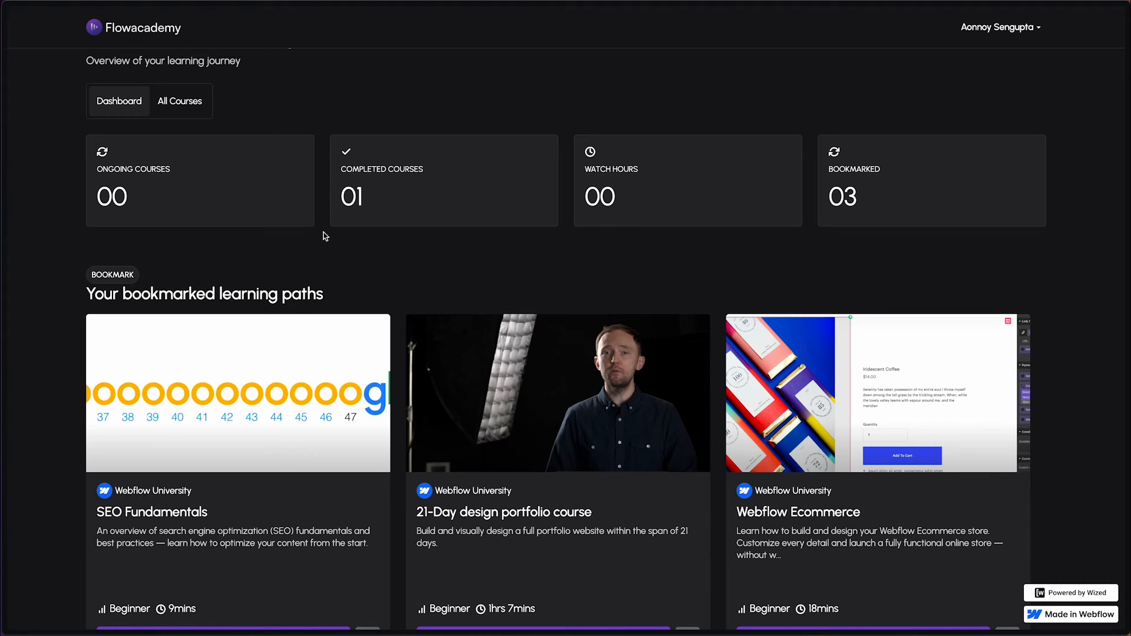
pyautogui.moveTo(447, 306)
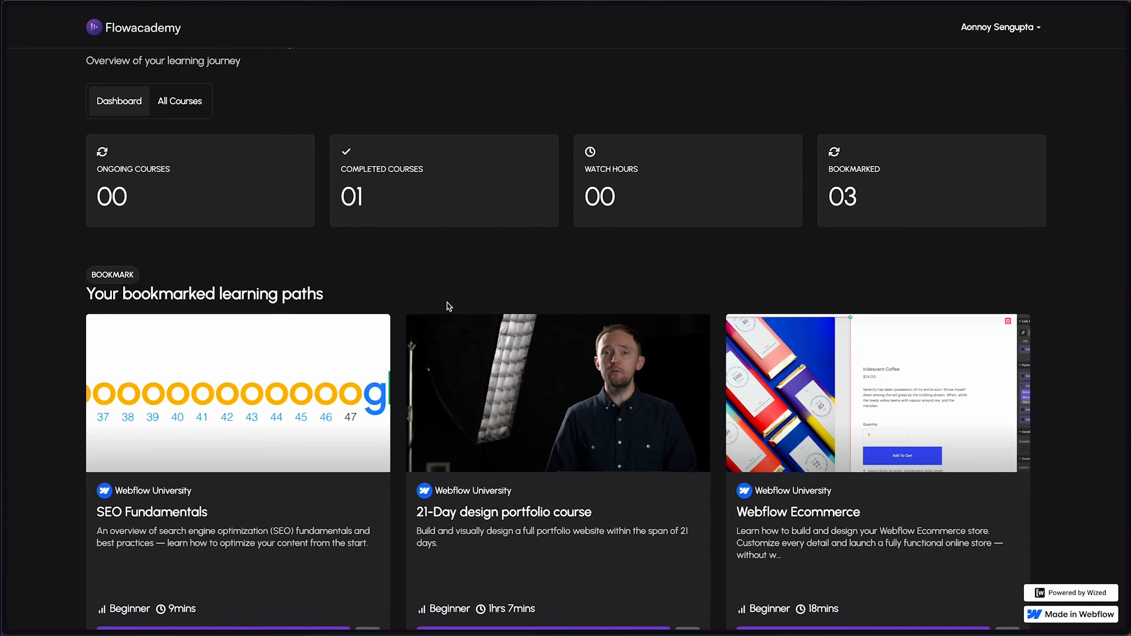
pyautogui.scroll(-3)
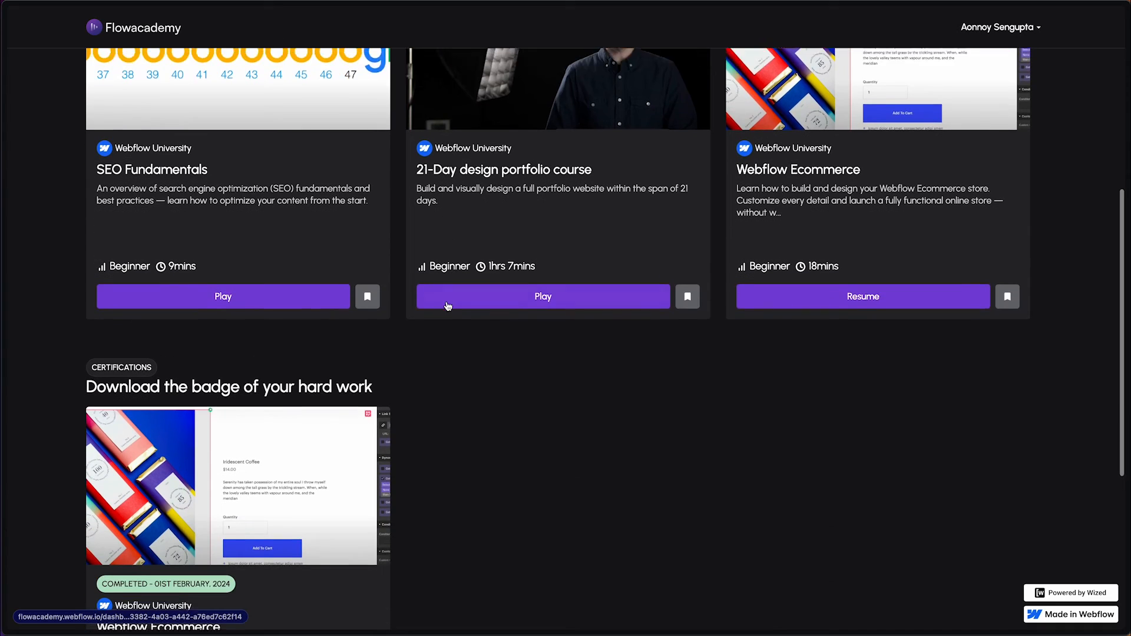
pyautogui.scroll(-3)
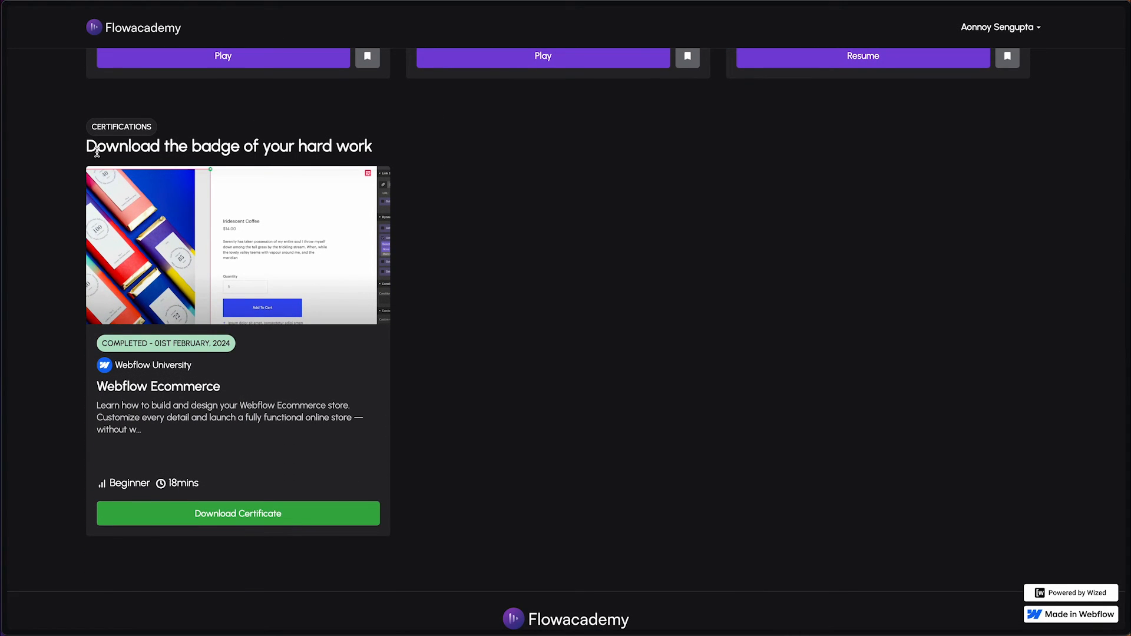
pyautogui.moveTo(92, 145); pyautogui.dragTo(353, 145)
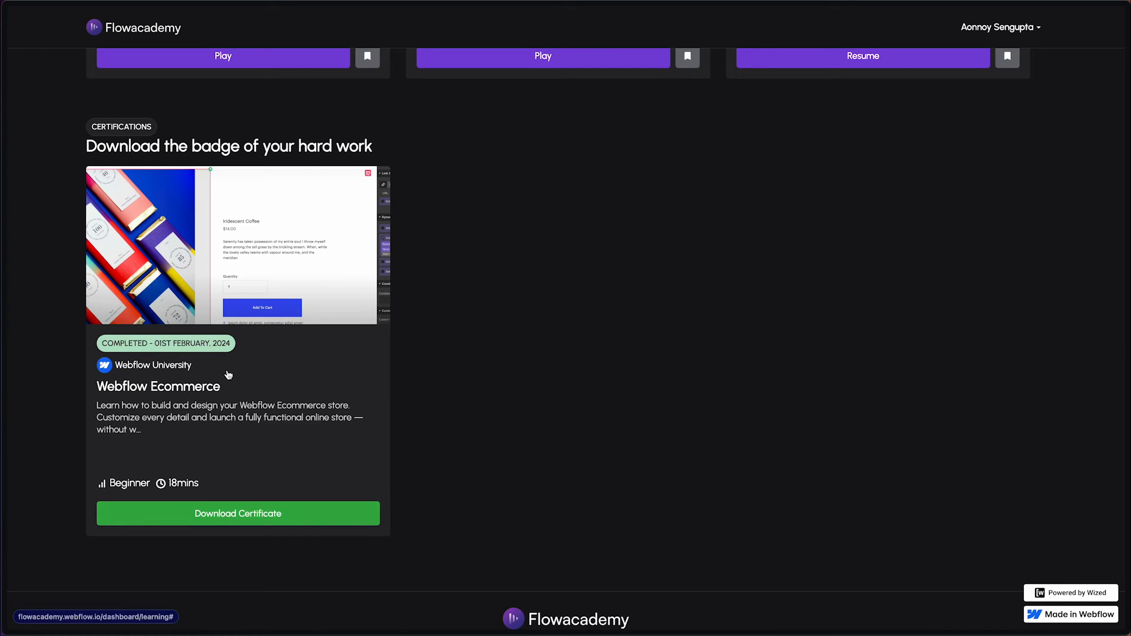
pyautogui.click(237, 513)
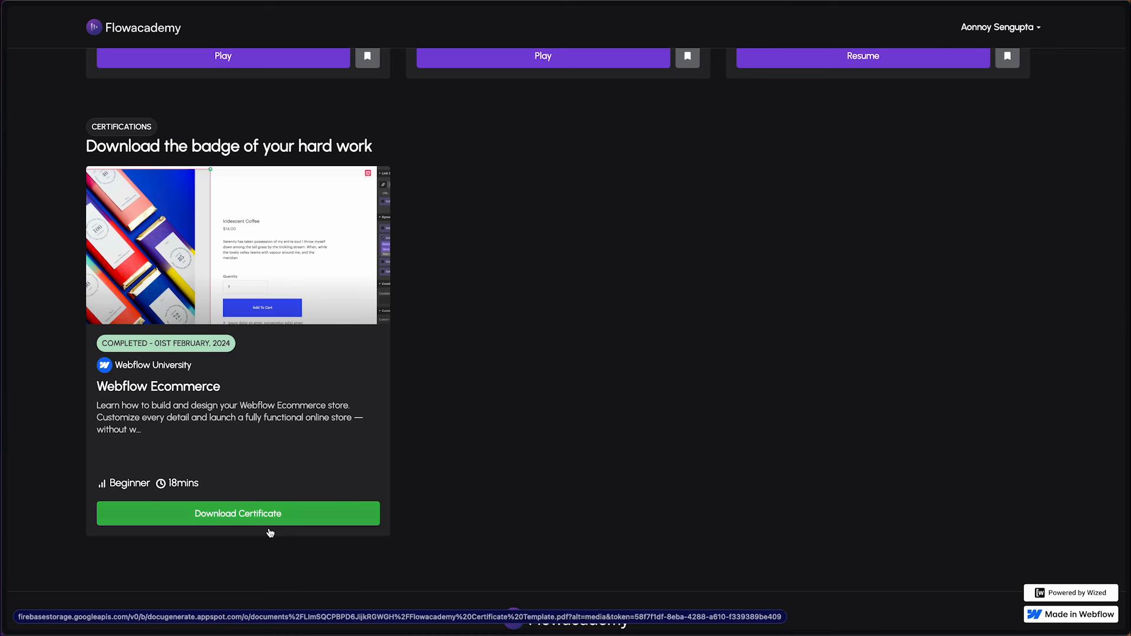
# Save the Flowacademy Certificate Template to the Desktop and show the browser's recent downloads.
pyautogui.click(237, 513)
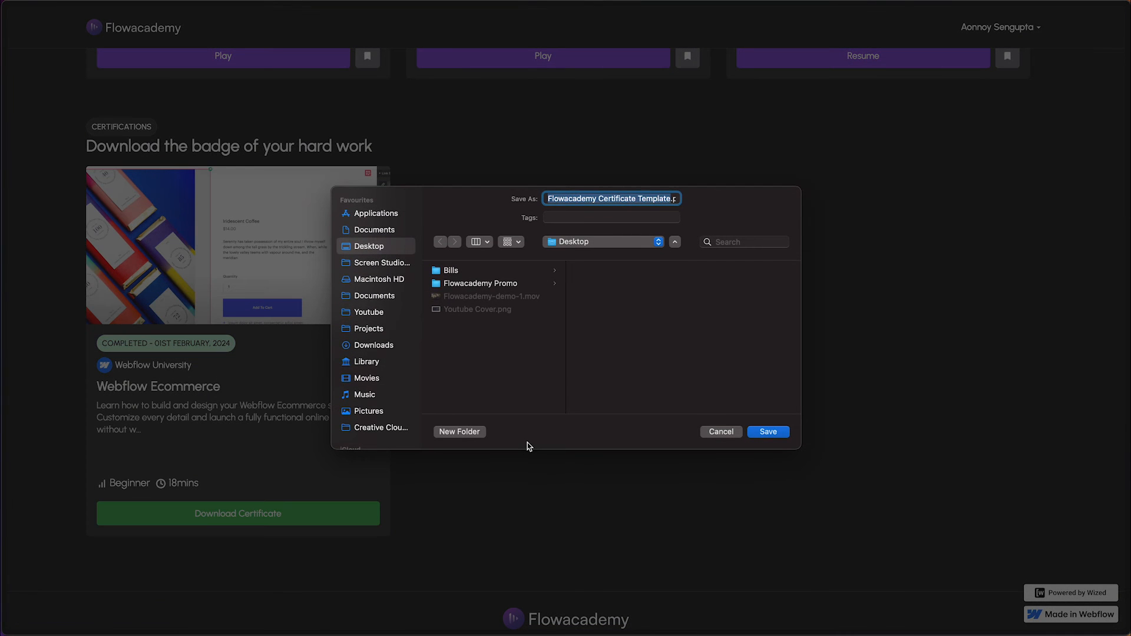
pyautogui.moveTo(786, 426)
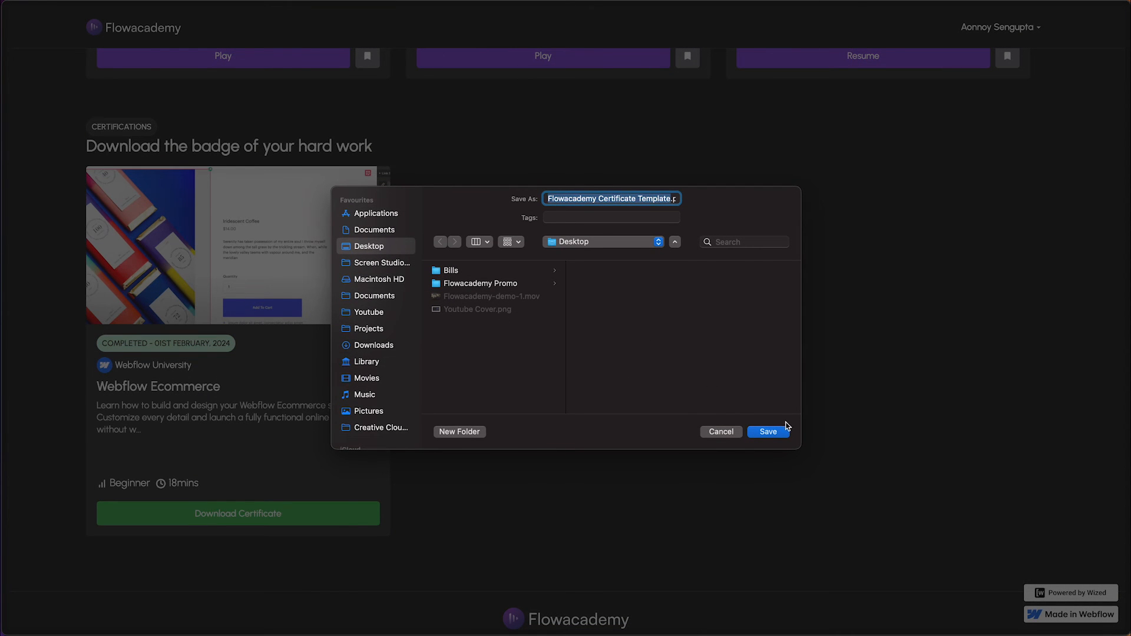
pyautogui.click(768, 431)
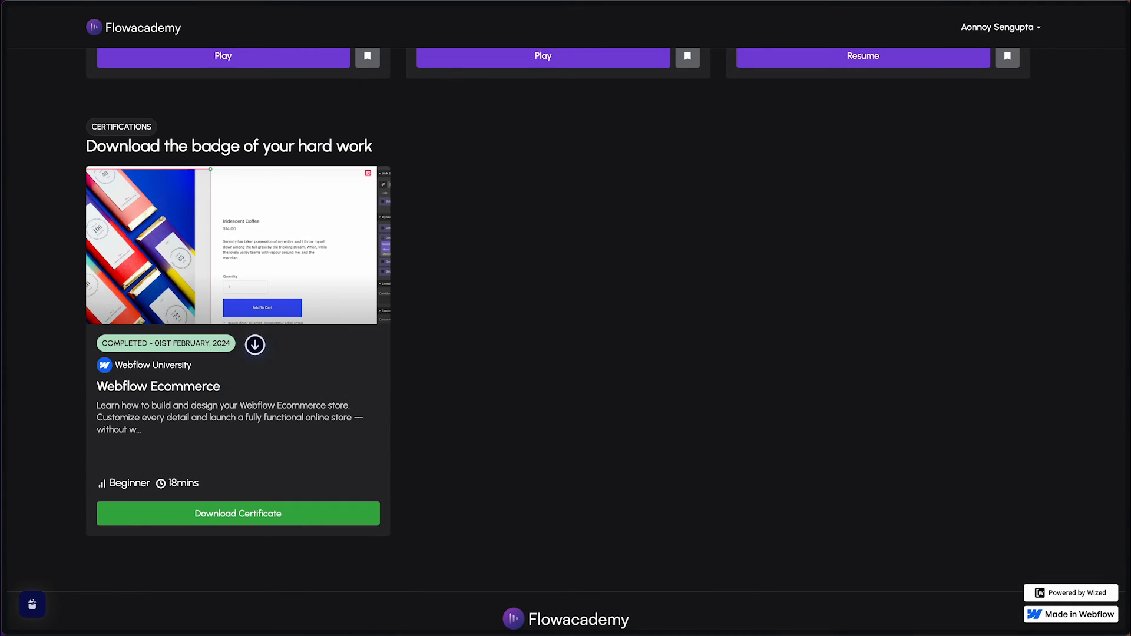
pyautogui.click(55, 17)
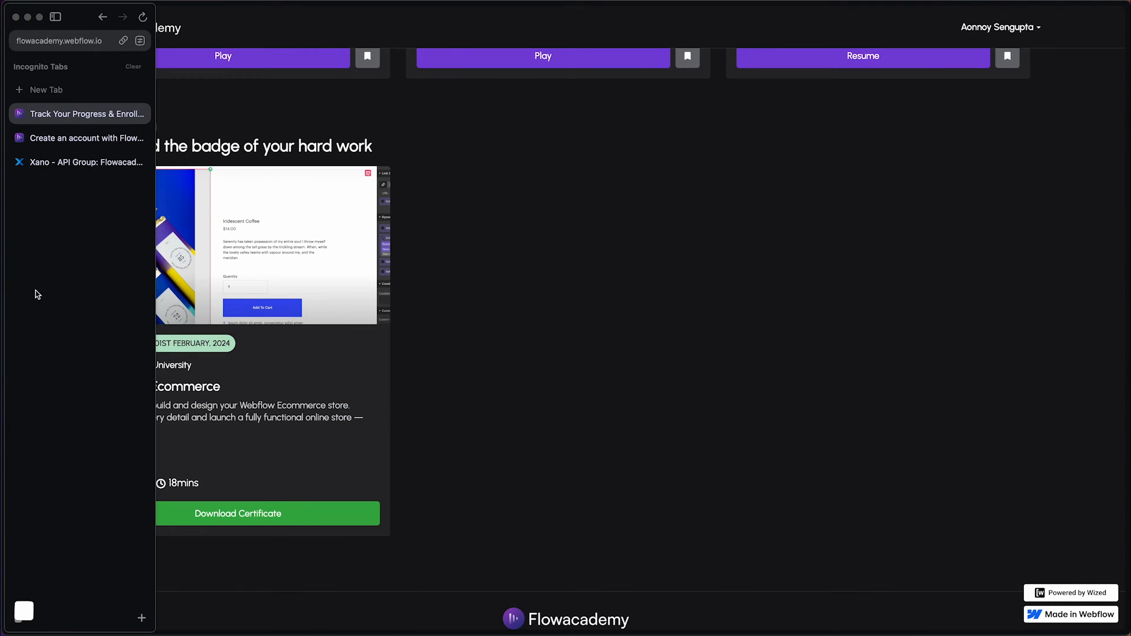
pyautogui.click(237, 513)
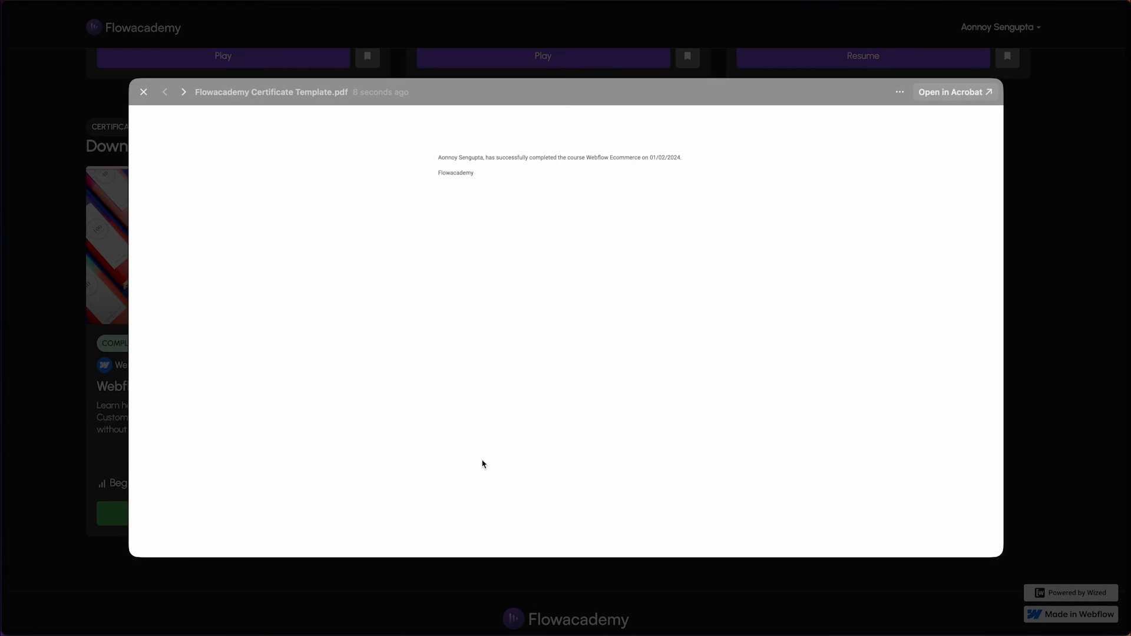
pyautogui.moveTo(453, 155)
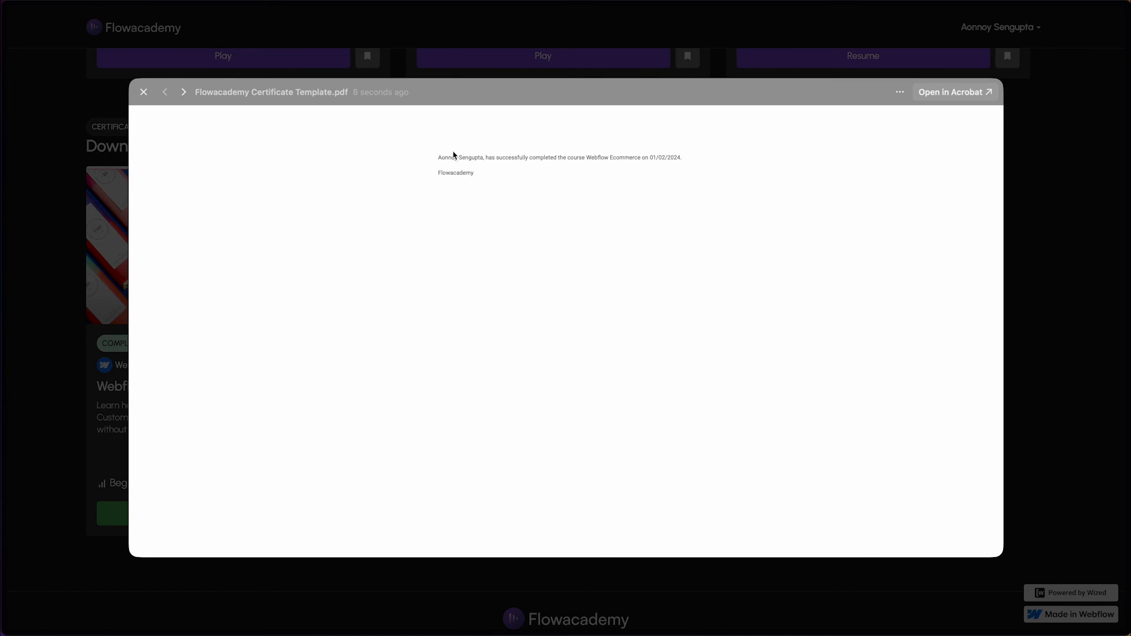
pyautogui.moveTo(440, 159)
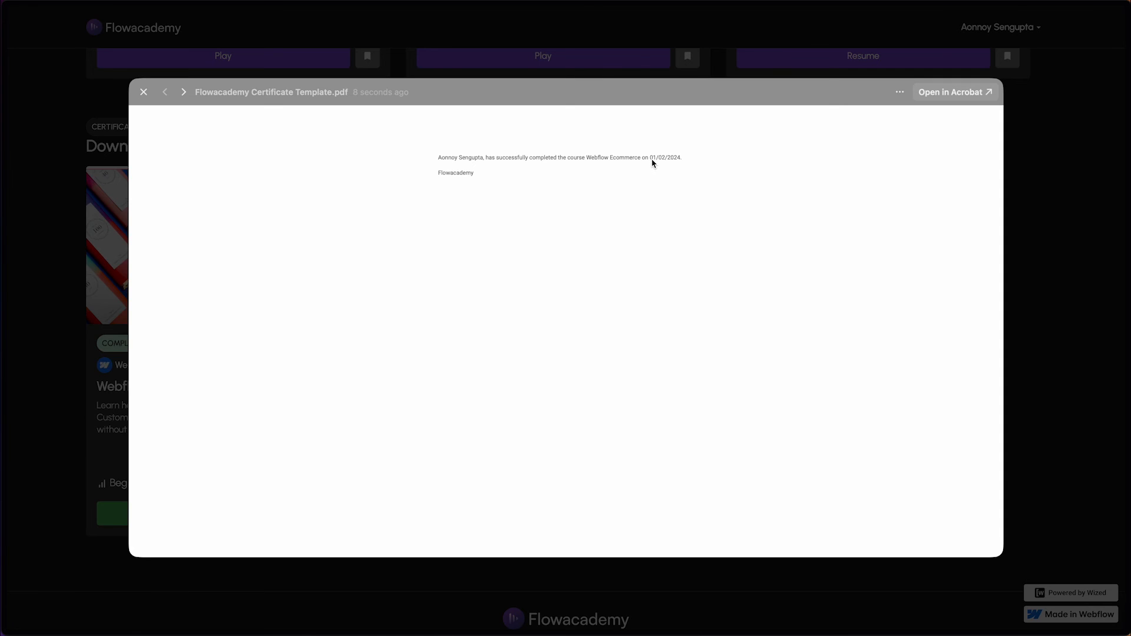
pyautogui.moveTo(479, 181)
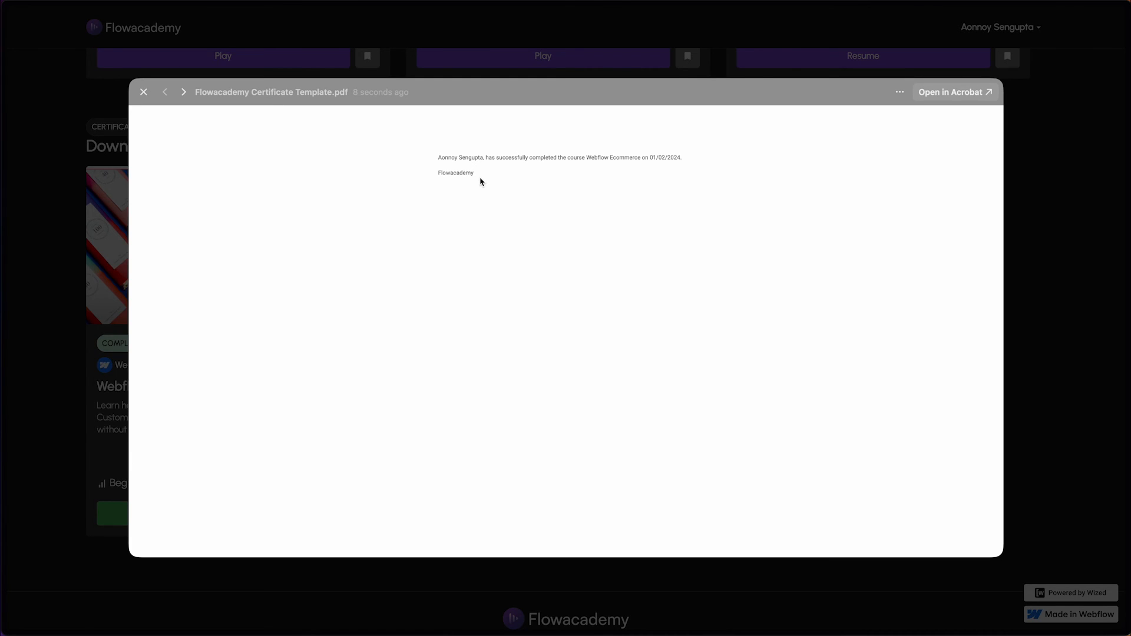
pyautogui.moveTo(1104, 287)
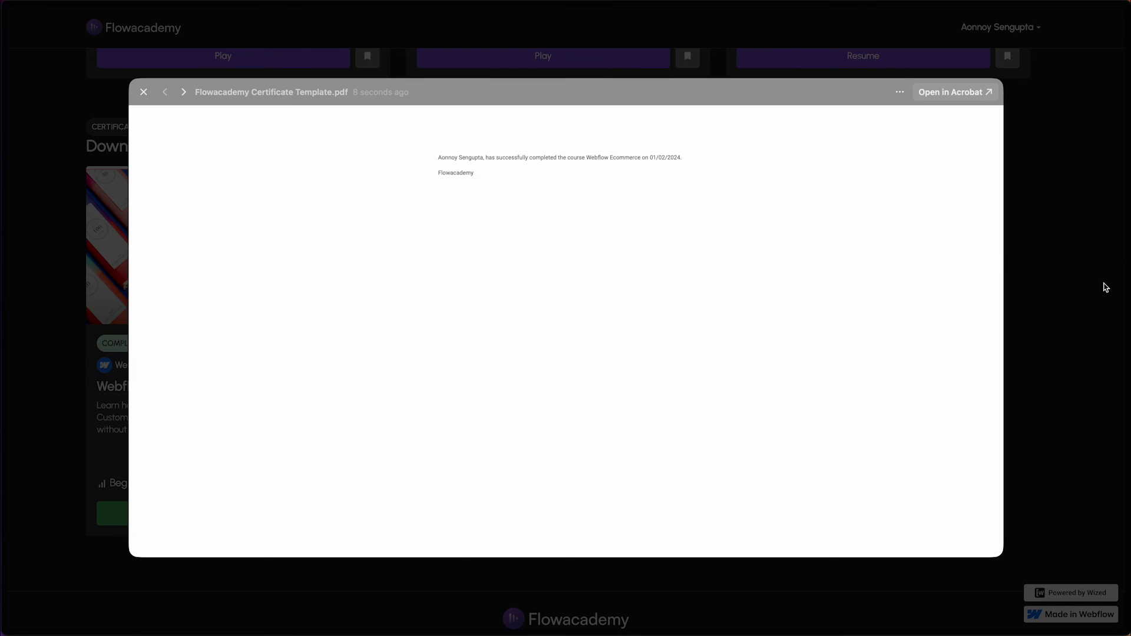
pyautogui.click(142, 91)
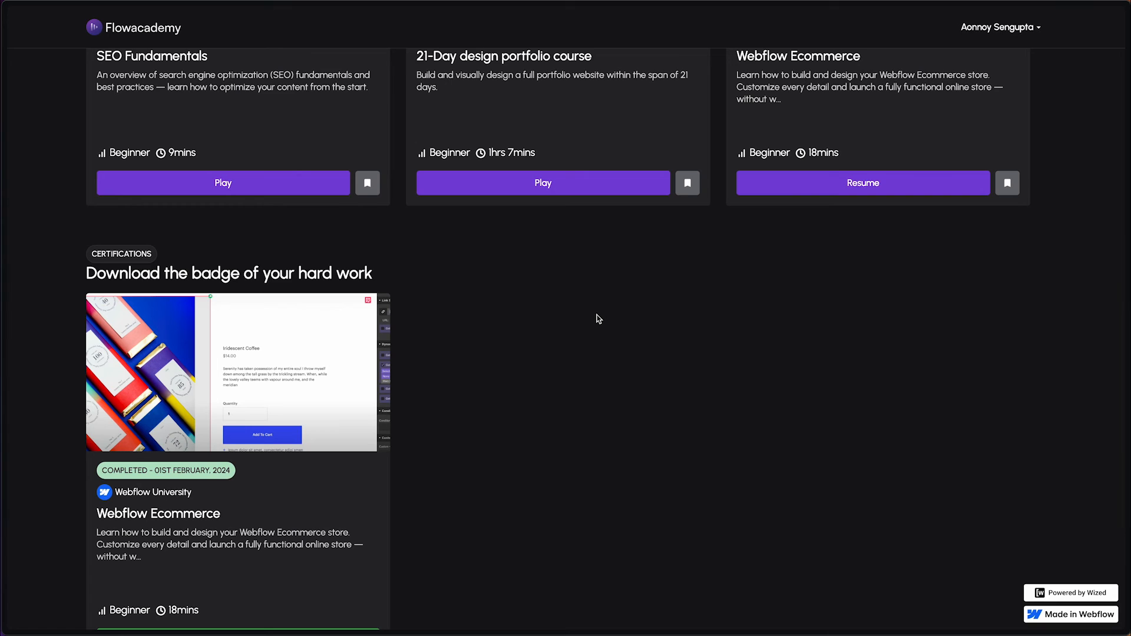
# Start the SEO Fundamentals first lesson video on paid vs. organic search traffic.
pyautogui.scroll(3)
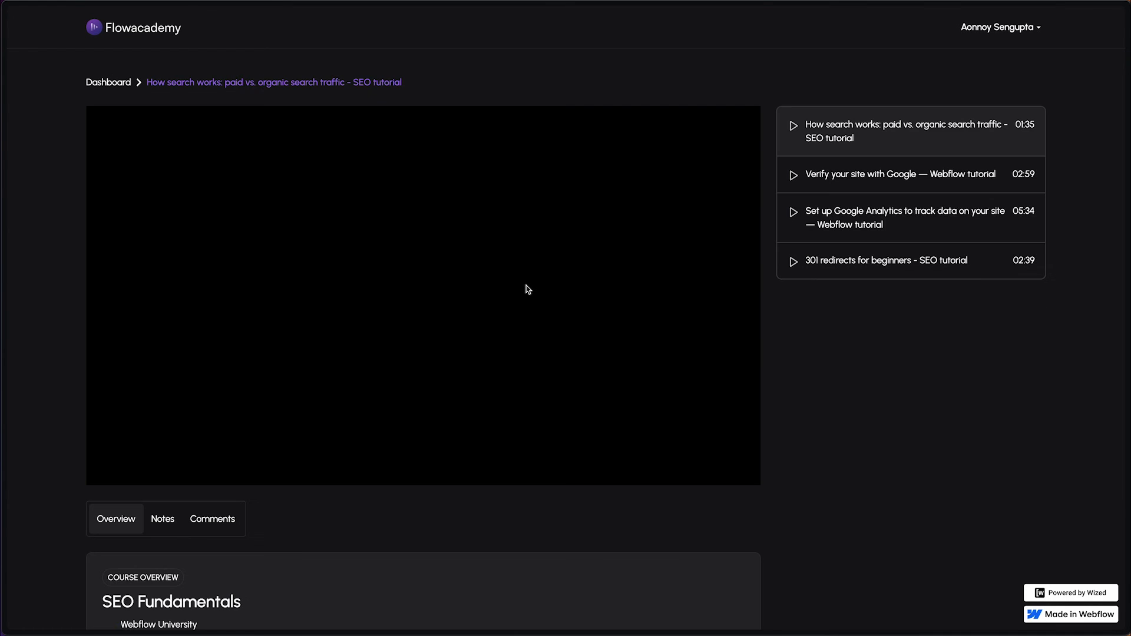
pyautogui.click(422, 292)
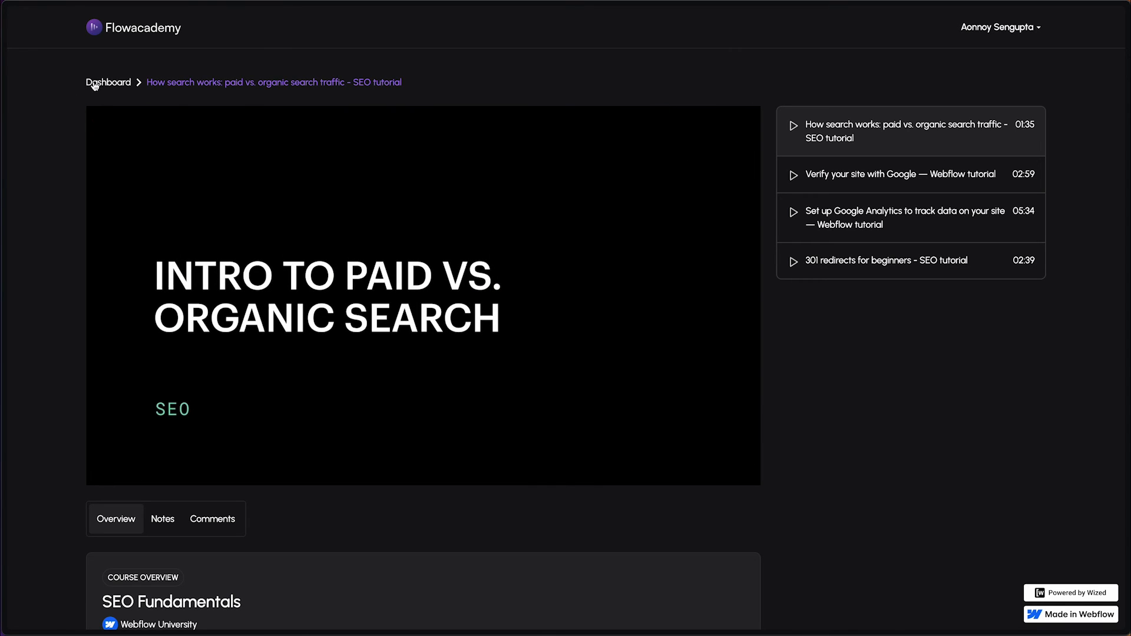
# Return to the dashboard and review its three ongoing courses and three bookmarks.
pyautogui.click(109, 81)
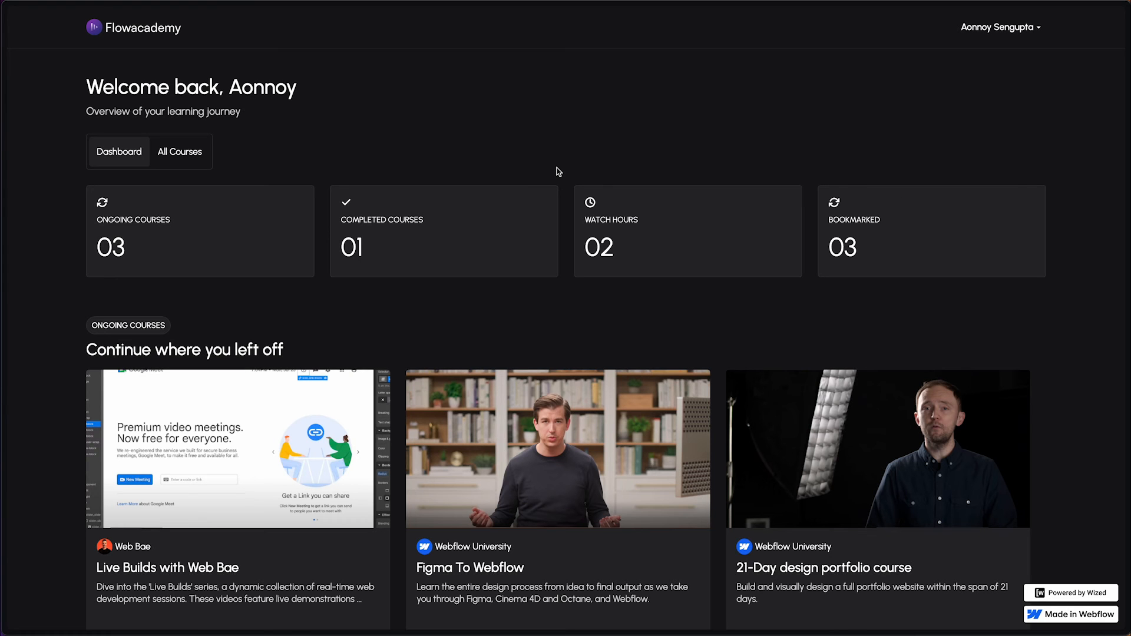
pyautogui.scroll(-3)
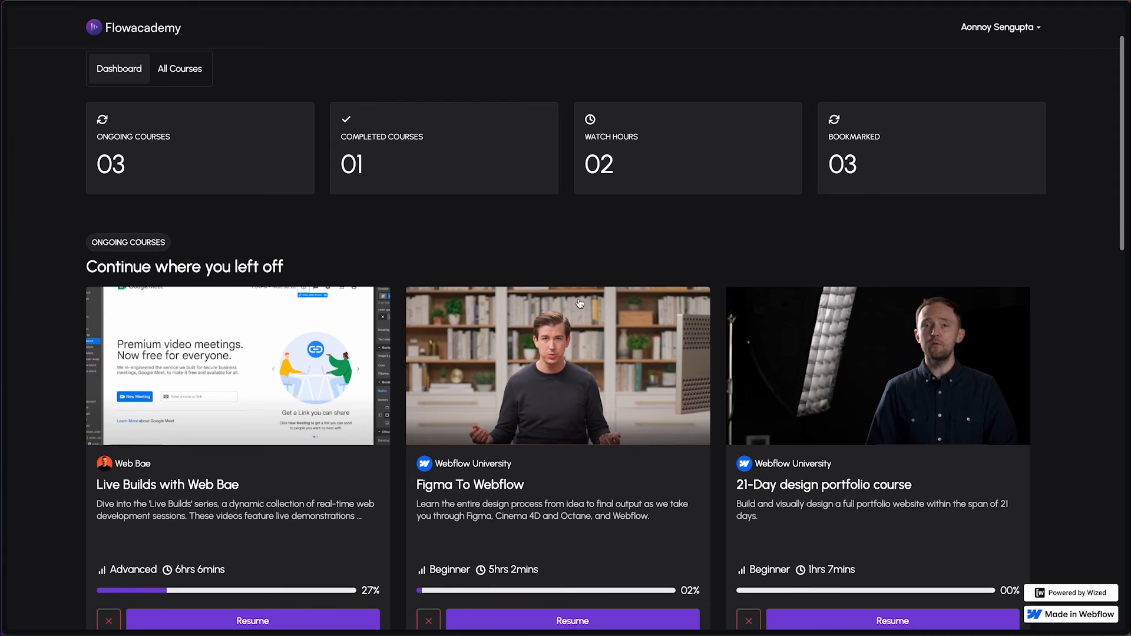
pyautogui.scroll(-3)
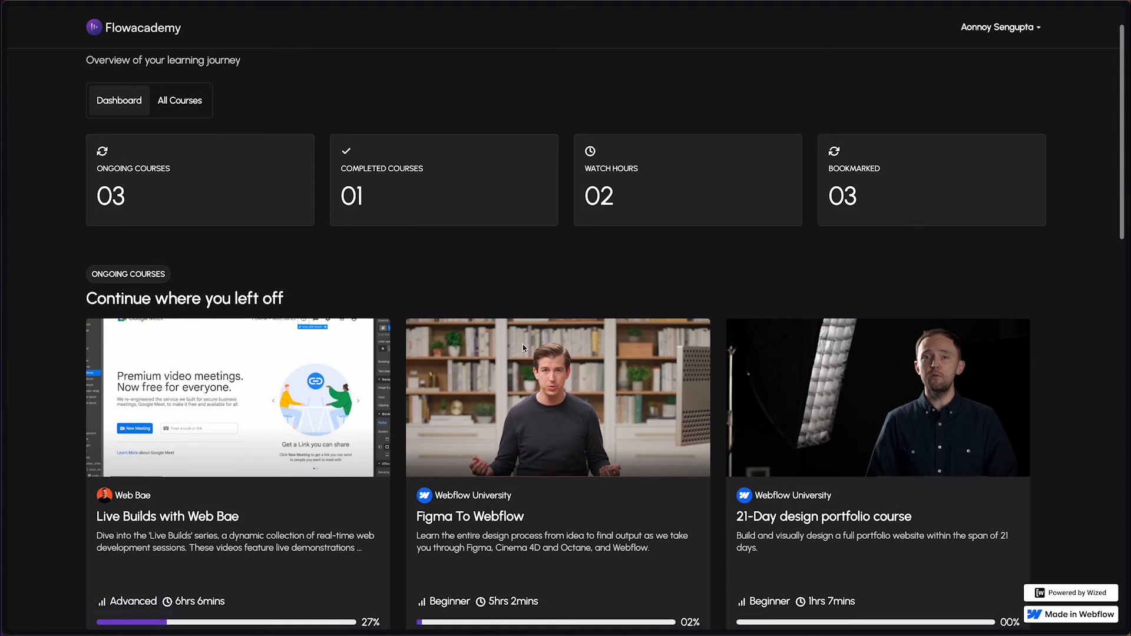
pyautogui.scroll(-3)
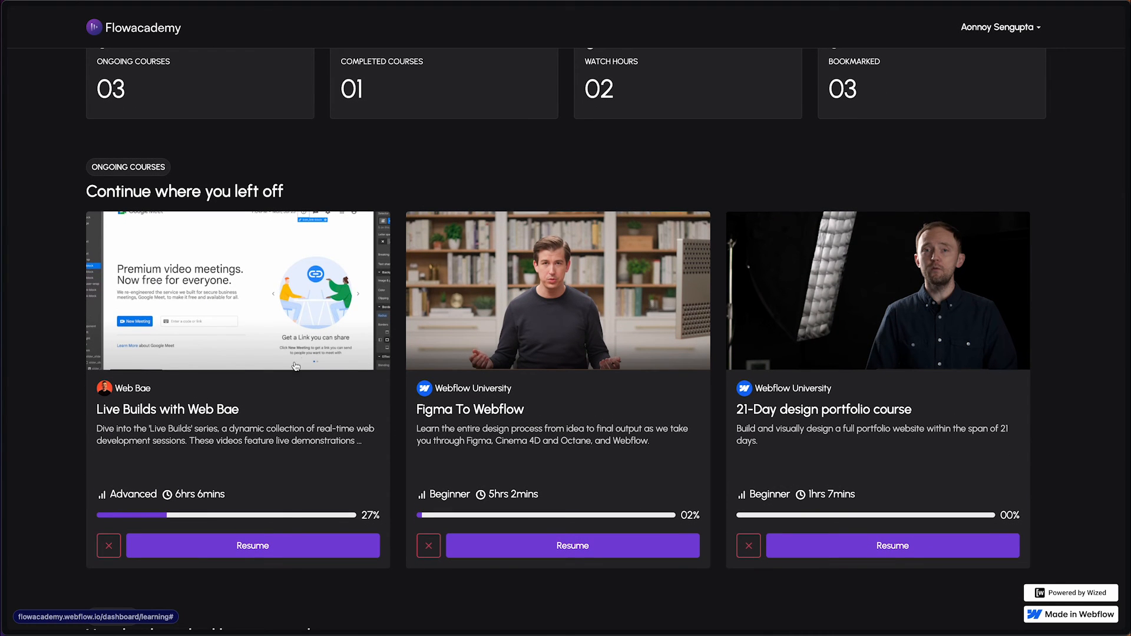
pyautogui.scroll(-3)
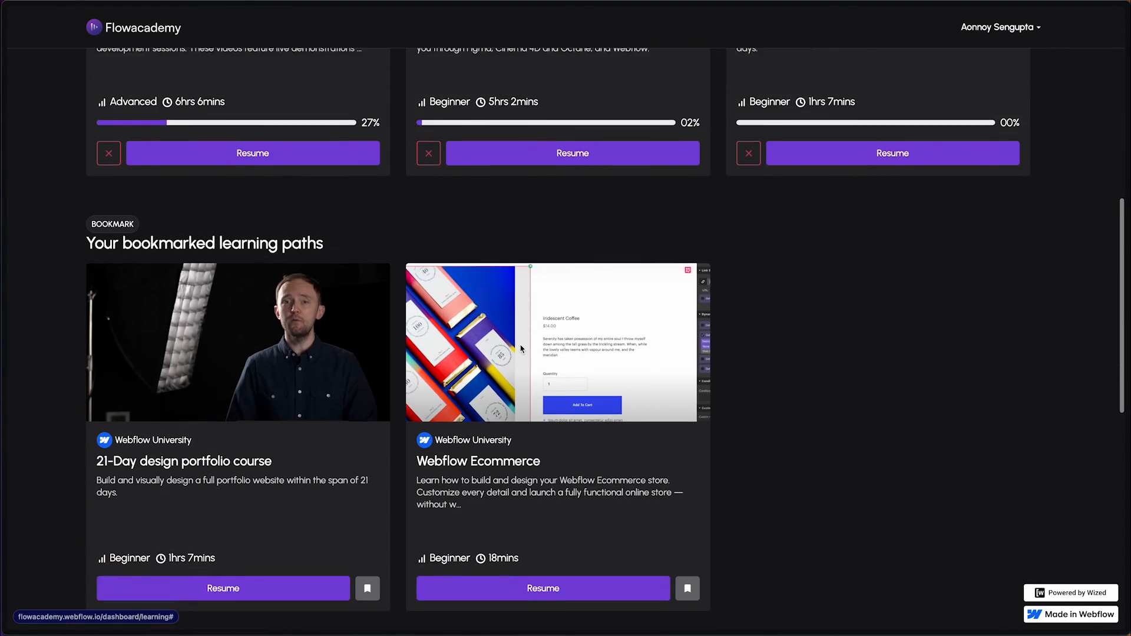
pyautogui.scroll(-3)
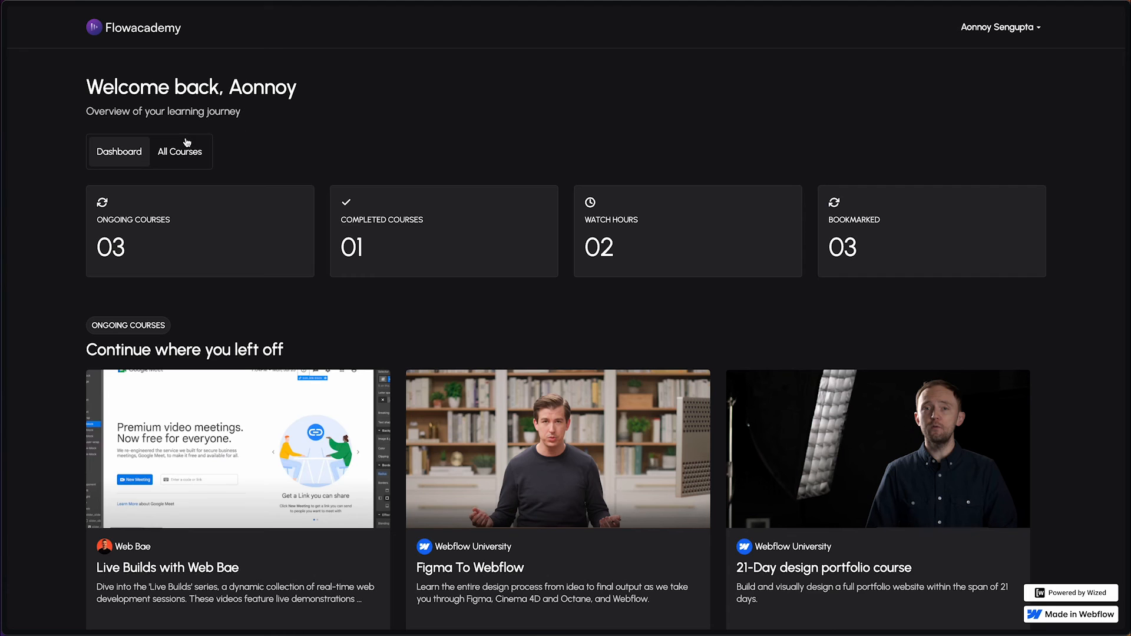
# Unenroll from the Figma To Webflow card and confirm with 'Yes, I'm sure'.
pyautogui.scroll(-3)
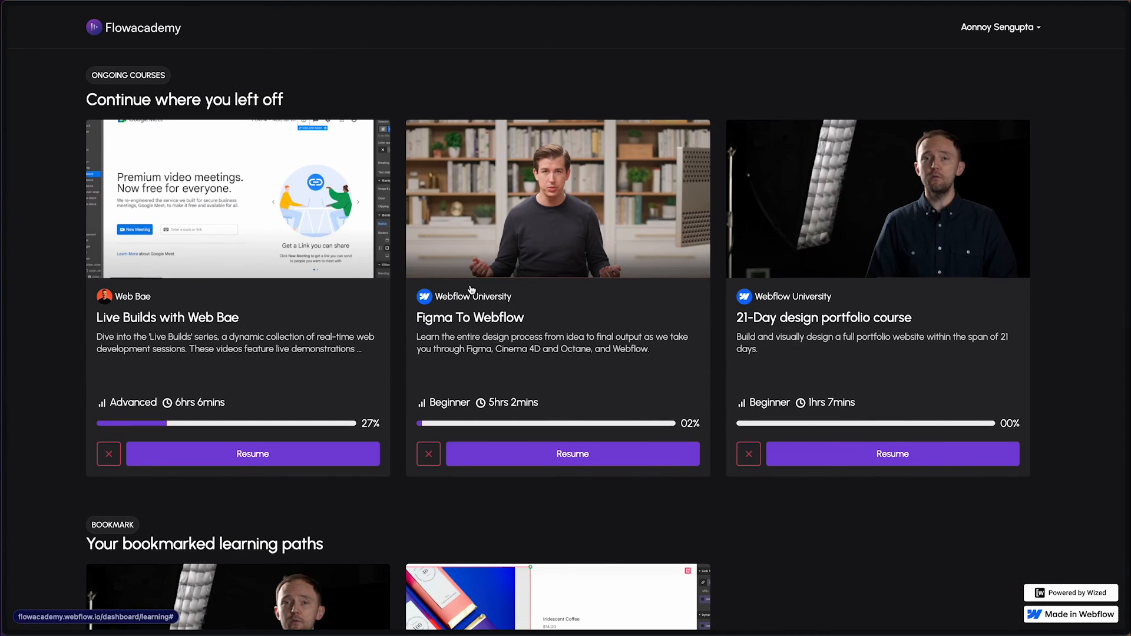
pyautogui.moveTo(427, 453)
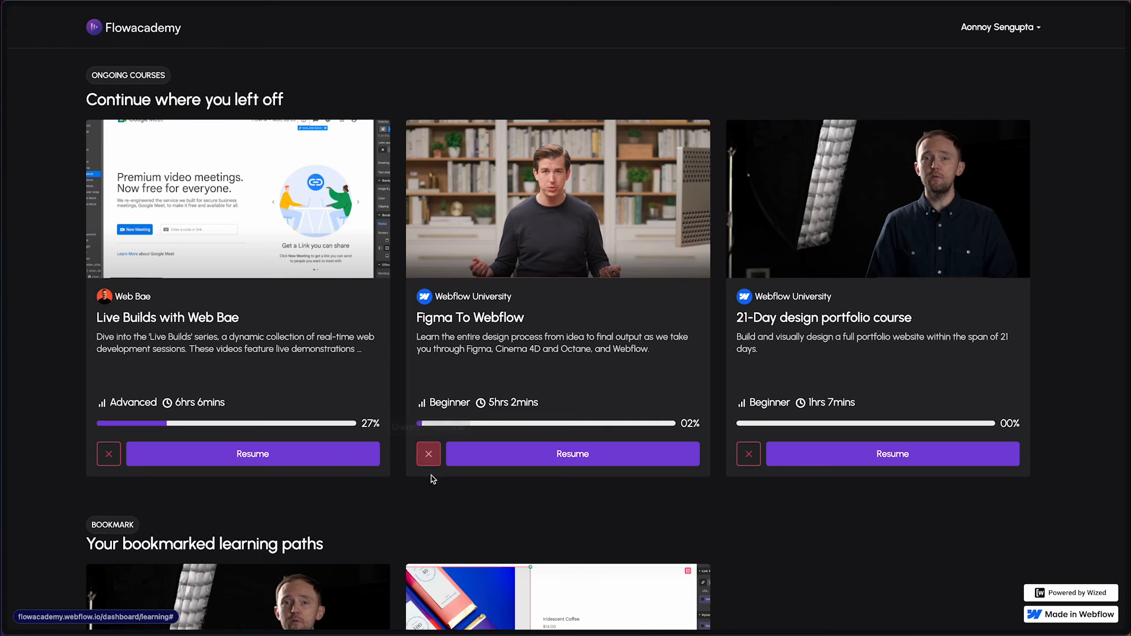
pyautogui.click(428, 454)
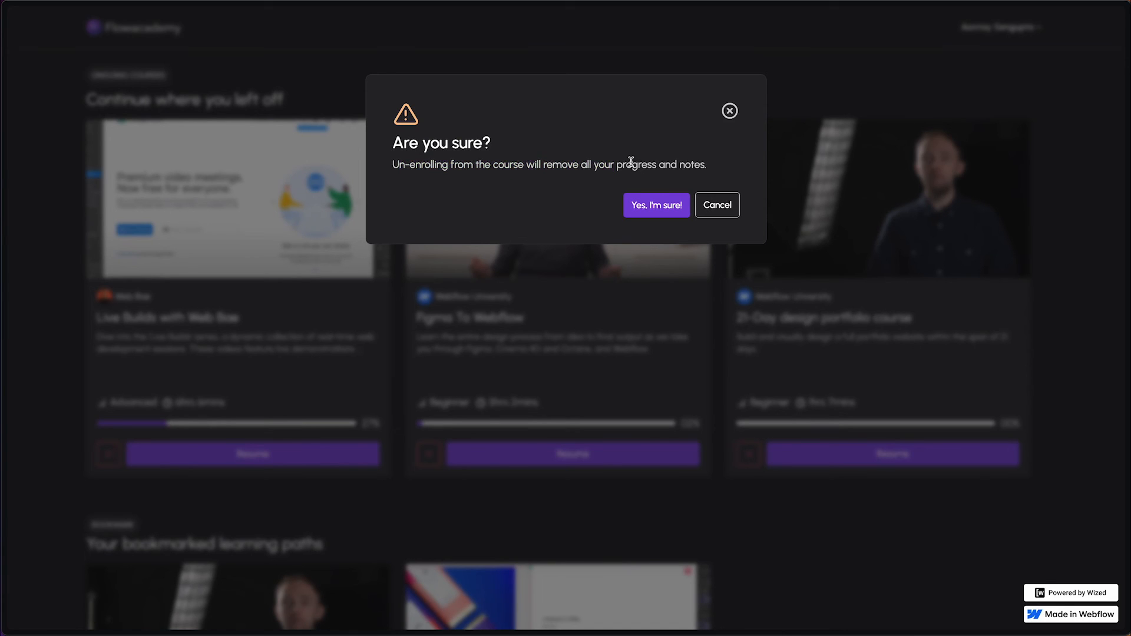
pyautogui.click(716, 205)
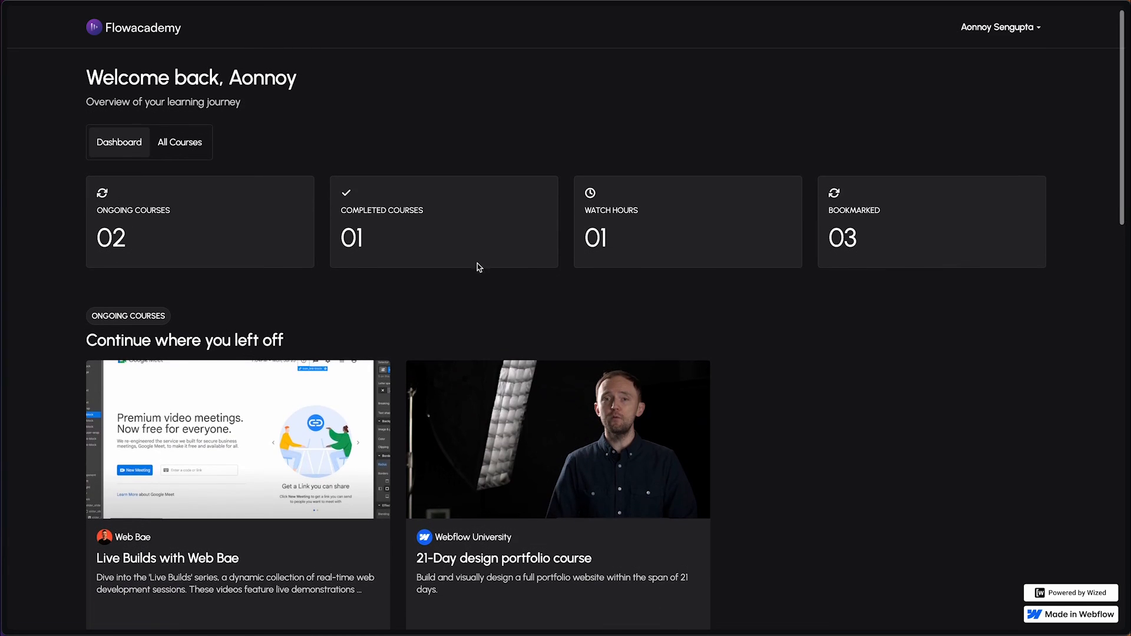
# Scroll through the All Courses catalogue of beginner and intermediate listings.
pyautogui.scroll(-3)
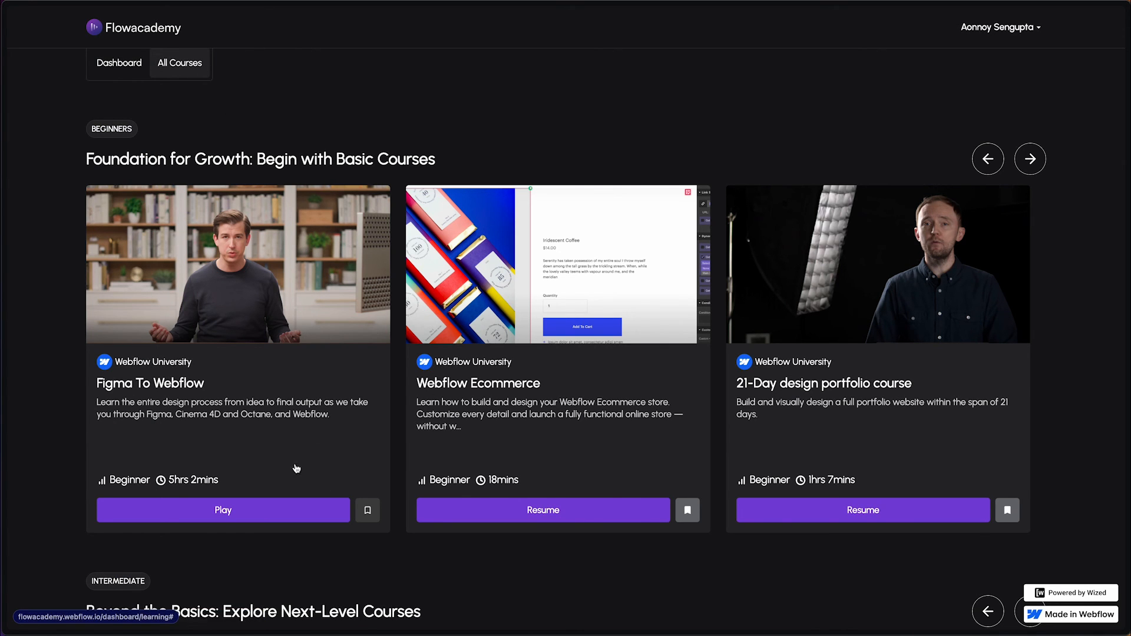
pyautogui.moveTo(352, 429)
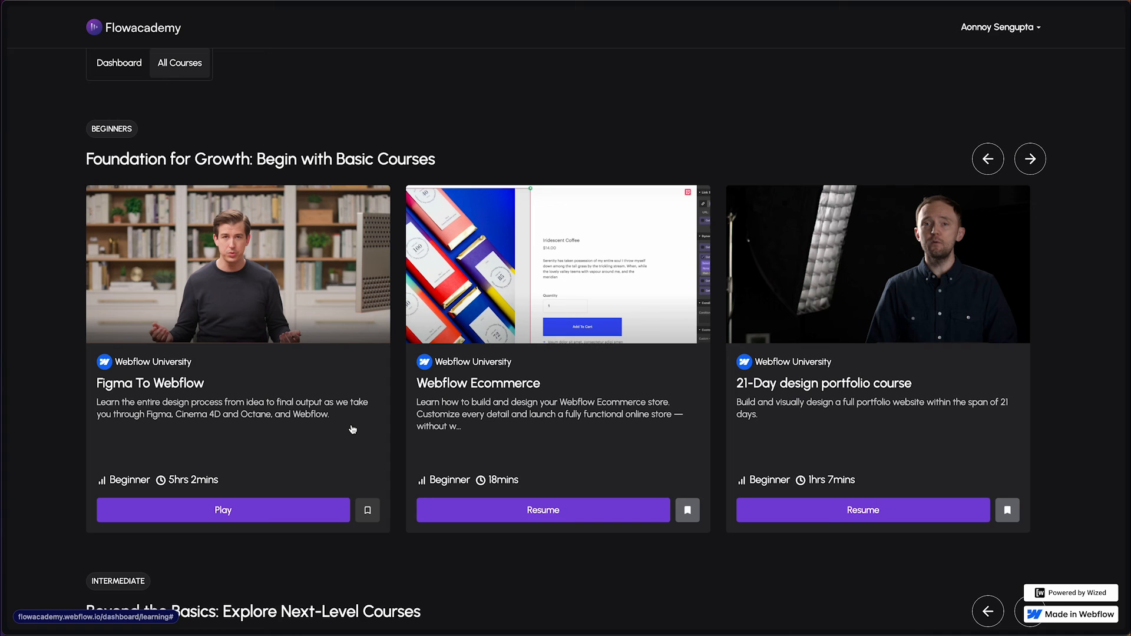
pyautogui.scroll(-3)
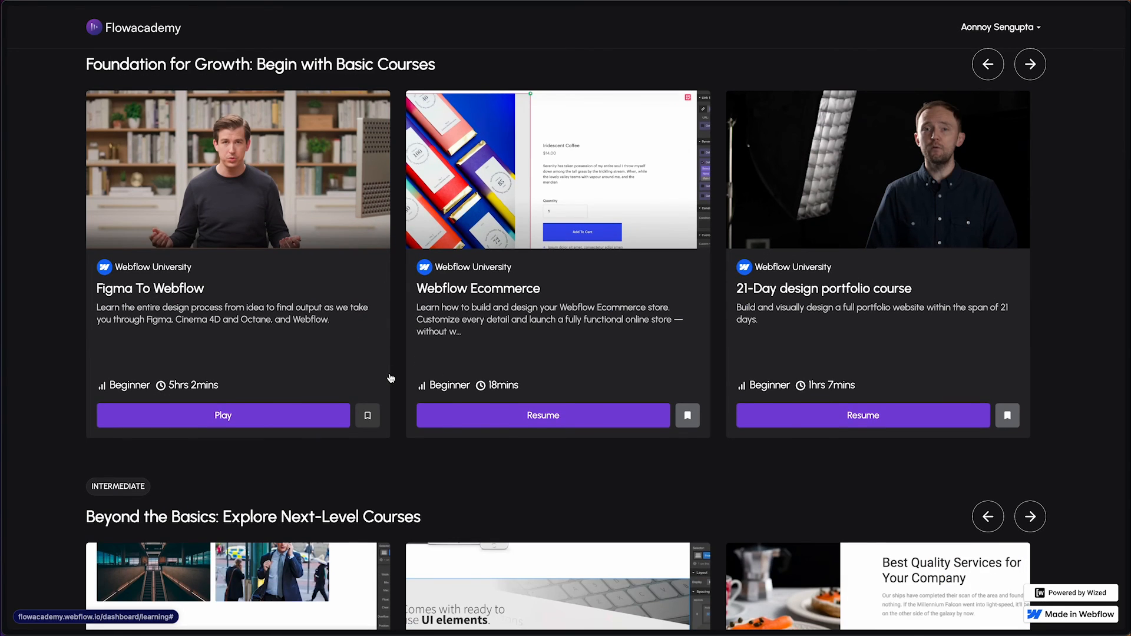
pyautogui.scroll(-3)
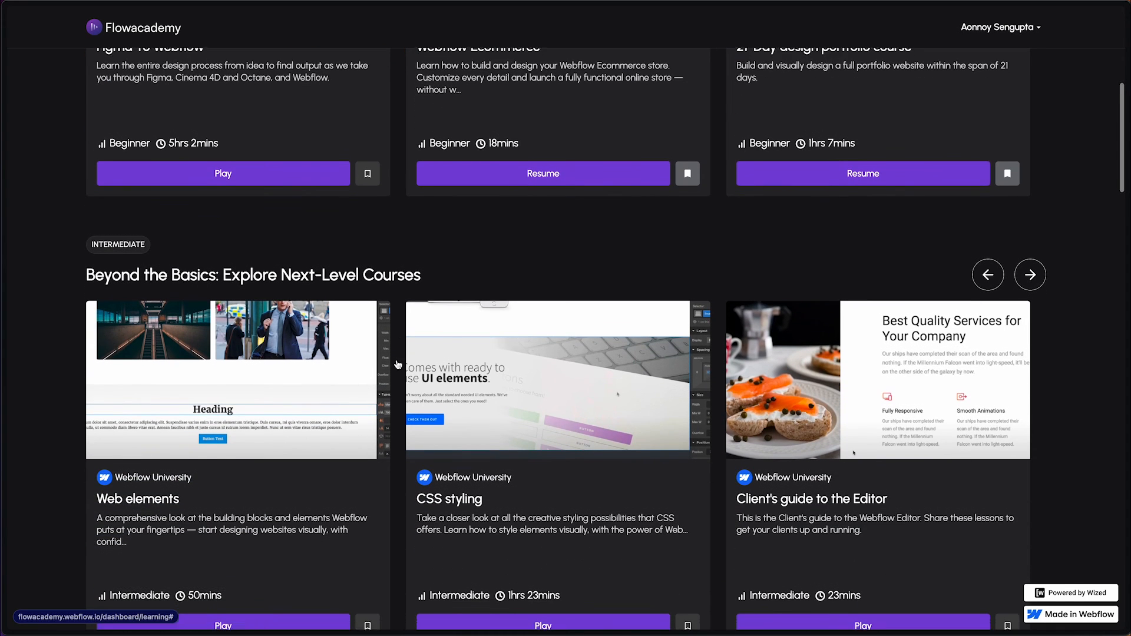
pyautogui.scroll(-3)
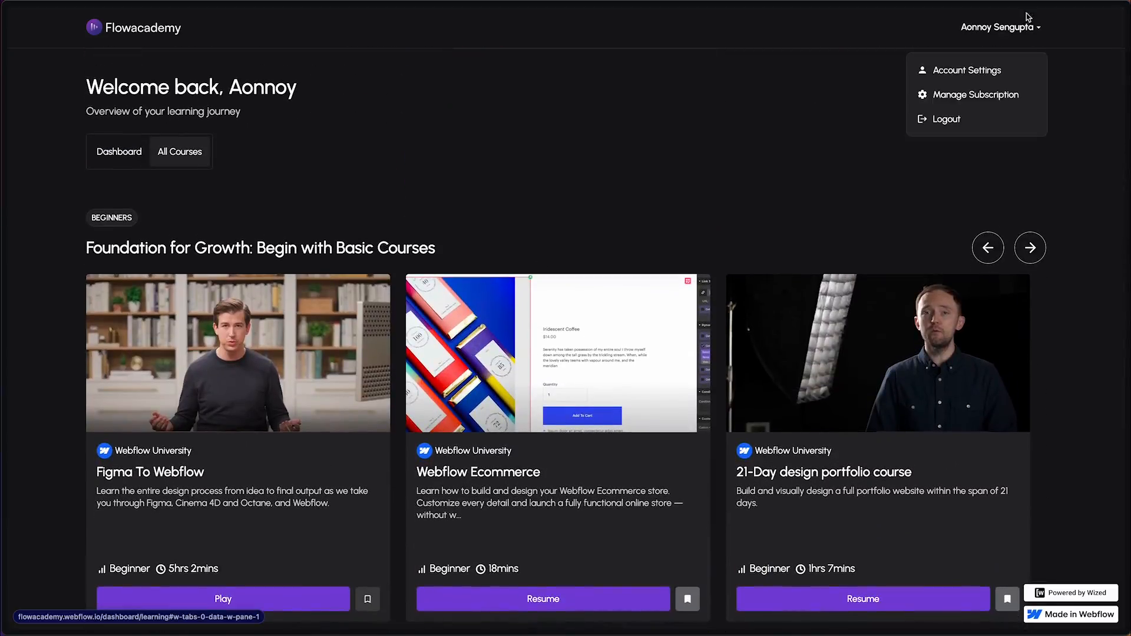
# In Account Settings change the first name to 'Andre' and save.
pyautogui.click(967, 70)
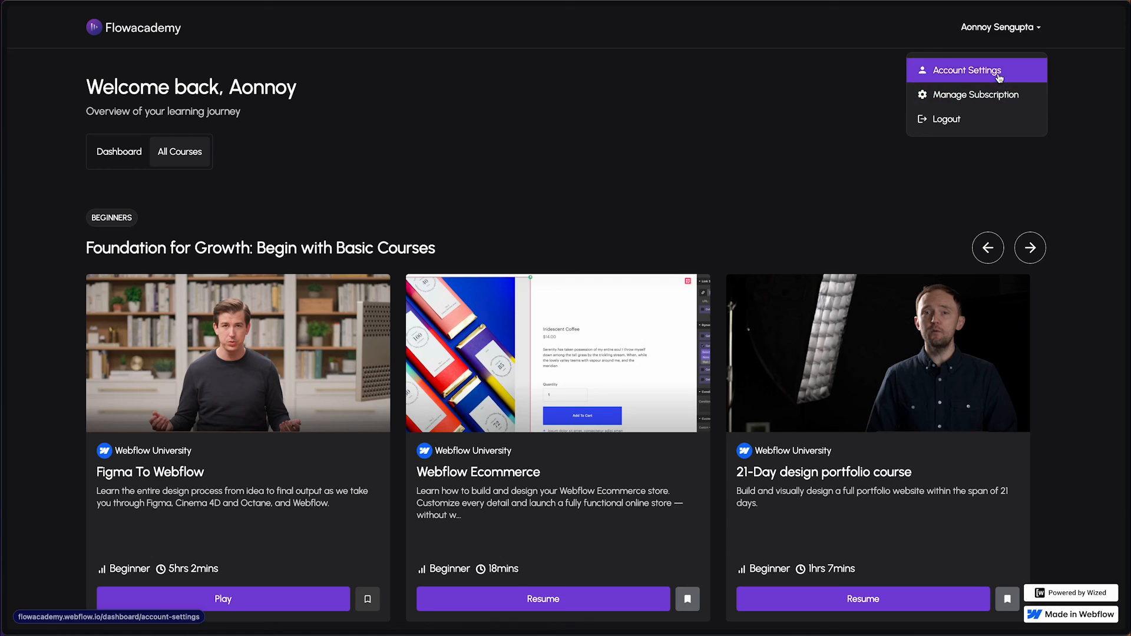
pyautogui.click(965, 70)
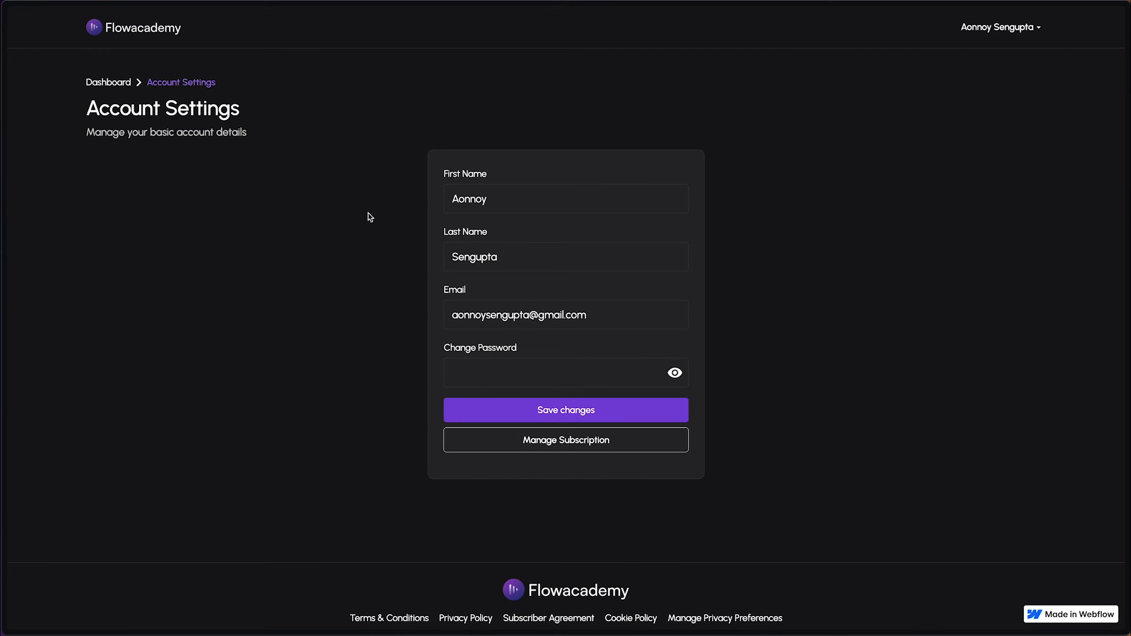
pyautogui.moveTo(395, 228)
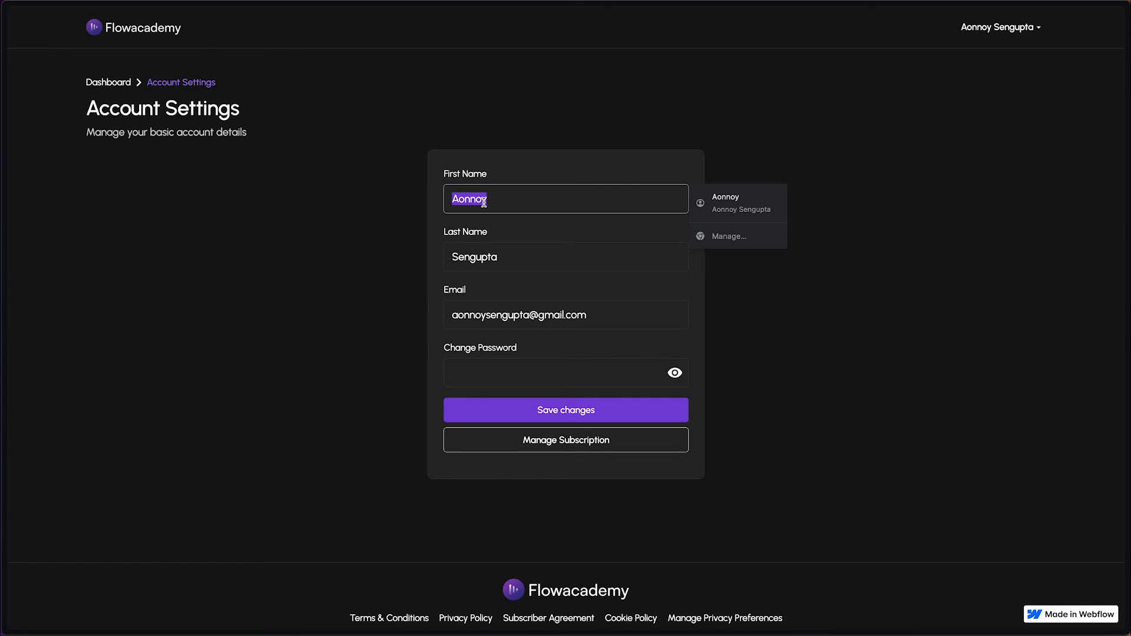
pyautogui.write('Andre')
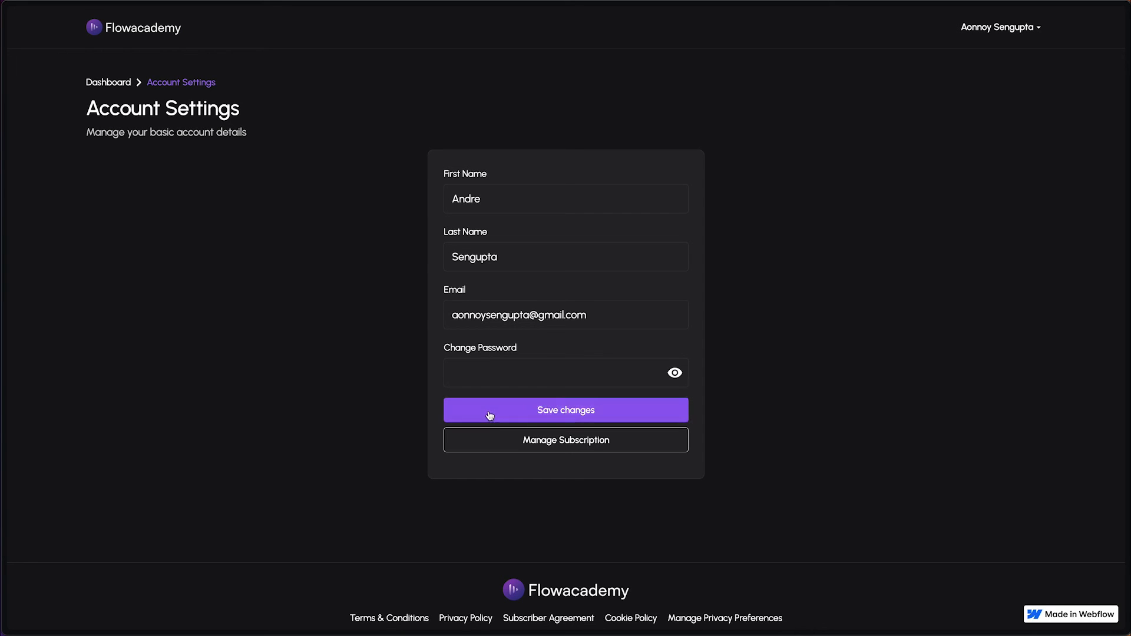
pyautogui.click(565, 410)
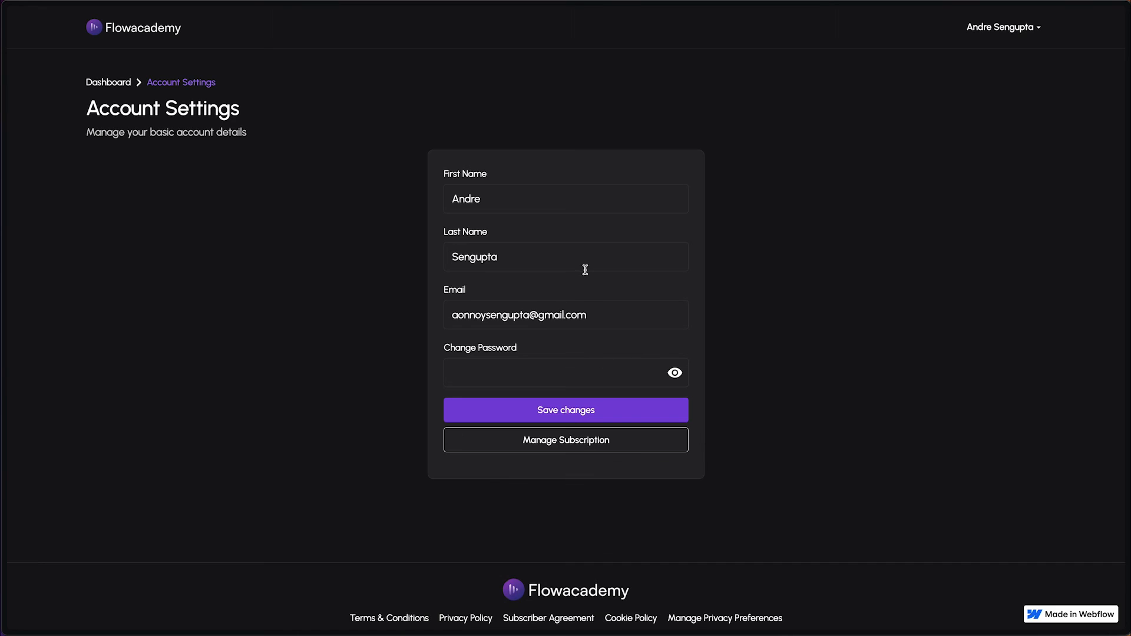
# Restore the first name to 'Aonnoy' and save so the account shows updated.
pyautogui.click(1003, 26)
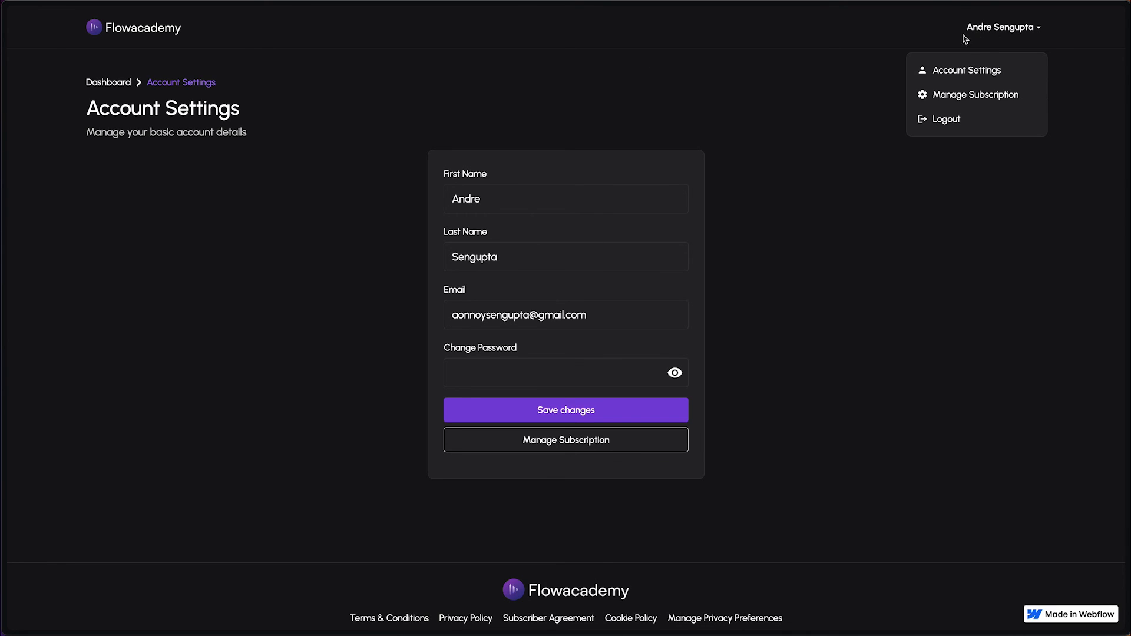
pyautogui.doubleClick(466, 198)
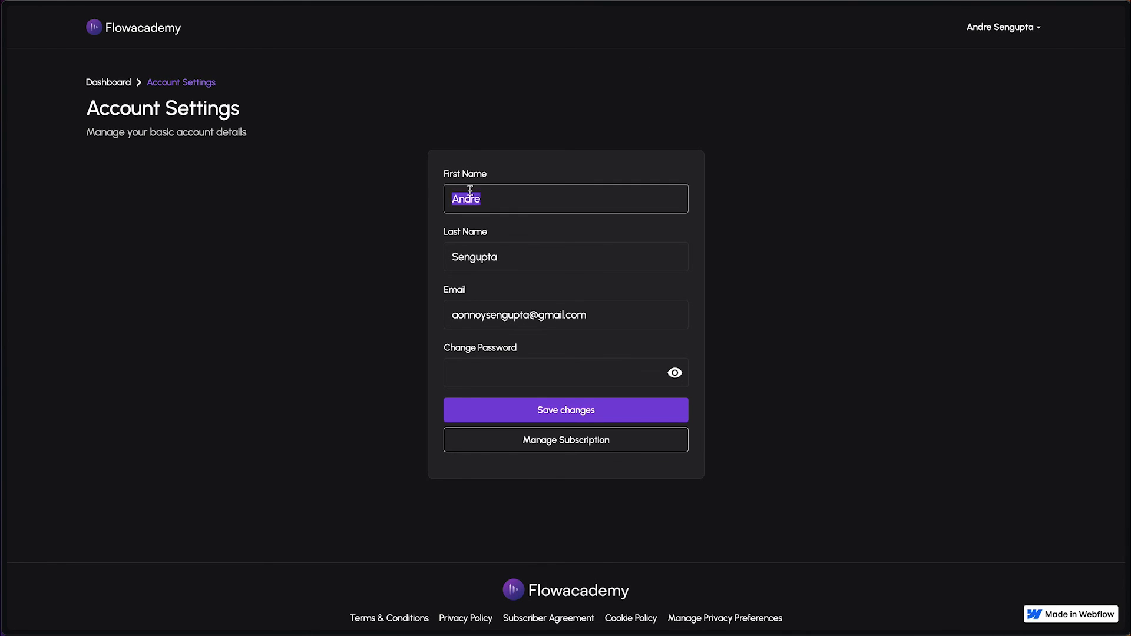
pyautogui.write('Aonnoy')
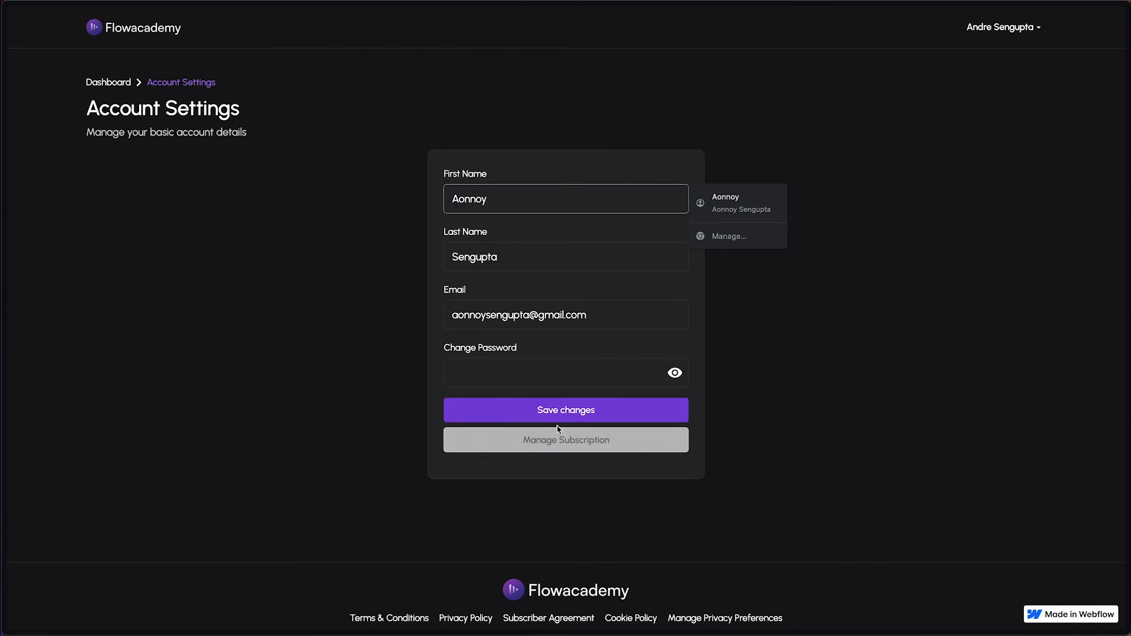
pyautogui.click(565, 410)
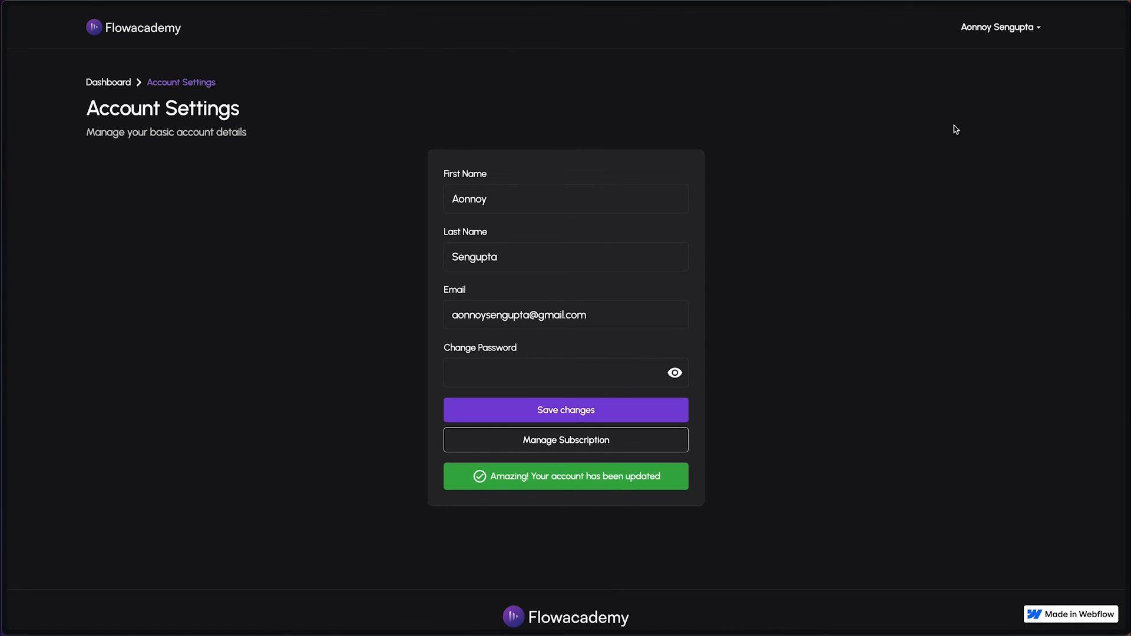
pyautogui.click(999, 26)
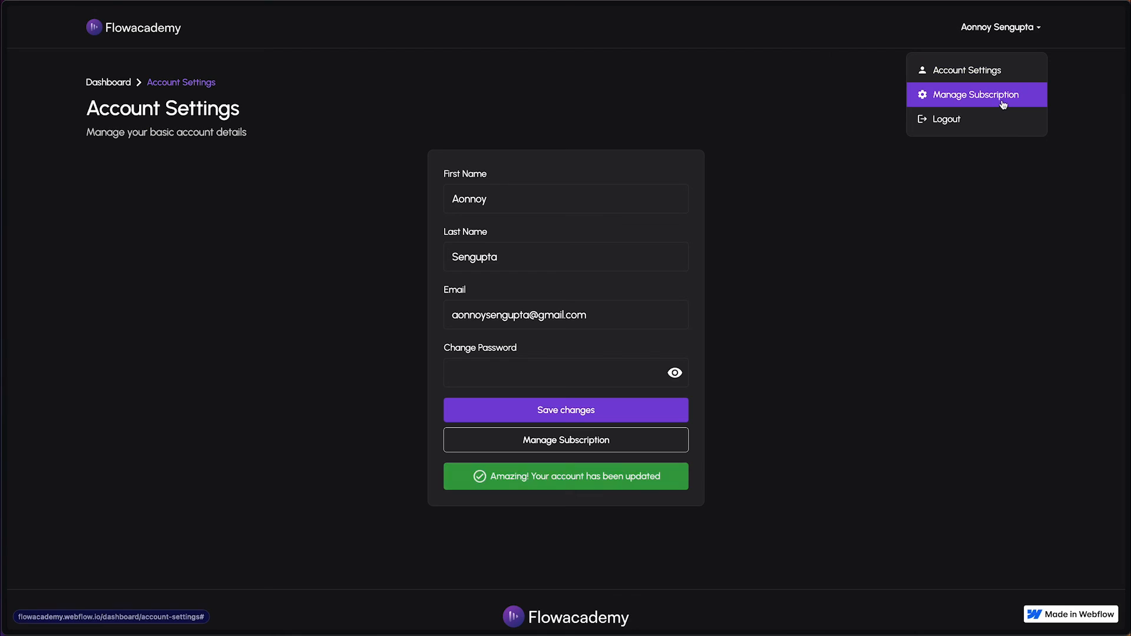
# Use Manage Subscription to reach the Stripe portal with the £250.00 yearly plan.
pyautogui.click(976, 94)
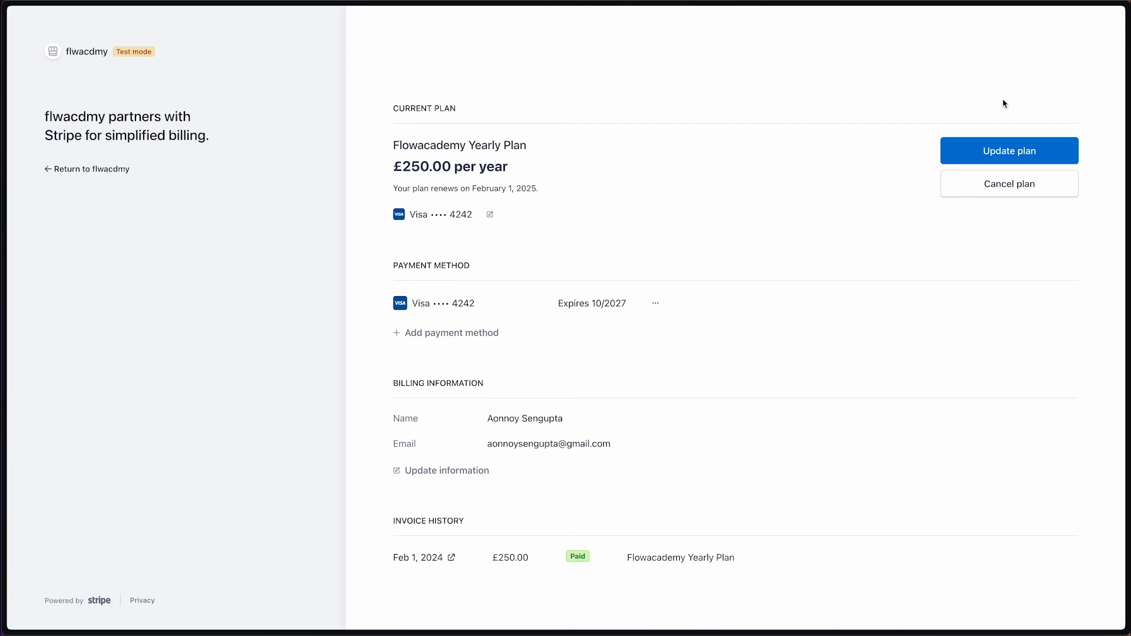
pyautogui.moveTo(858, 84)
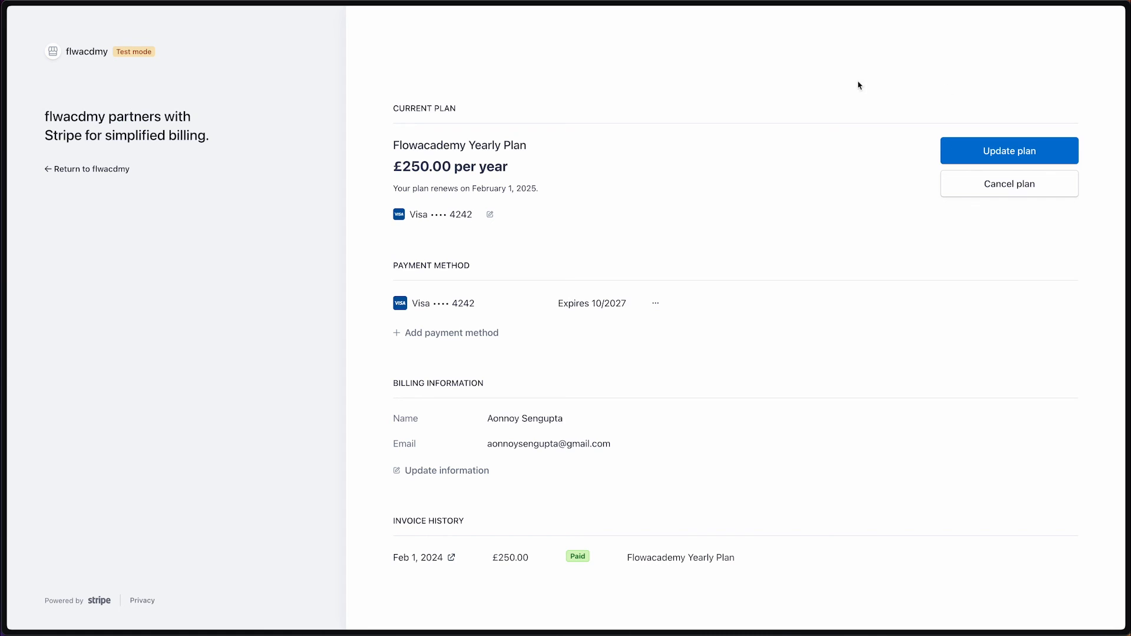
pyautogui.moveTo(999, 141)
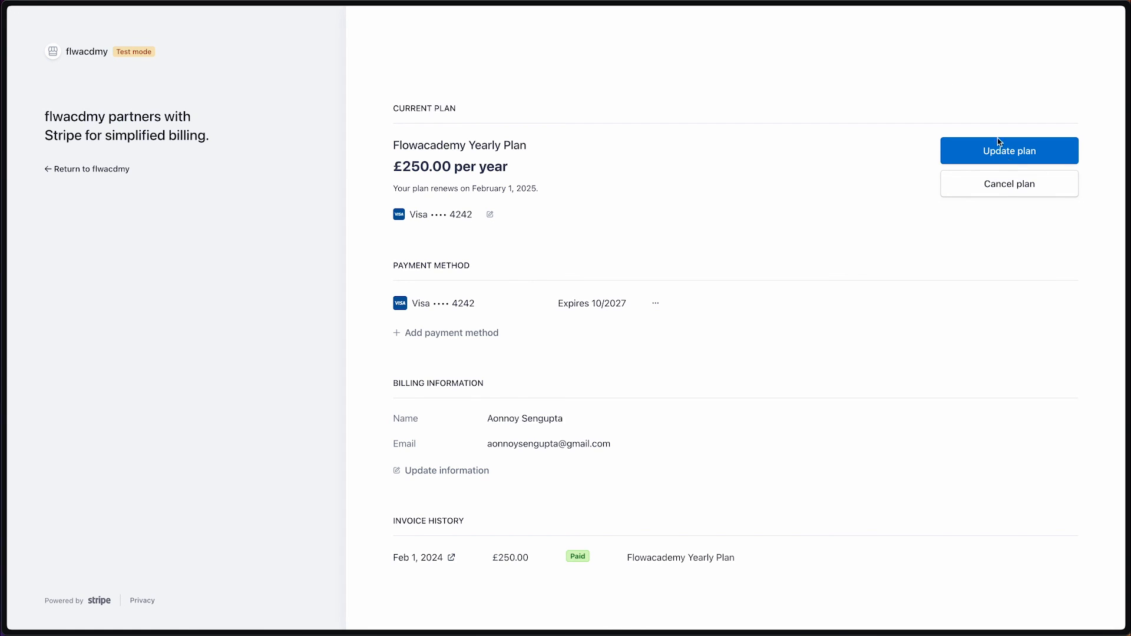
pyautogui.moveTo(733, 252)
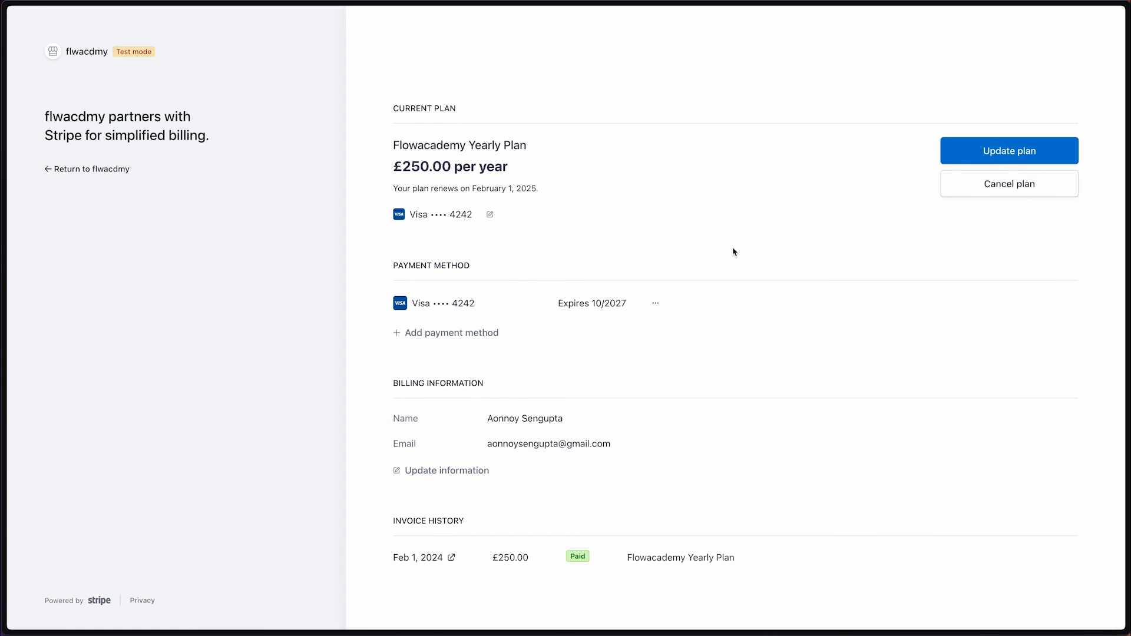
pyautogui.moveTo(673, 245)
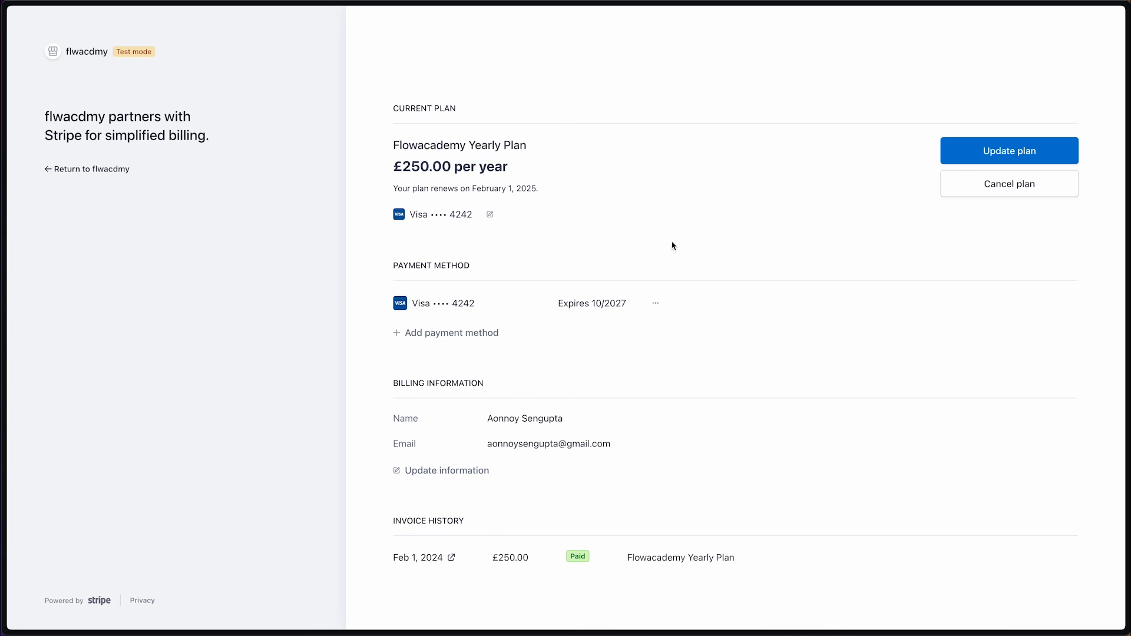
pyautogui.moveTo(92, 169)
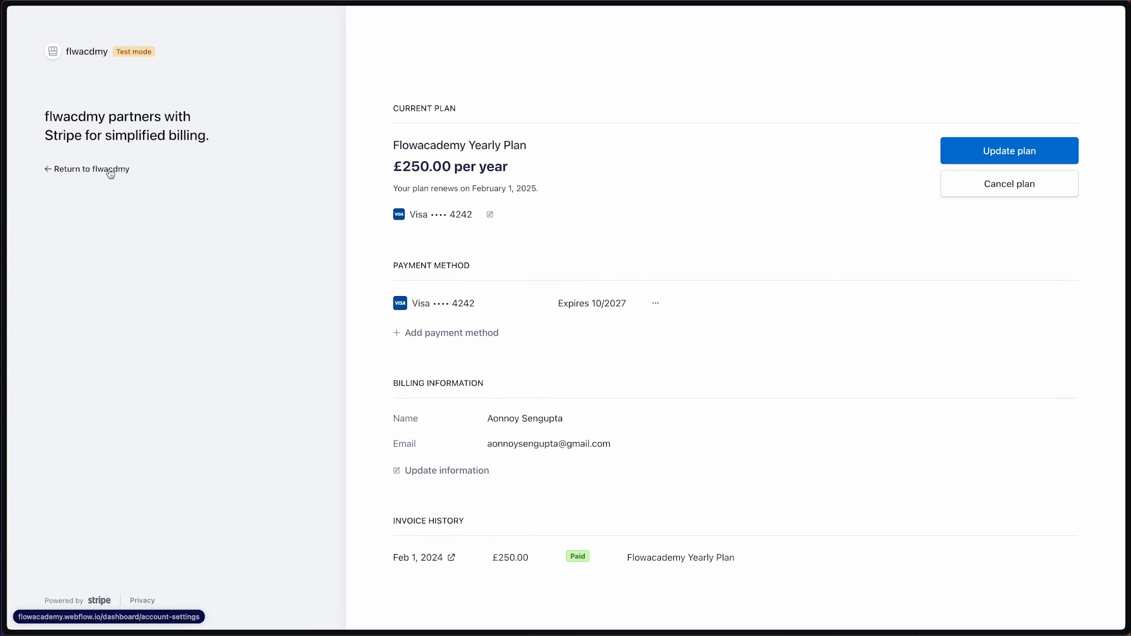
# Return from the Stripe portal to Flowacademy's Account Settings page.
pyautogui.click(93, 169)
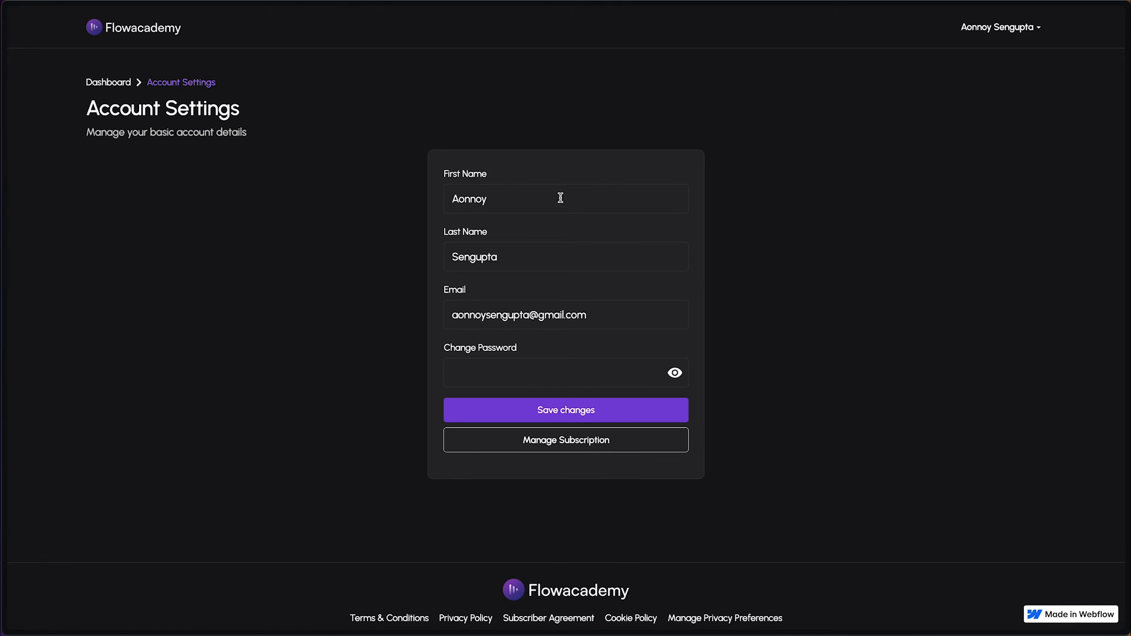
pyautogui.moveTo(992, 31)
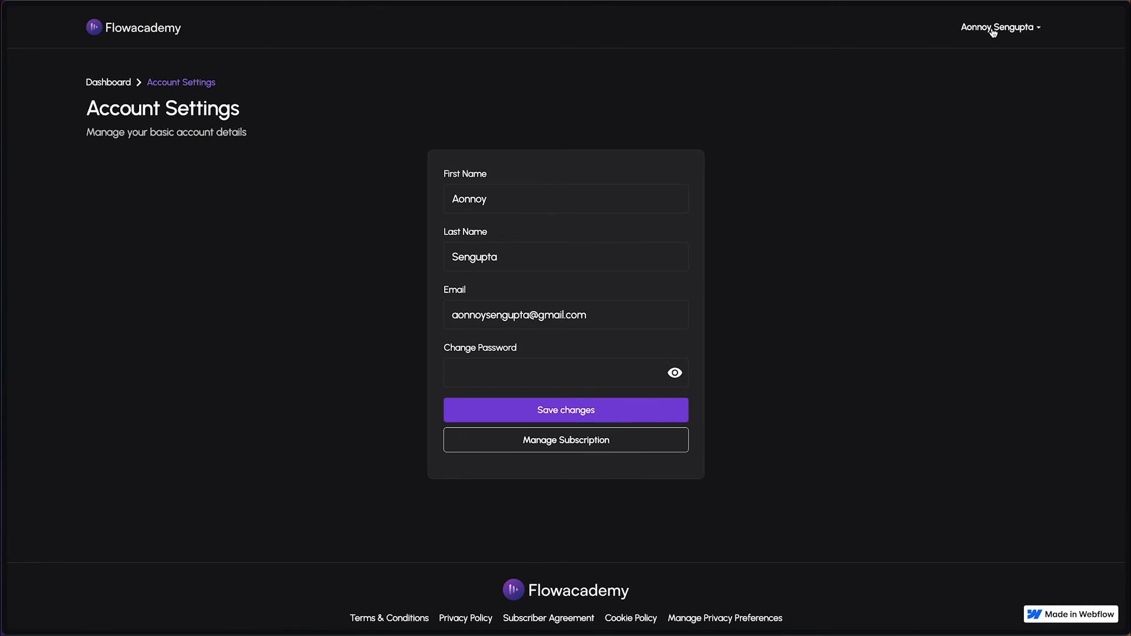
pyautogui.moveTo(293, 161)
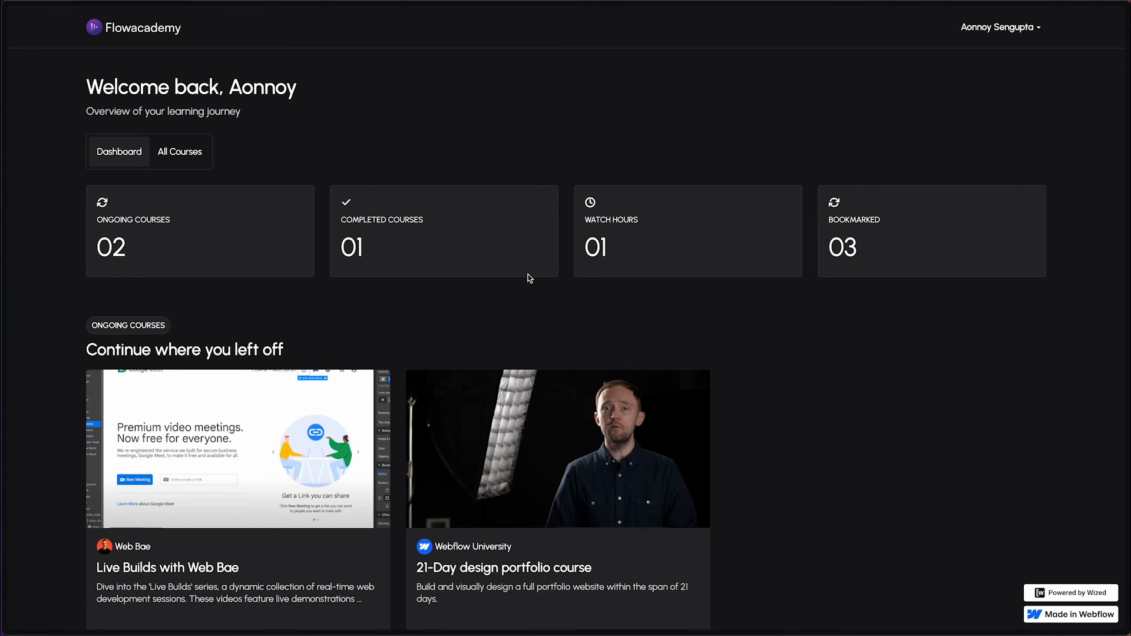
pyautogui.scroll(-3)
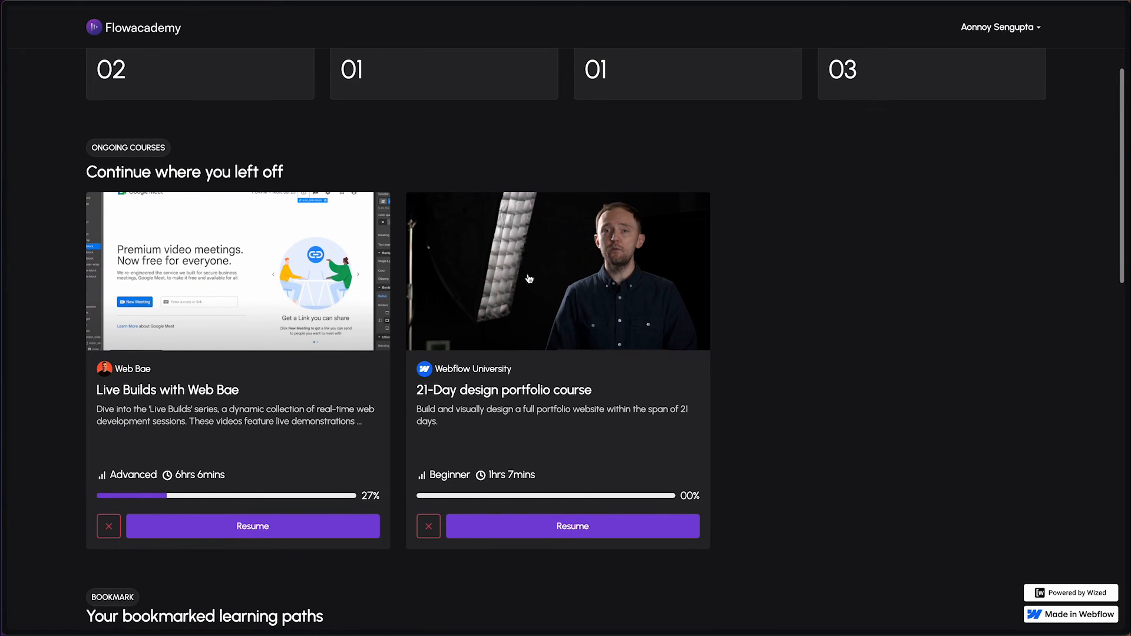
pyautogui.scroll(-3)
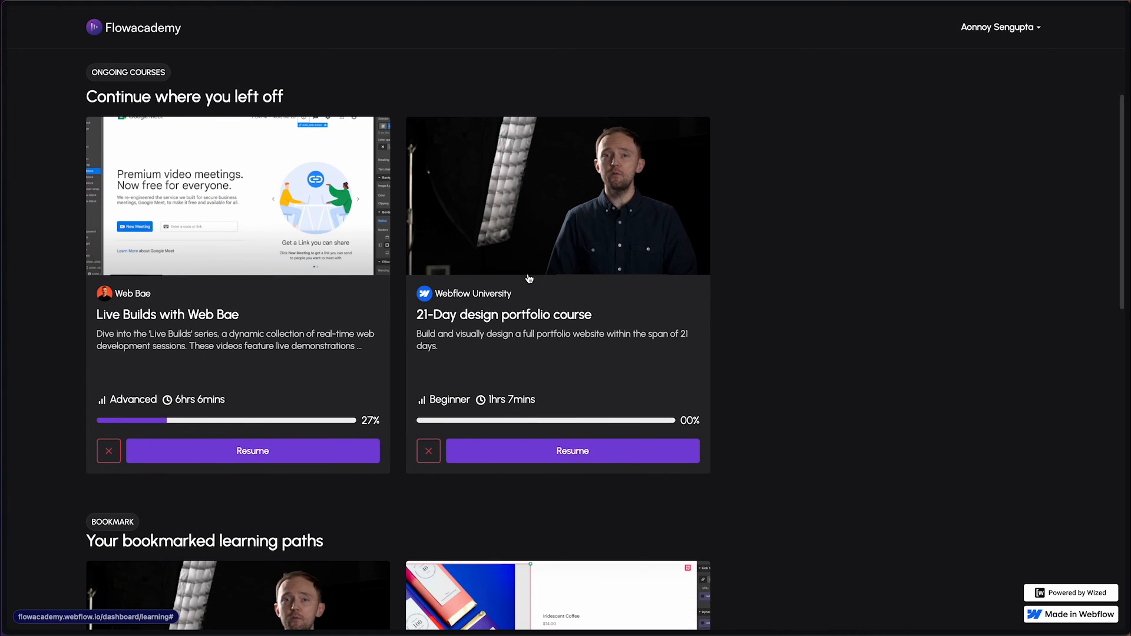
pyautogui.scroll(-3)
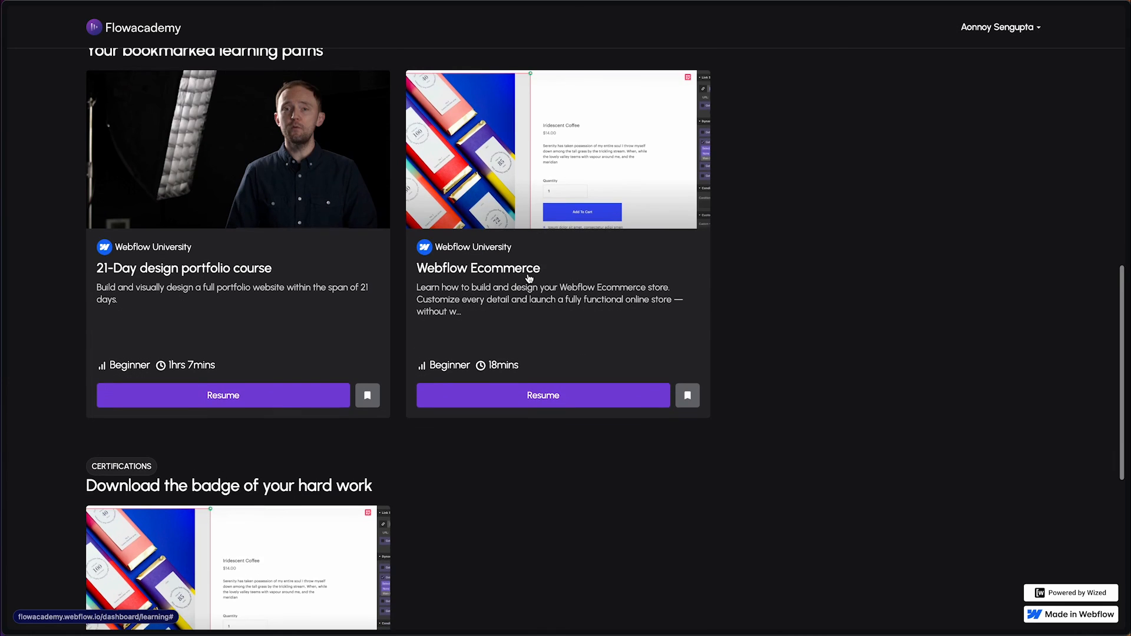
pyautogui.scroll(-3)
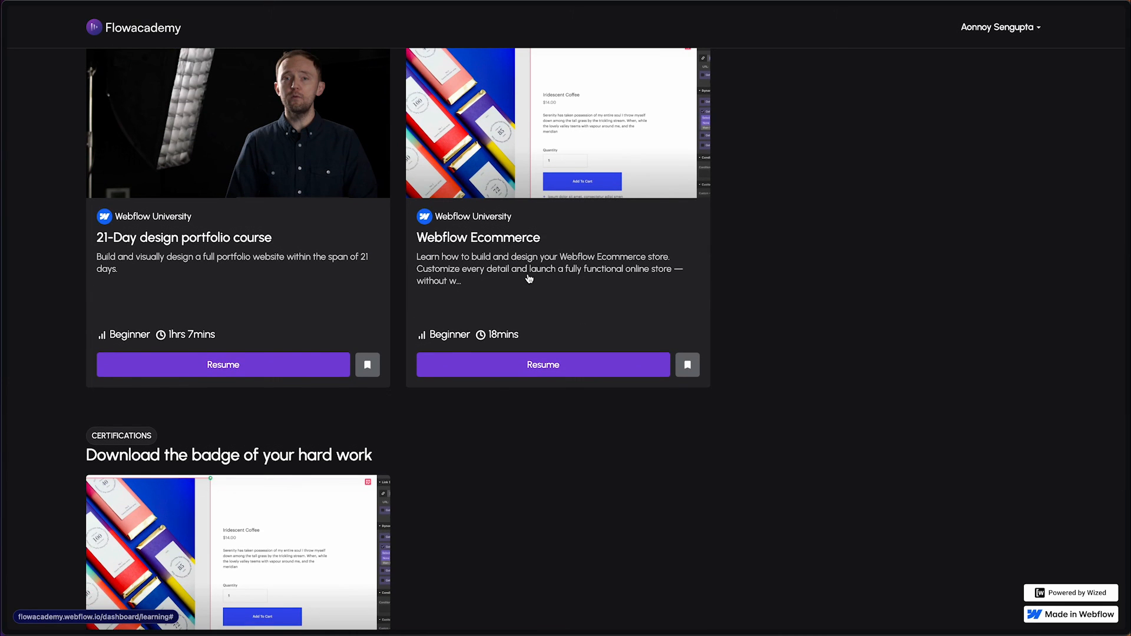